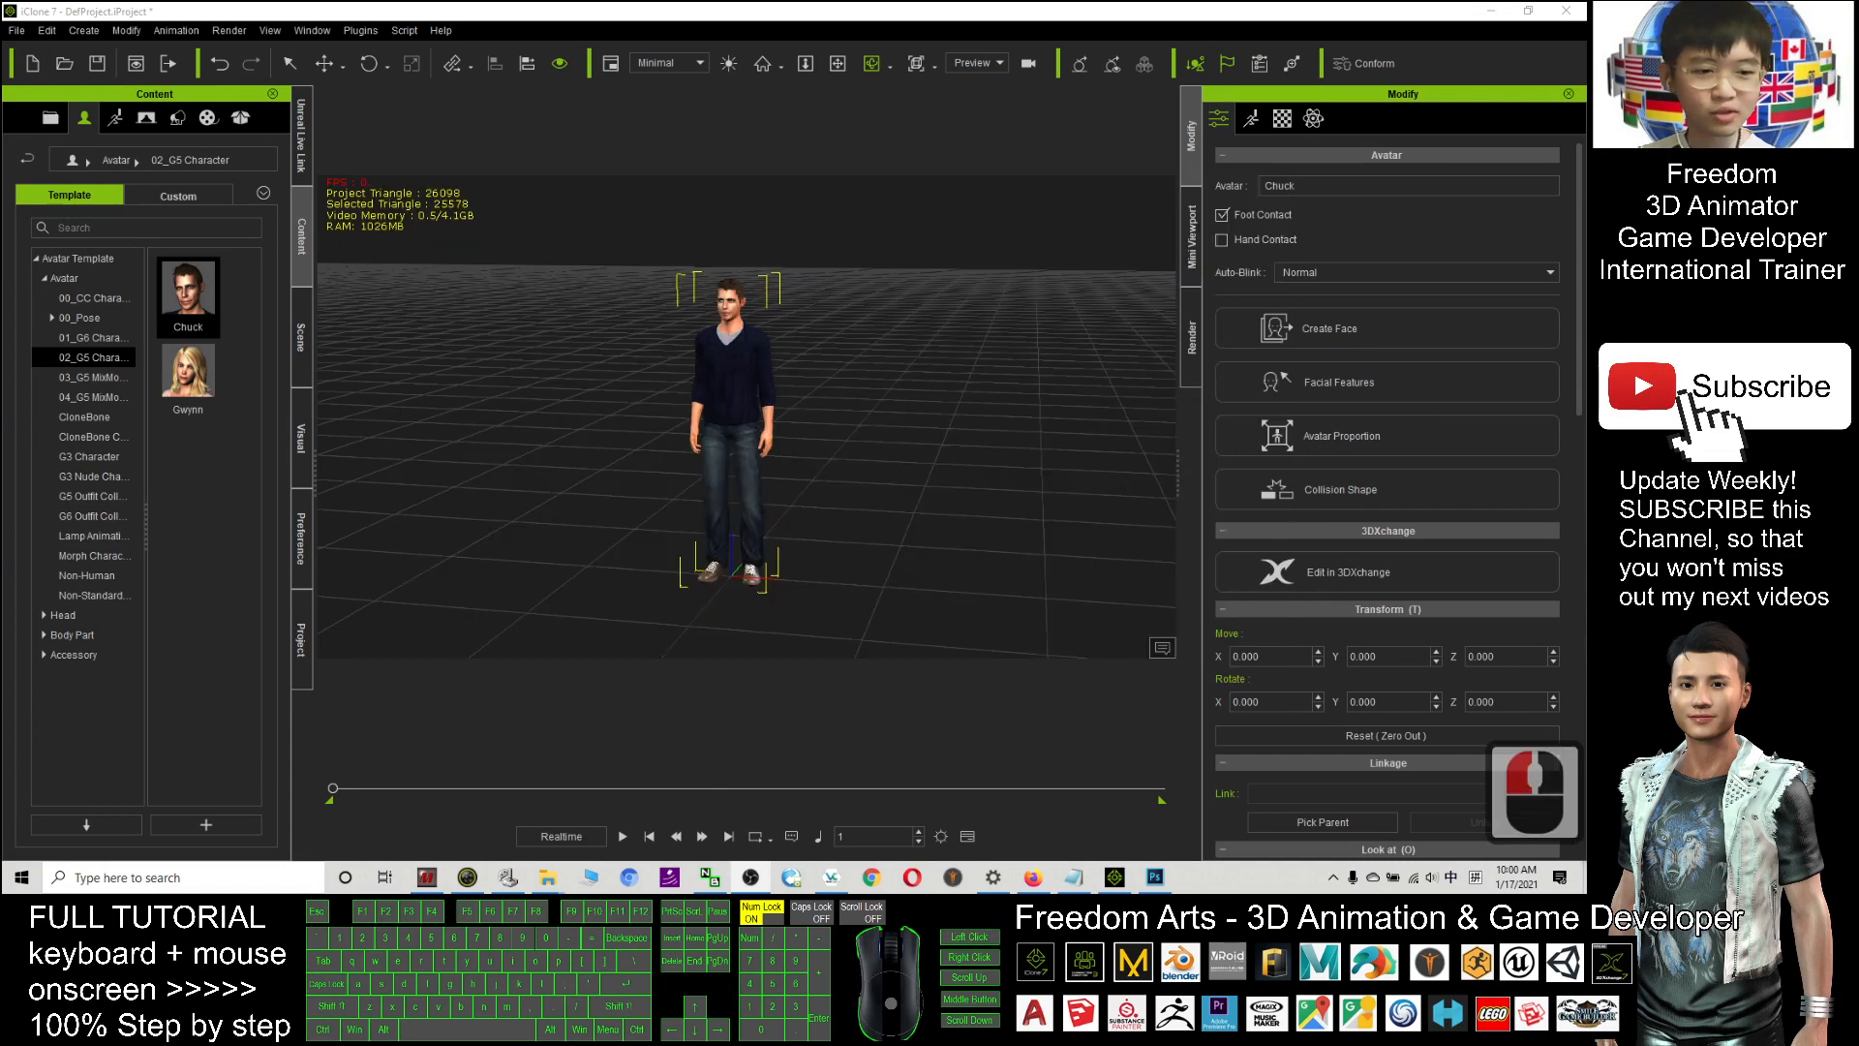
# - Dismiss the sign-in popup and browse to the Set > Prop templates in Content
pyautogui.scroll(3)
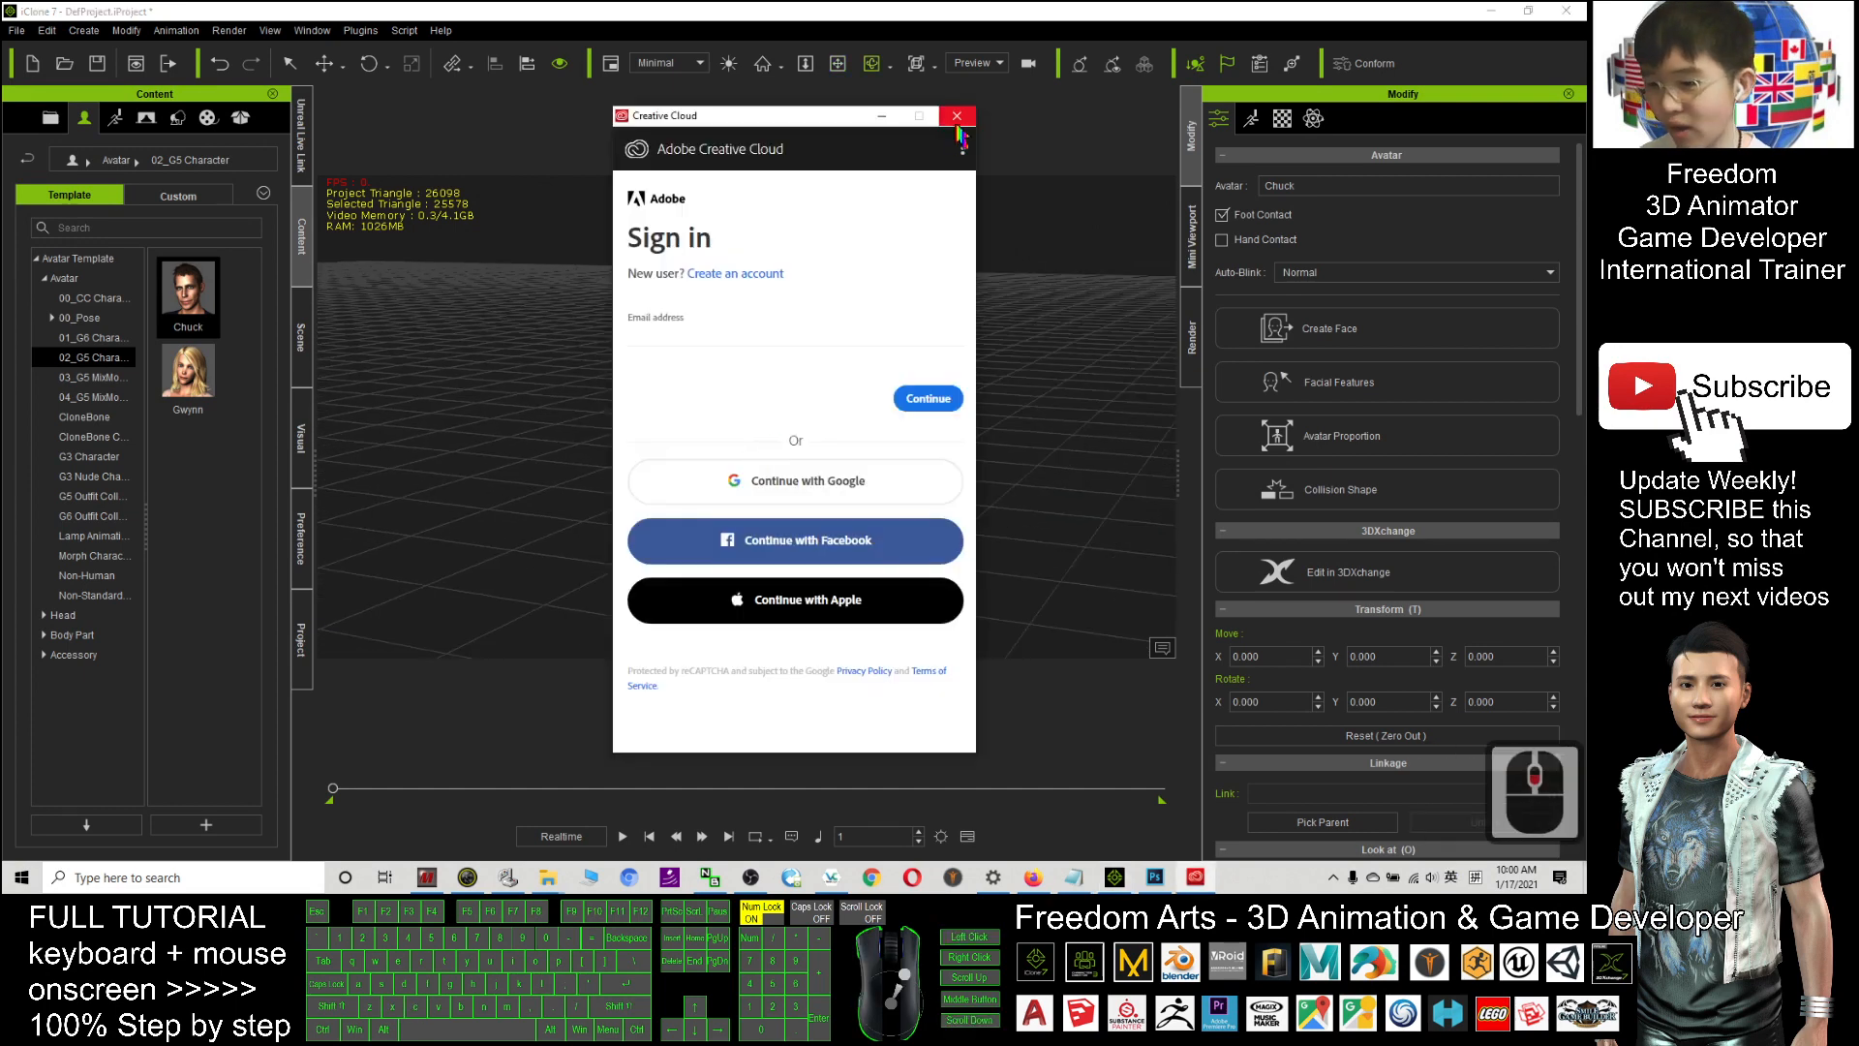
pyautogui.click(955, 114)
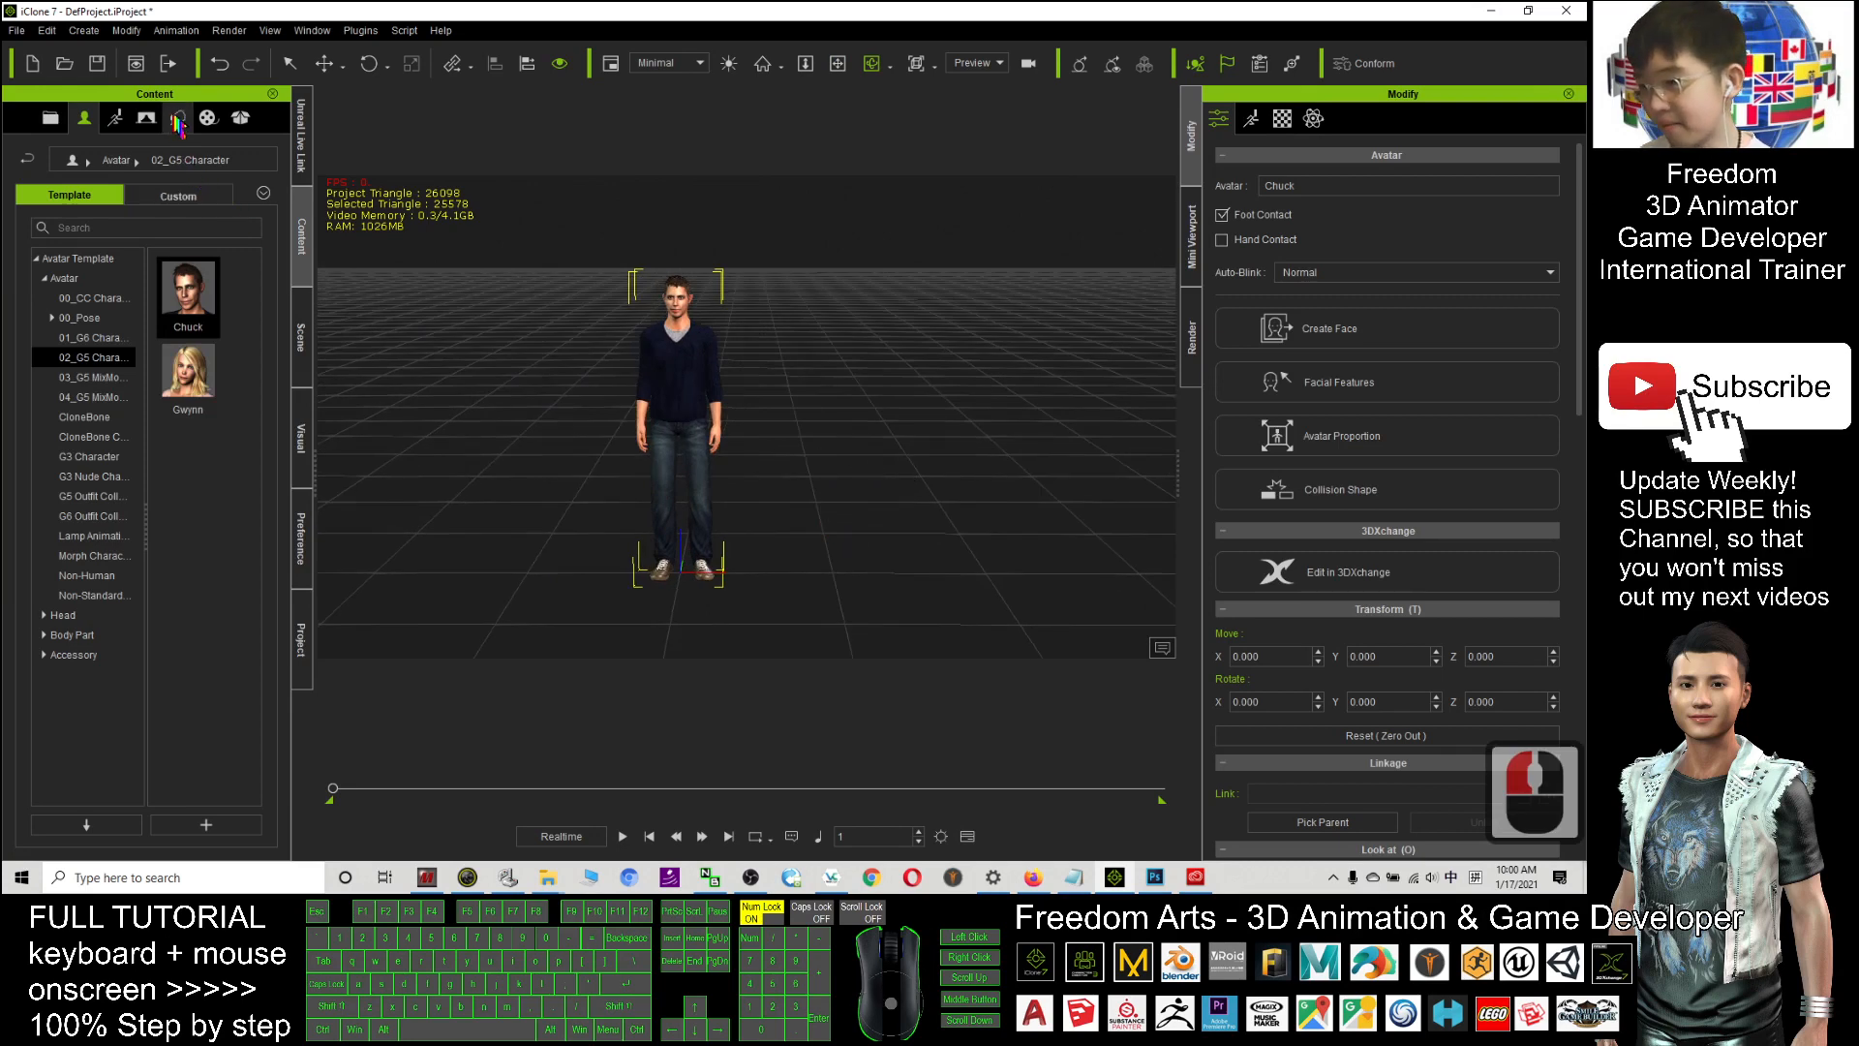
pyautogui.click(179, 118)
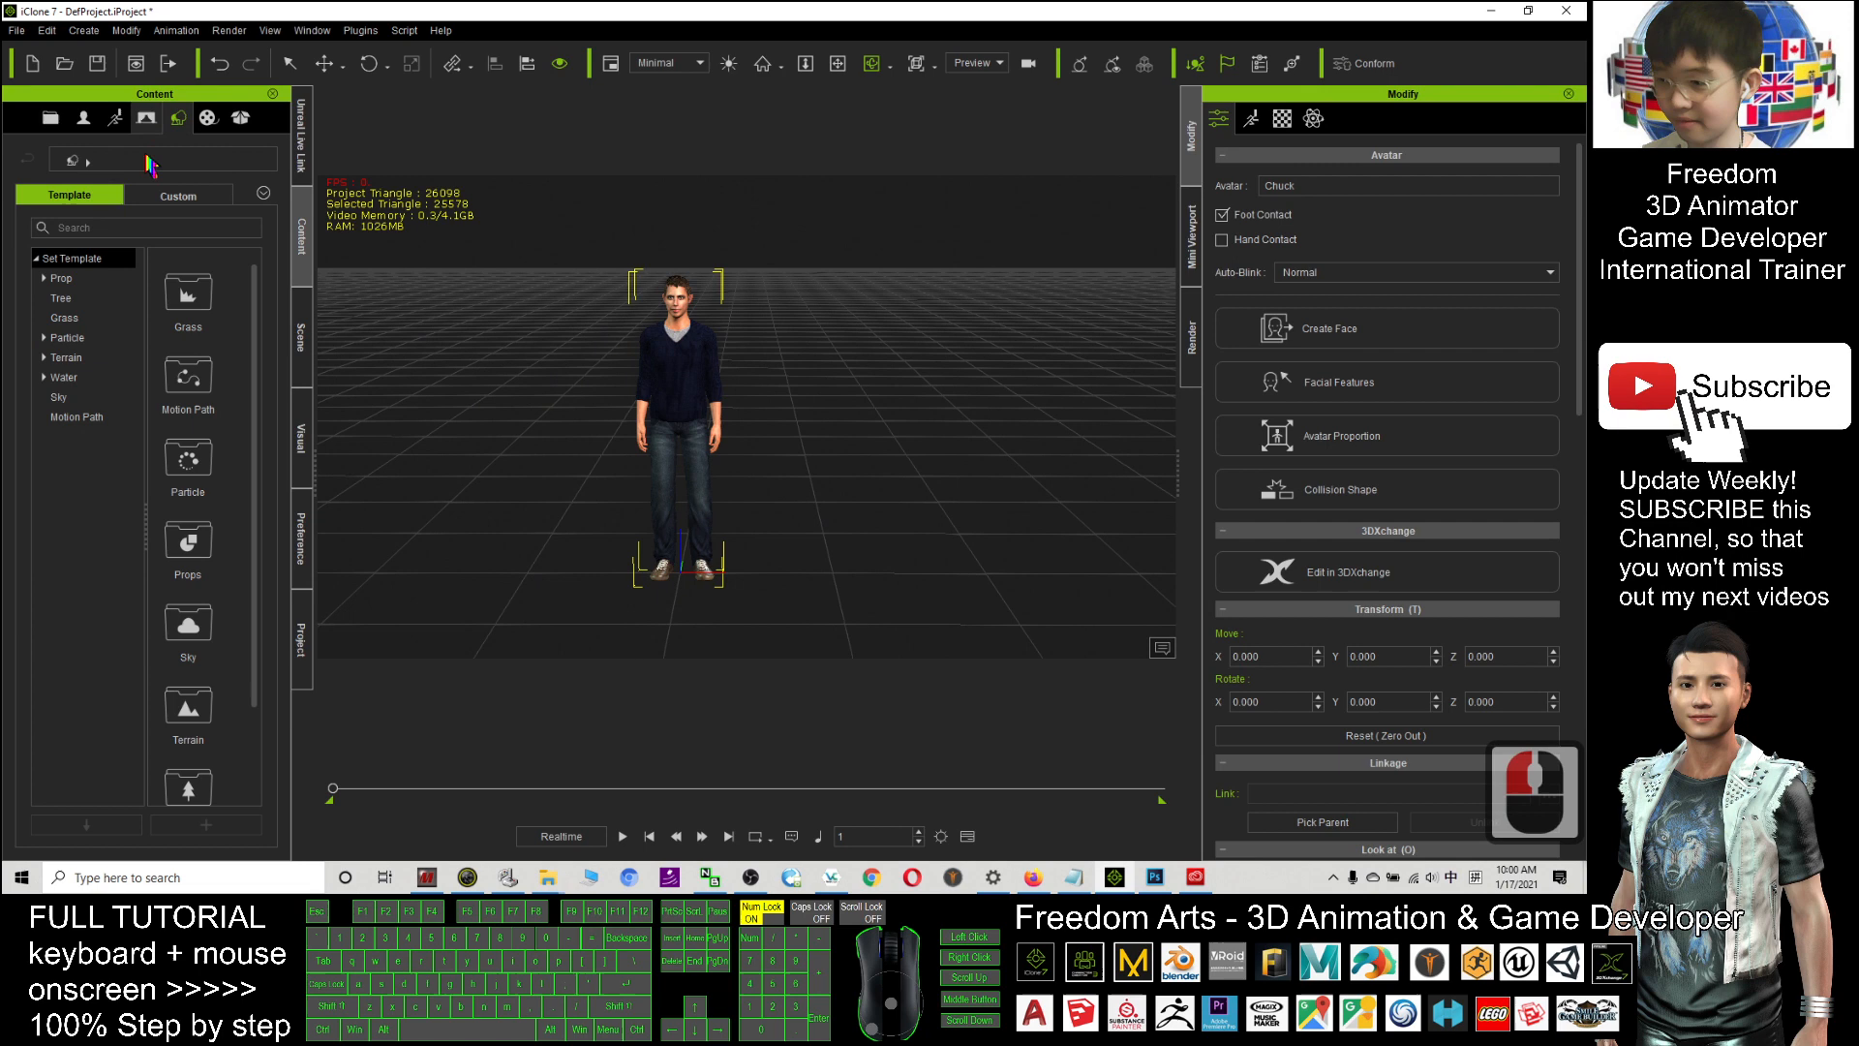
pyautogui.click(60, 276)
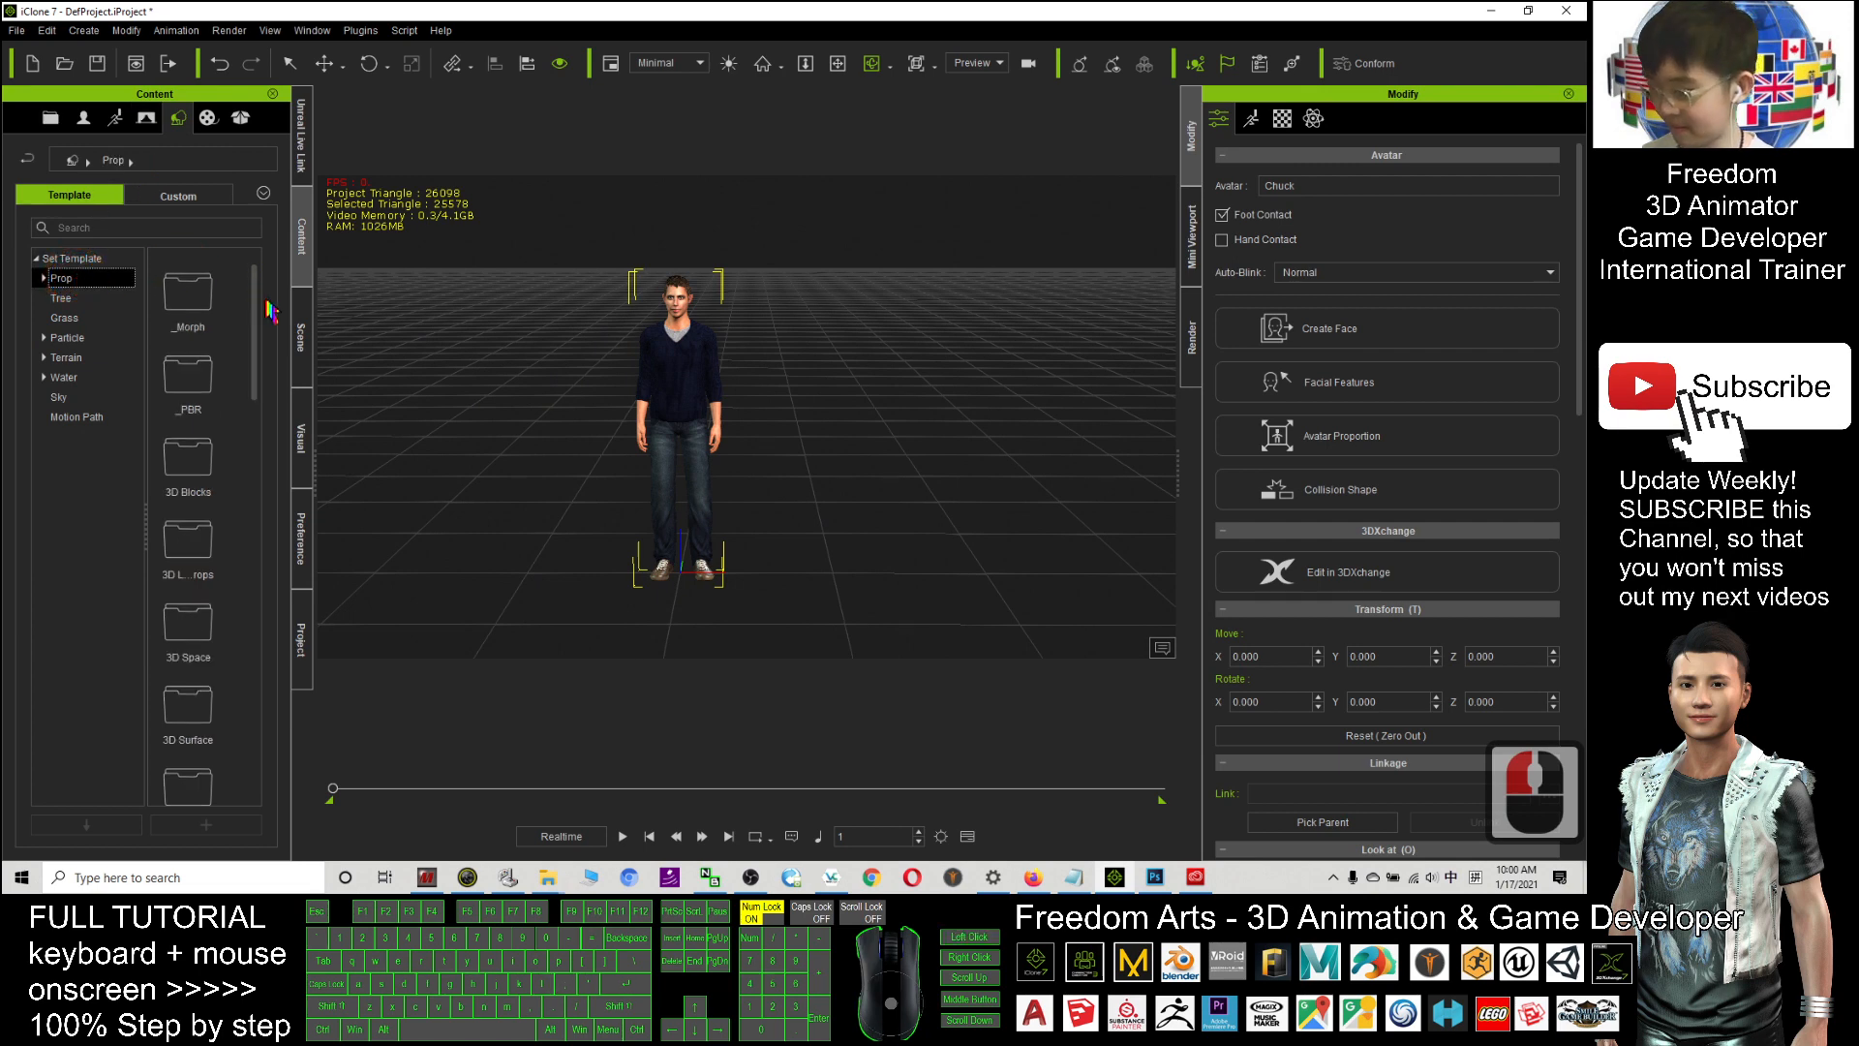
# - Scroll the prop templates to locate the Billboard folder
pyautogui.scroll(-3)
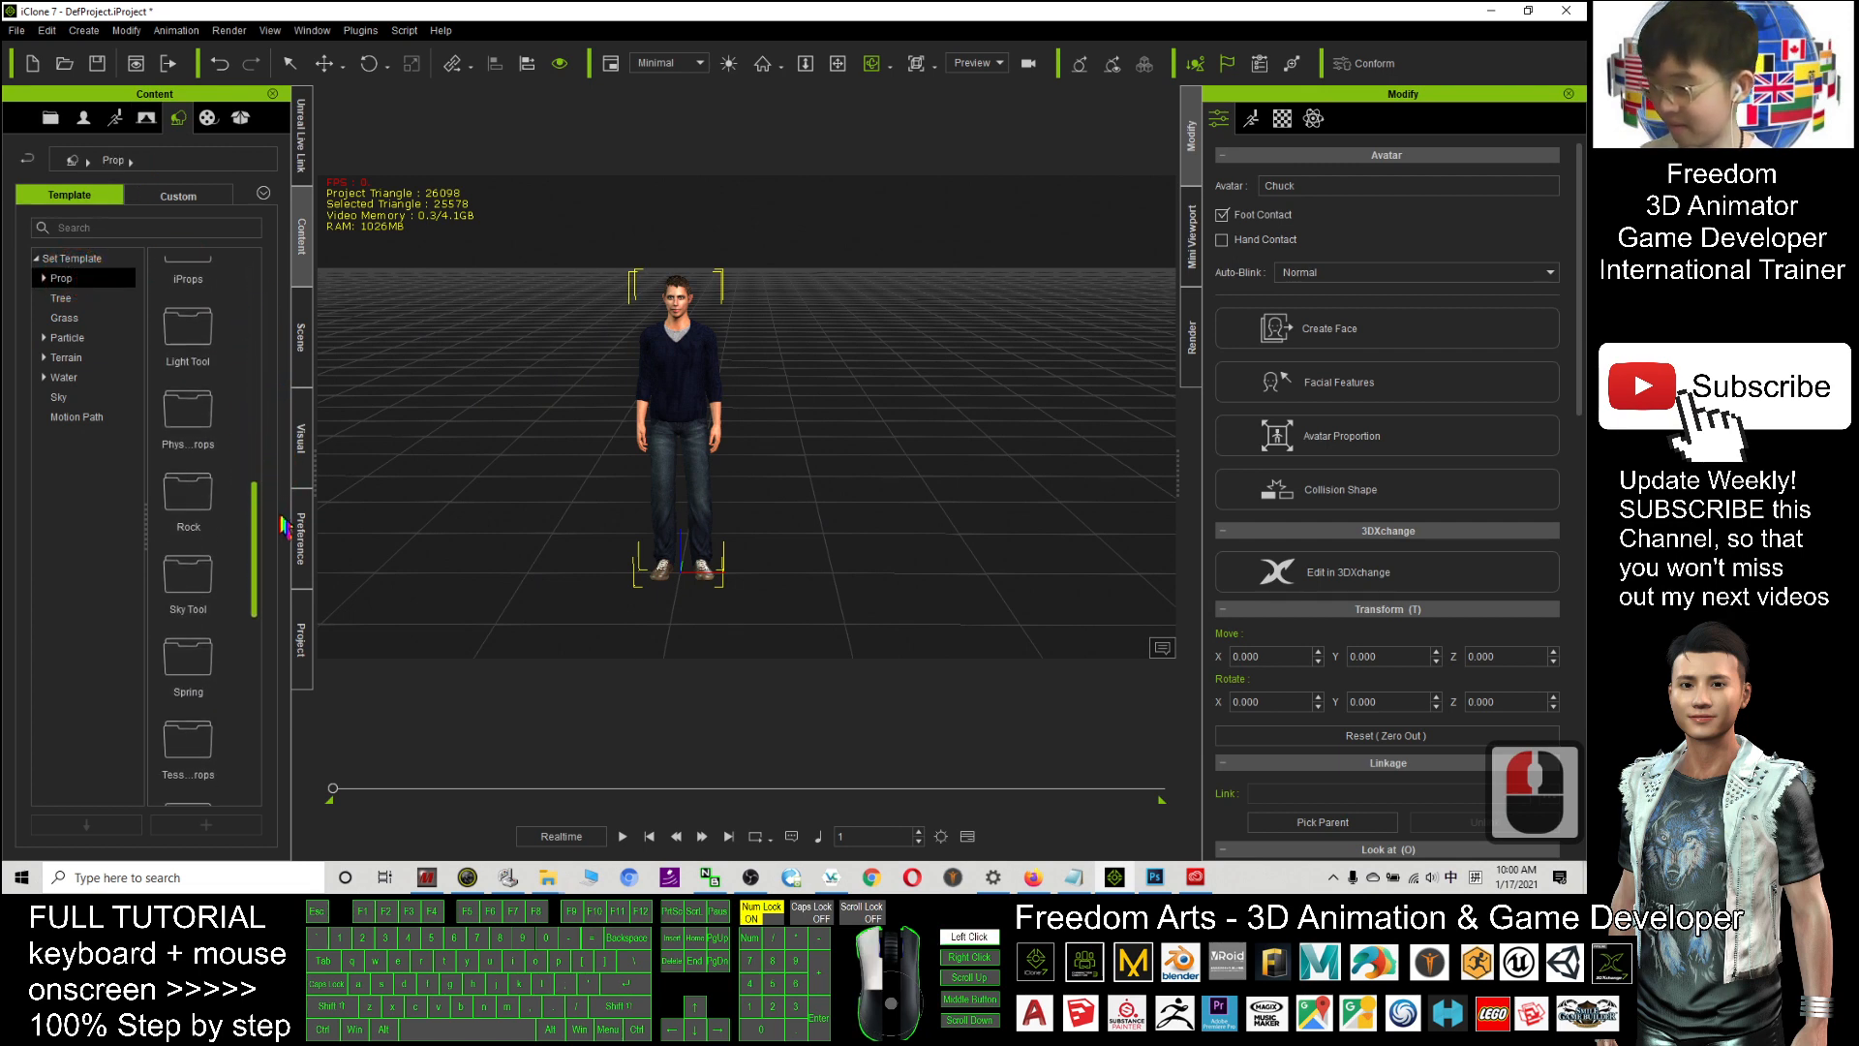
pyautogui.scroll(3)
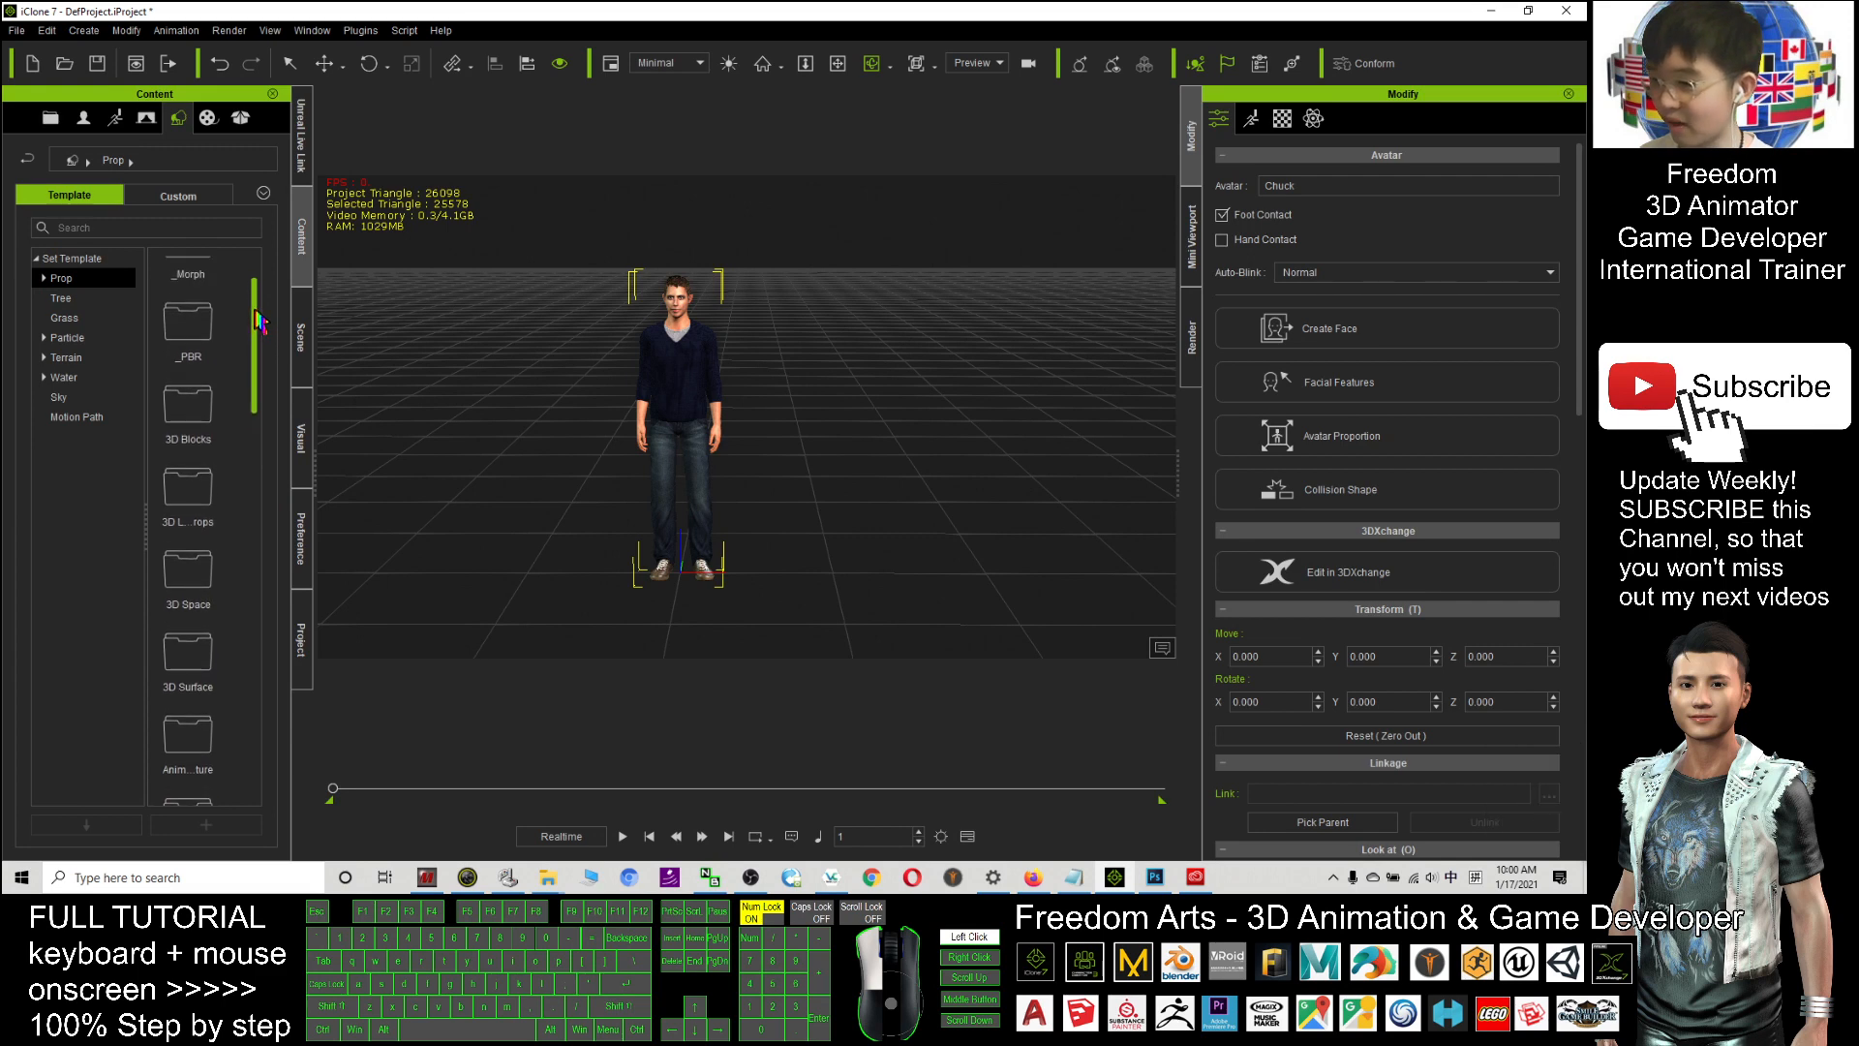
pyautogui.scroll(-3)
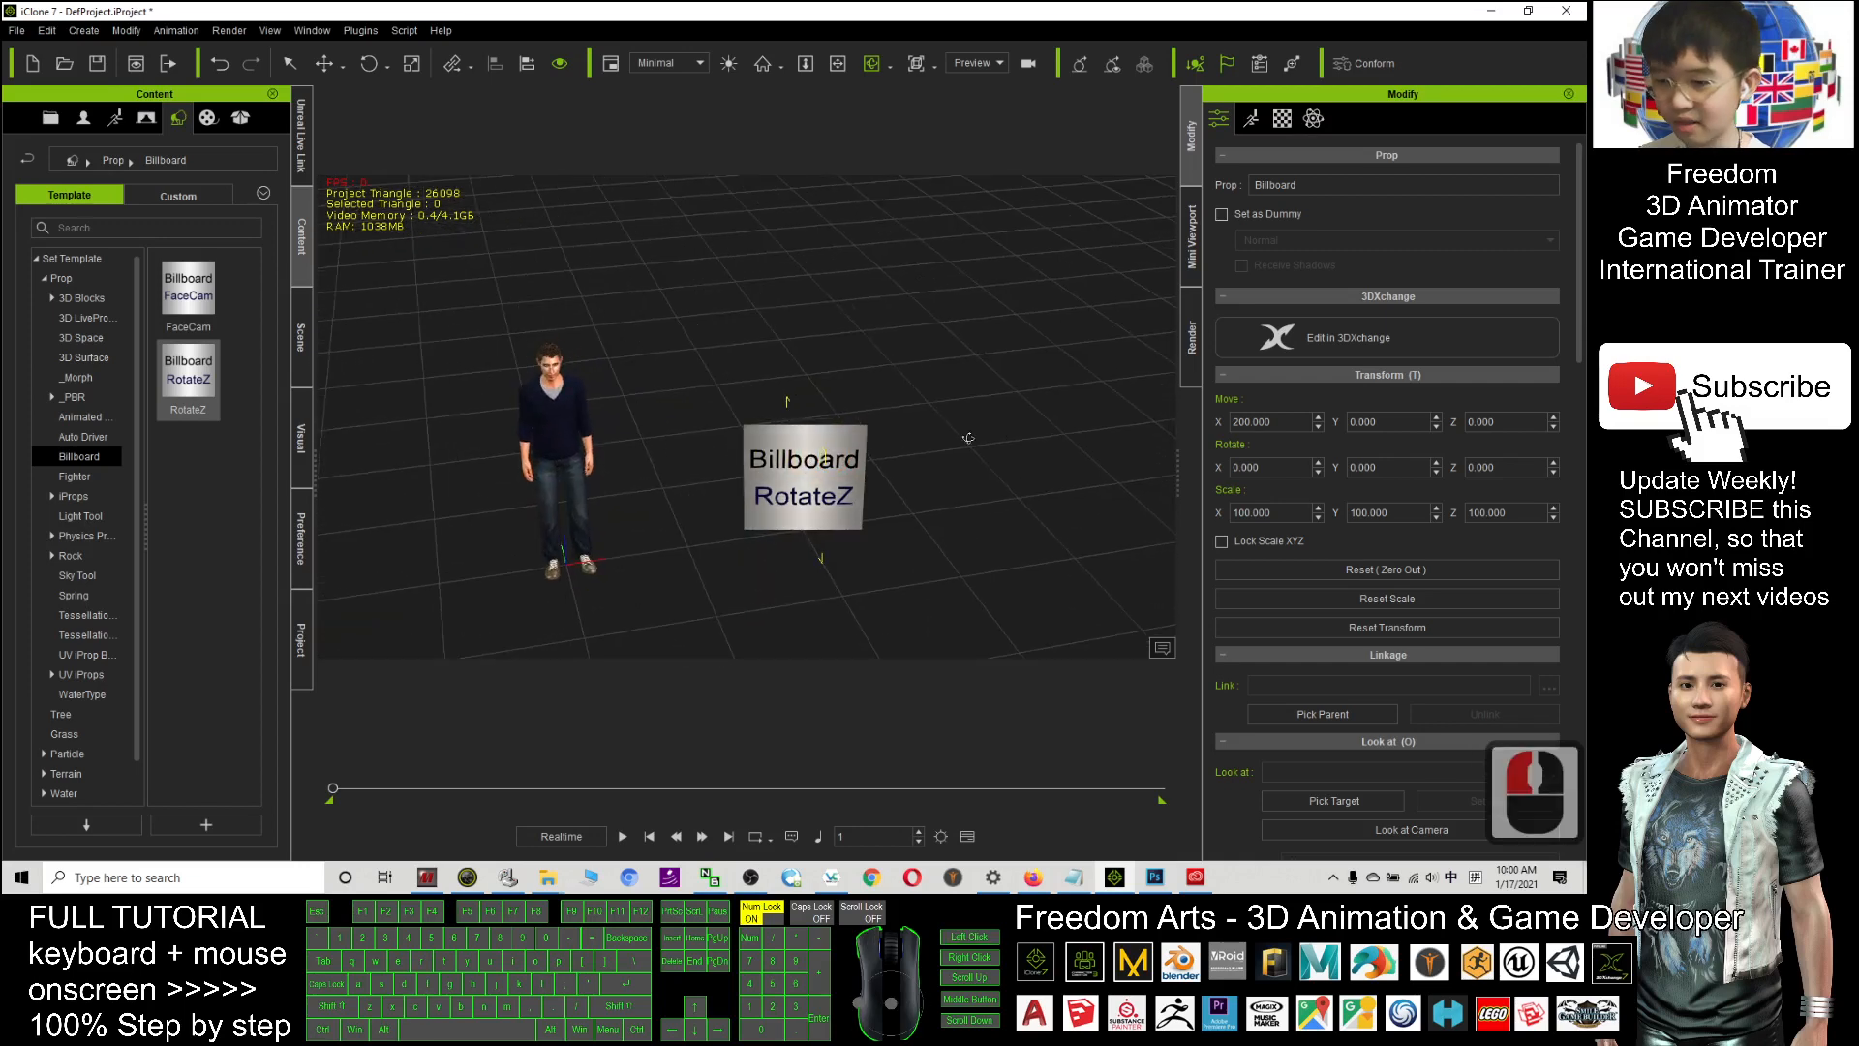
pyautogui.click(188, 285)
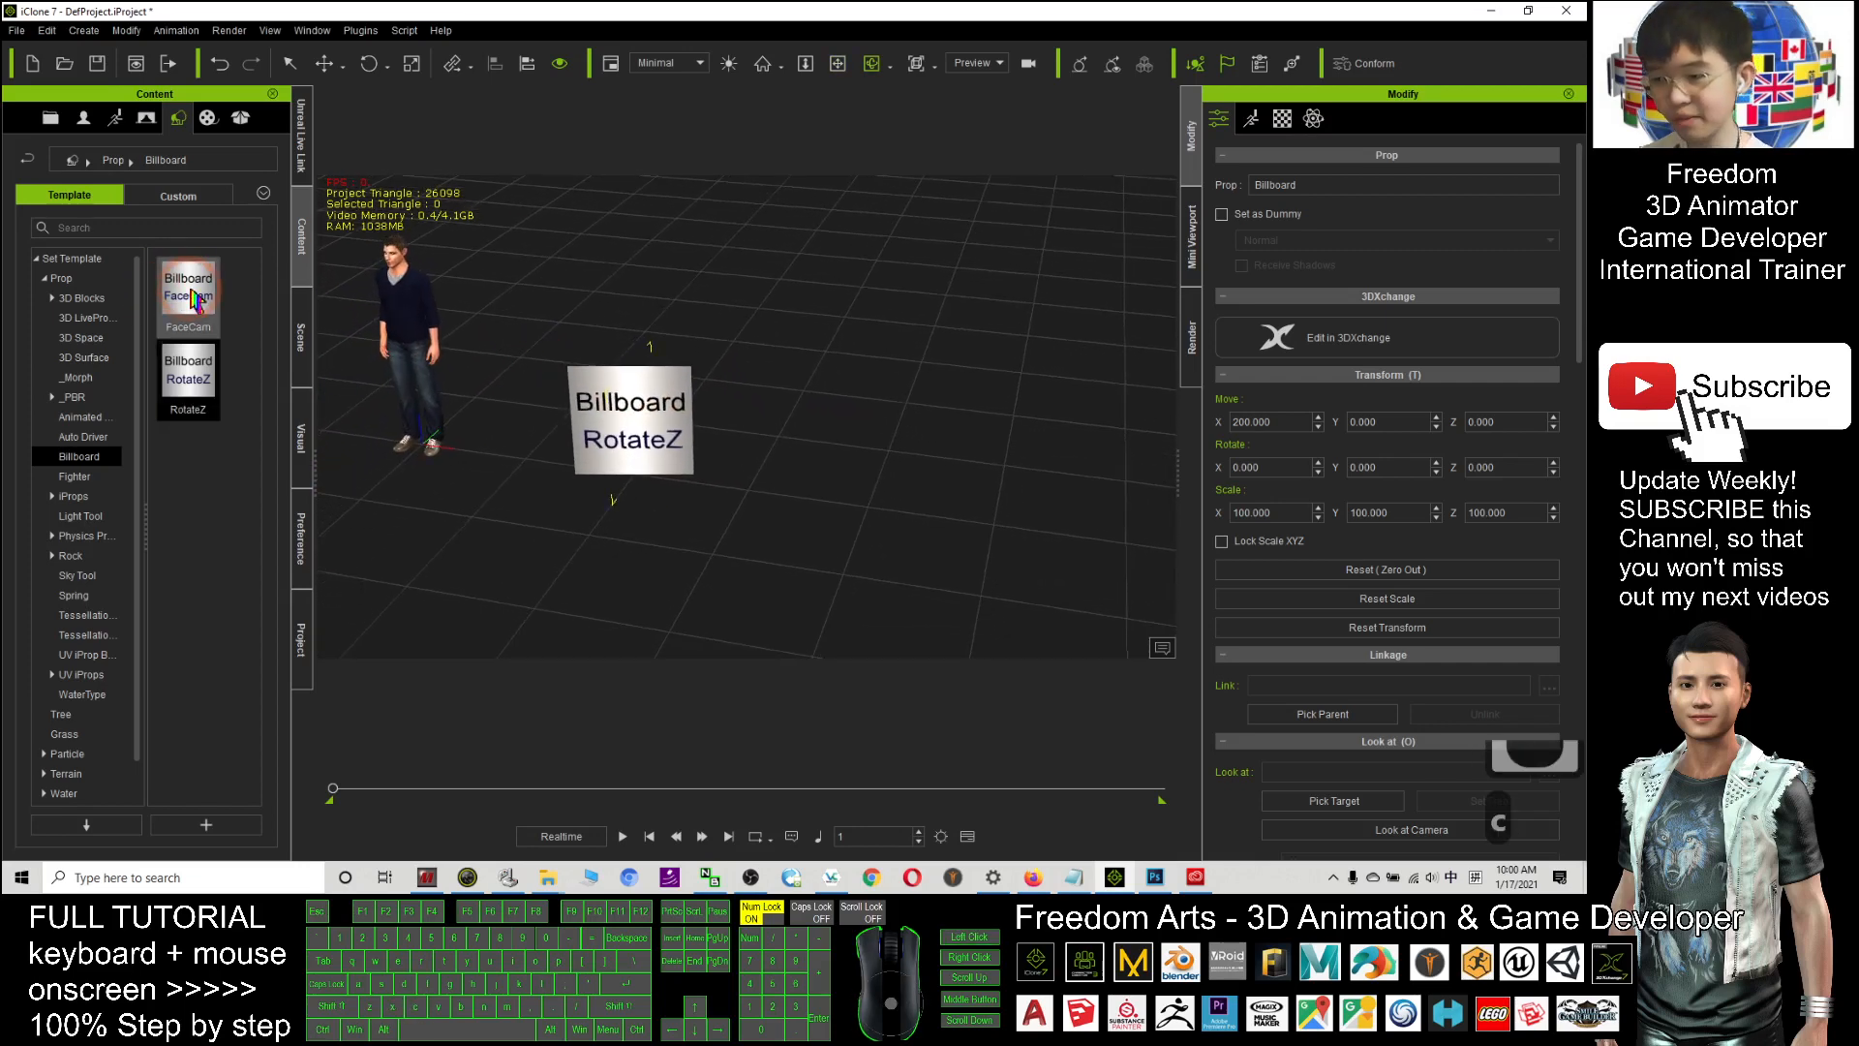
pyautogui.doubleClick(188, 295)
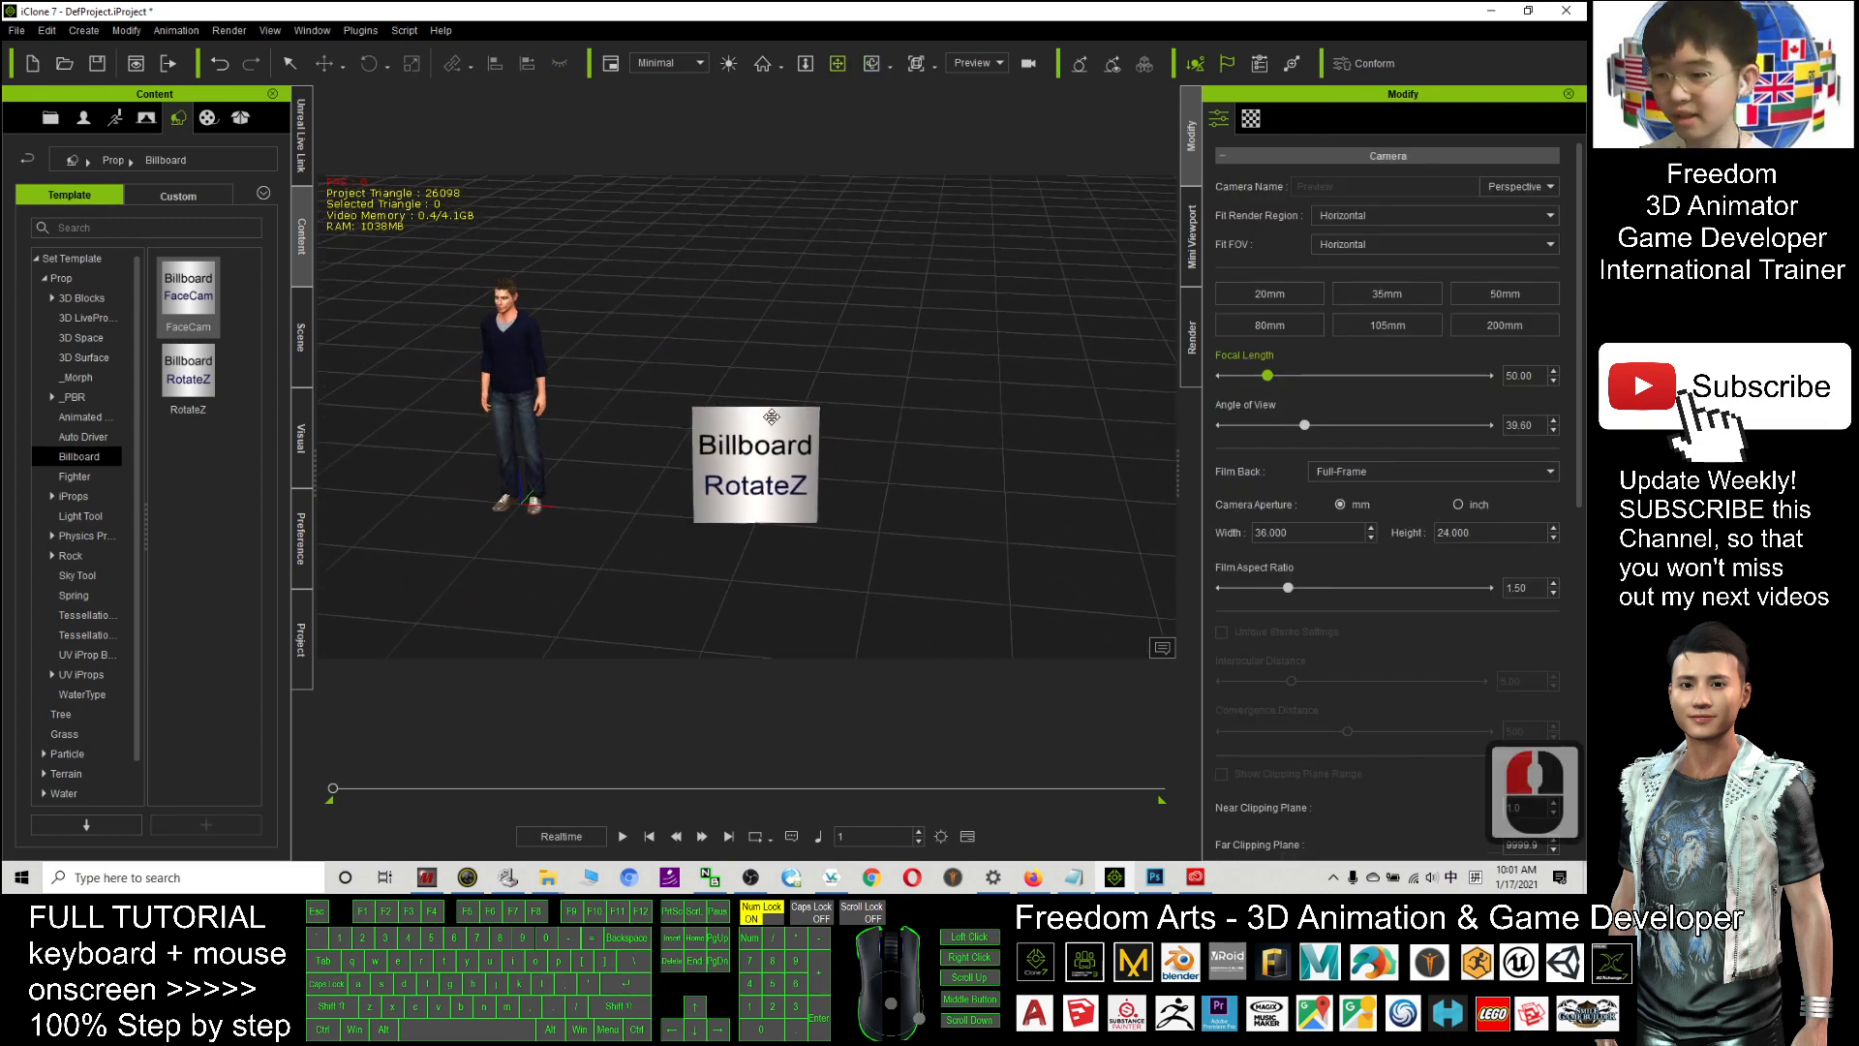
pyautogui.click(754, 463)
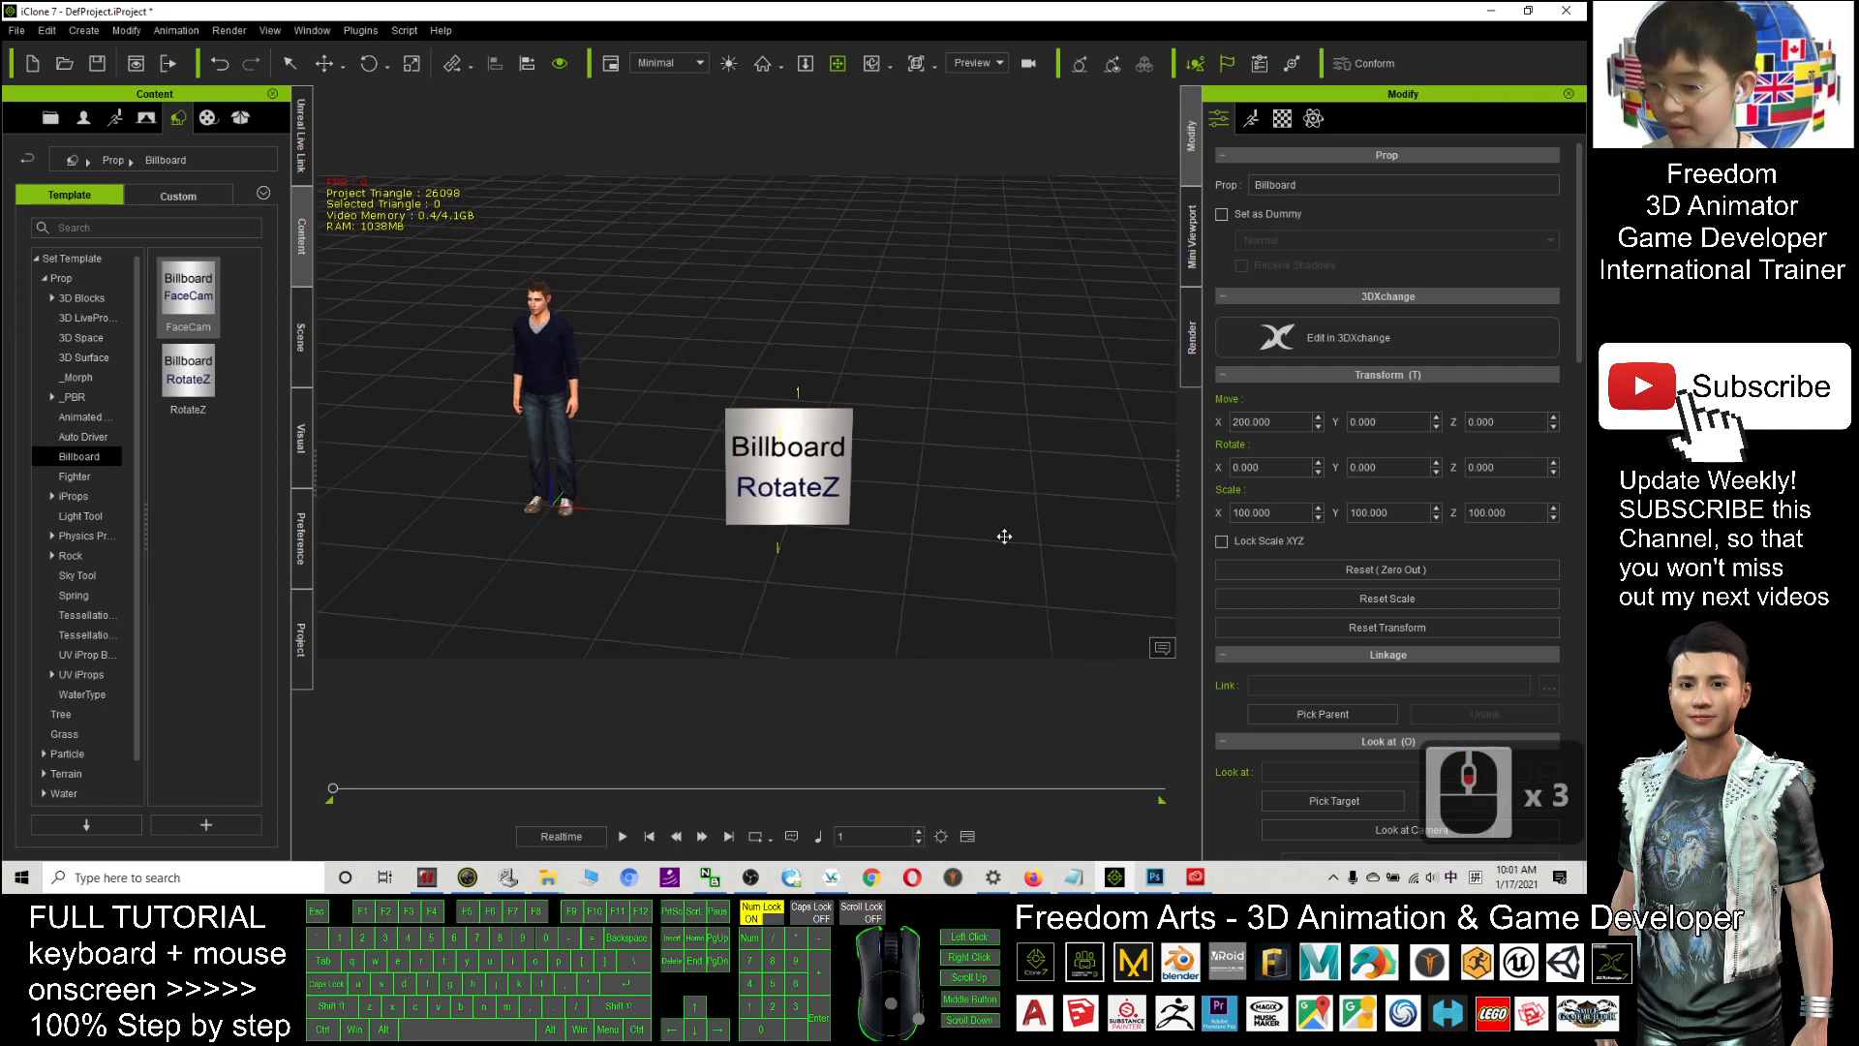
pyautogui.scroll(-3)
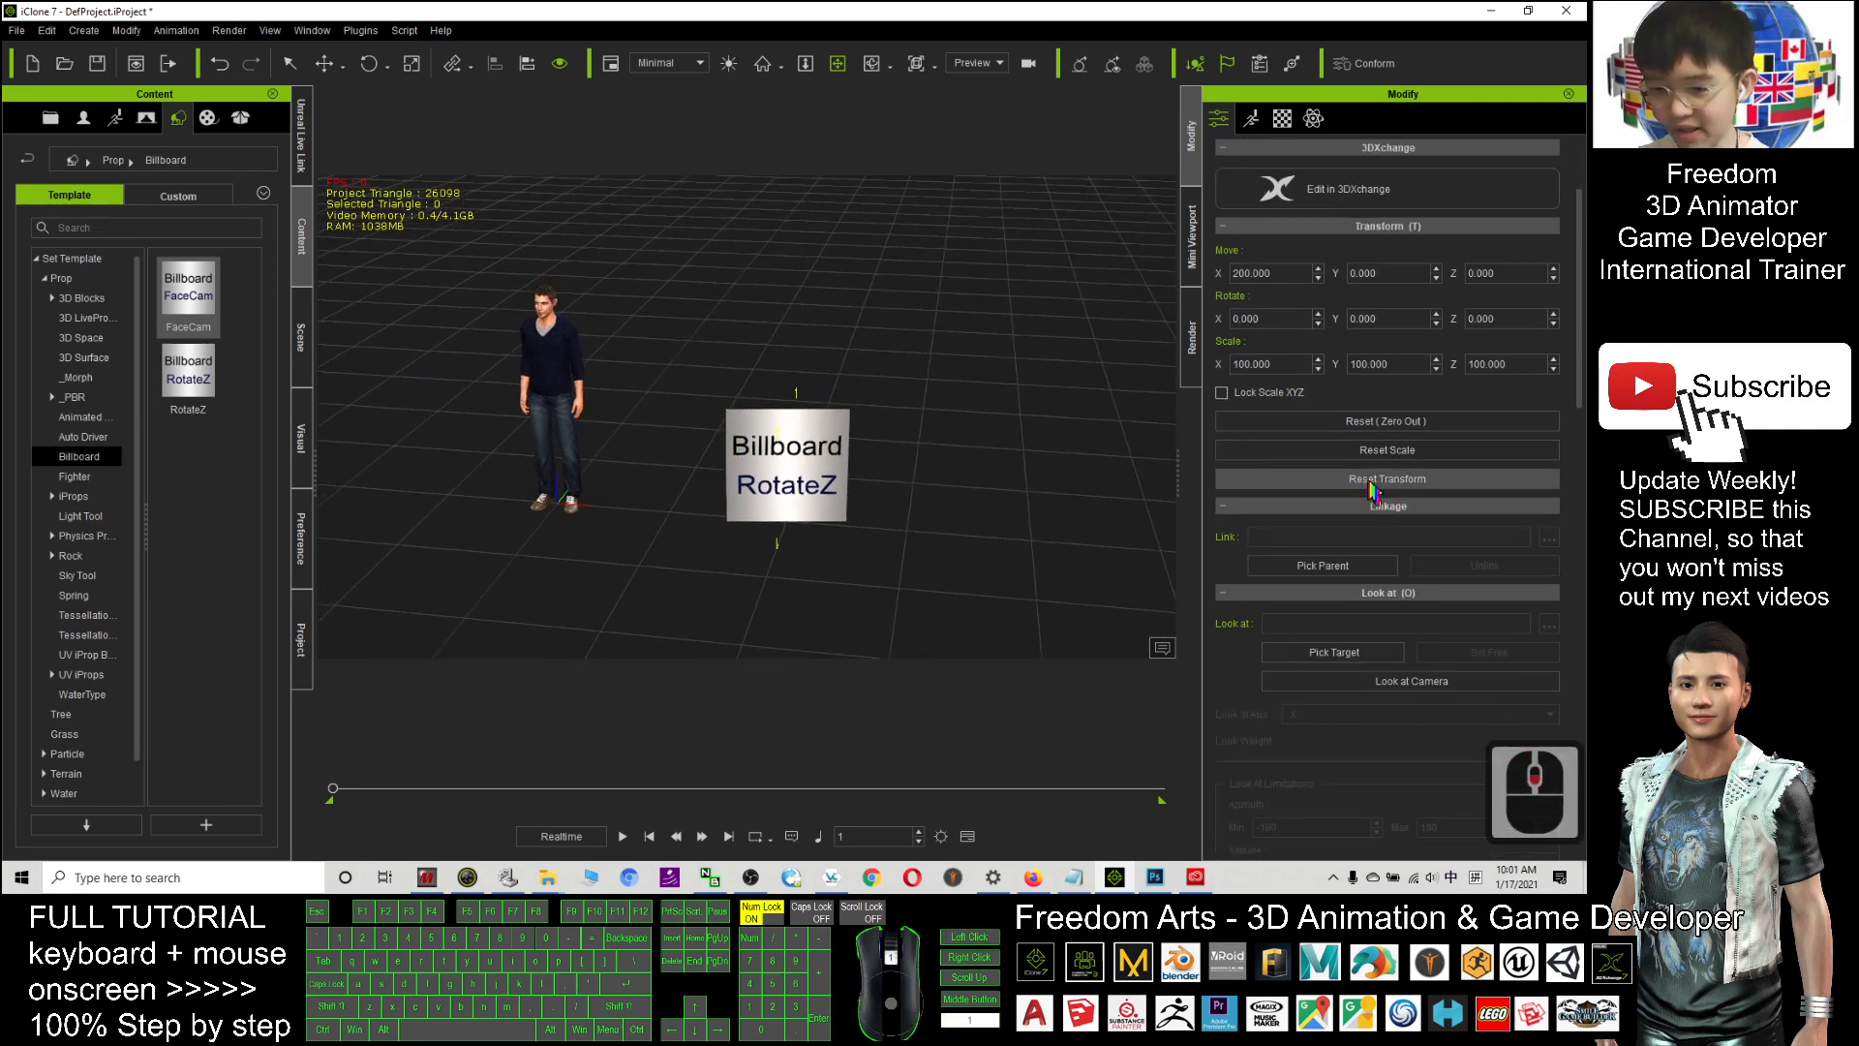
pyautogui.scroll(-3)
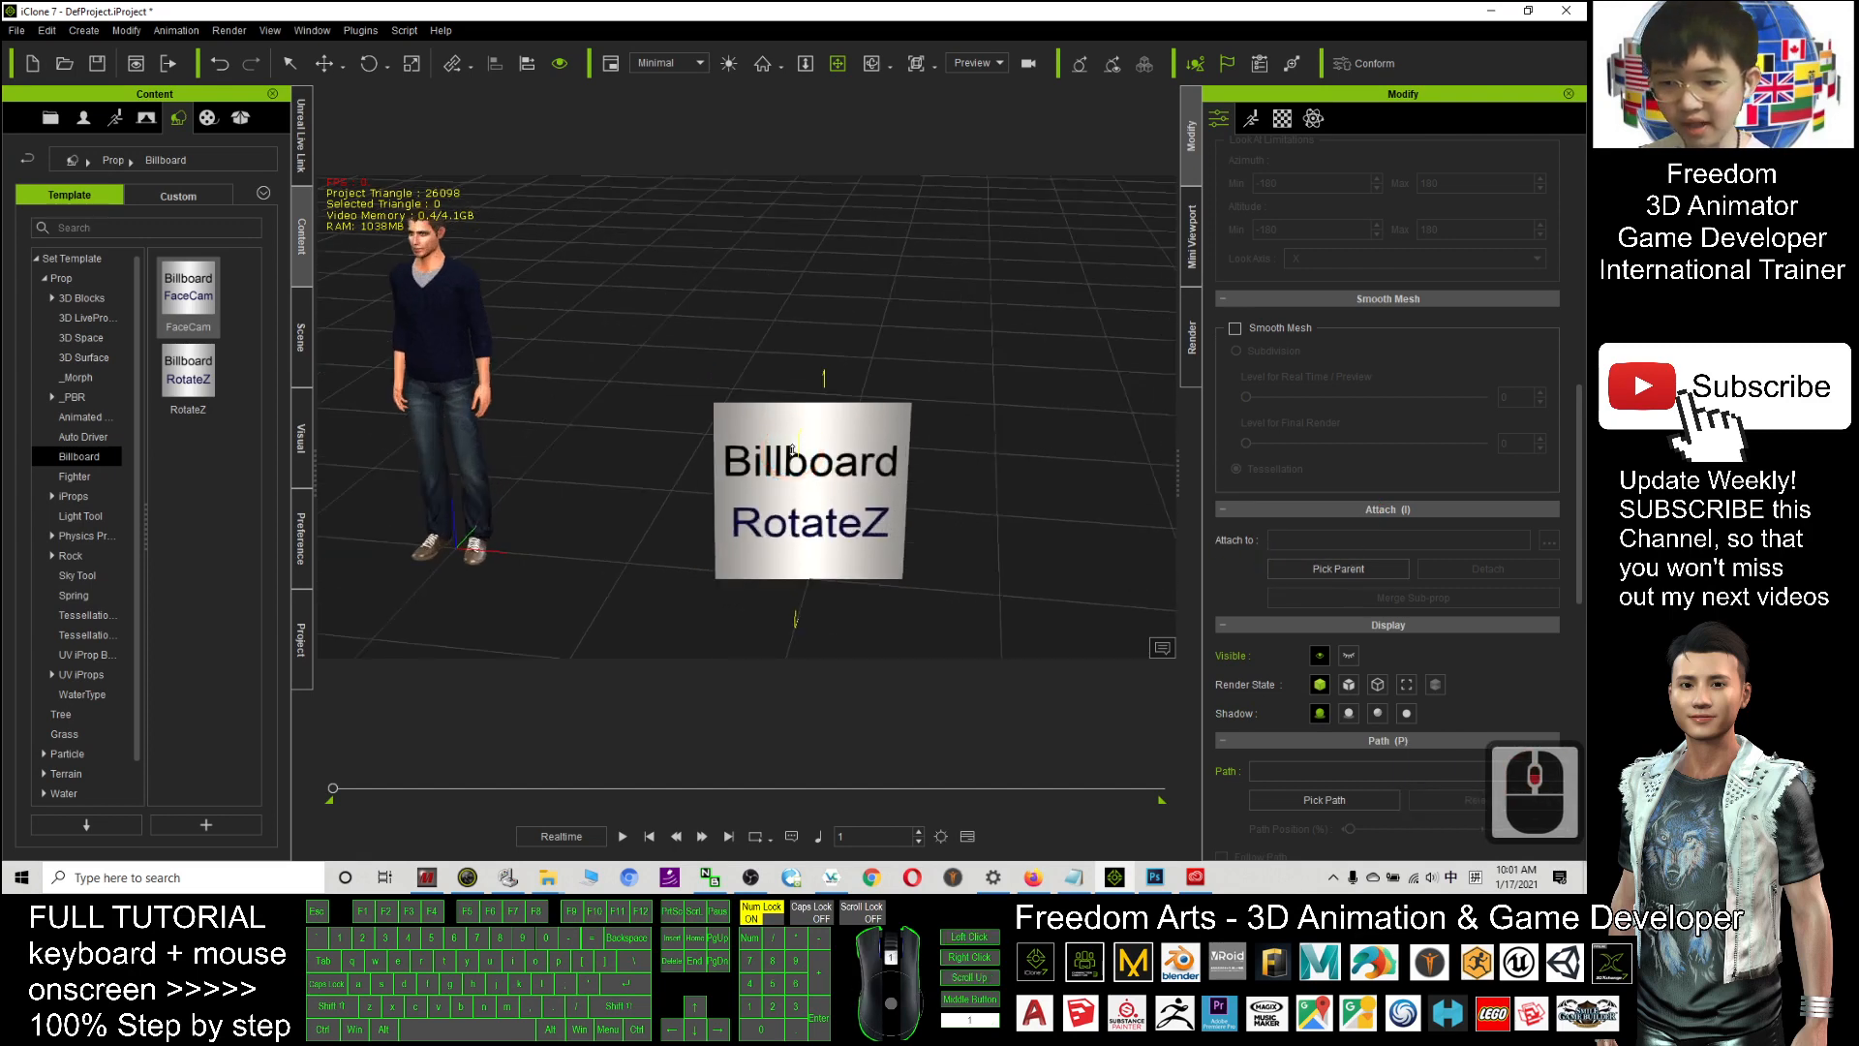
# - Pick Chuck as the billboard's parent via the scene object list
pyautogui.click(1338, 567)
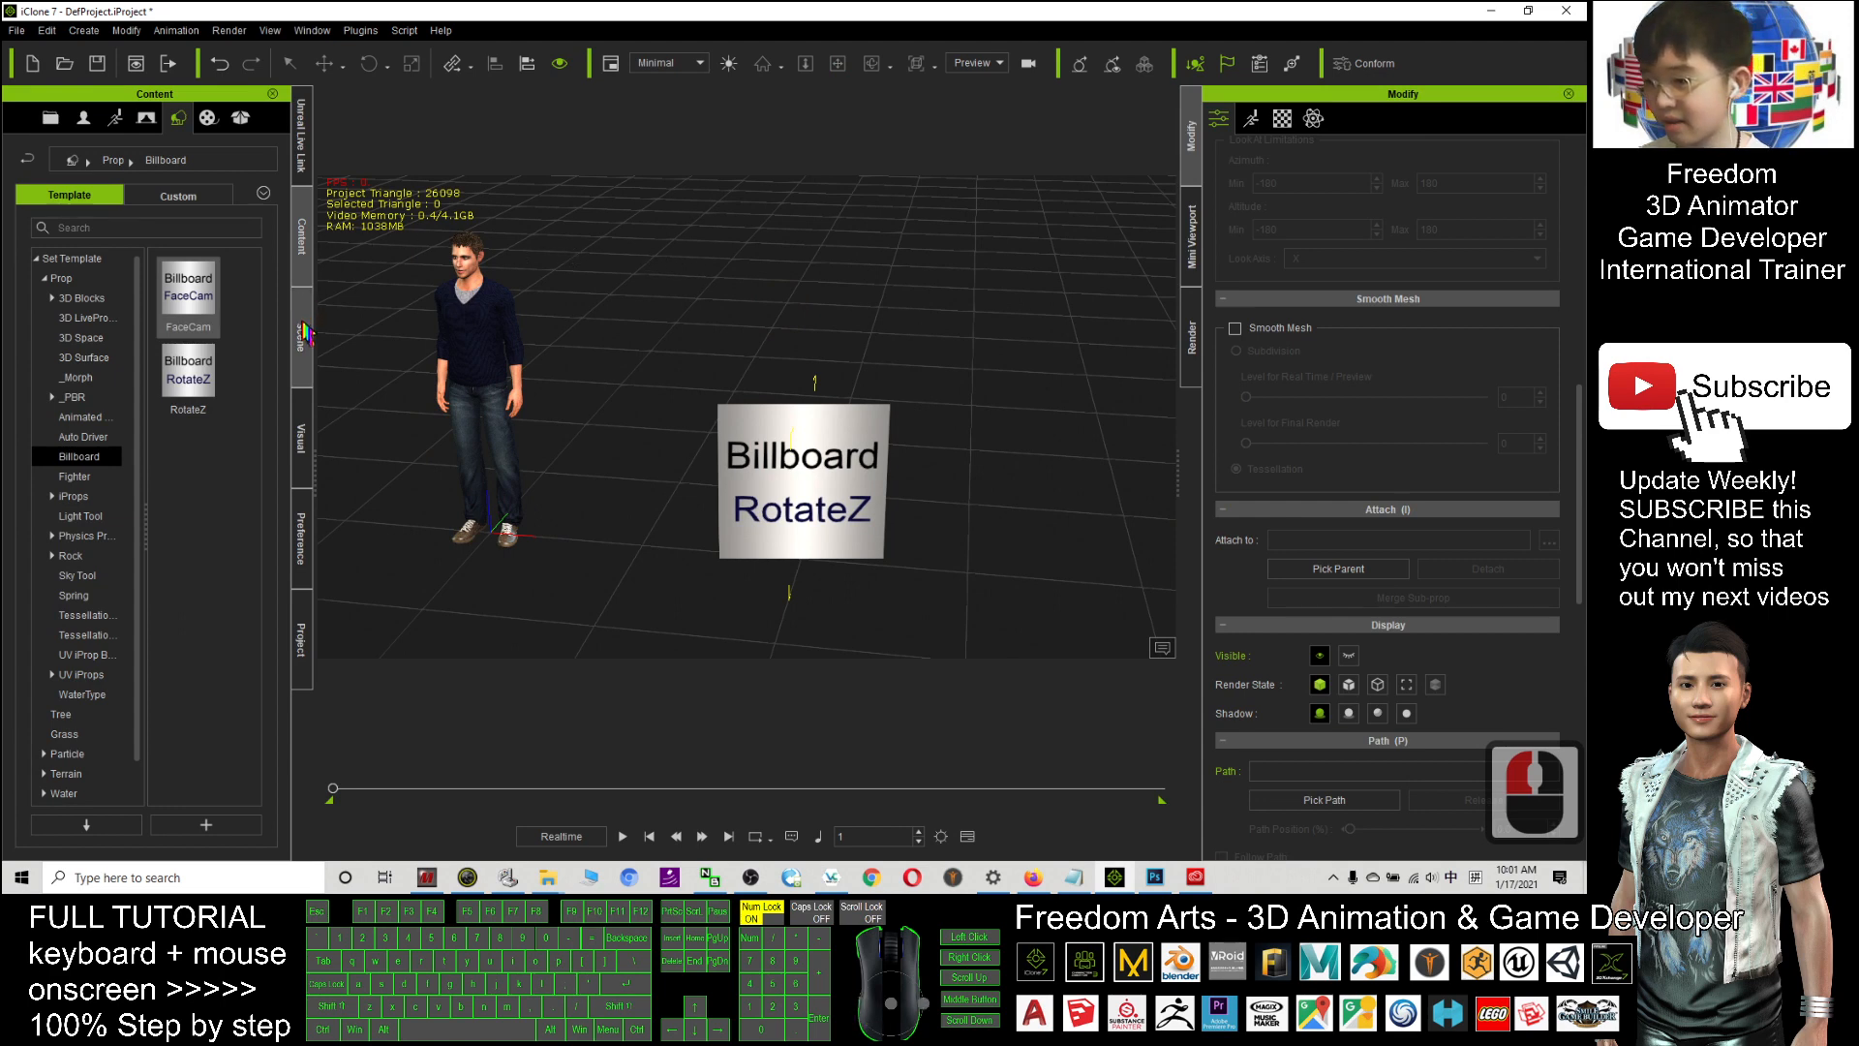
pyautogui.click(302, 325)
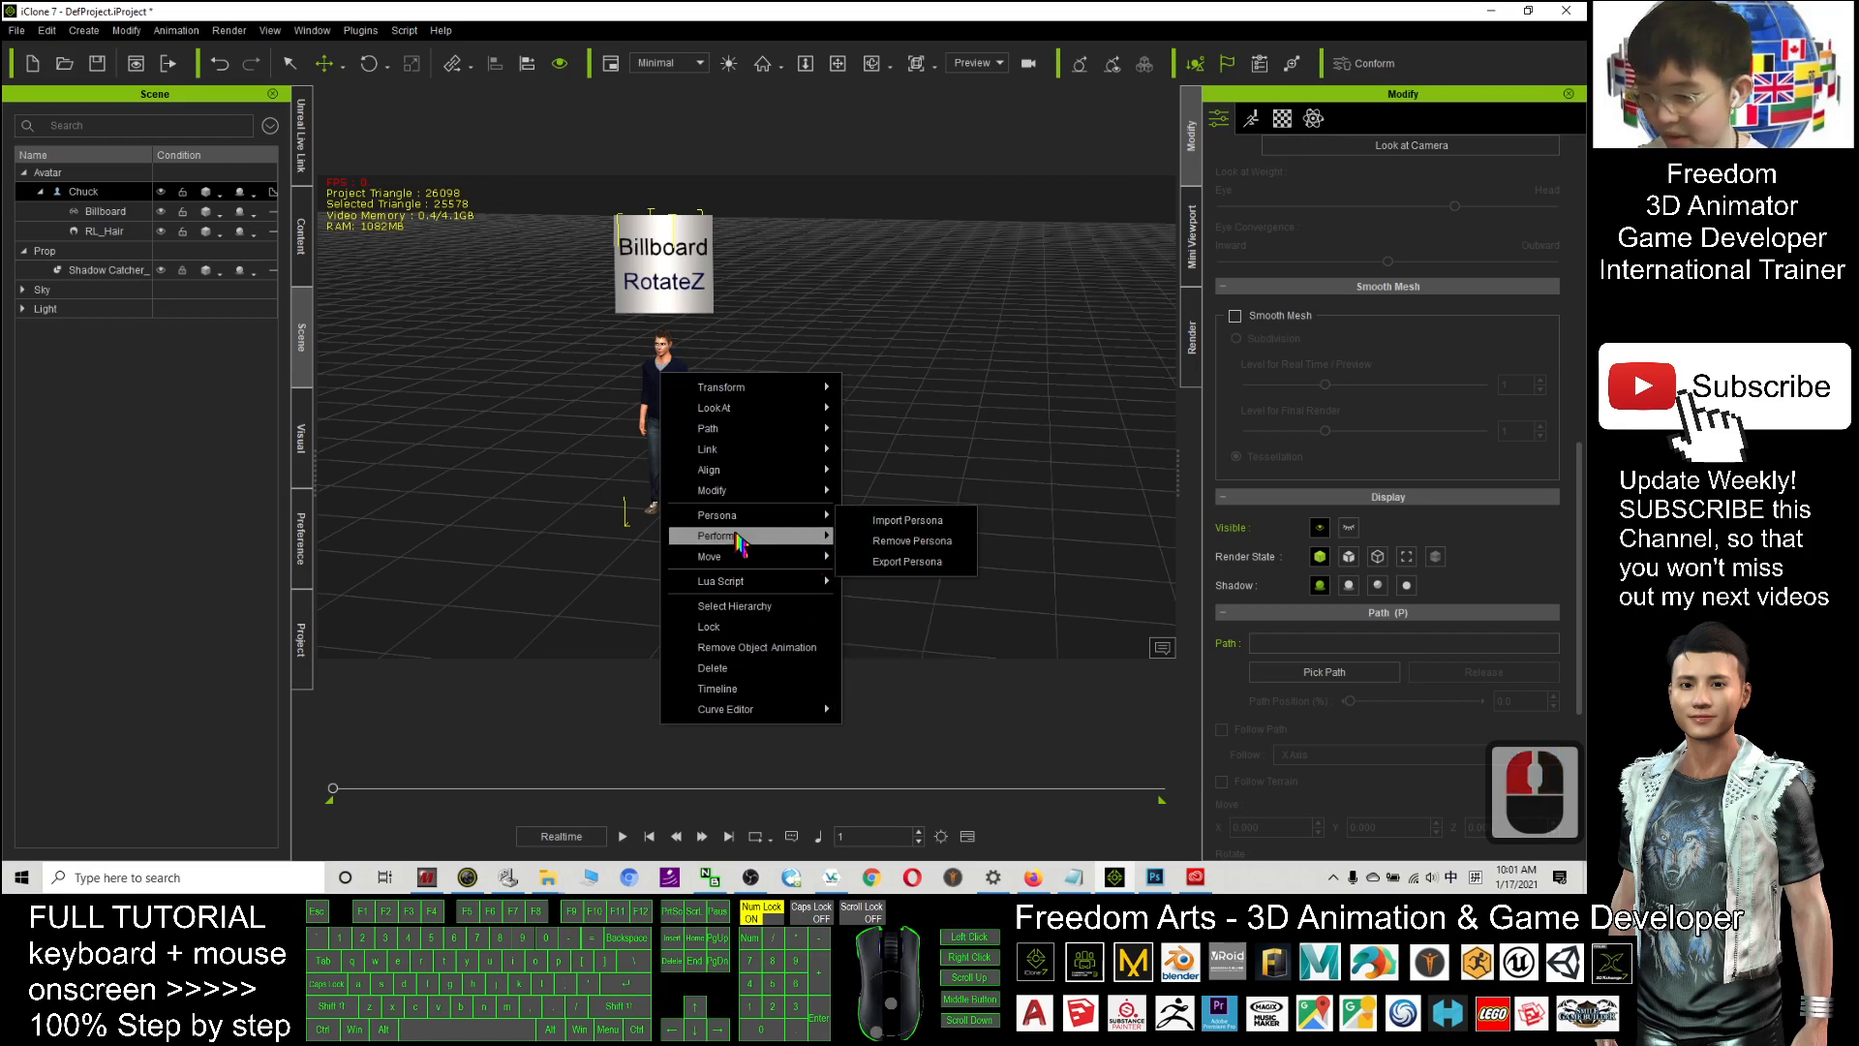
pyautogui.moveTo(709, 556)
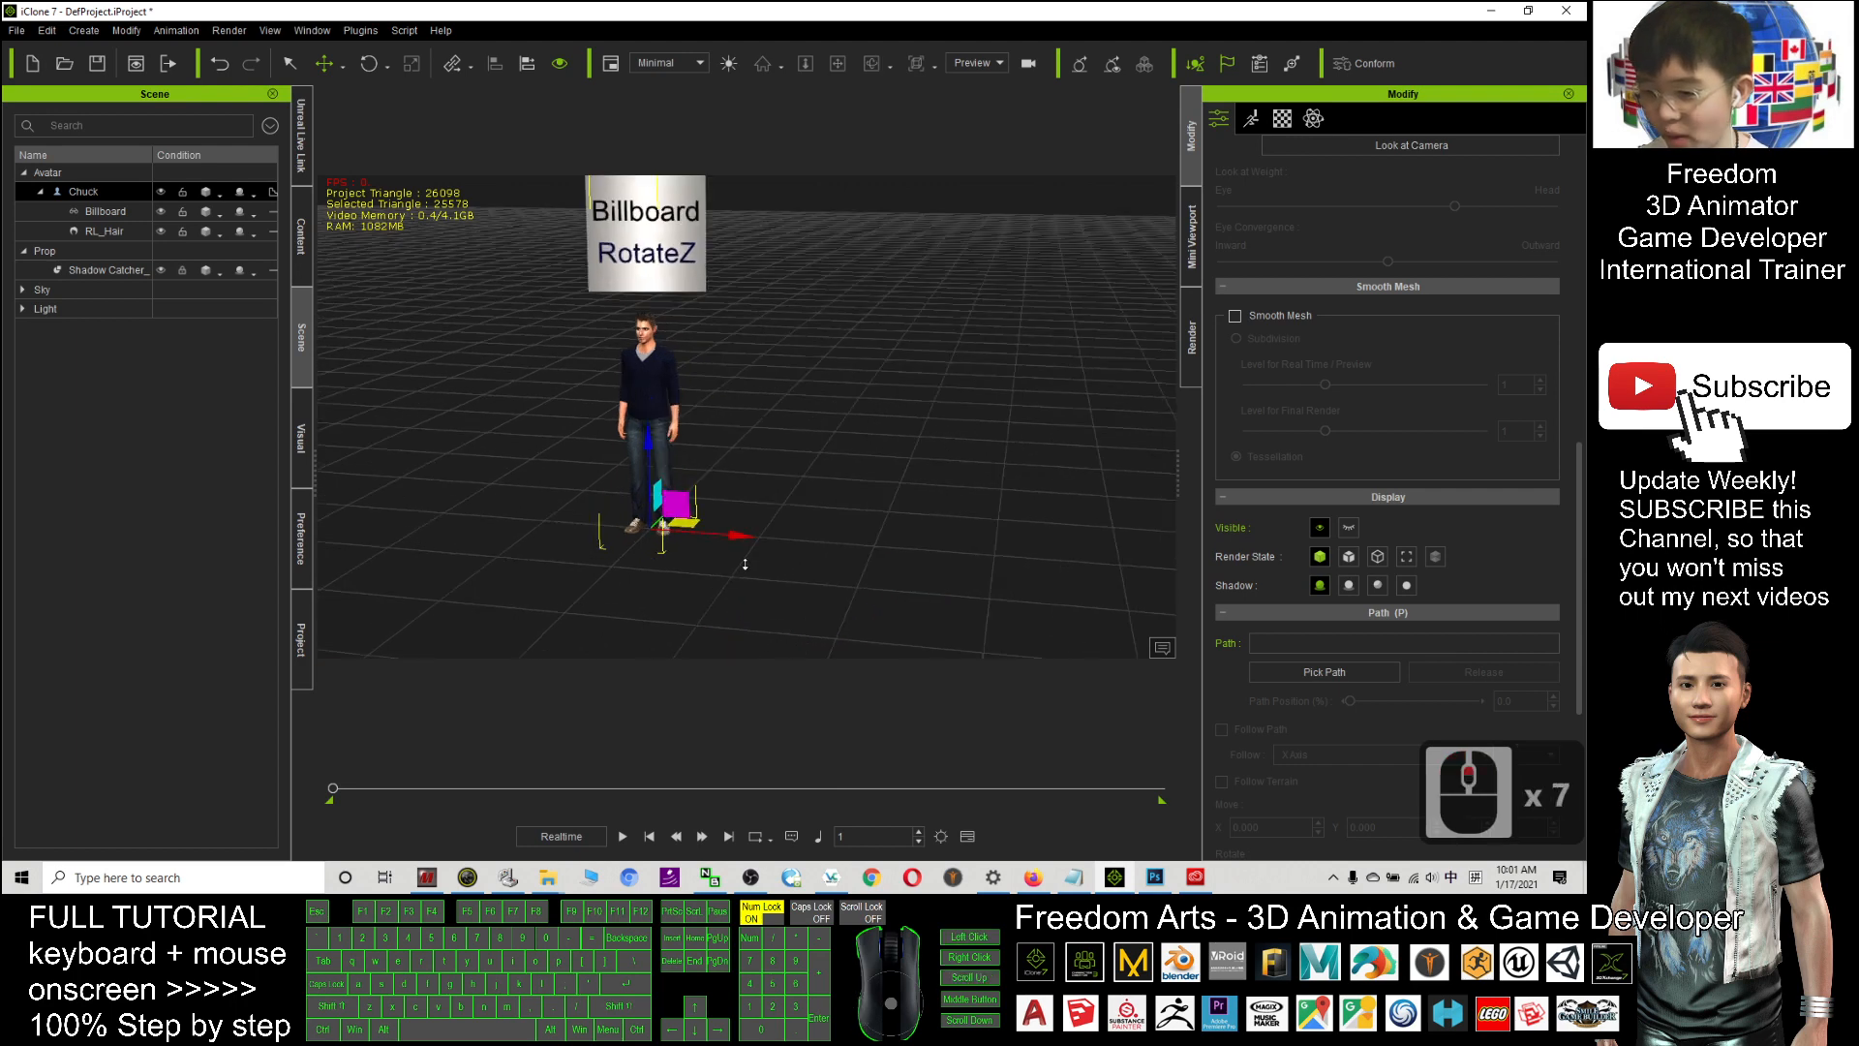
# - Preview the scene, then browse to Animation > Motion > 04_CC MixMove_Female
pyautogui.click(622, 837)
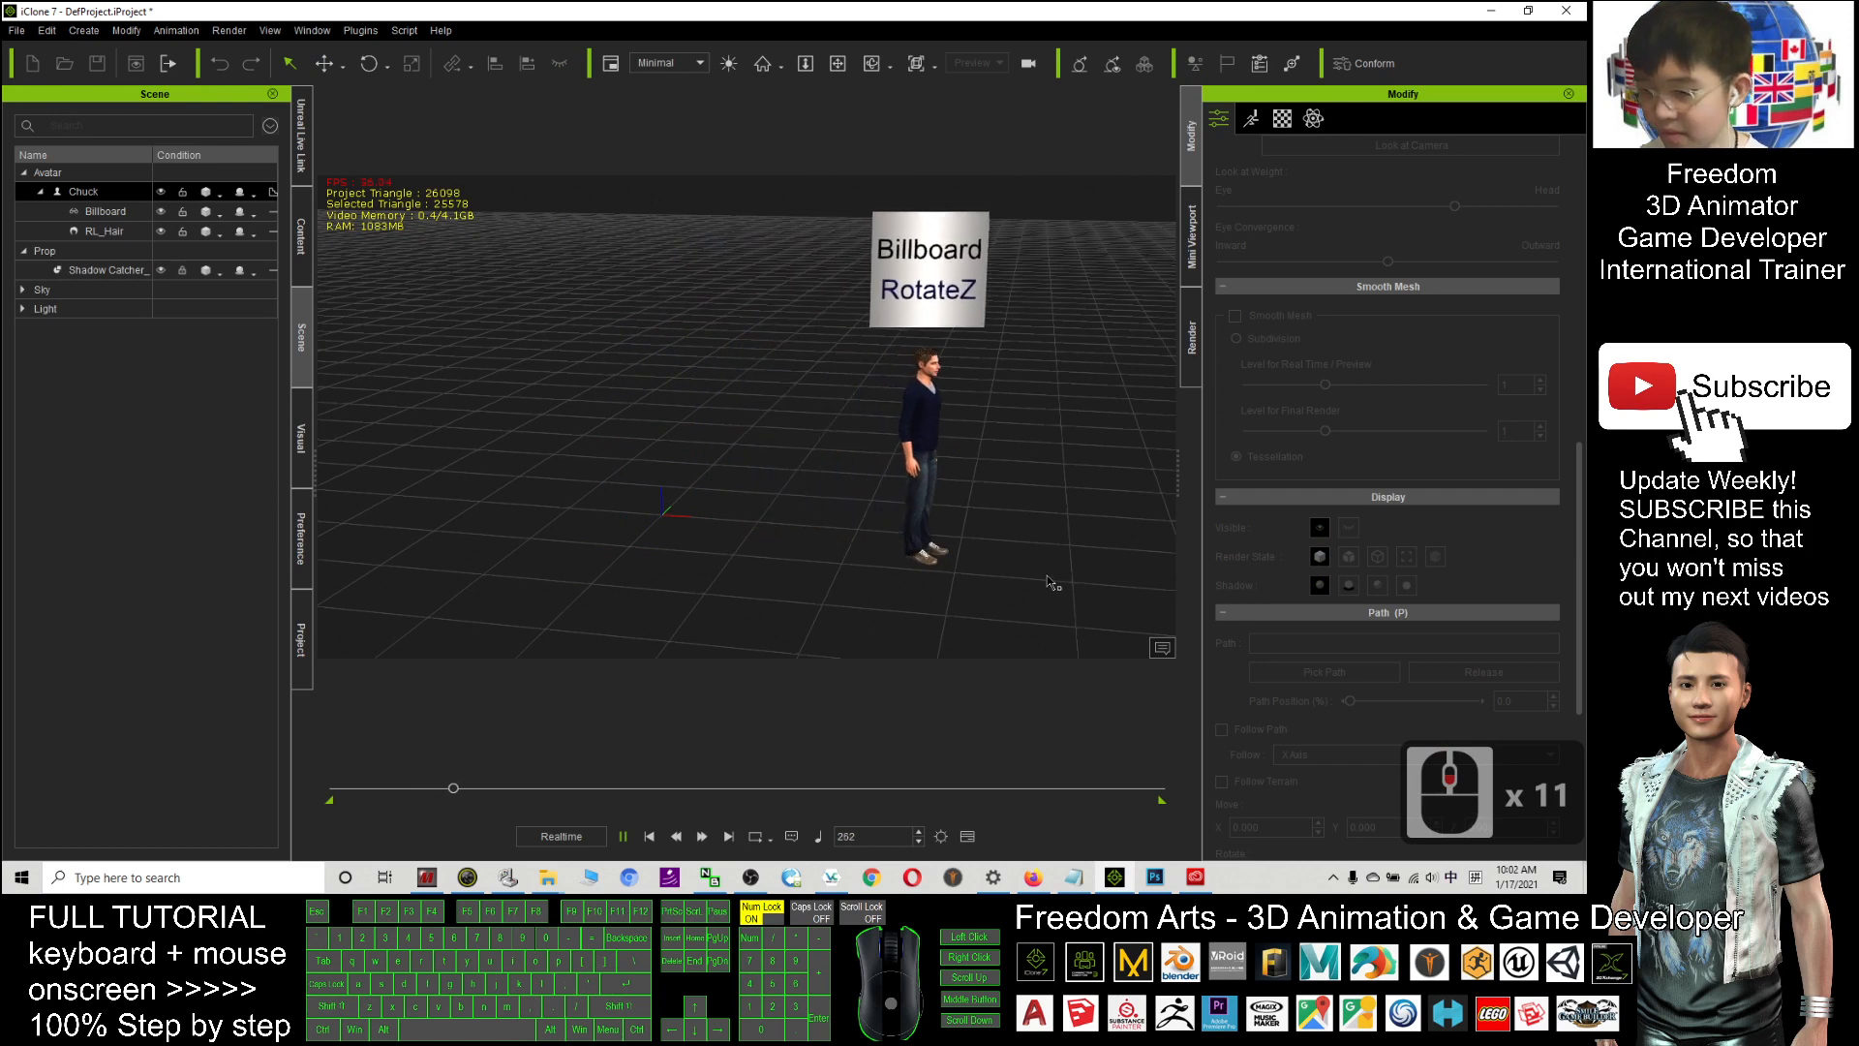
pyautogui.click(300, 228)
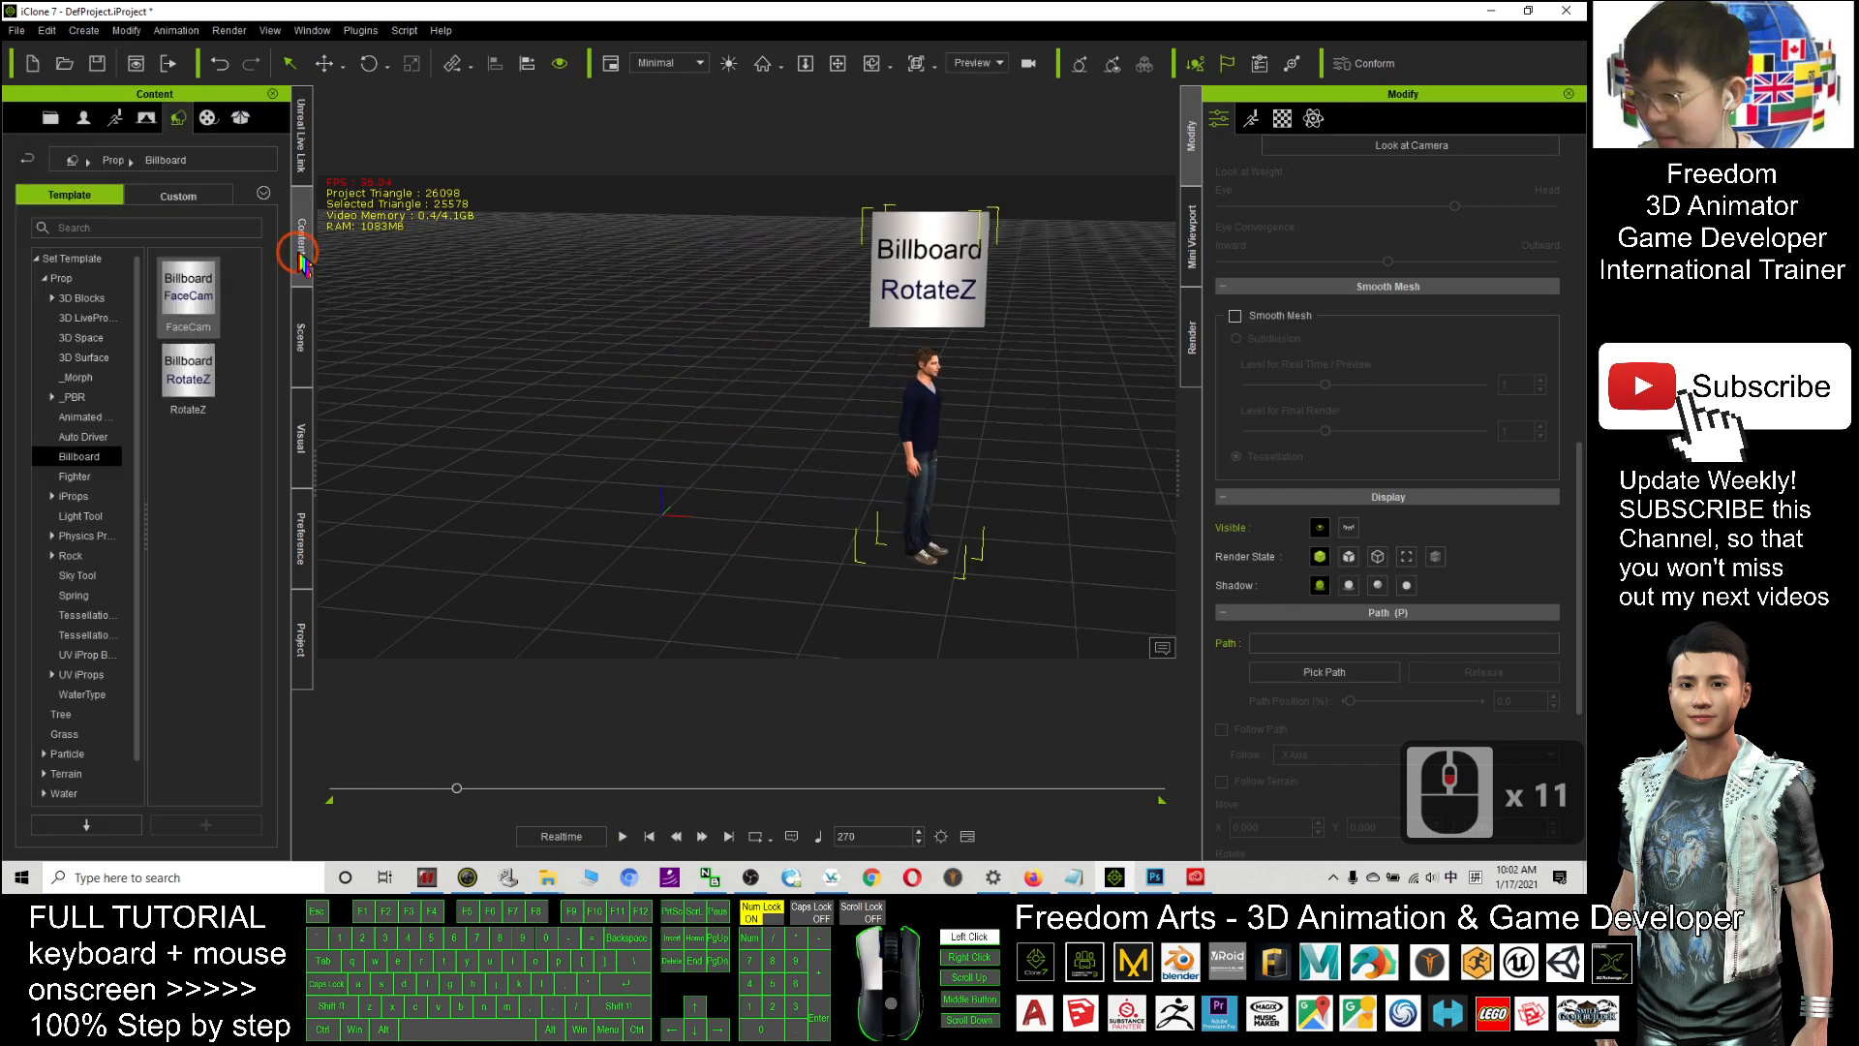
pyautogui.click(114, 118)
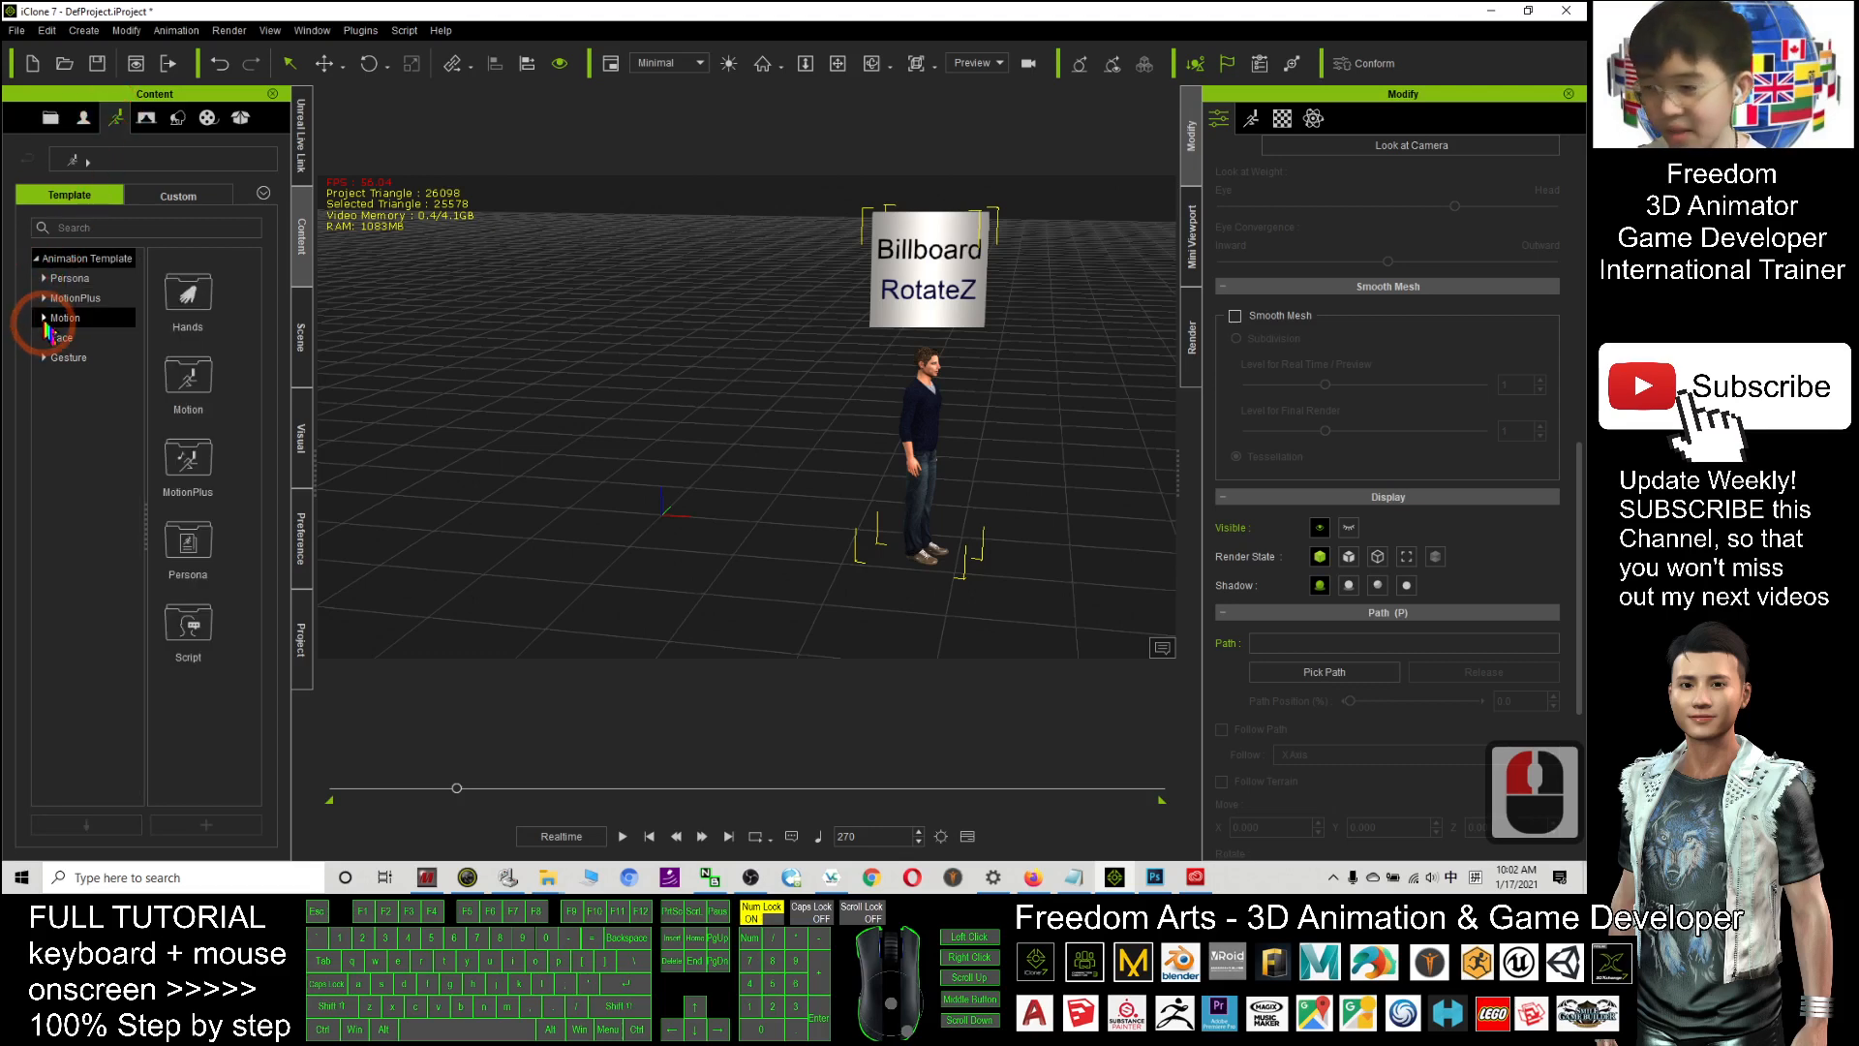
pyautogui.click(46, 317)
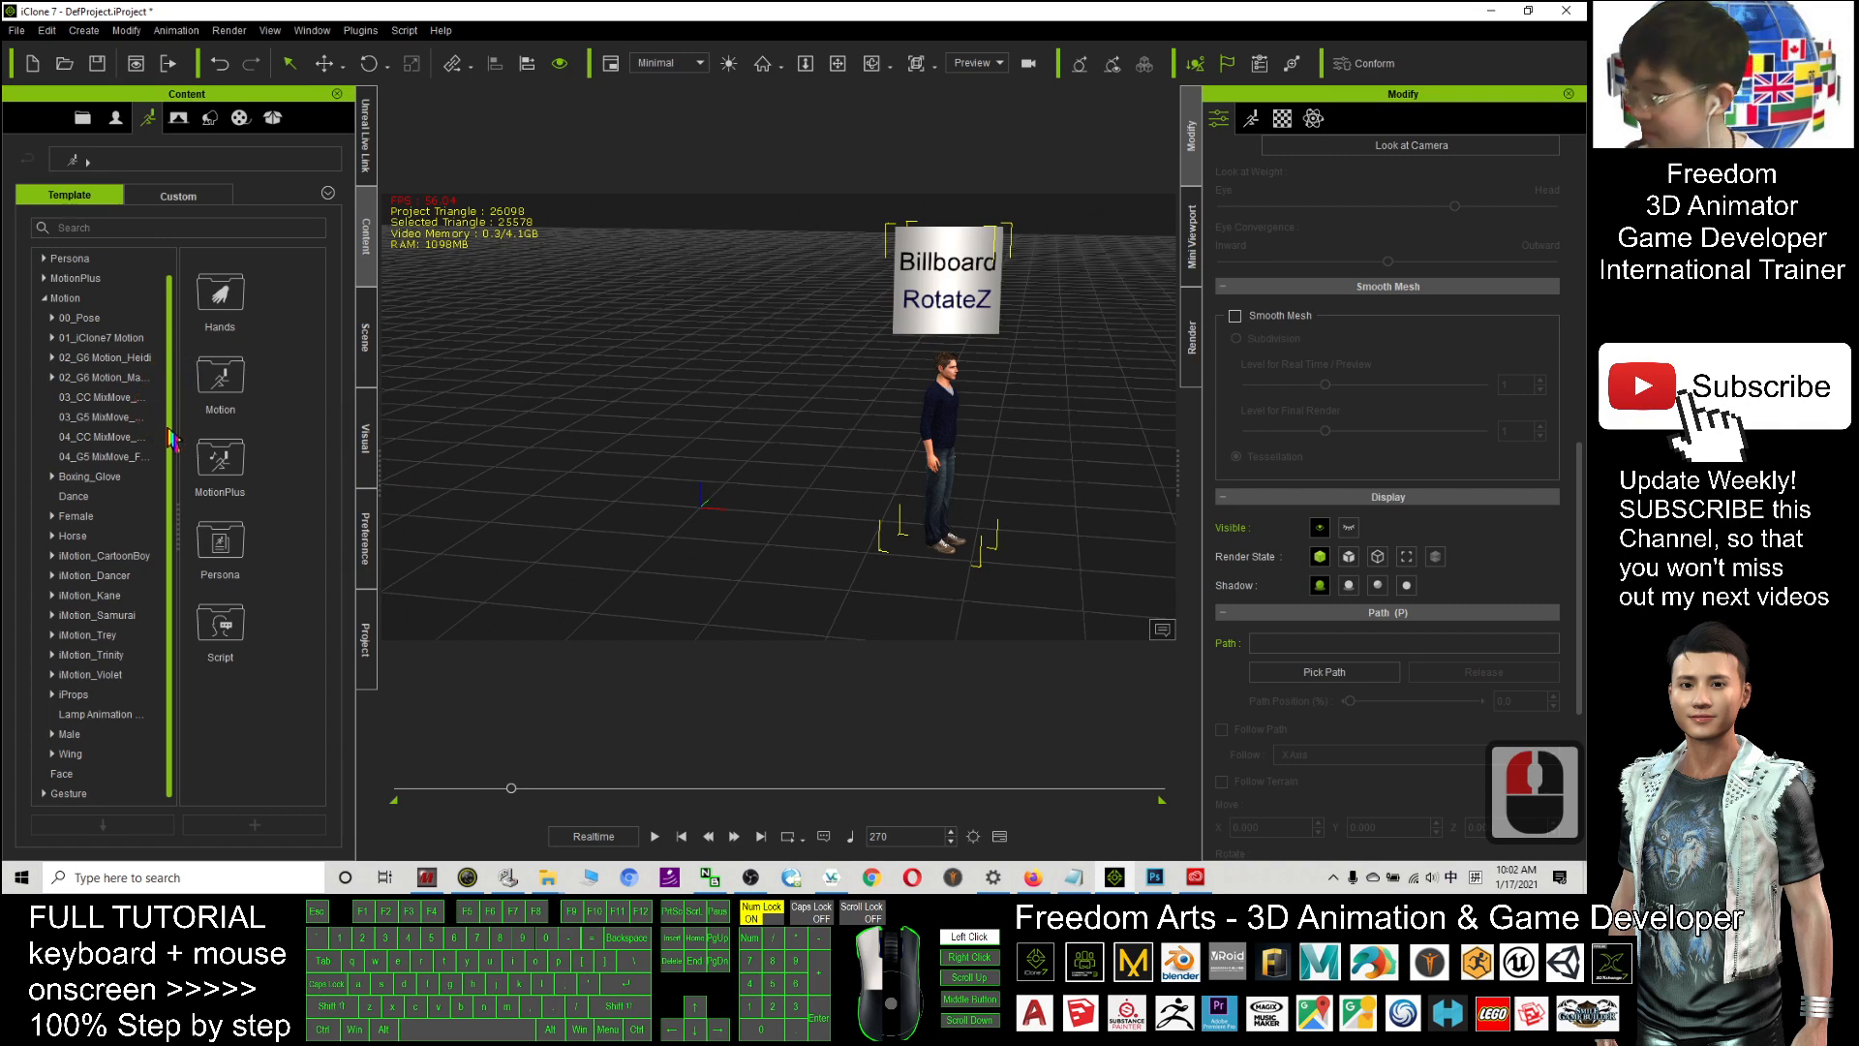
pyautogui.click(89, 436)
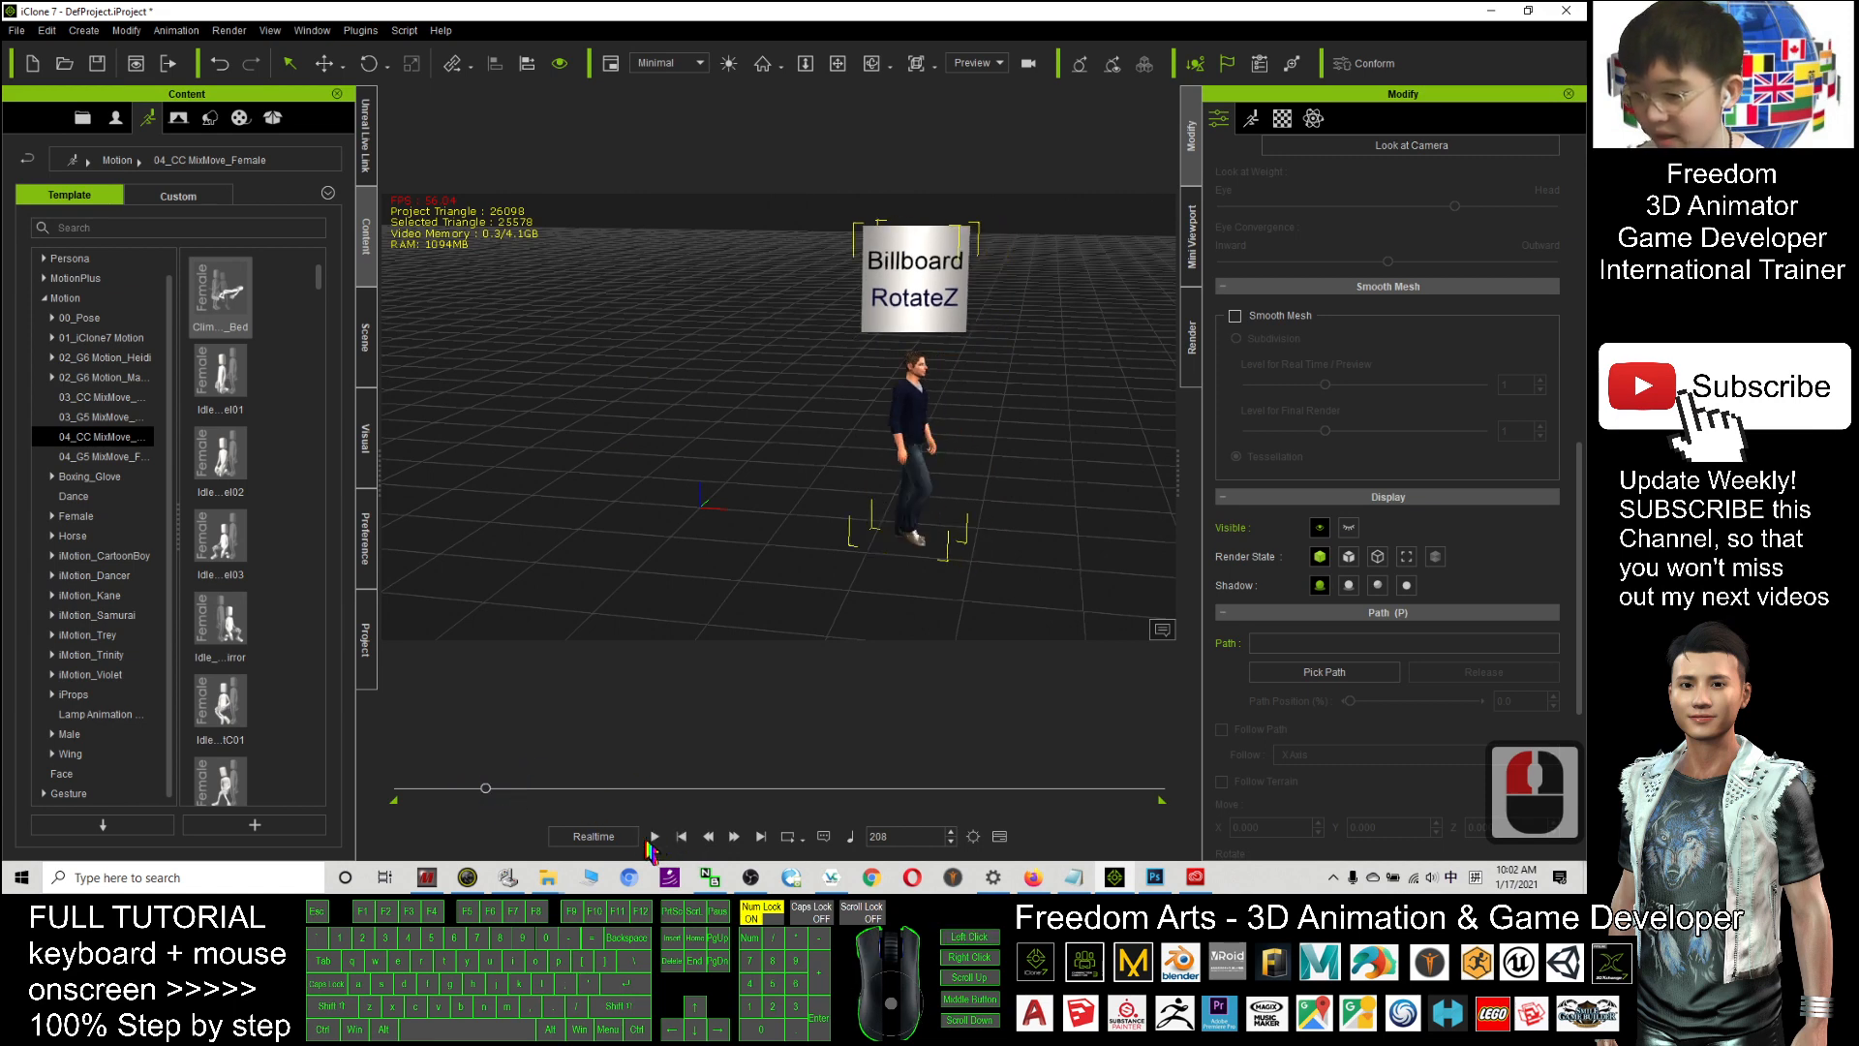
# - Play the timeline so Chuck moves with the billboard travelling overhead
pyautogui.click(656, 837)
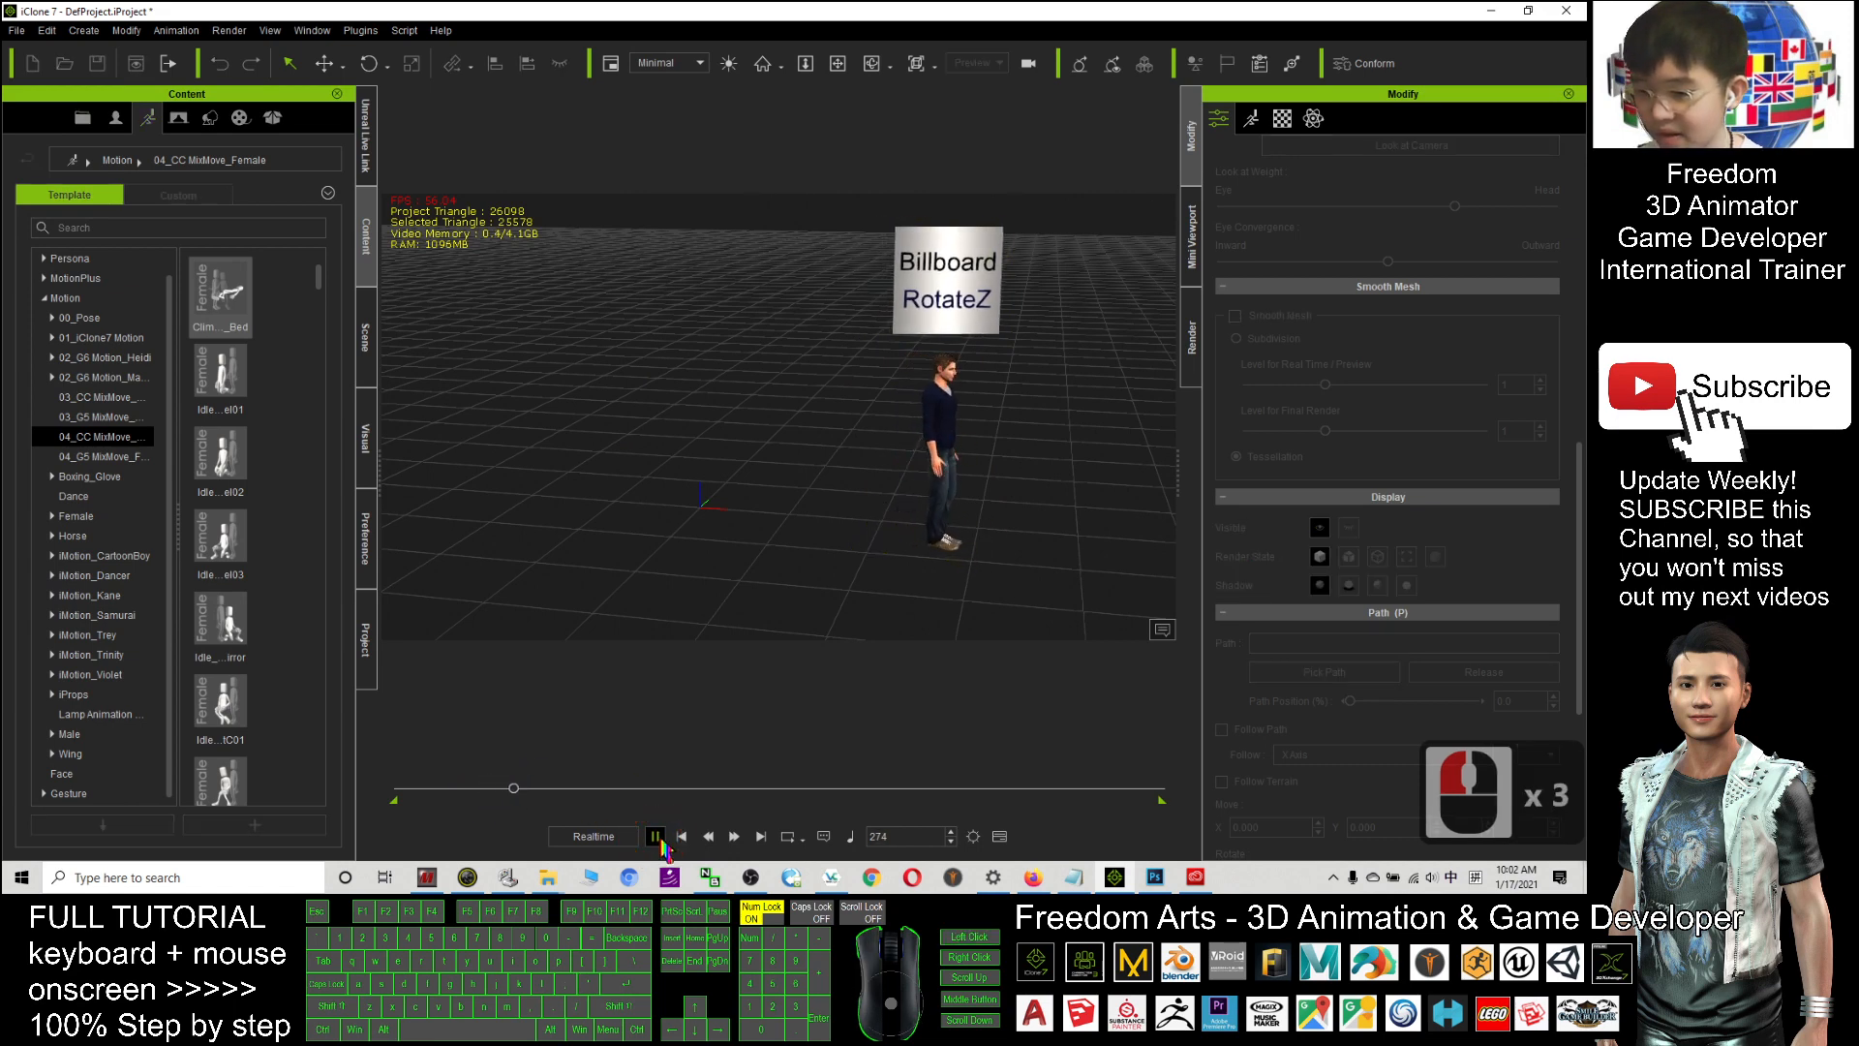
pyautogui.click(657, 836)
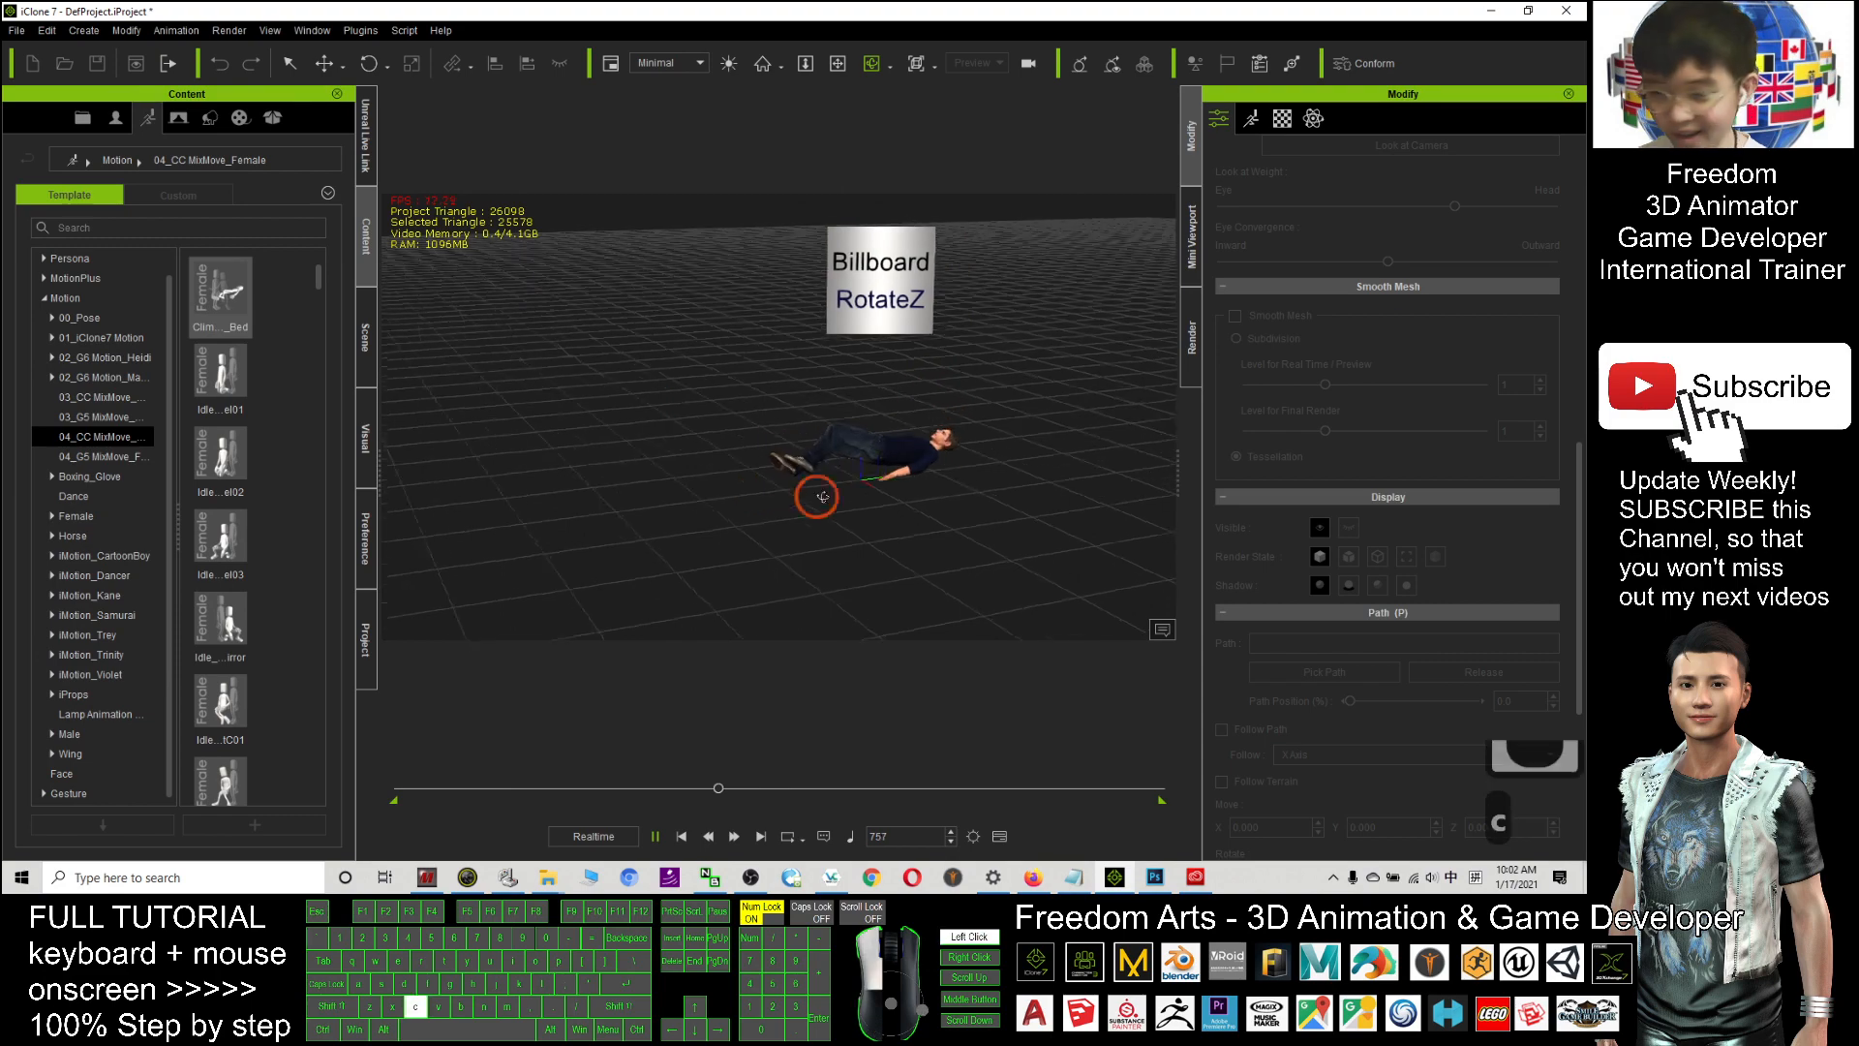
pyautogui.click(680, 836)
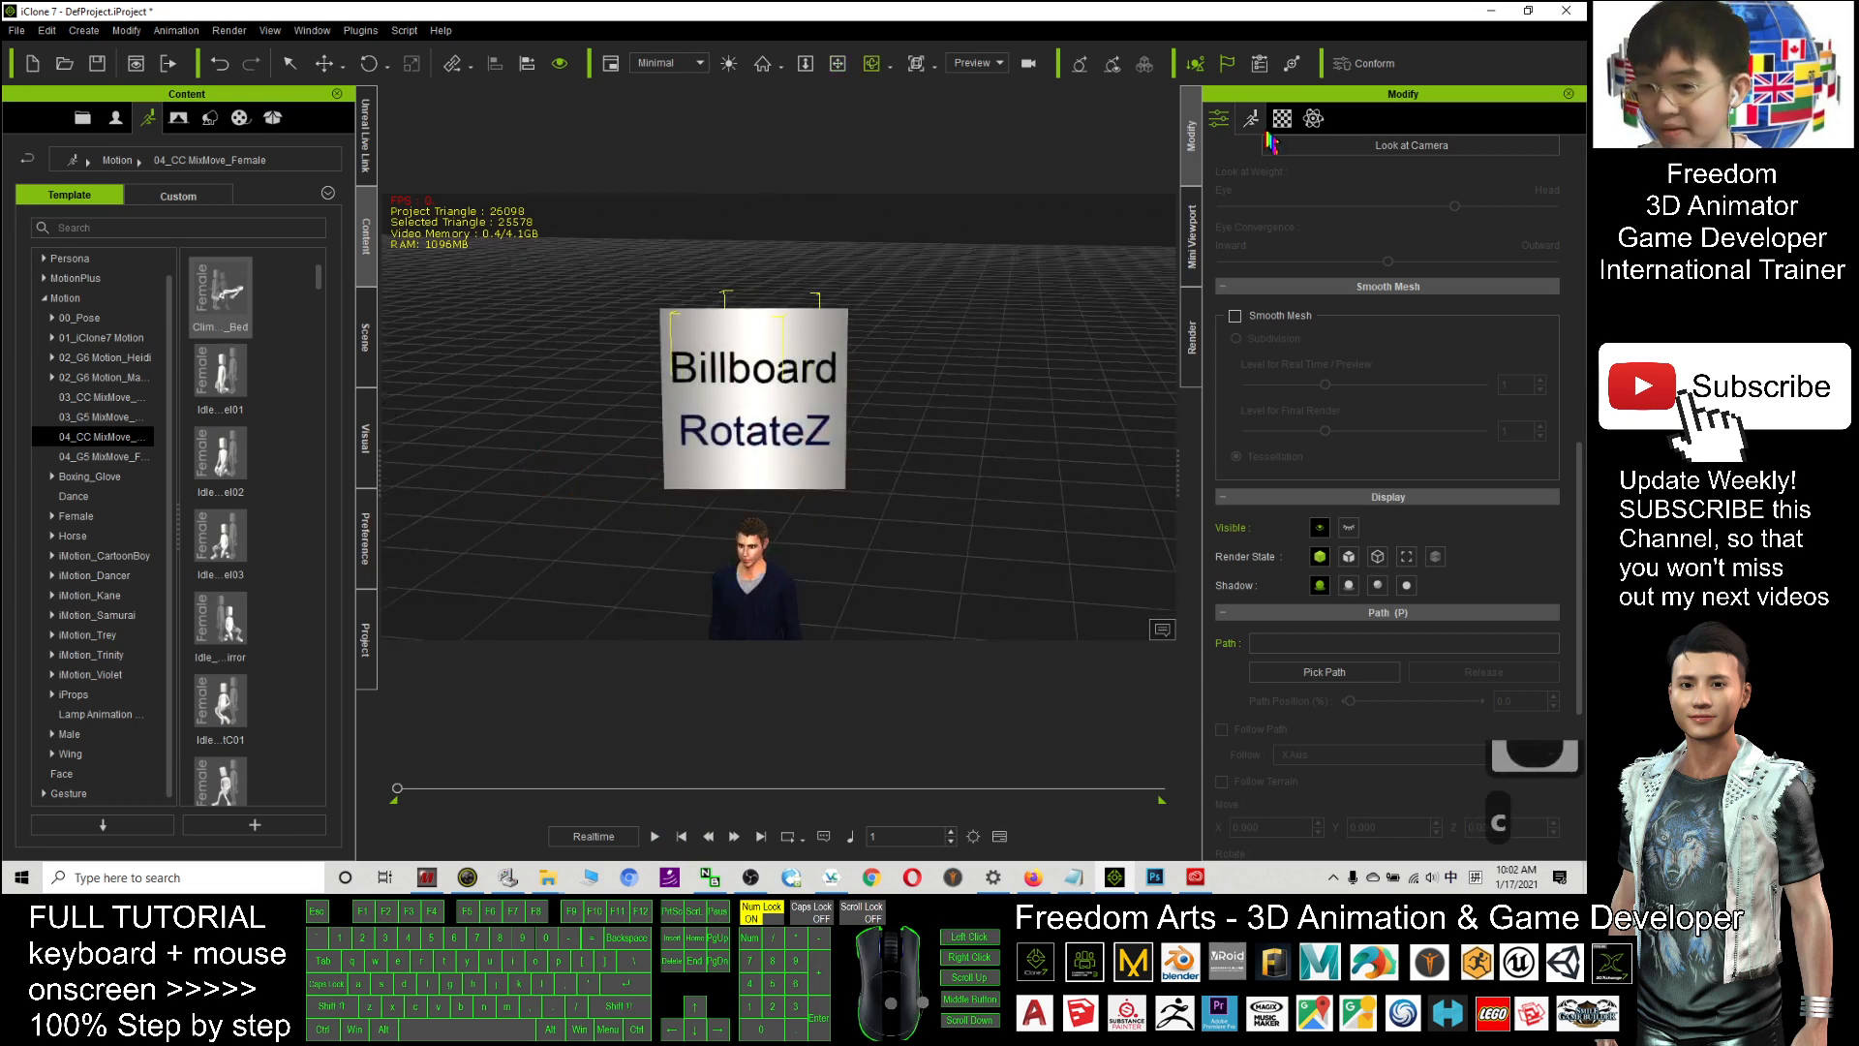
# - Select the billboard material's Diffuse texture and start saving it out as an image
pyautogui.click(1280, 119)
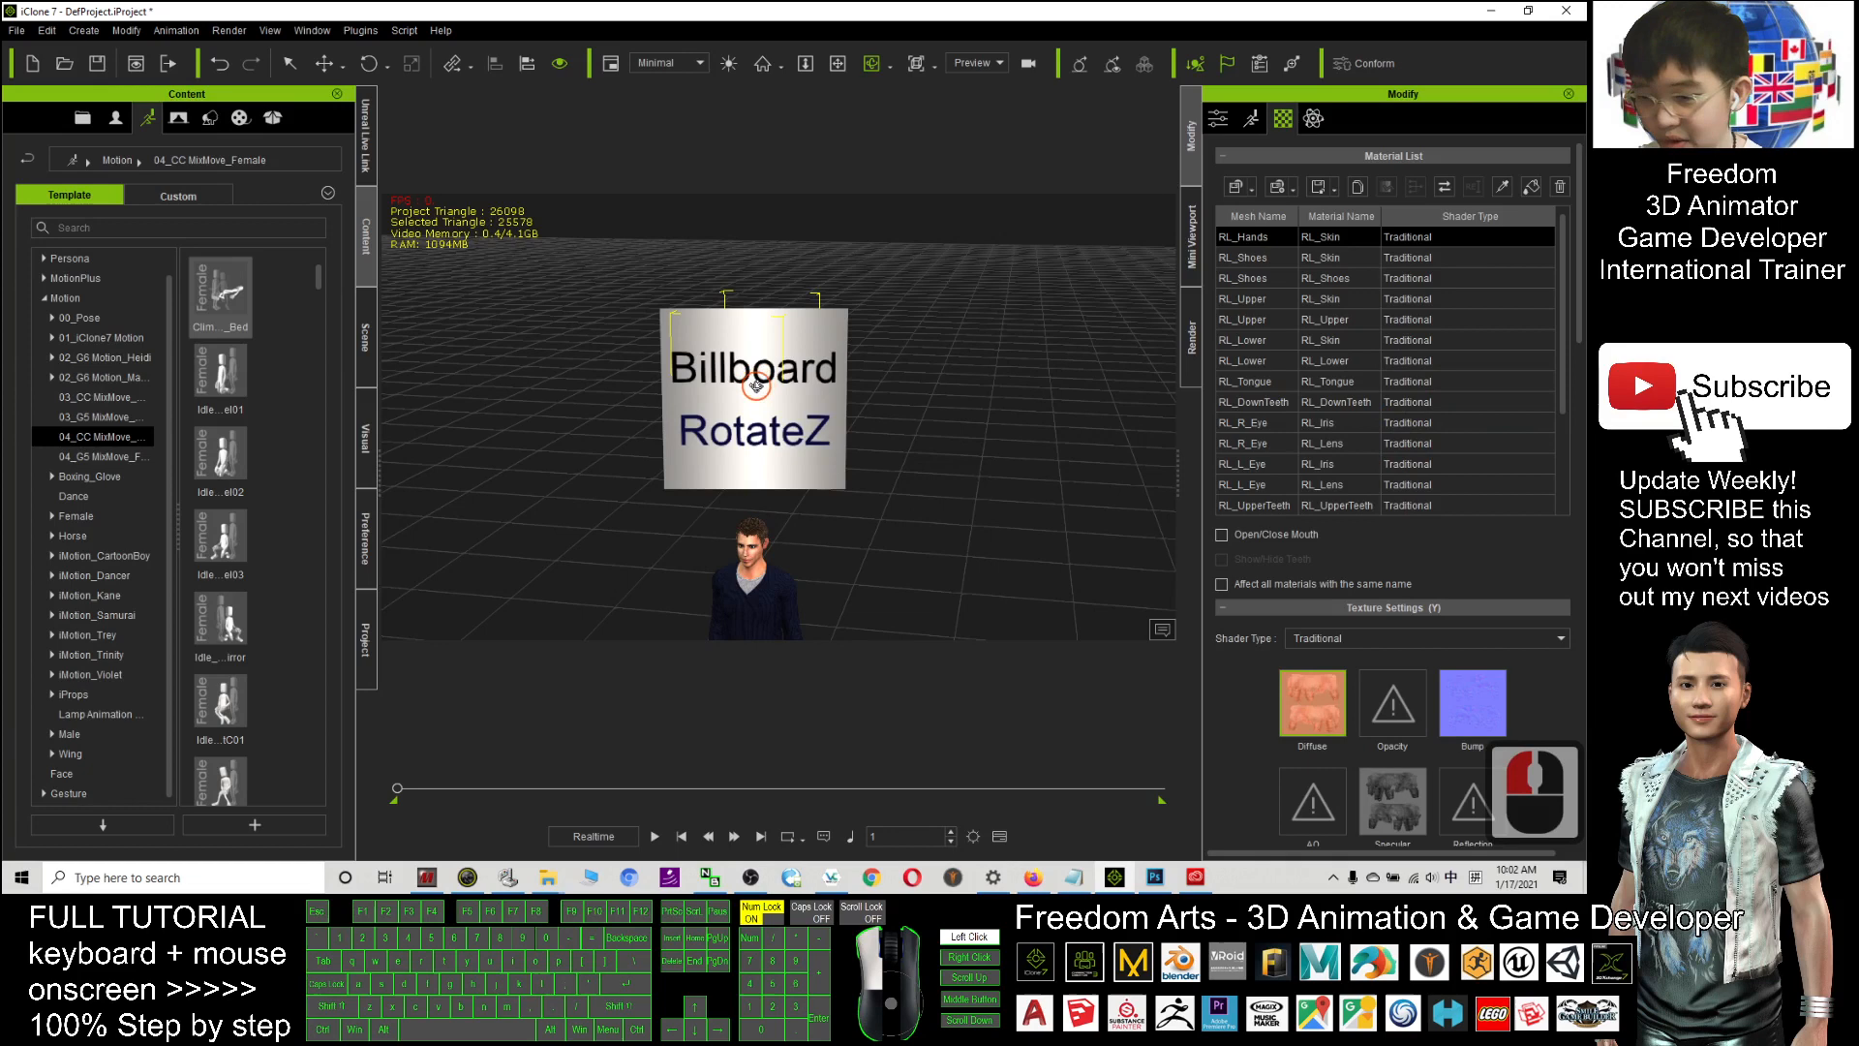
pyautogui.click(366, 341)
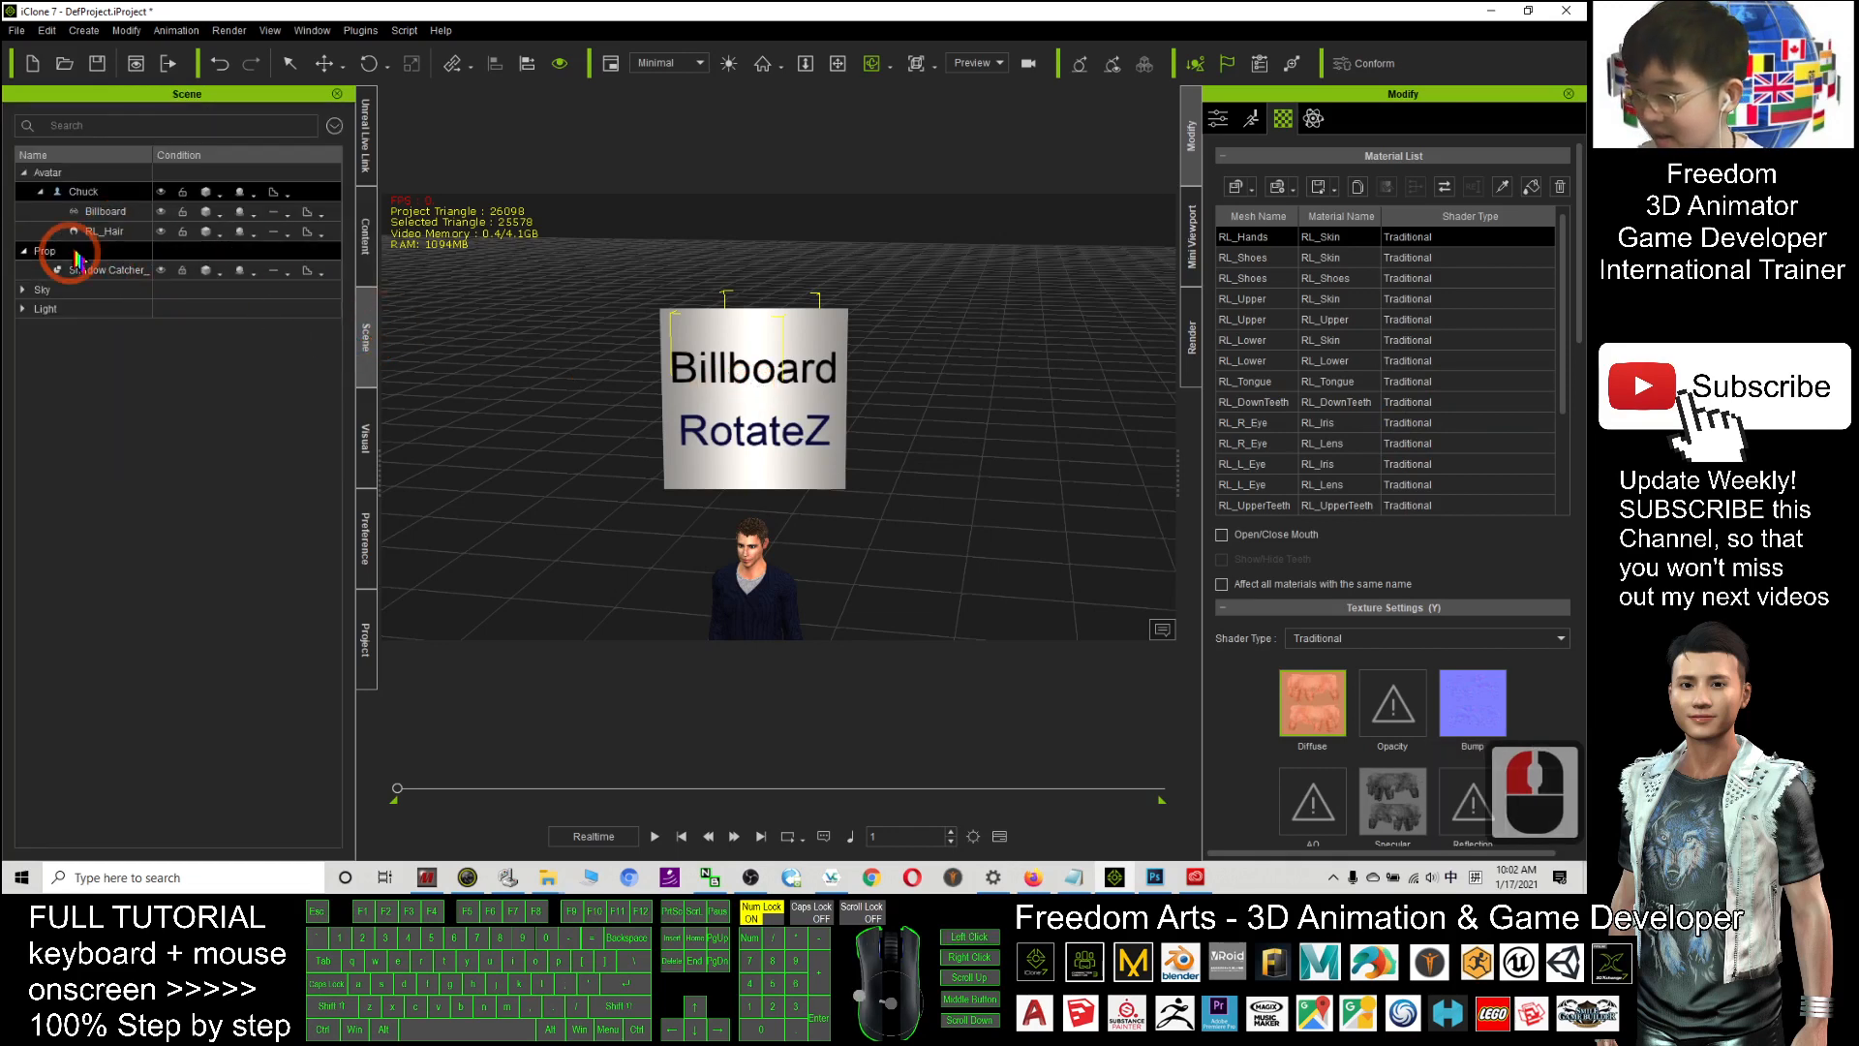
pyautogui.click(105, 211)
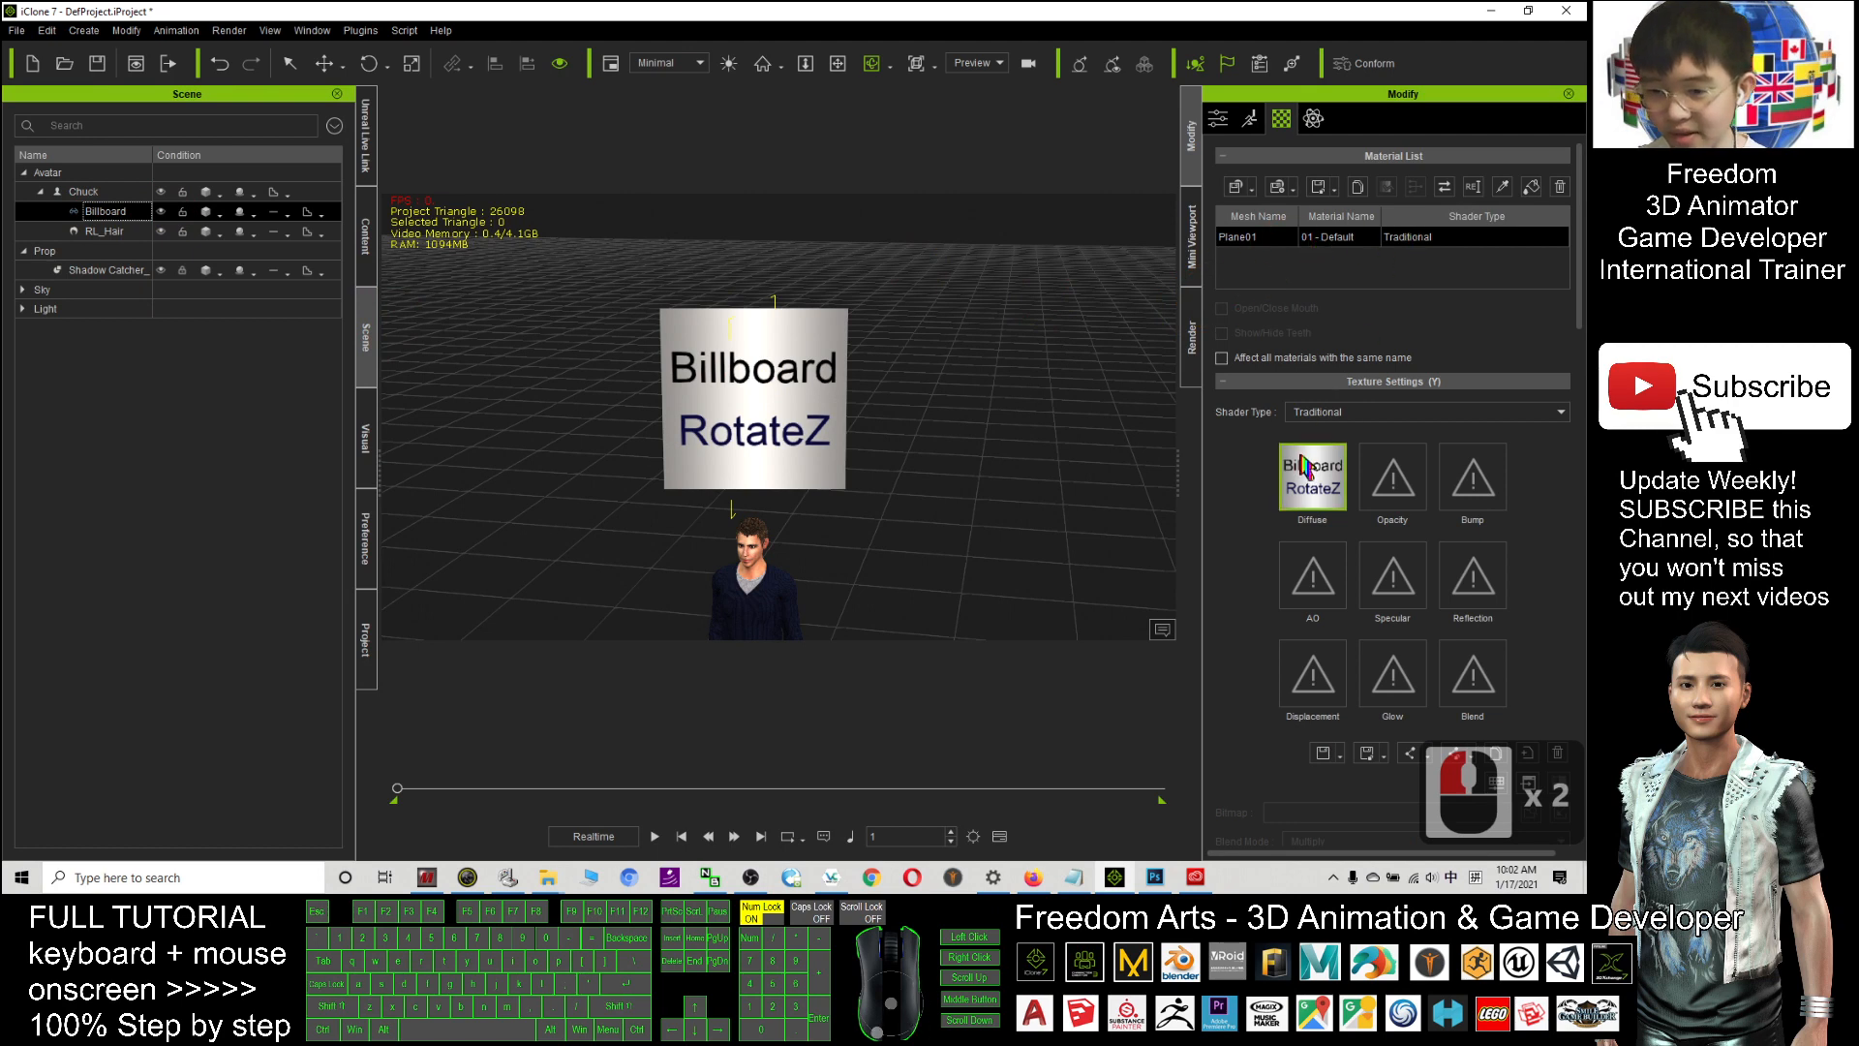
pyautogui.moveTo(1318, 511)
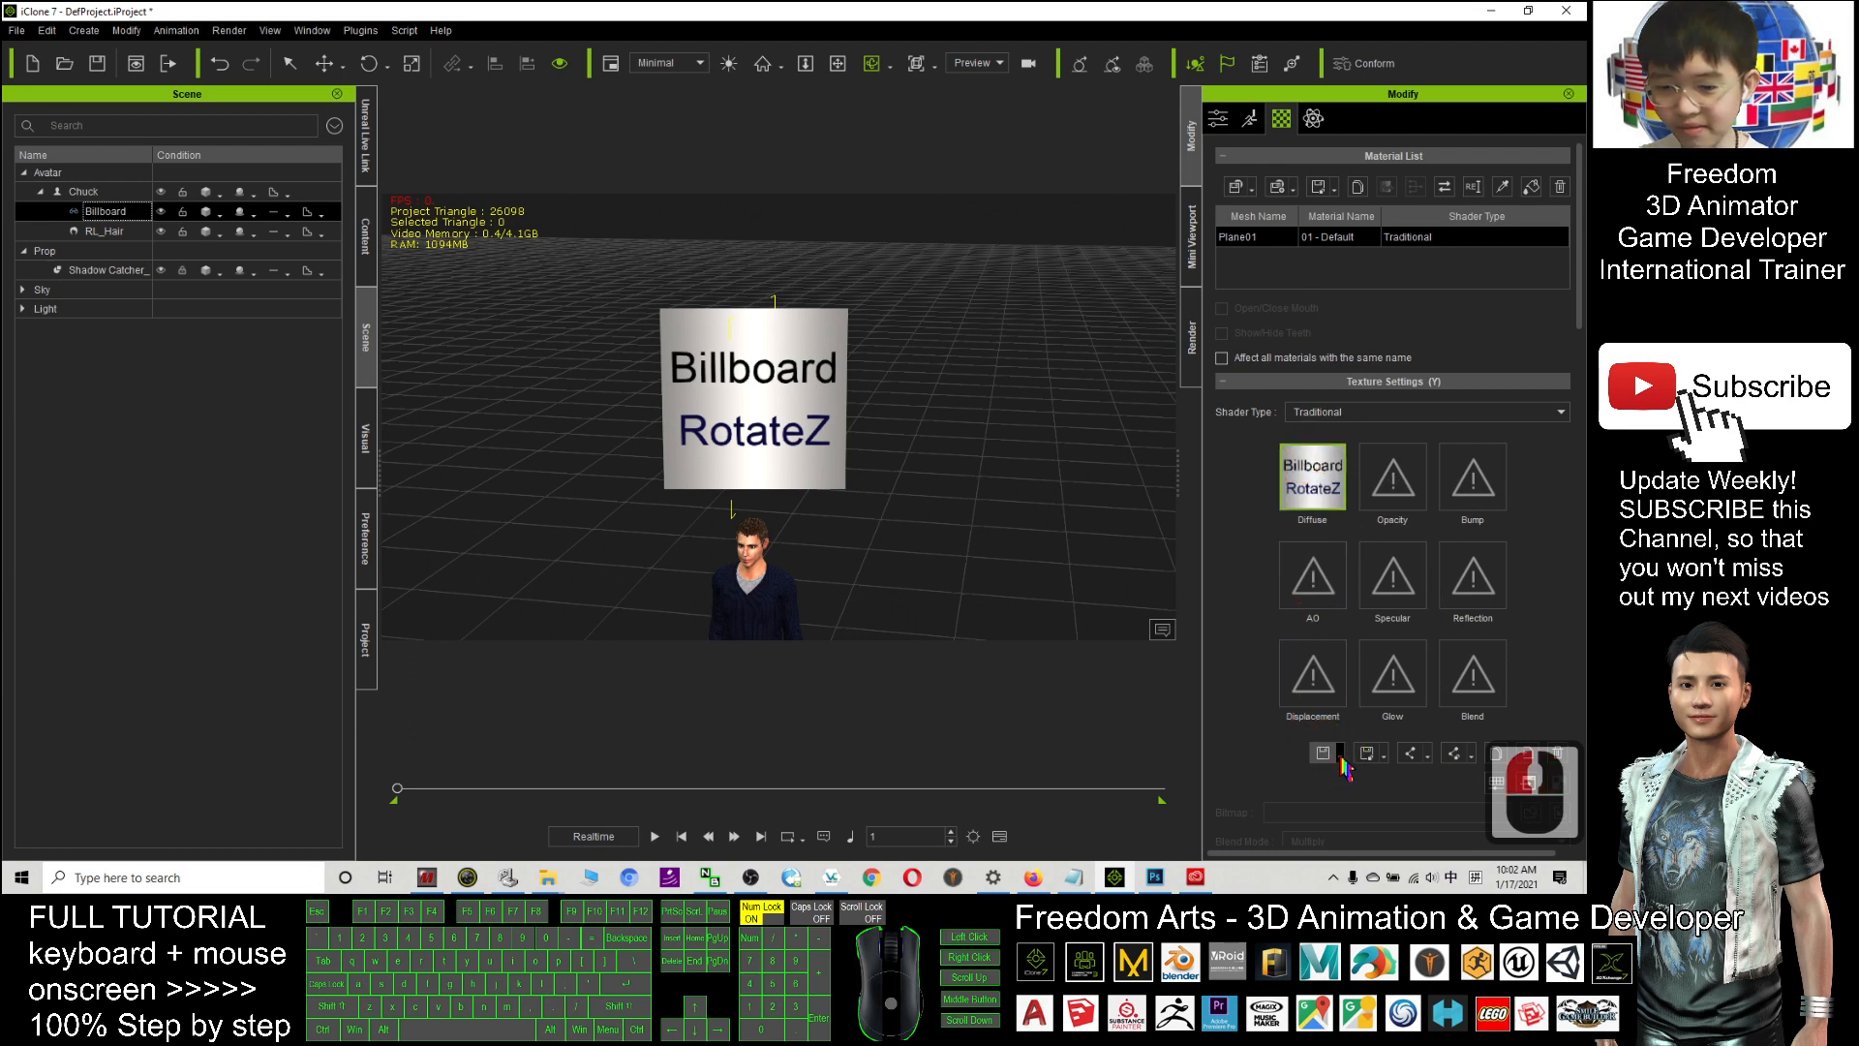
pyautogui.click(1311, 674)
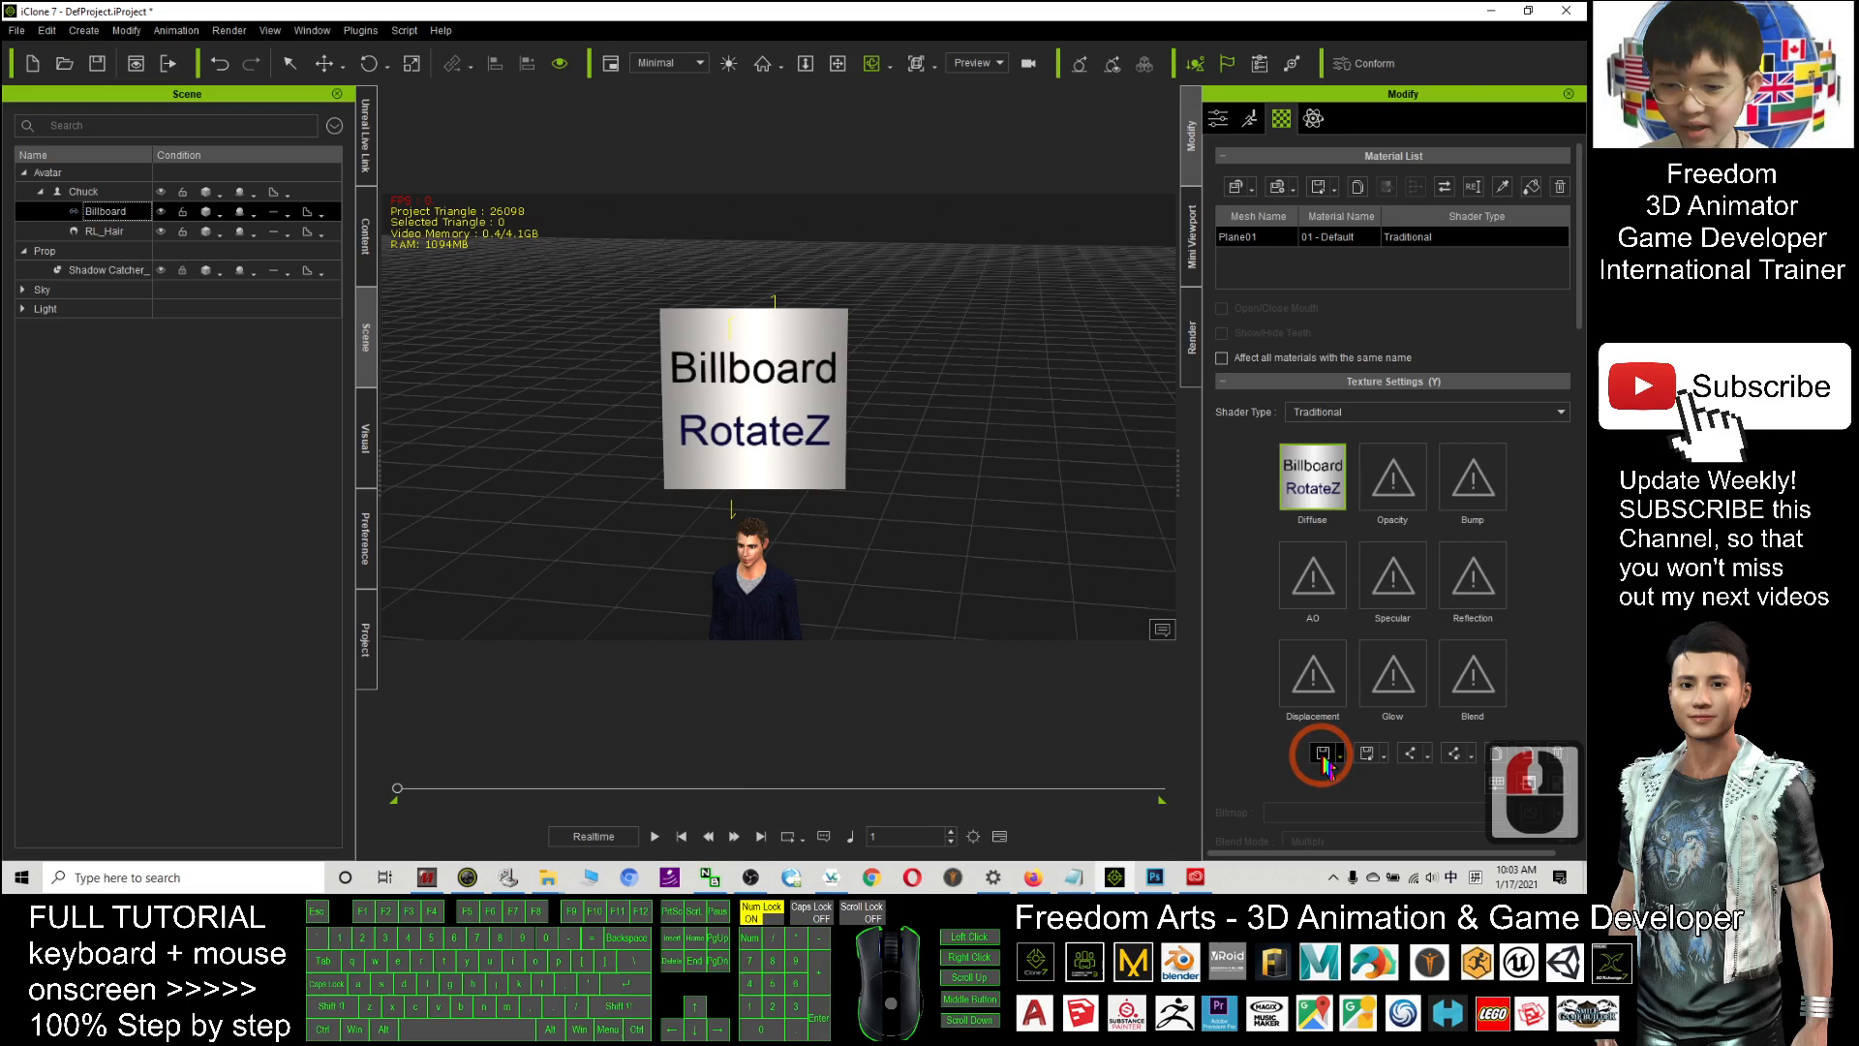
# - Create a new 'billboard image' folder on the Desktop and enter it
pyautogui.click(1318, 753)
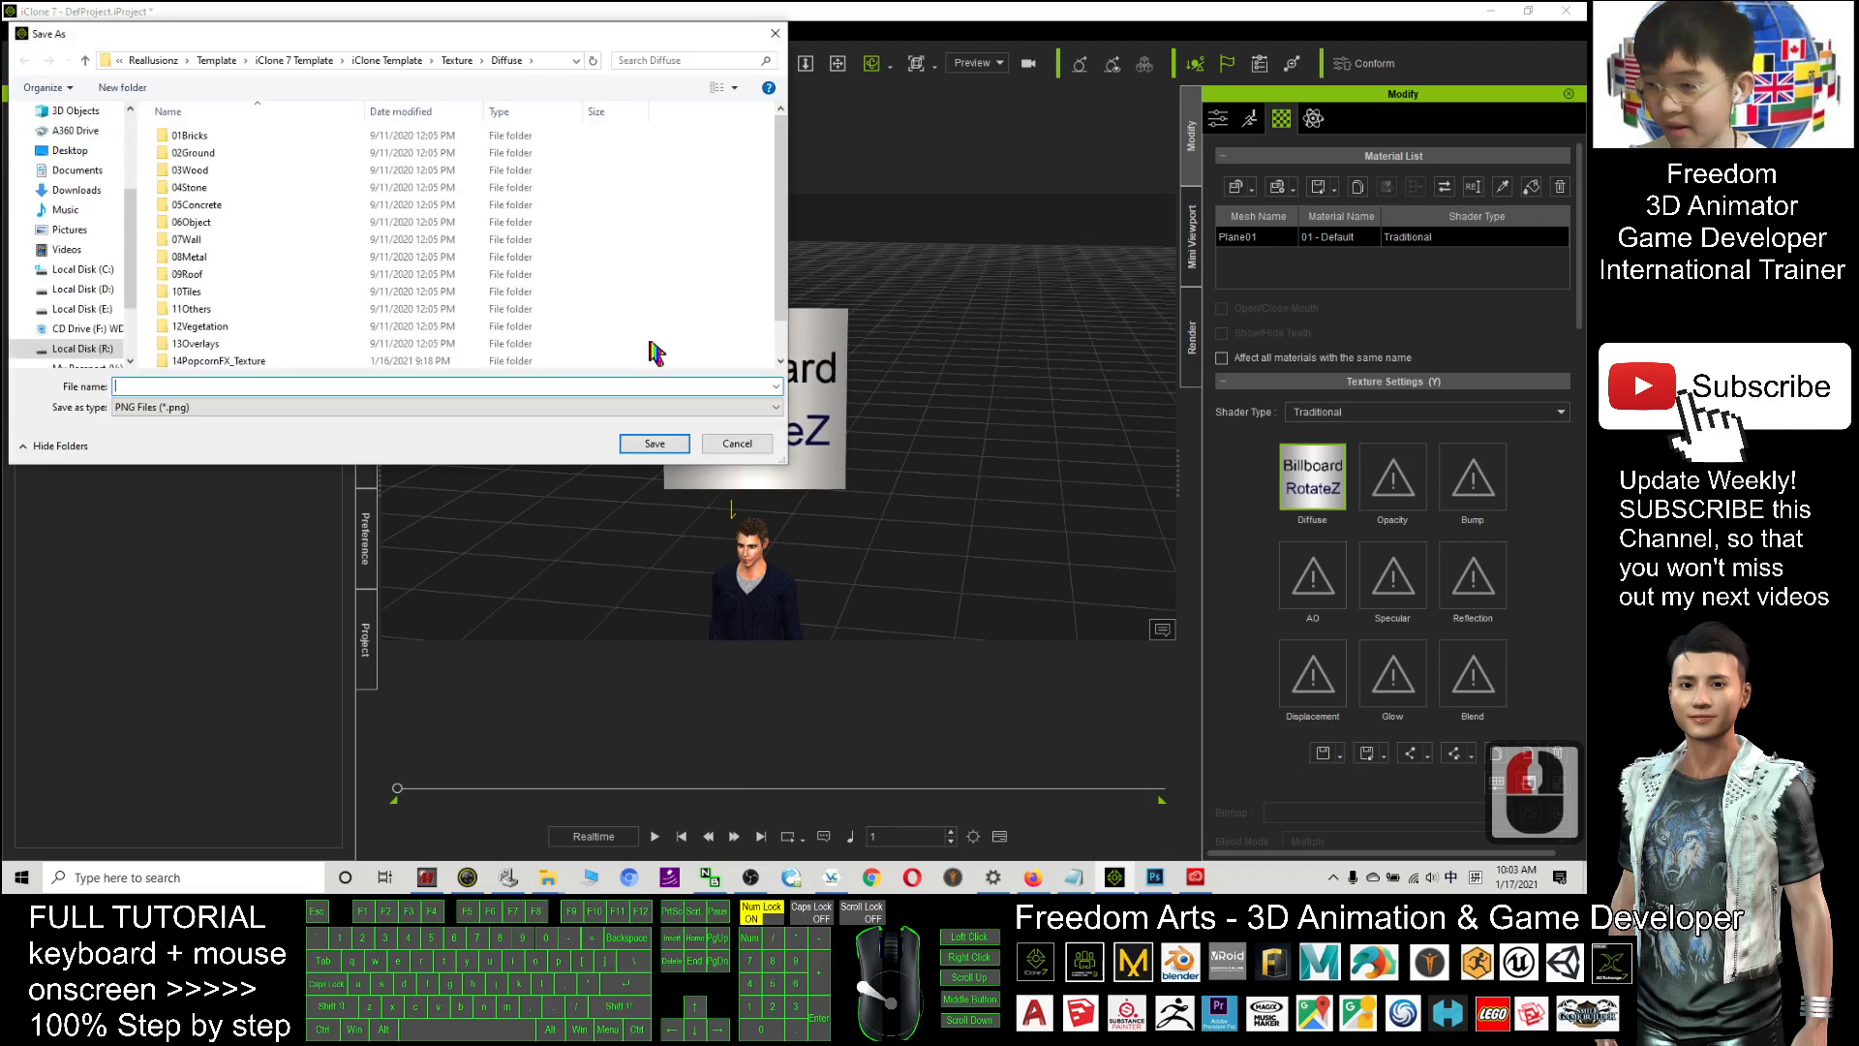
pyautogui.click(70, 149)
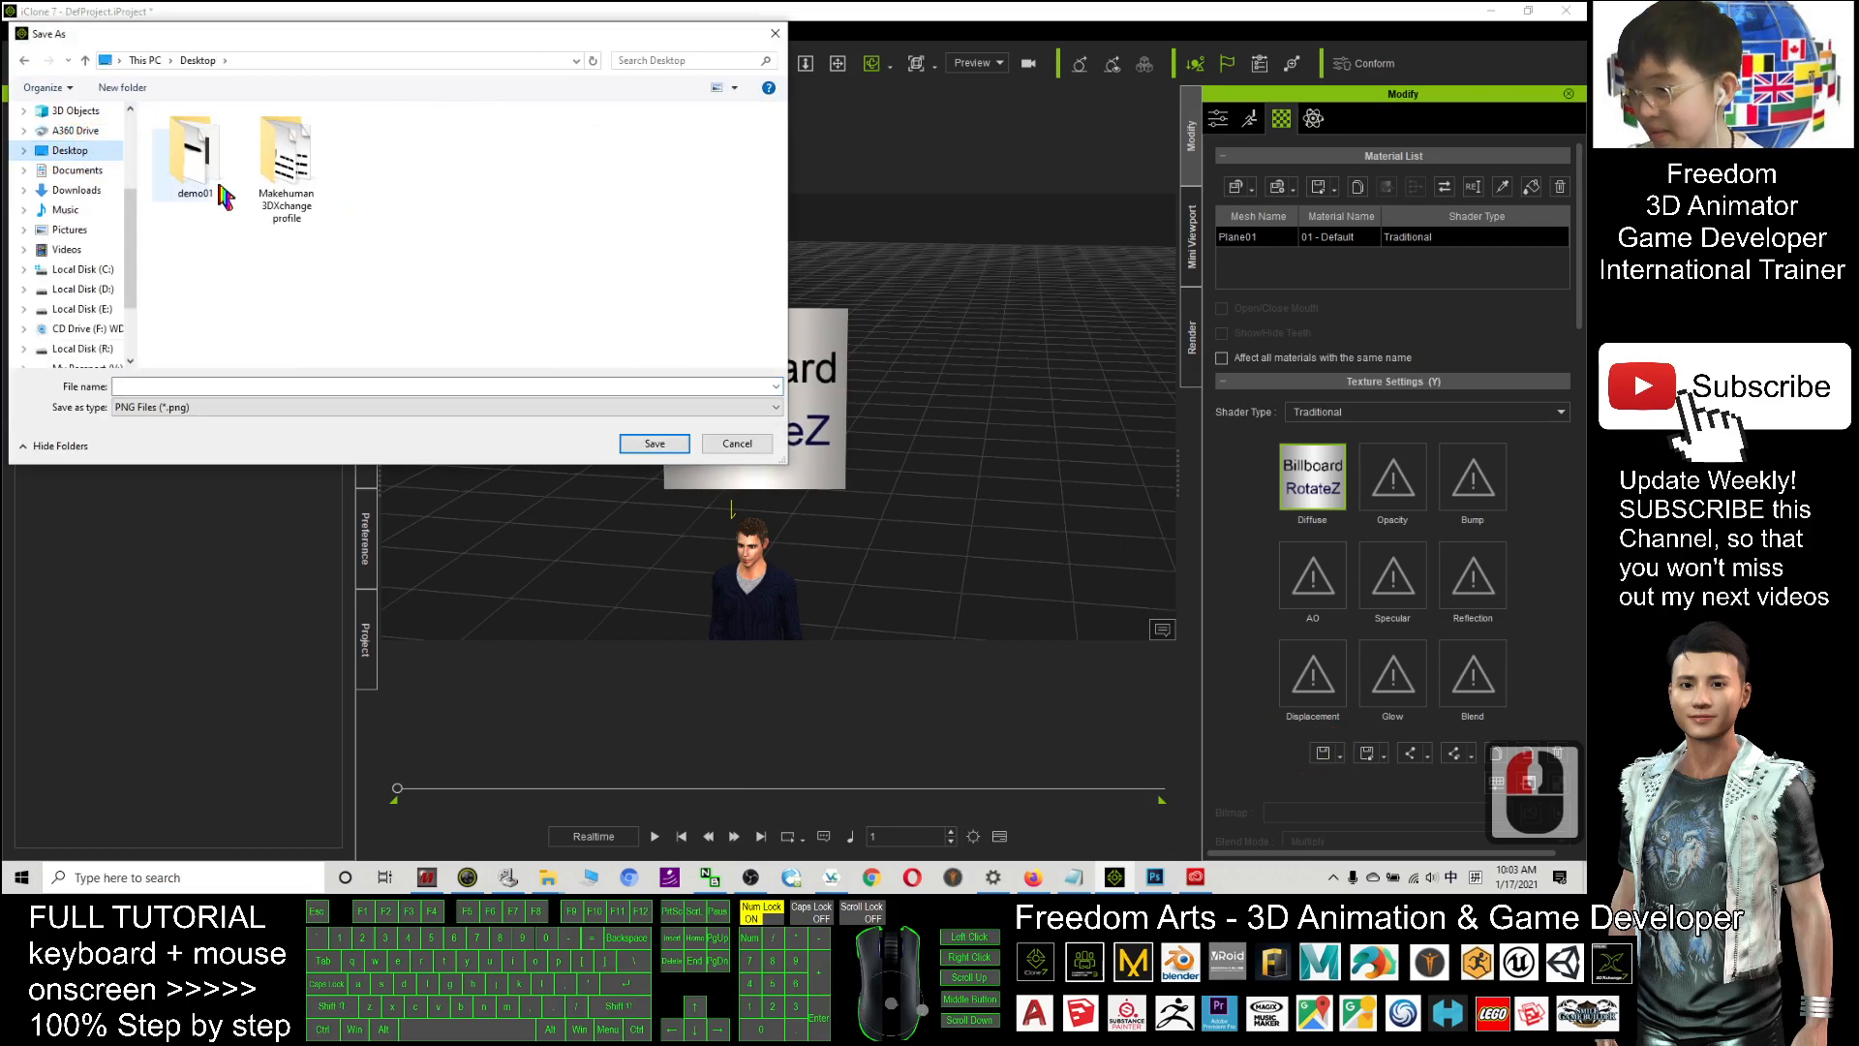
pyautogui.rightClick(475, 296)
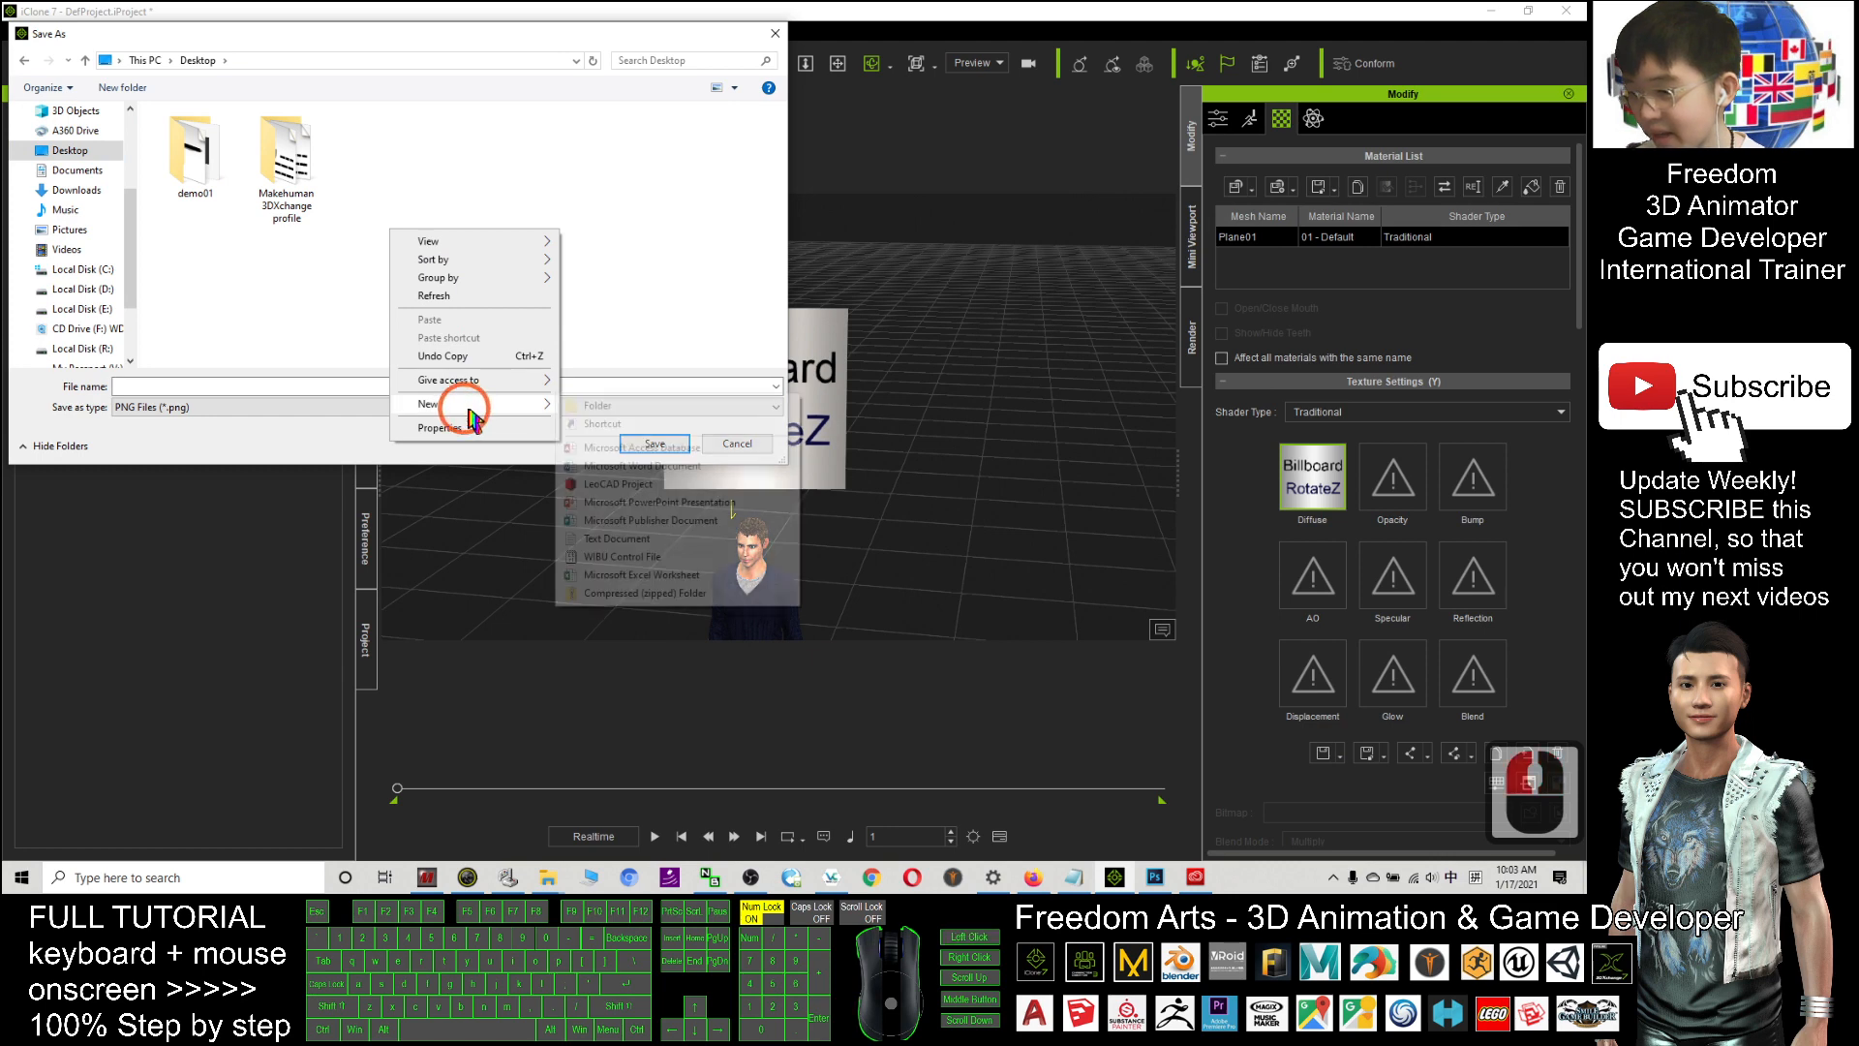
pyautogui.click(596, 405)
pyautogui.write('billboard image')
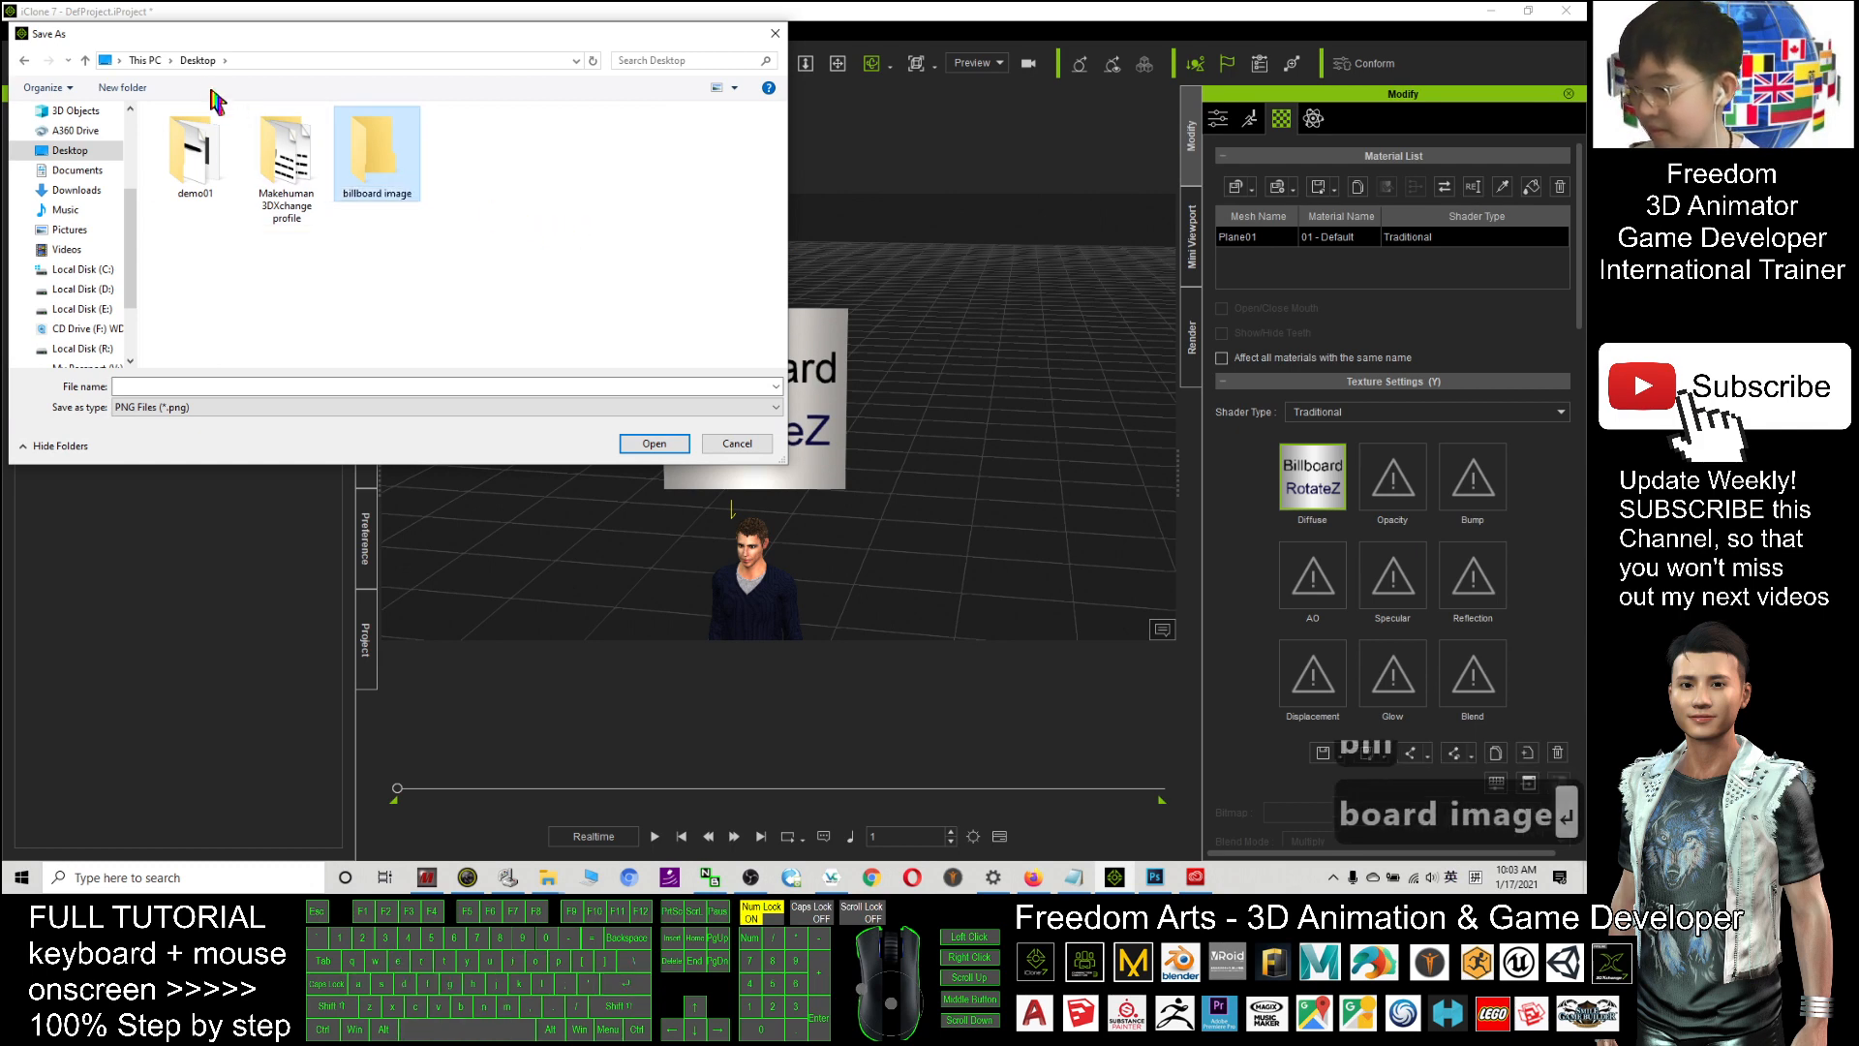
pyautogui.doubleClick(377, 141)
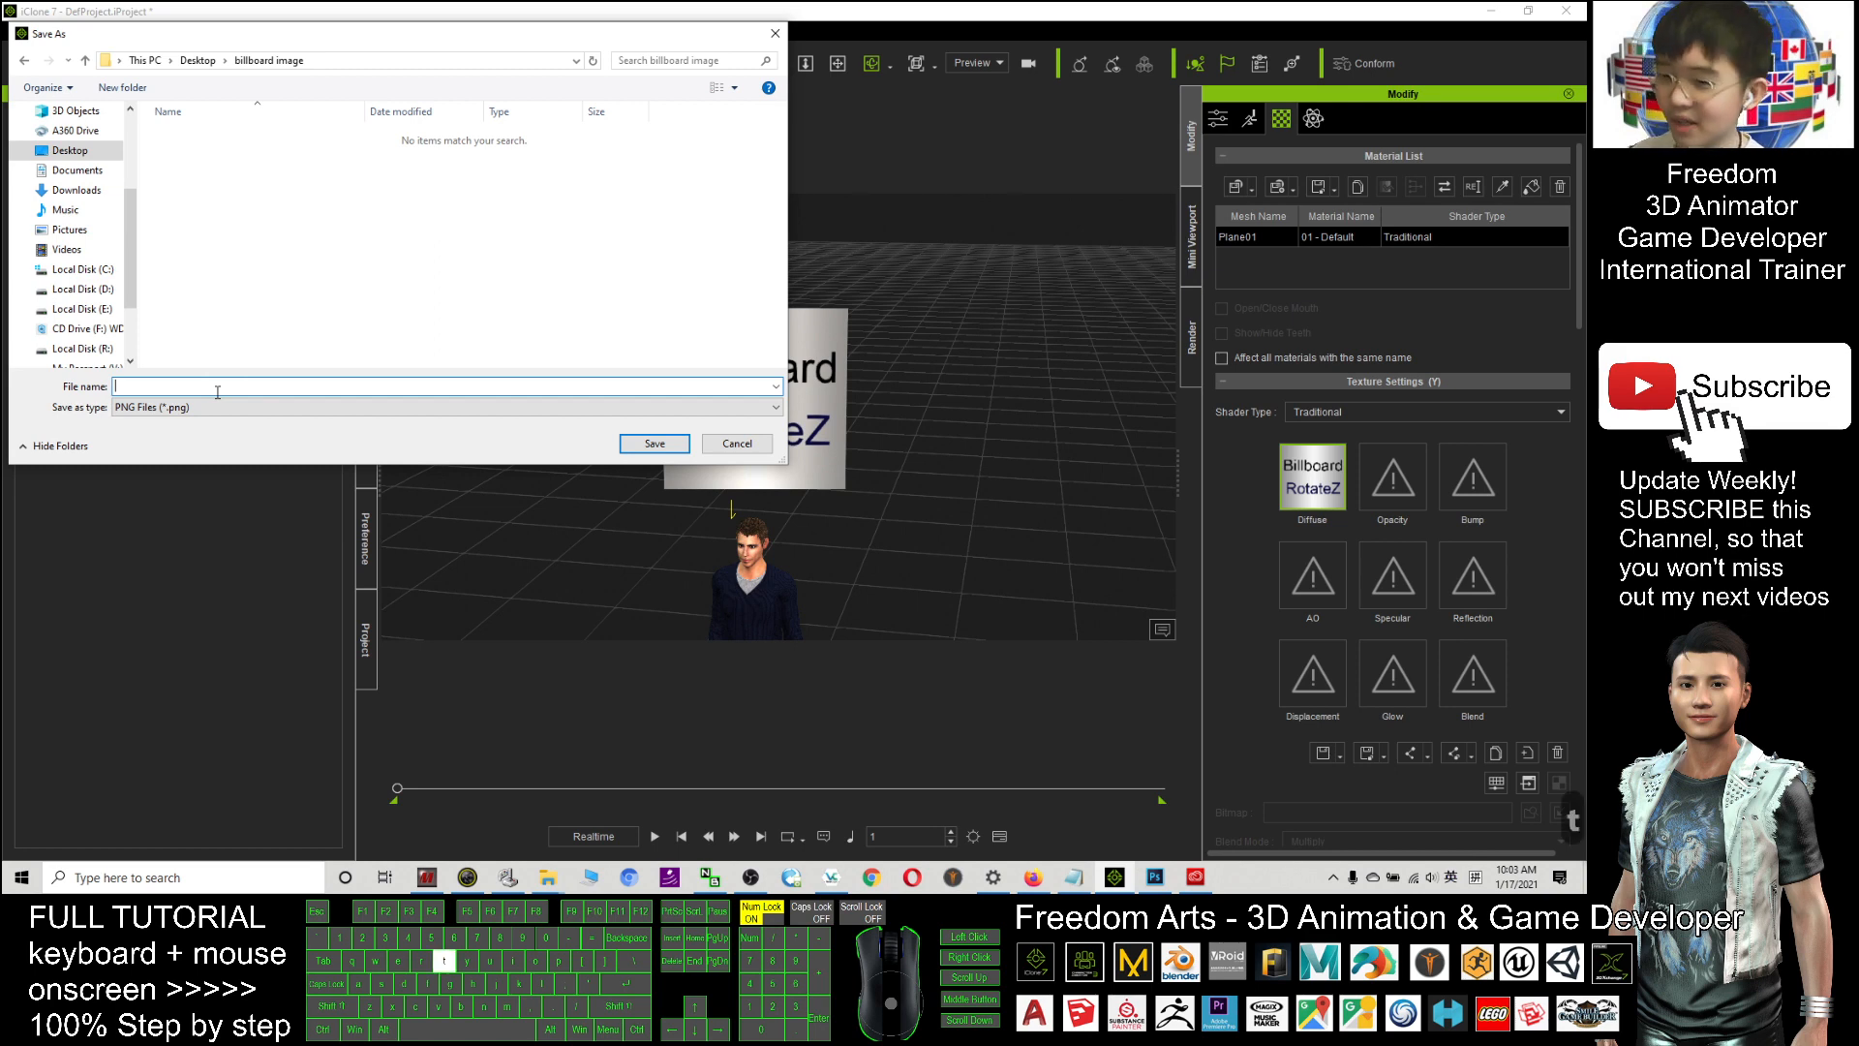
# - Save the Diffuse texture there as the PNG 'target to kill'
pyautogui.write('target to')
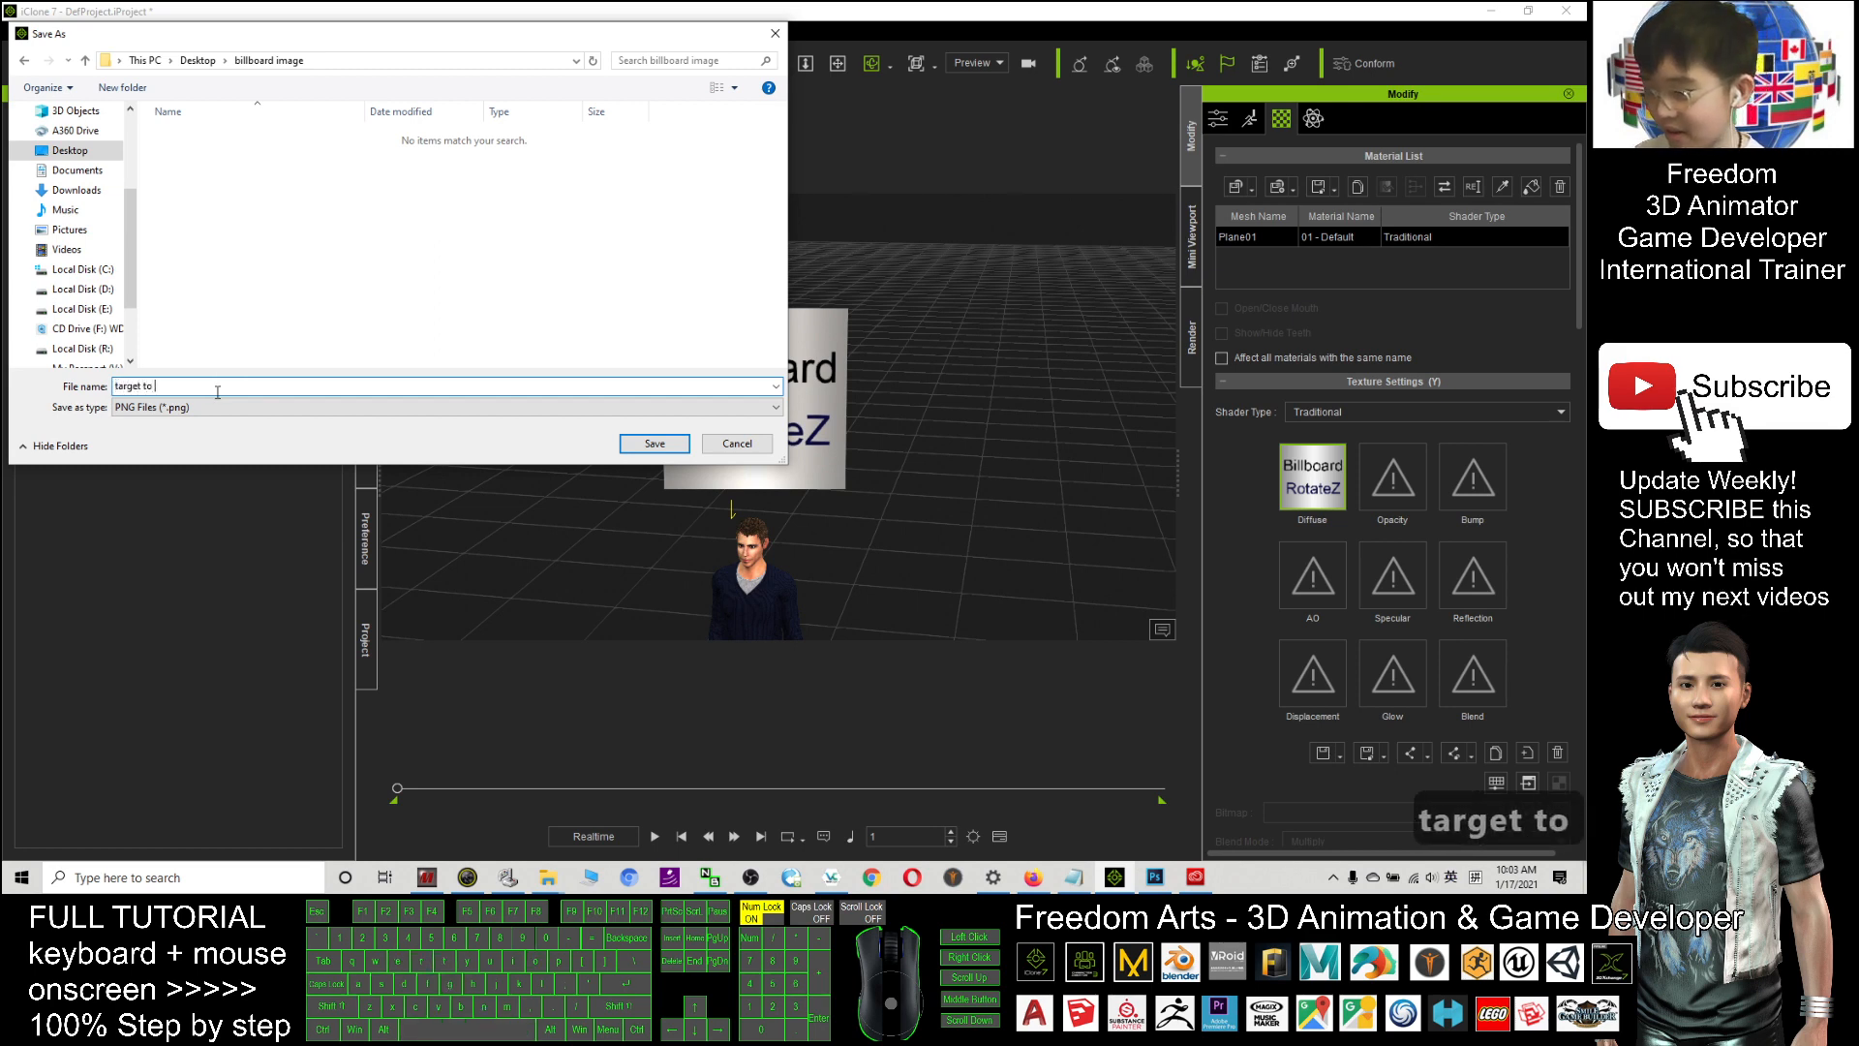
pyautogui.write('kill')
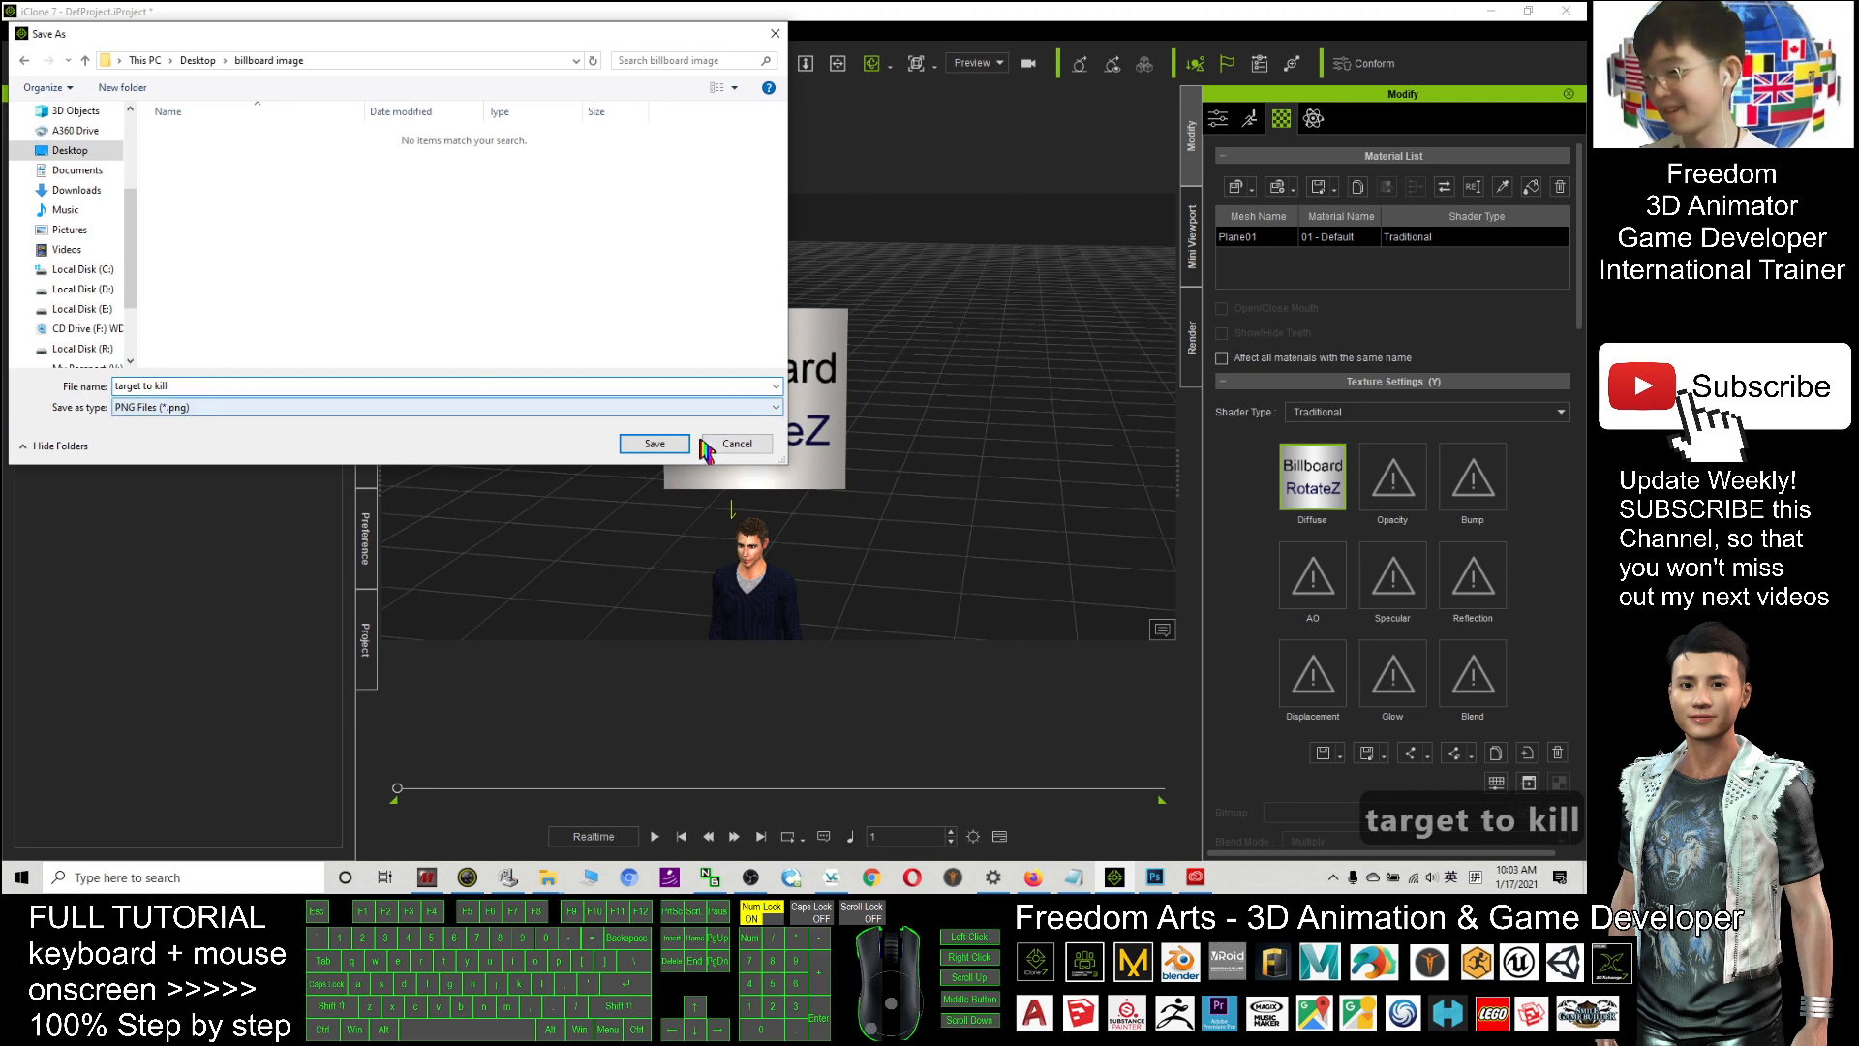
pyautogui.click(652, 441)
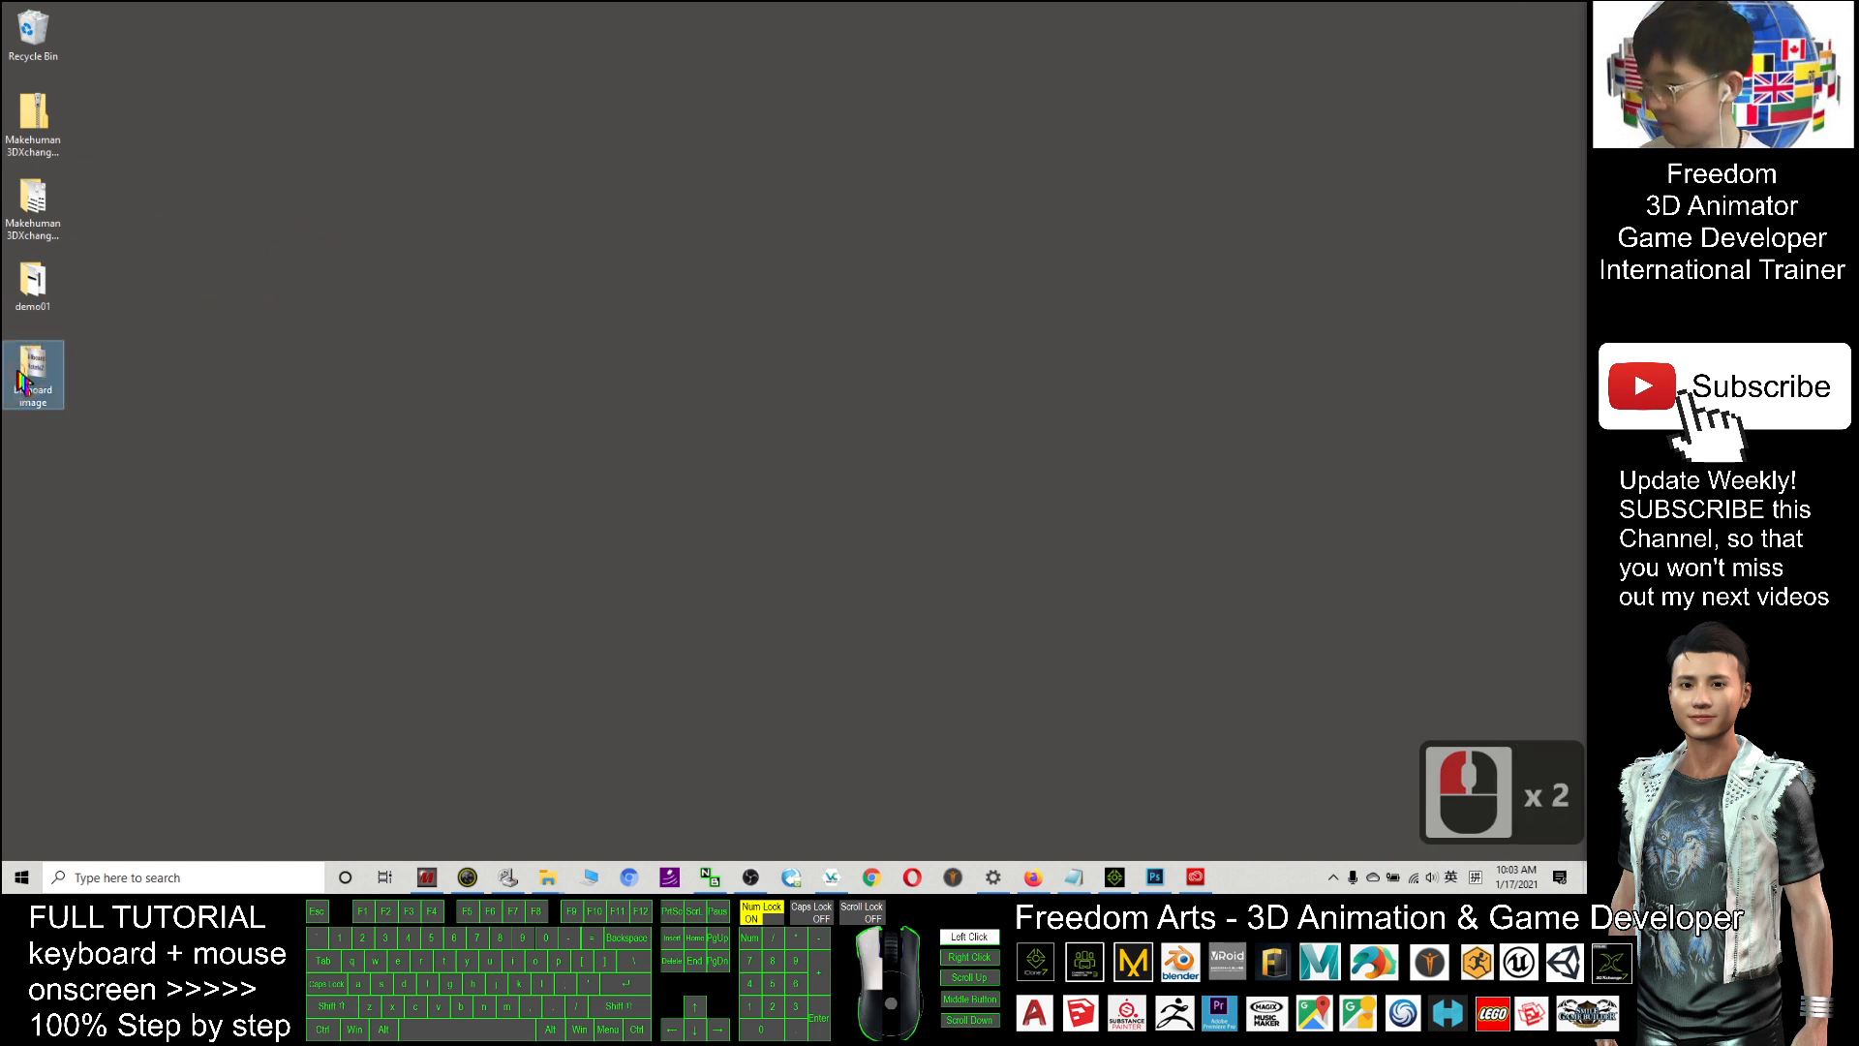
# - Confirm target to kill.png in the billboard image folder, then switch to Photoshop
pyautogui.click(33, 374)
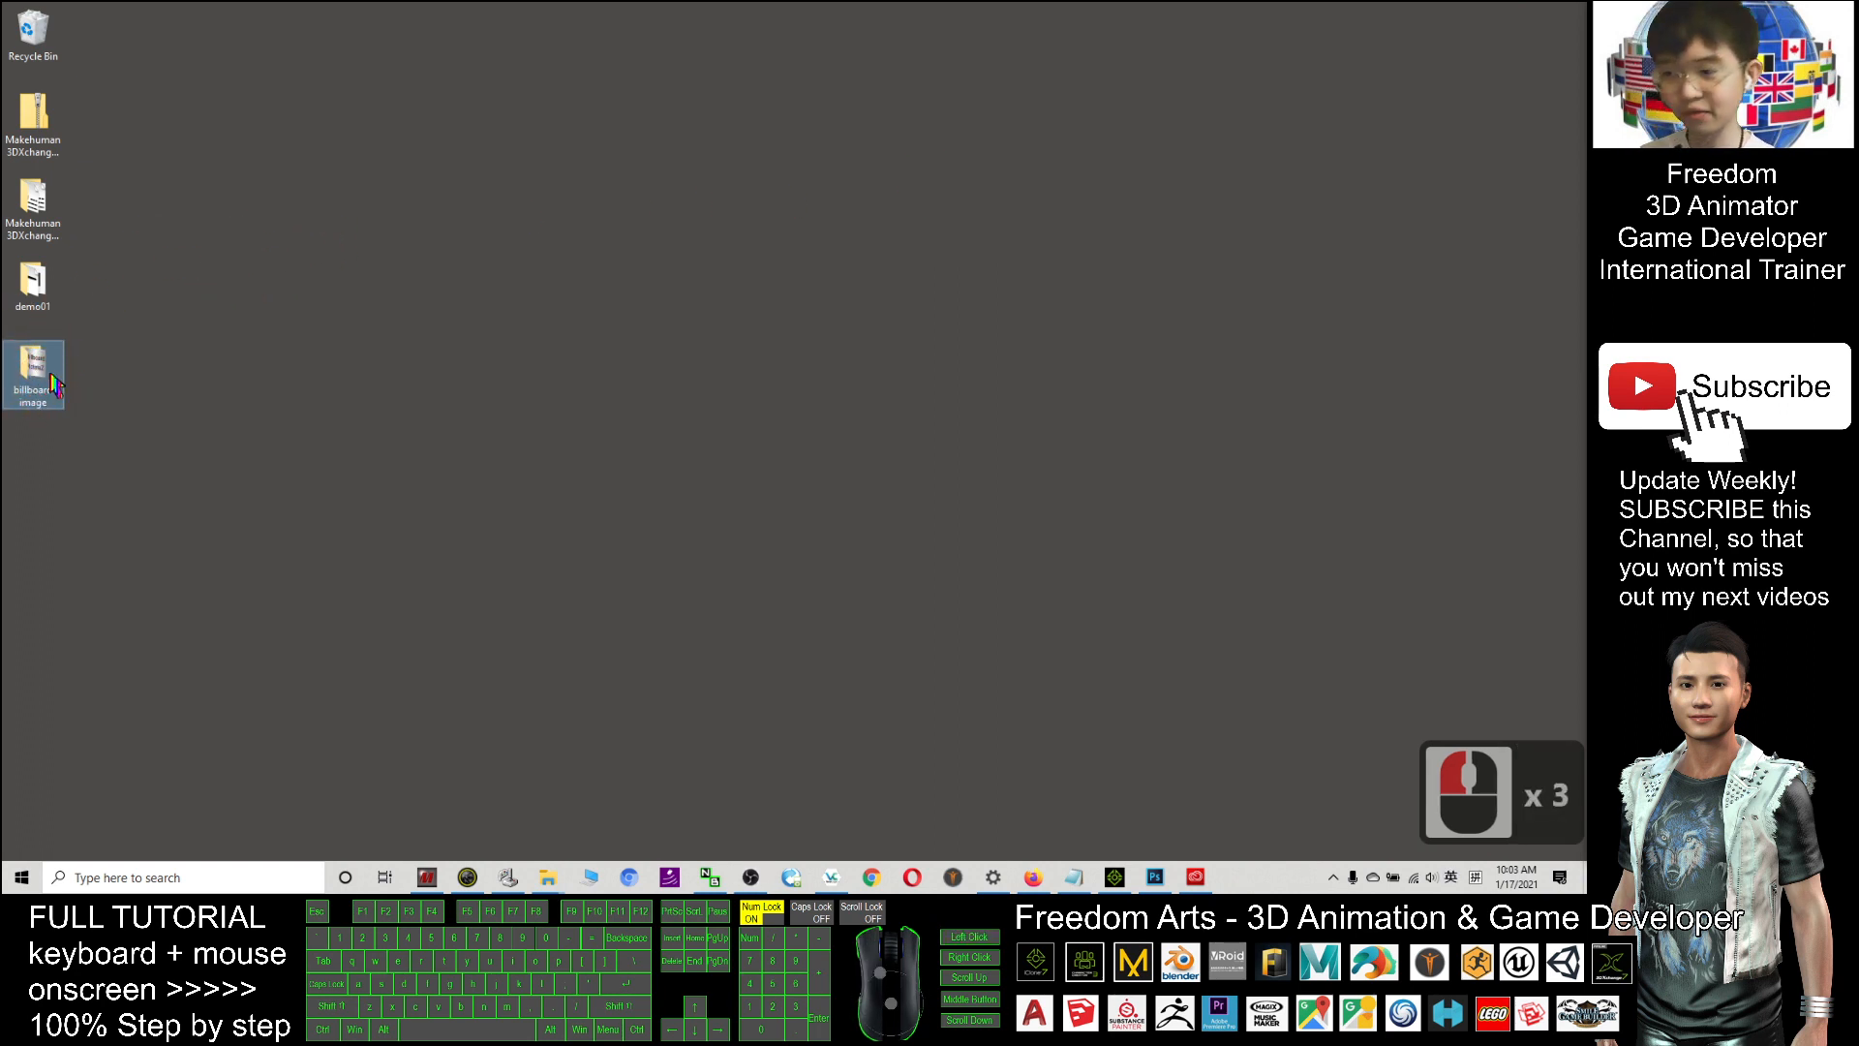
pyautogui.click(33, 368)
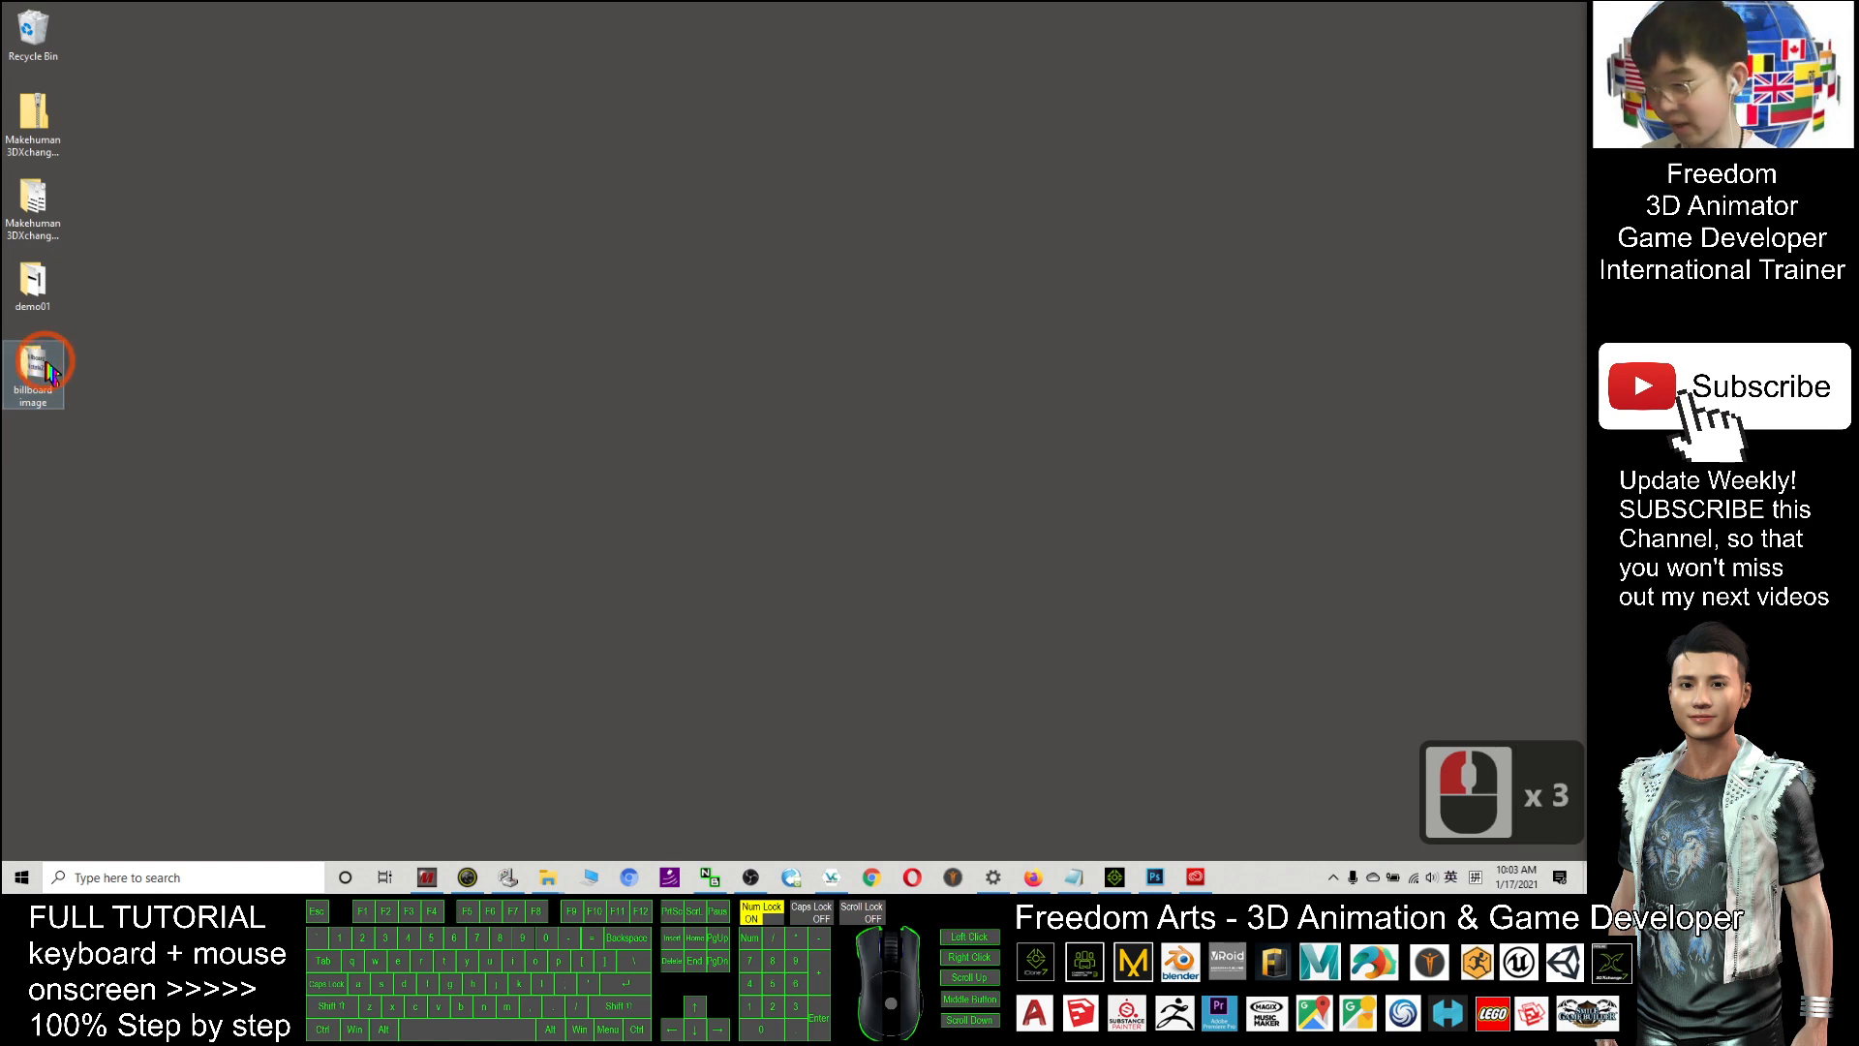
pyautogui.doubleClick(33, 370)
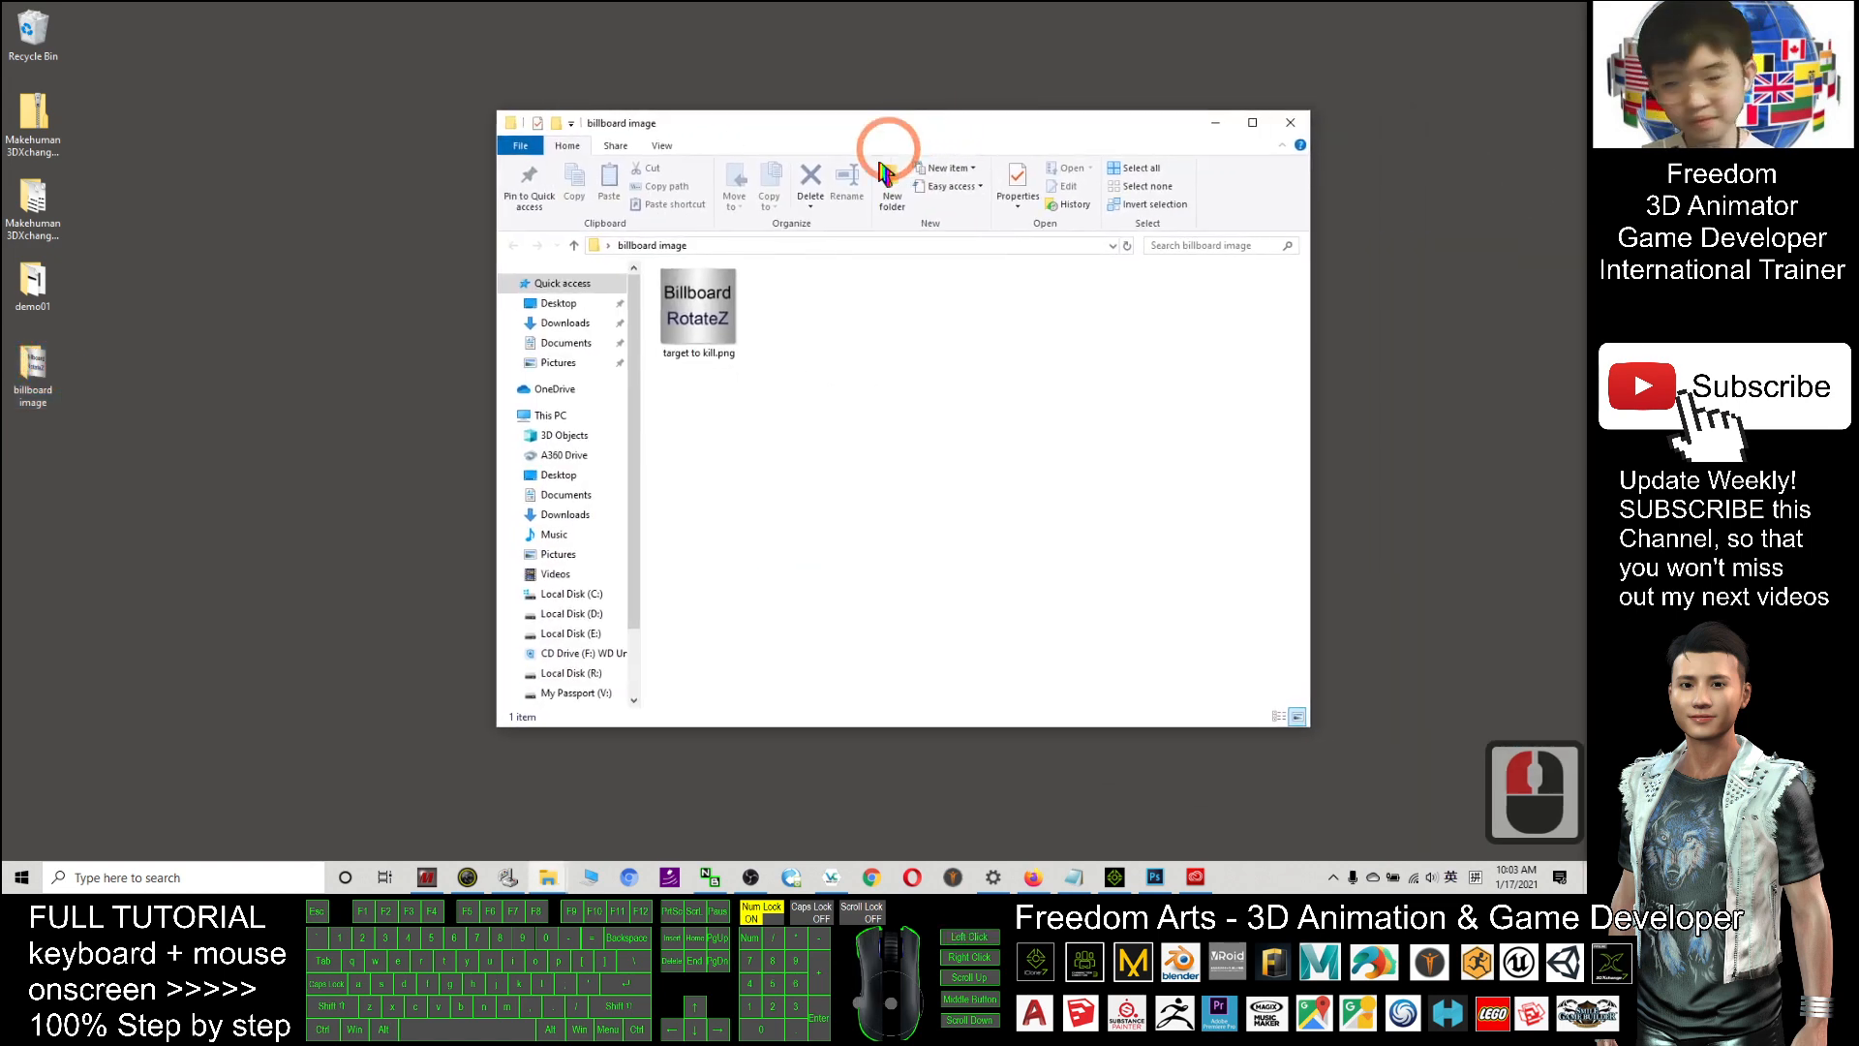
pyautogui.doubleClick(697, 308)
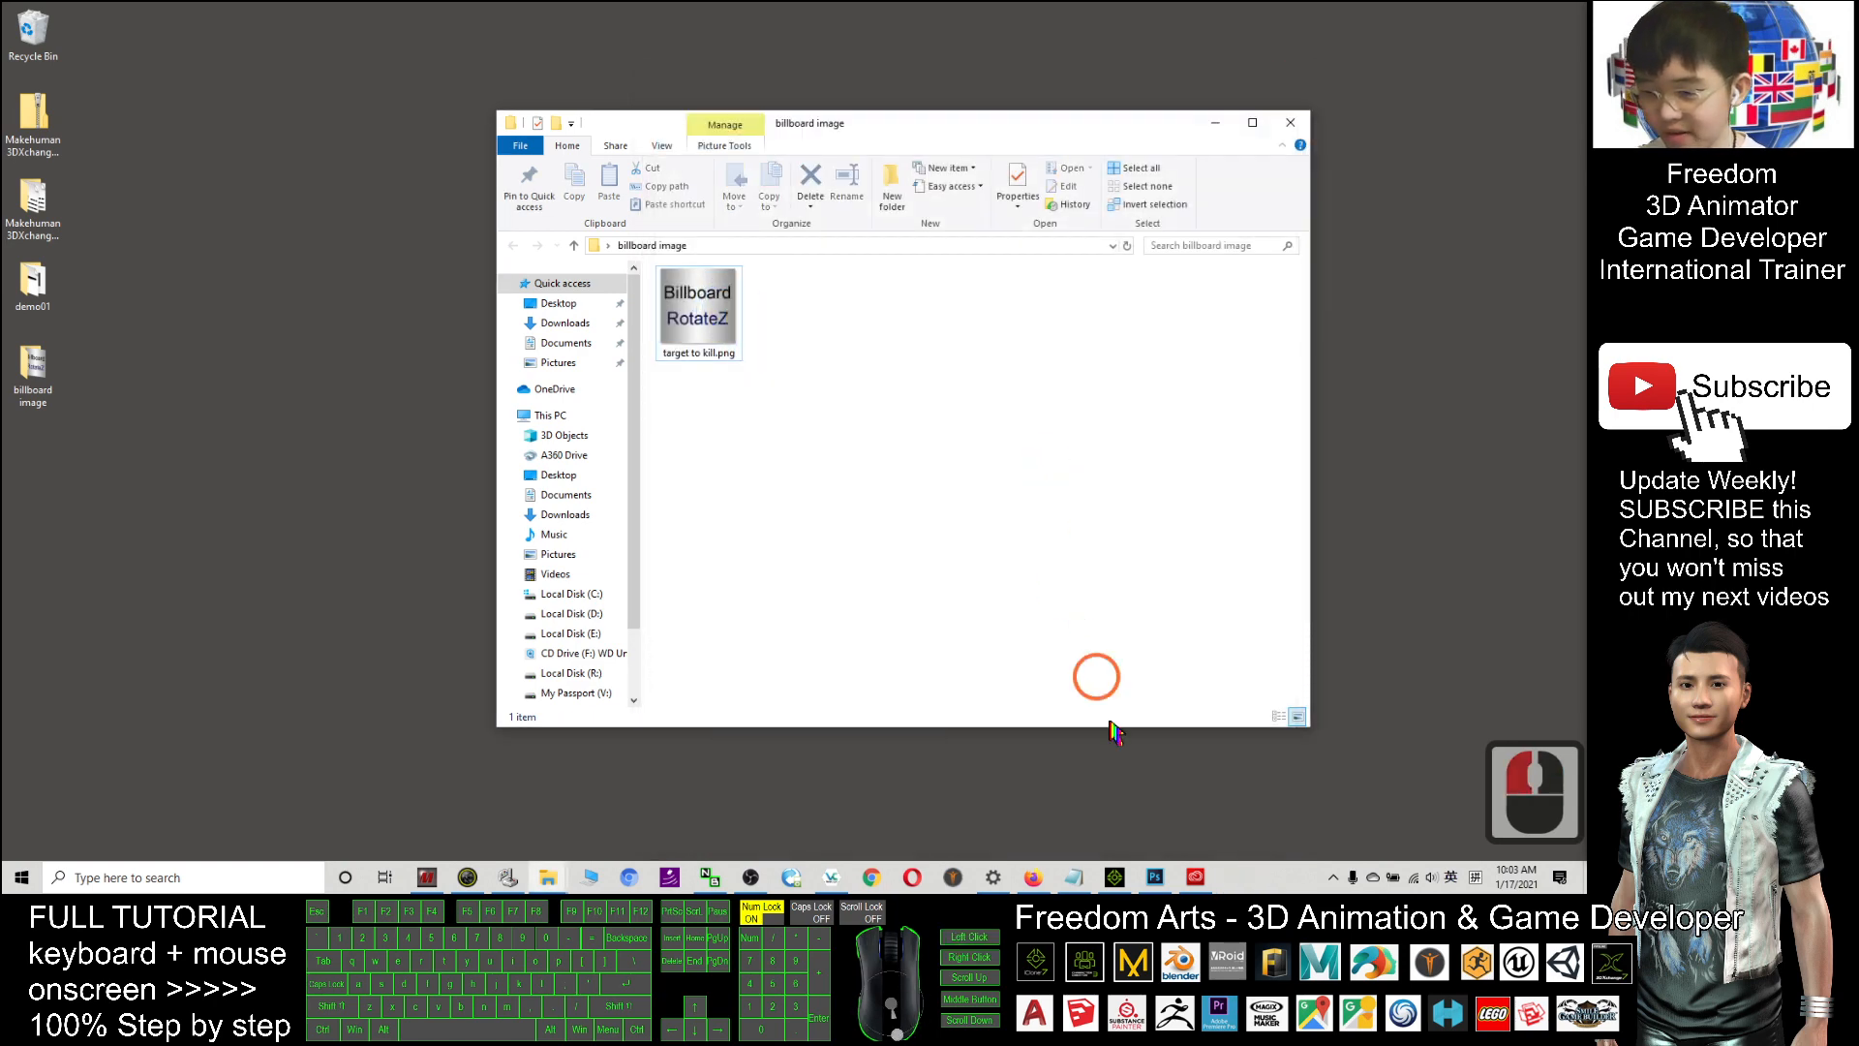
pyautogui.click(1154, 877)
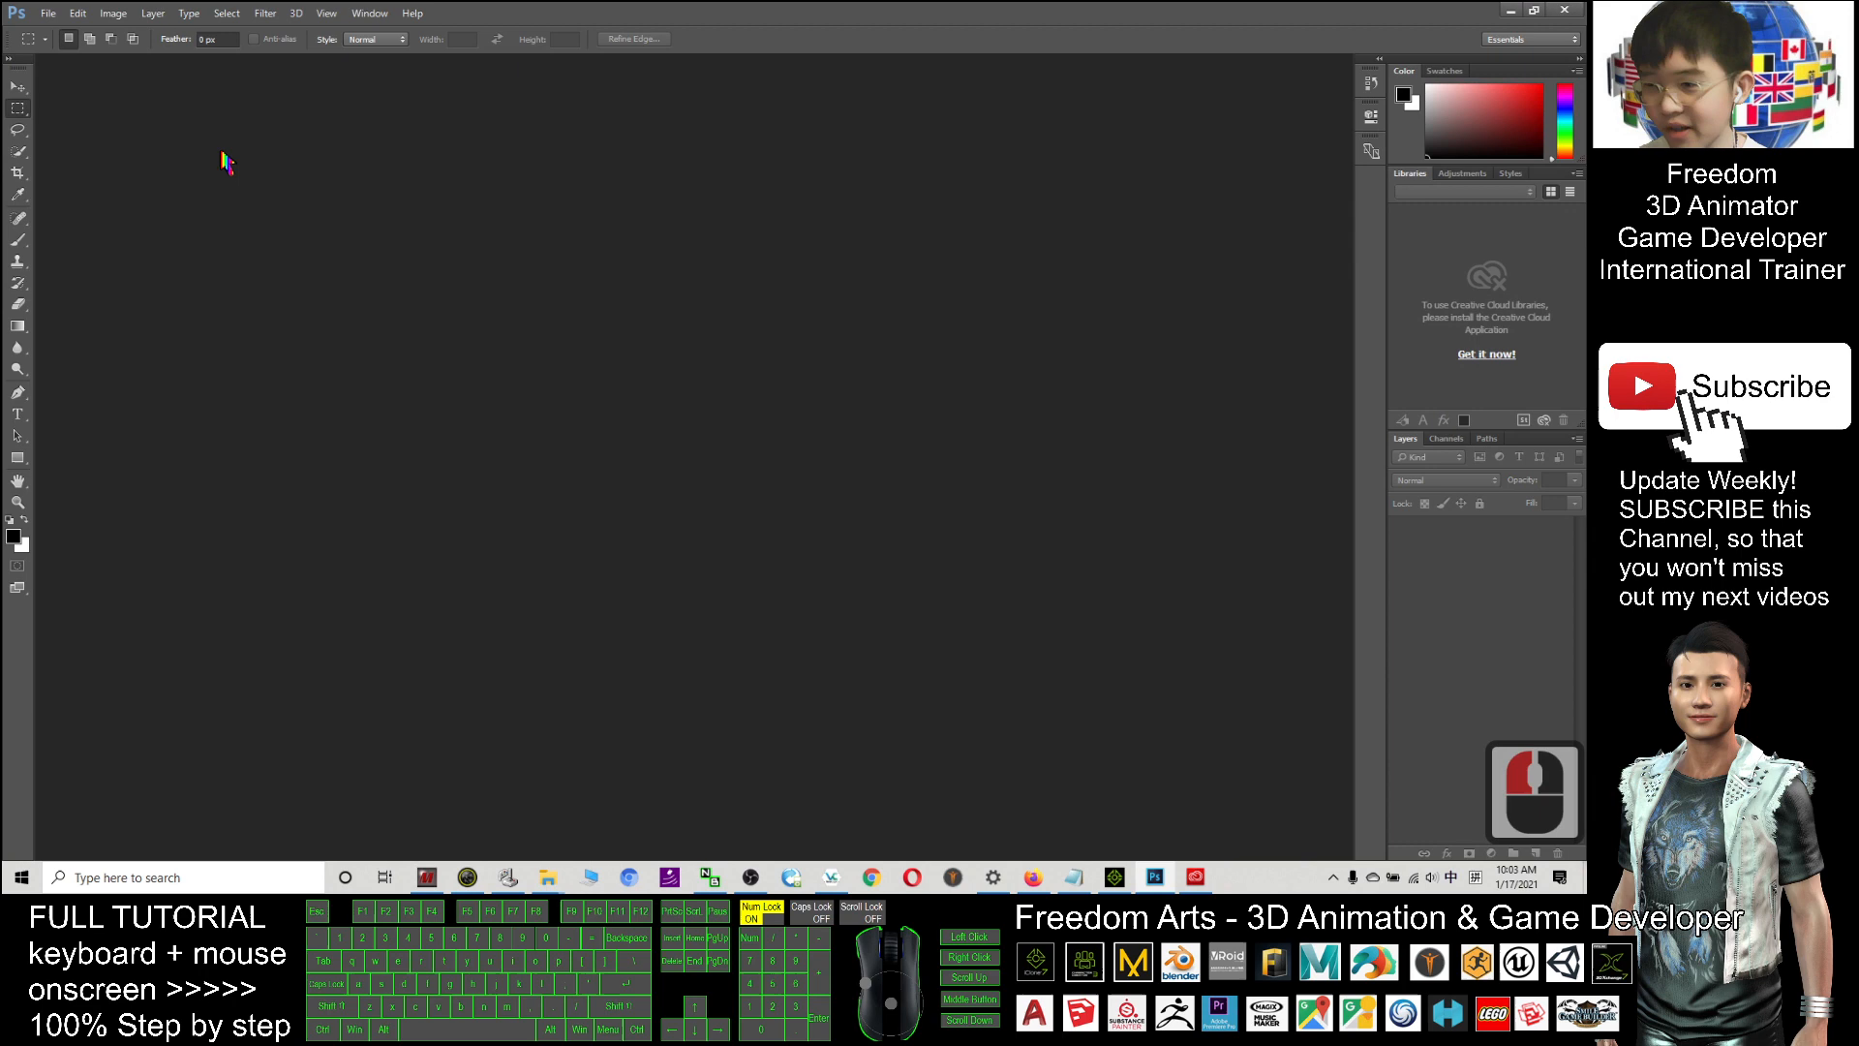
pyautogui.moveTo(252, 156)
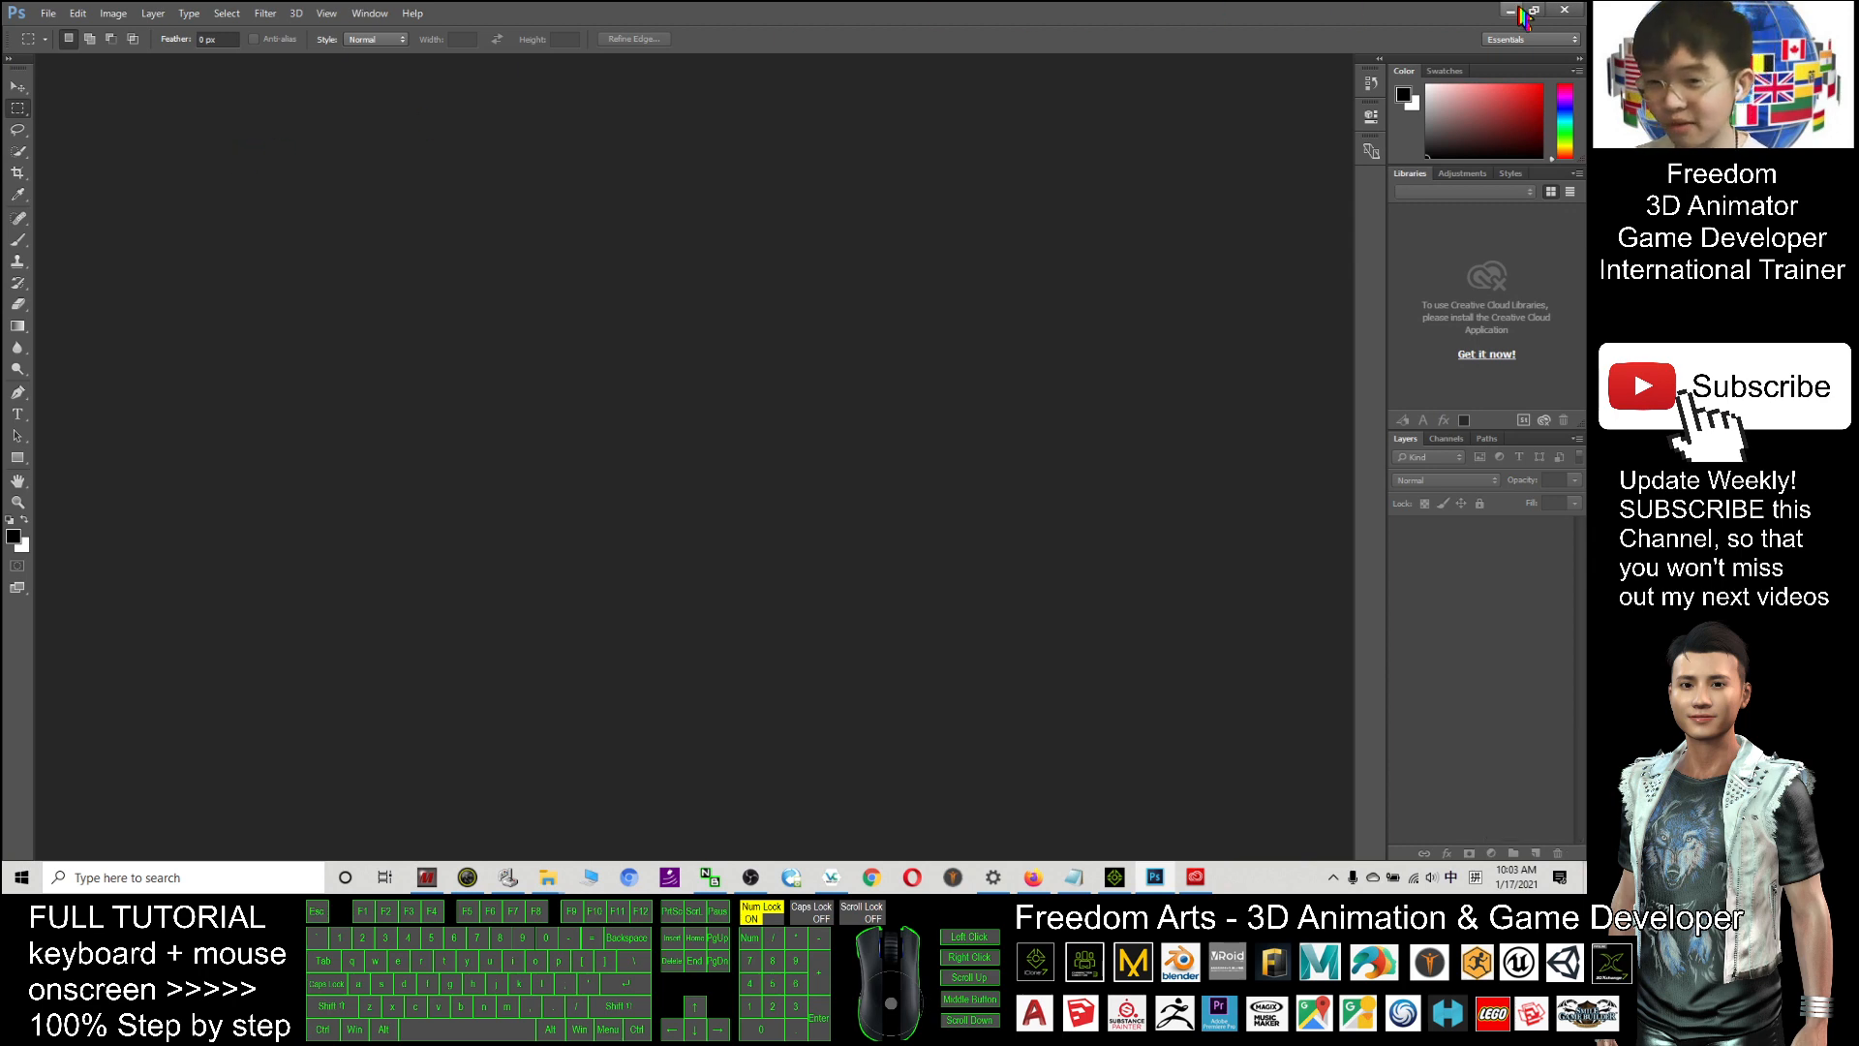
# - Open target to kill.png with Adobe Photoshop CC 2015 via Open with > Choose another app
pyautogui.rightClick(695, 302)
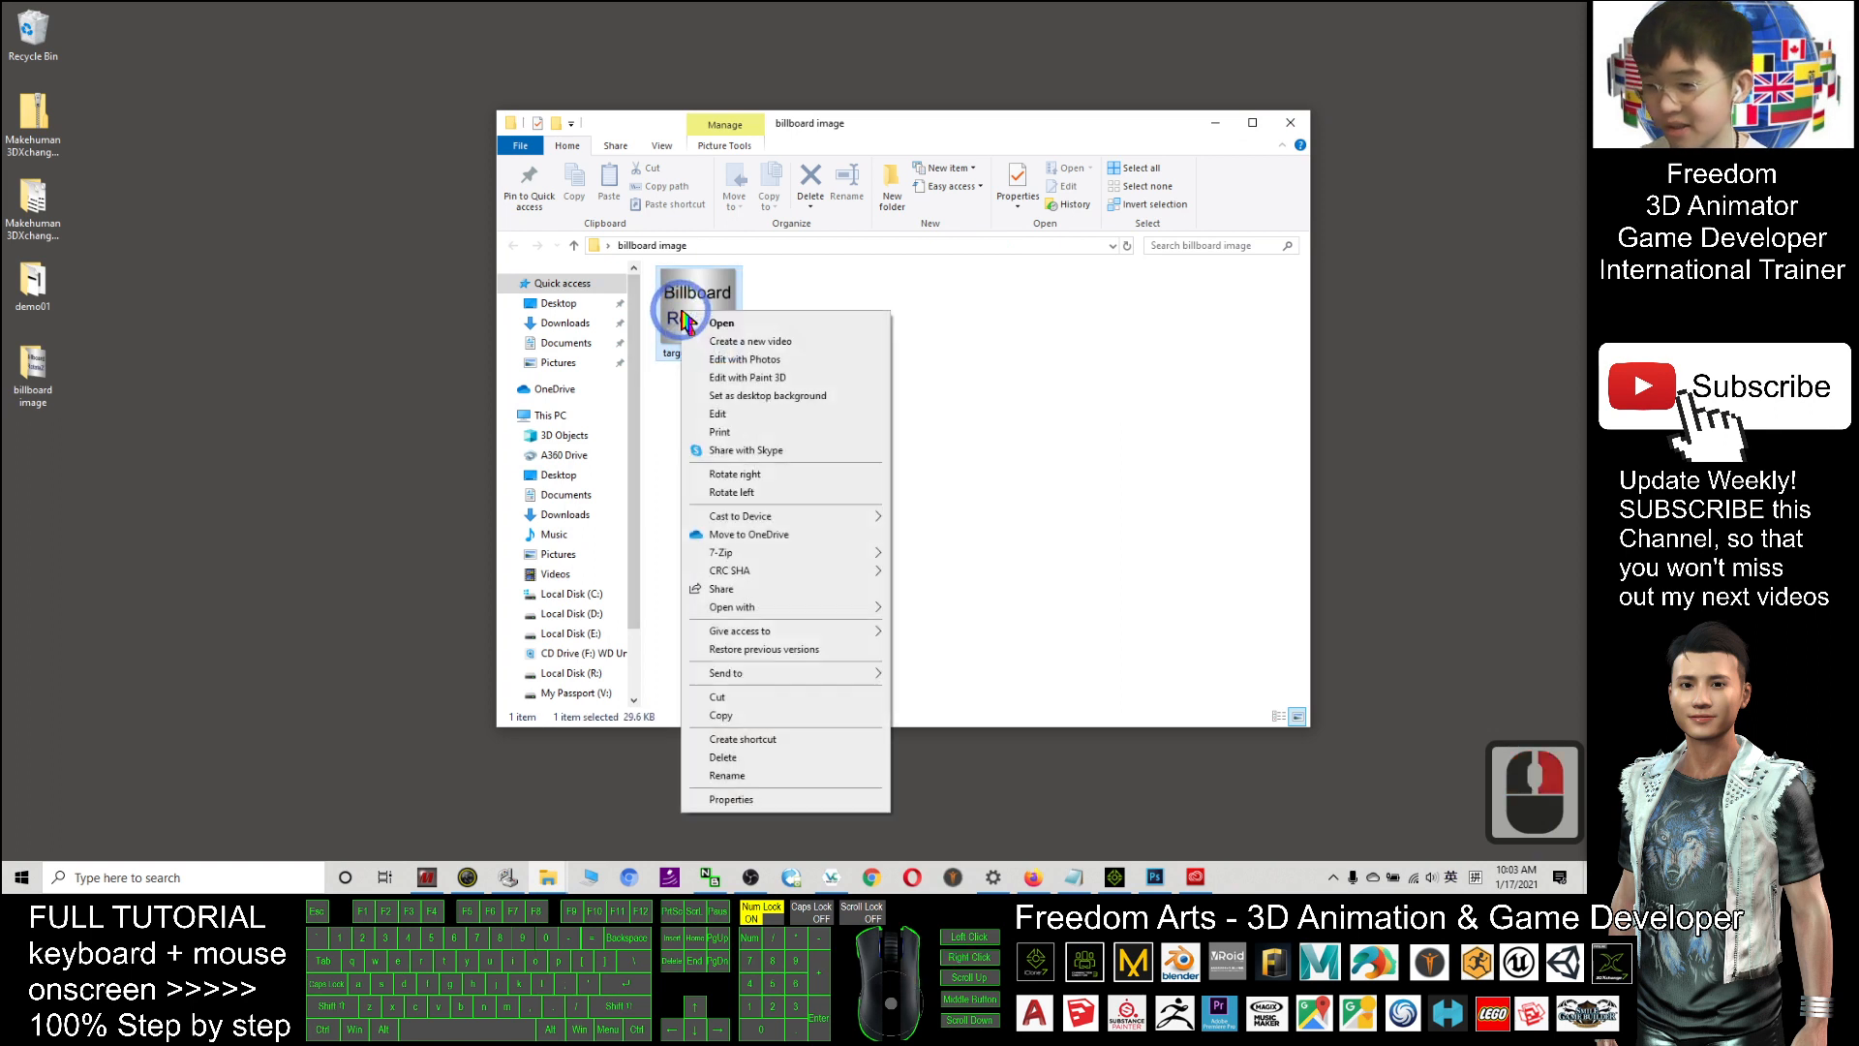
pyautogui.click(736, 606)
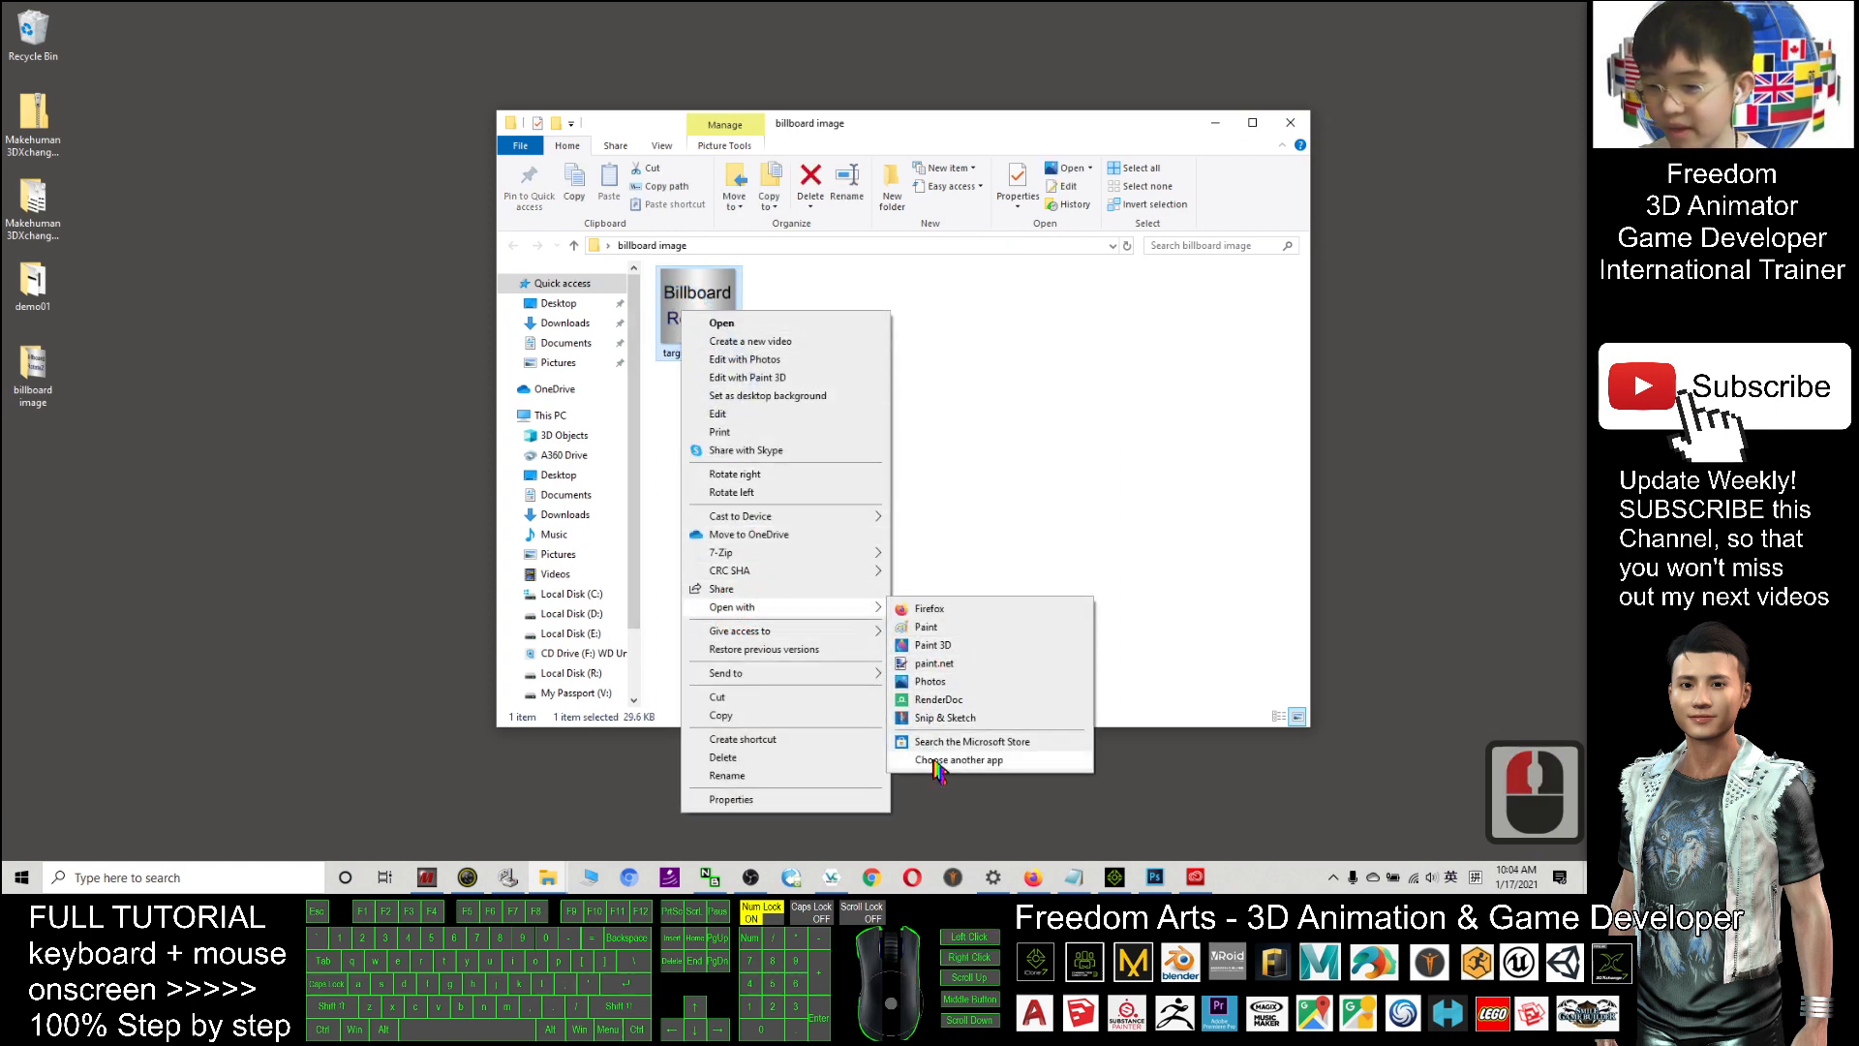
pyautogui.click(958, 759)
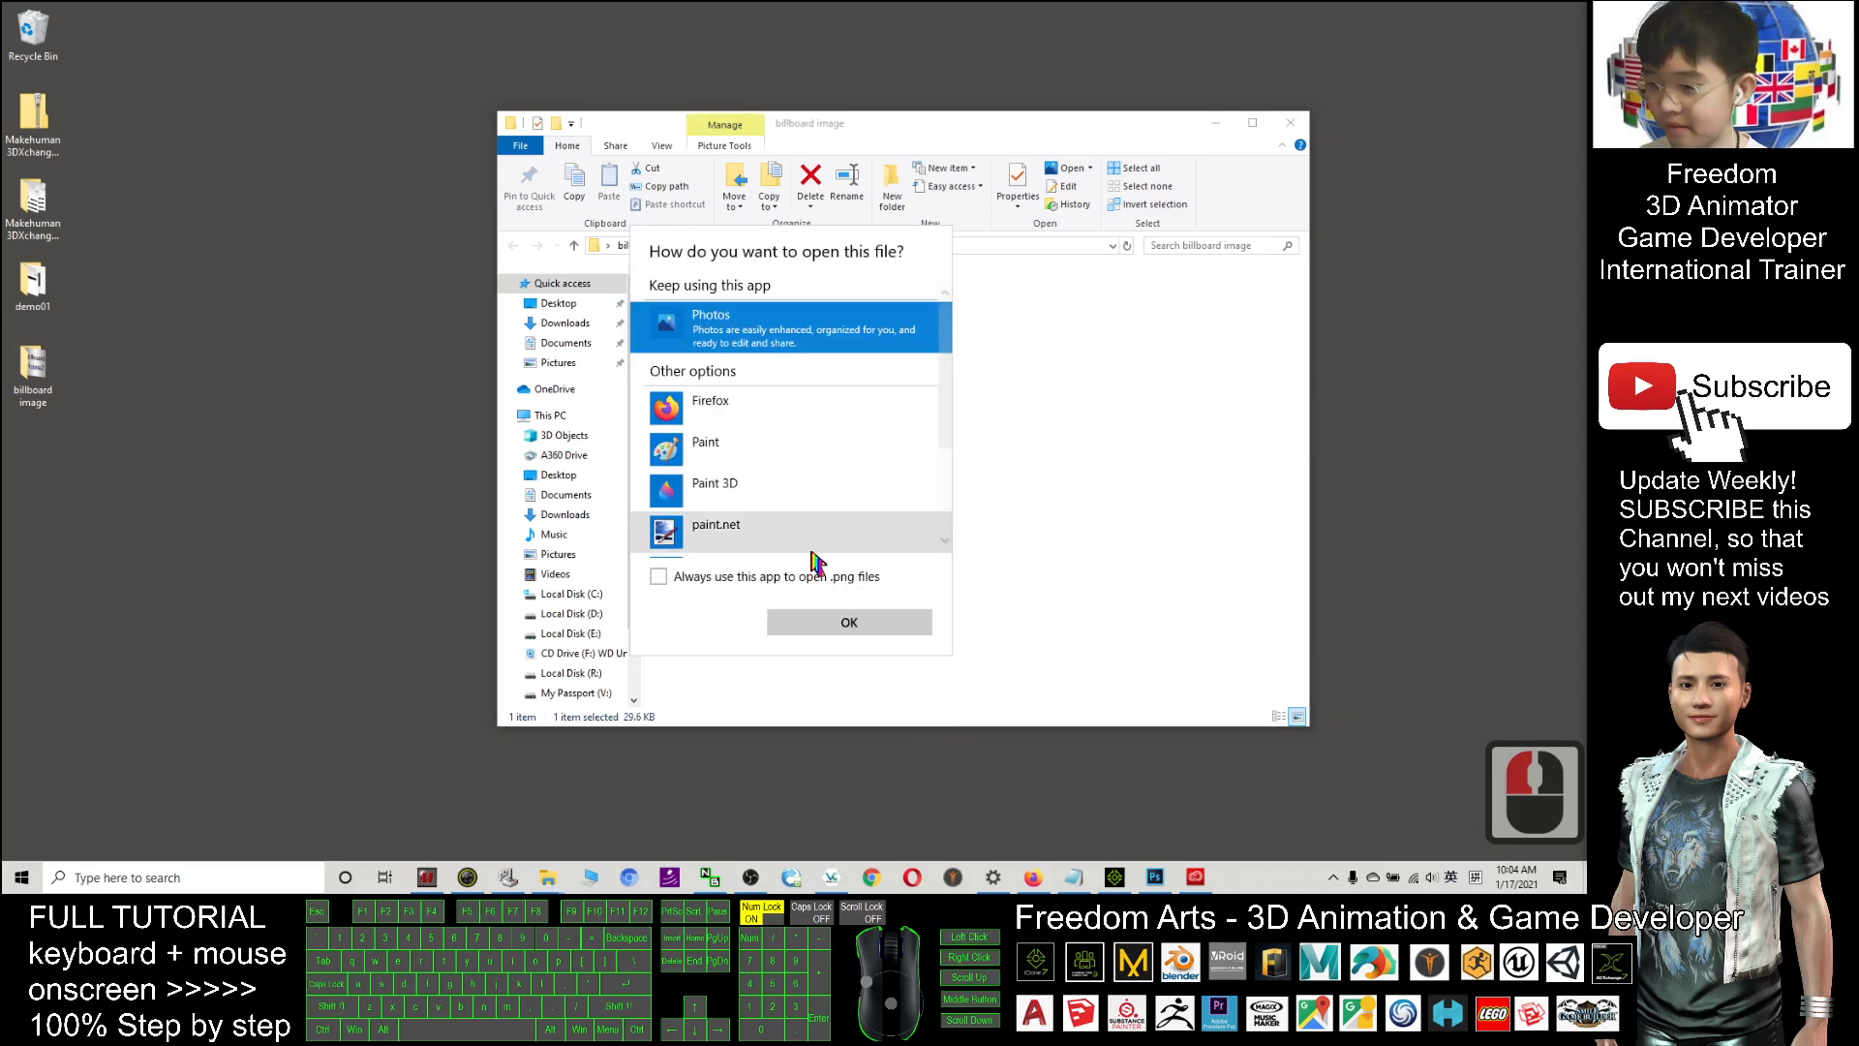
pyautogui.scroll(-3)
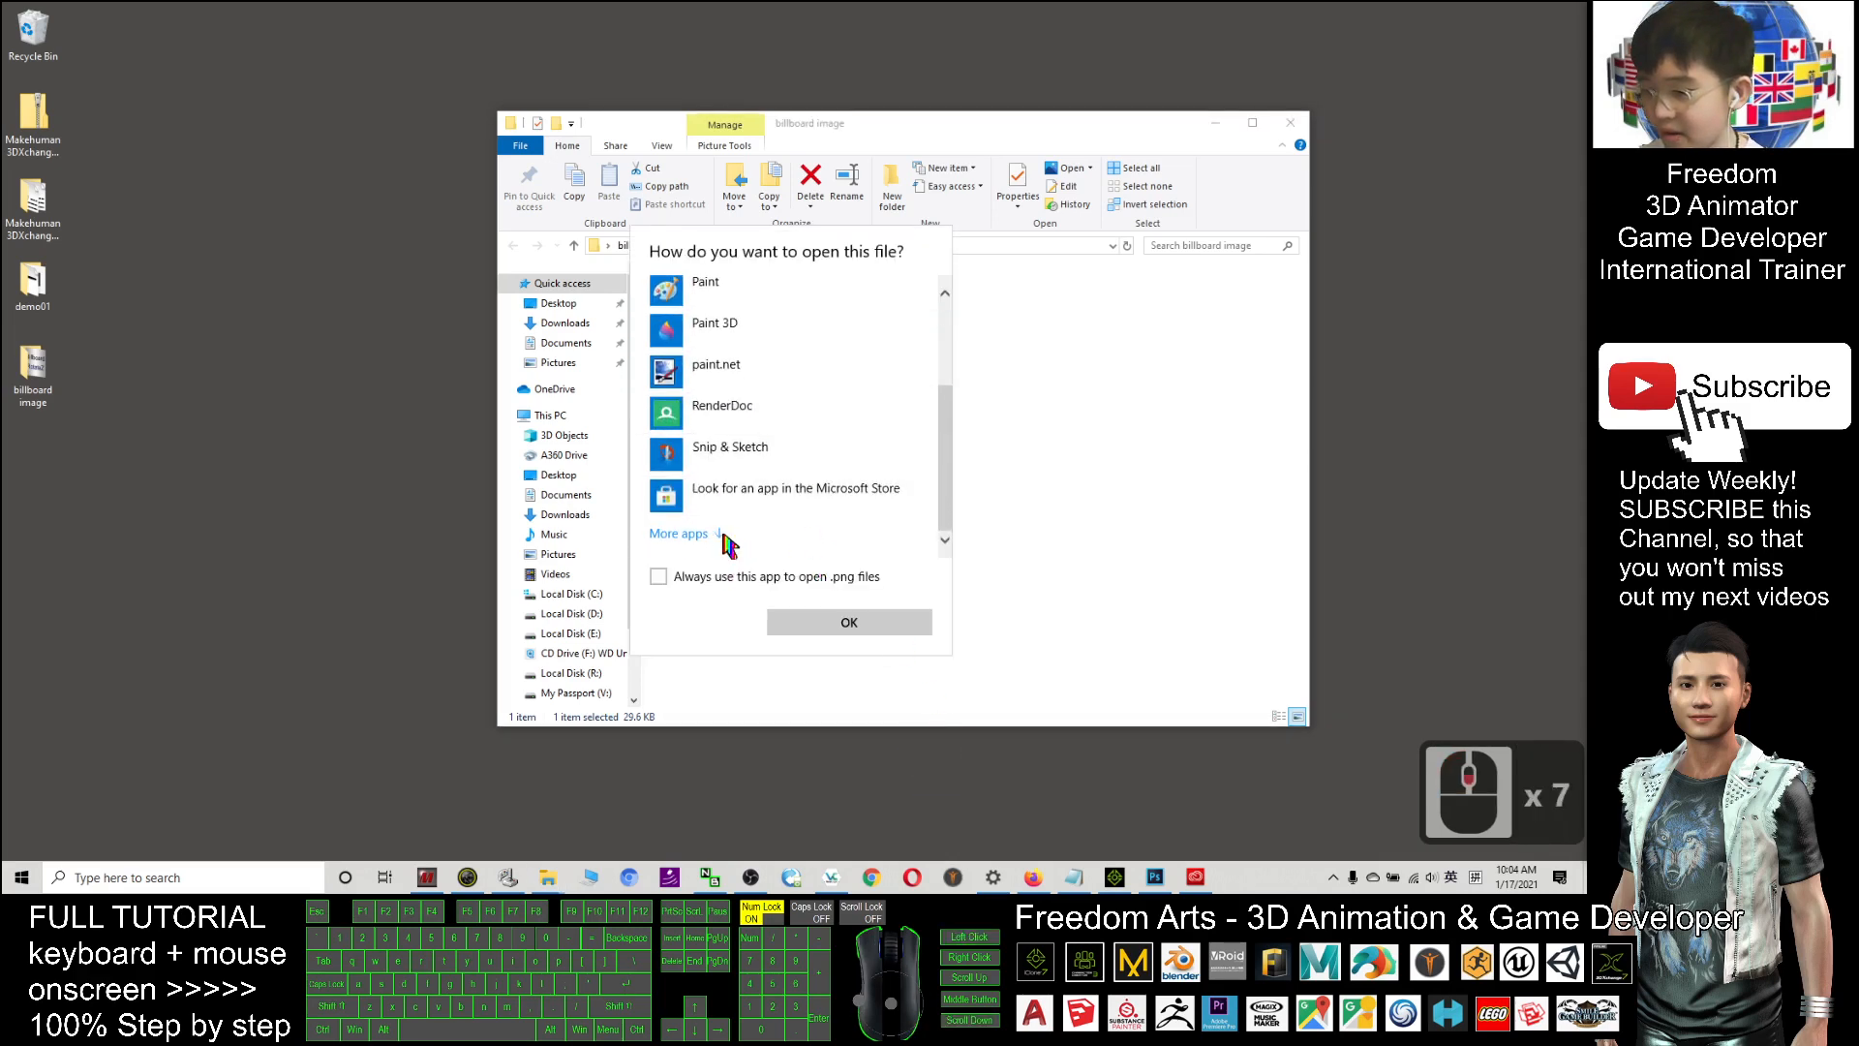
pyautogui.scroll(-3)
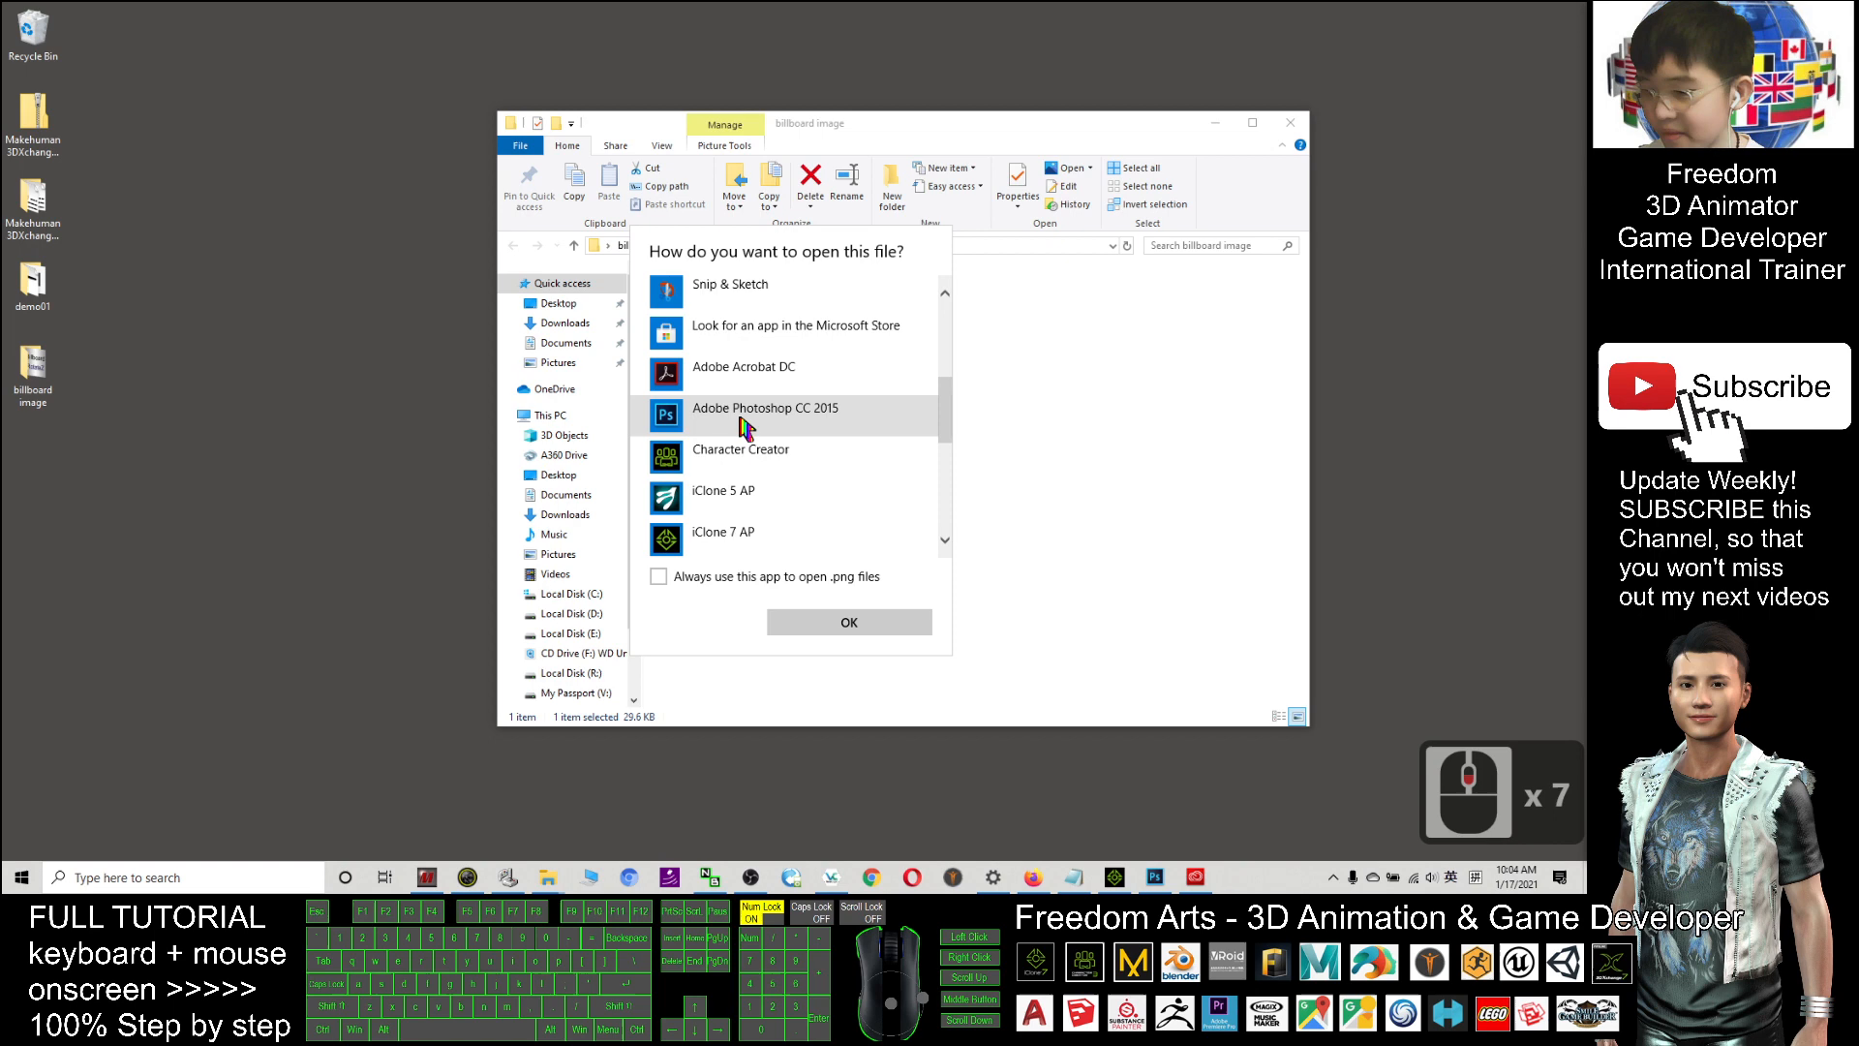
pyautogui.click(848, 621)
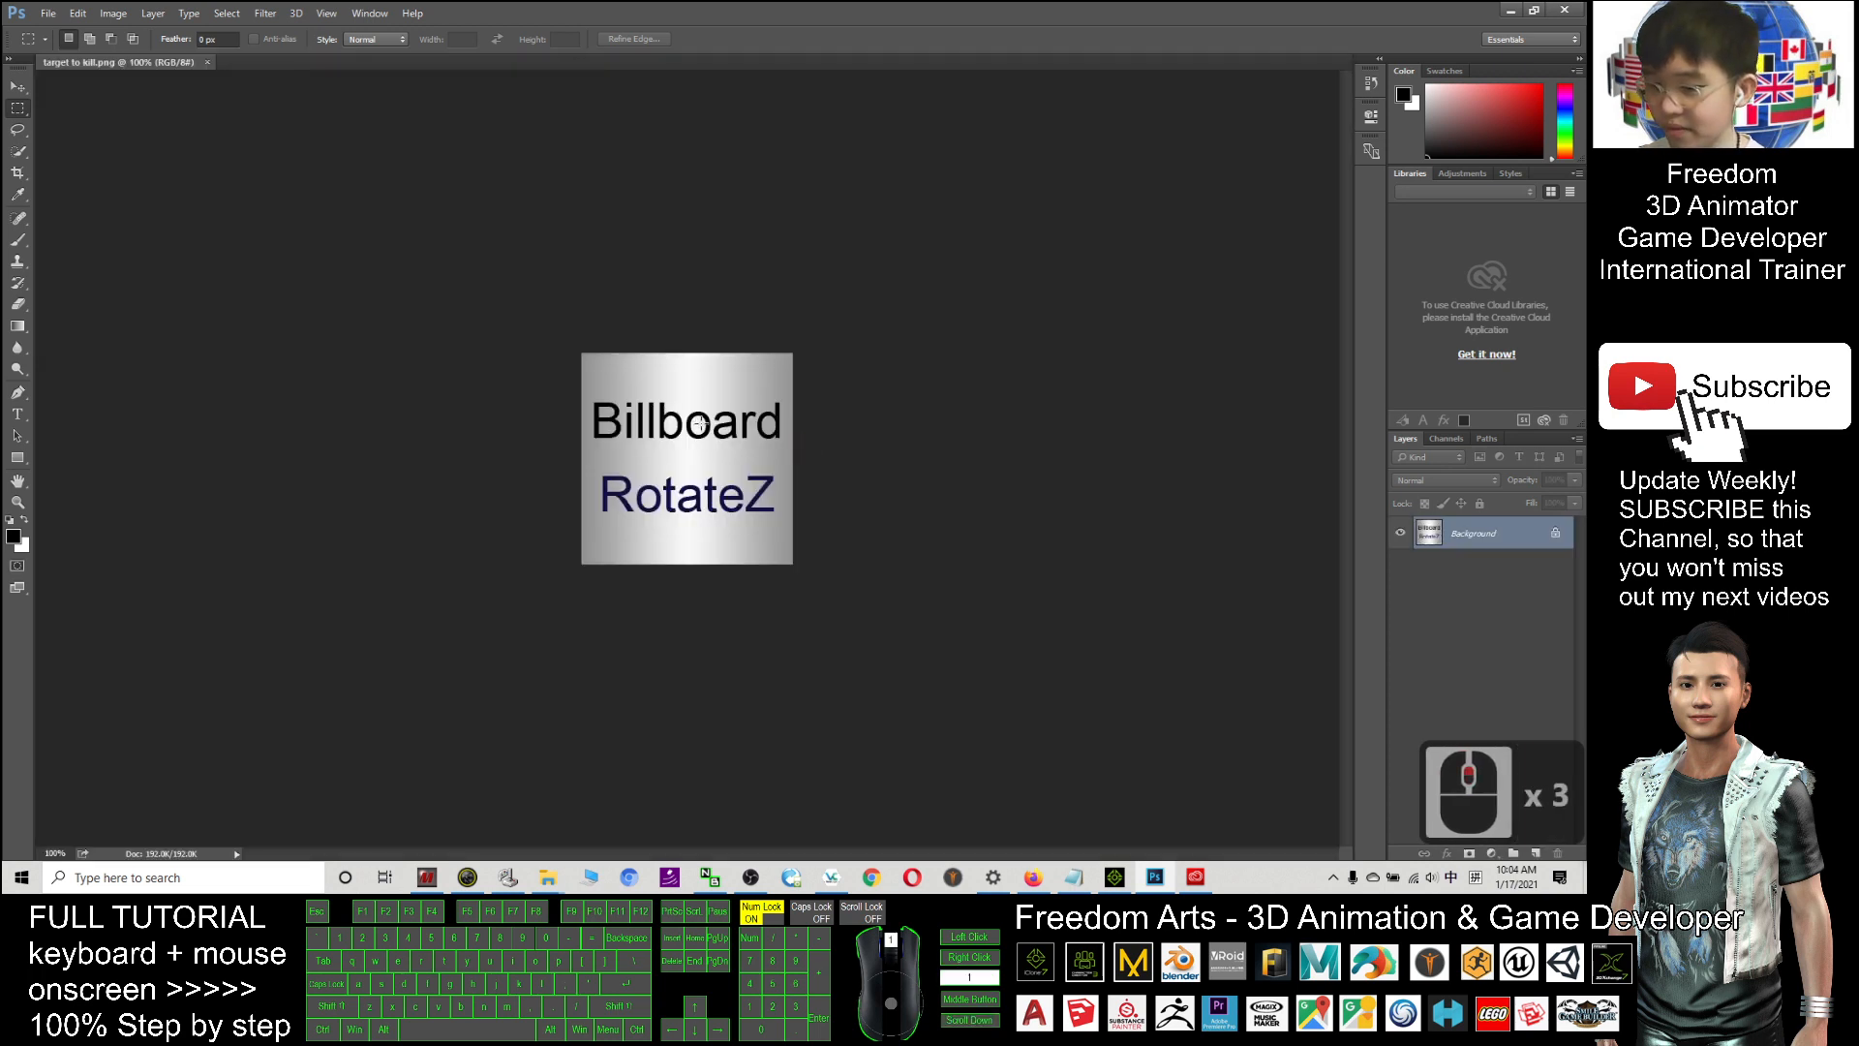
# - Add empty layers above Layer 0 and hide Layer 0 so the canvas is transparent
pyautogui.scroll(3)
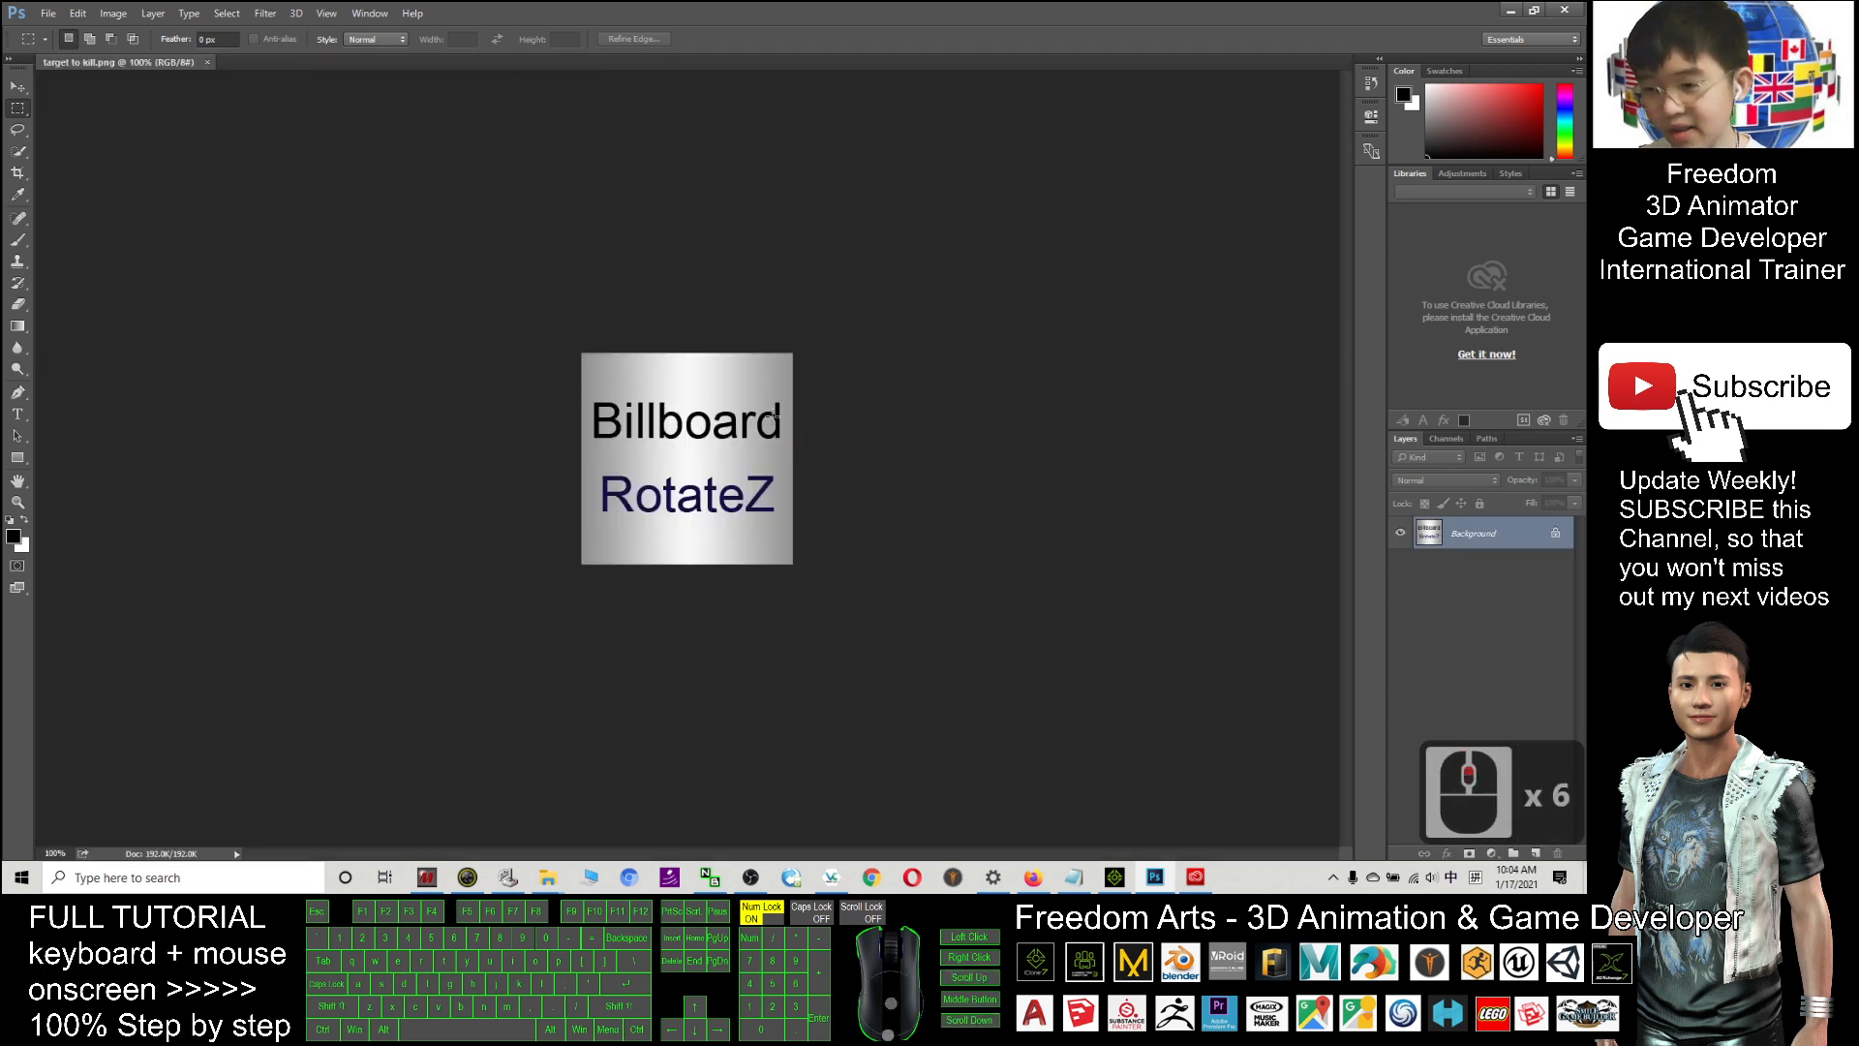
pyautogui.moveTo(927, 447)
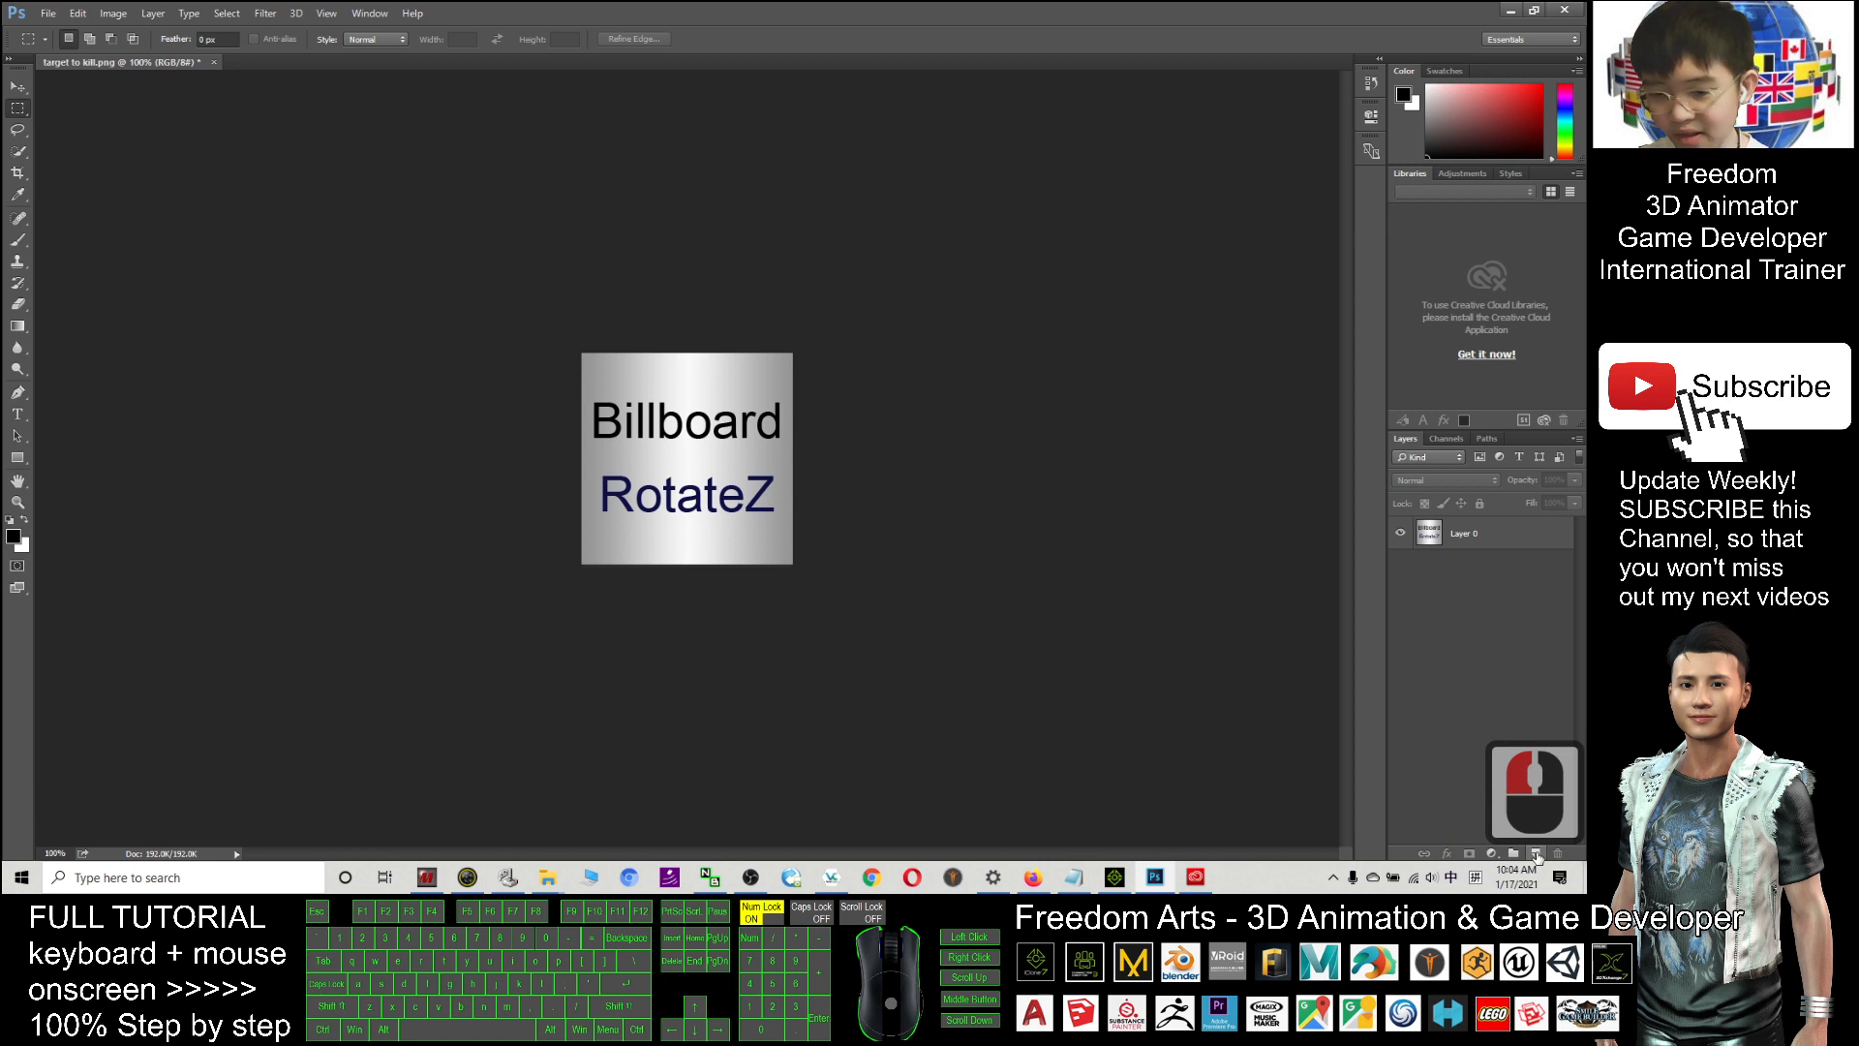
pyautogui.click(1536, 854)
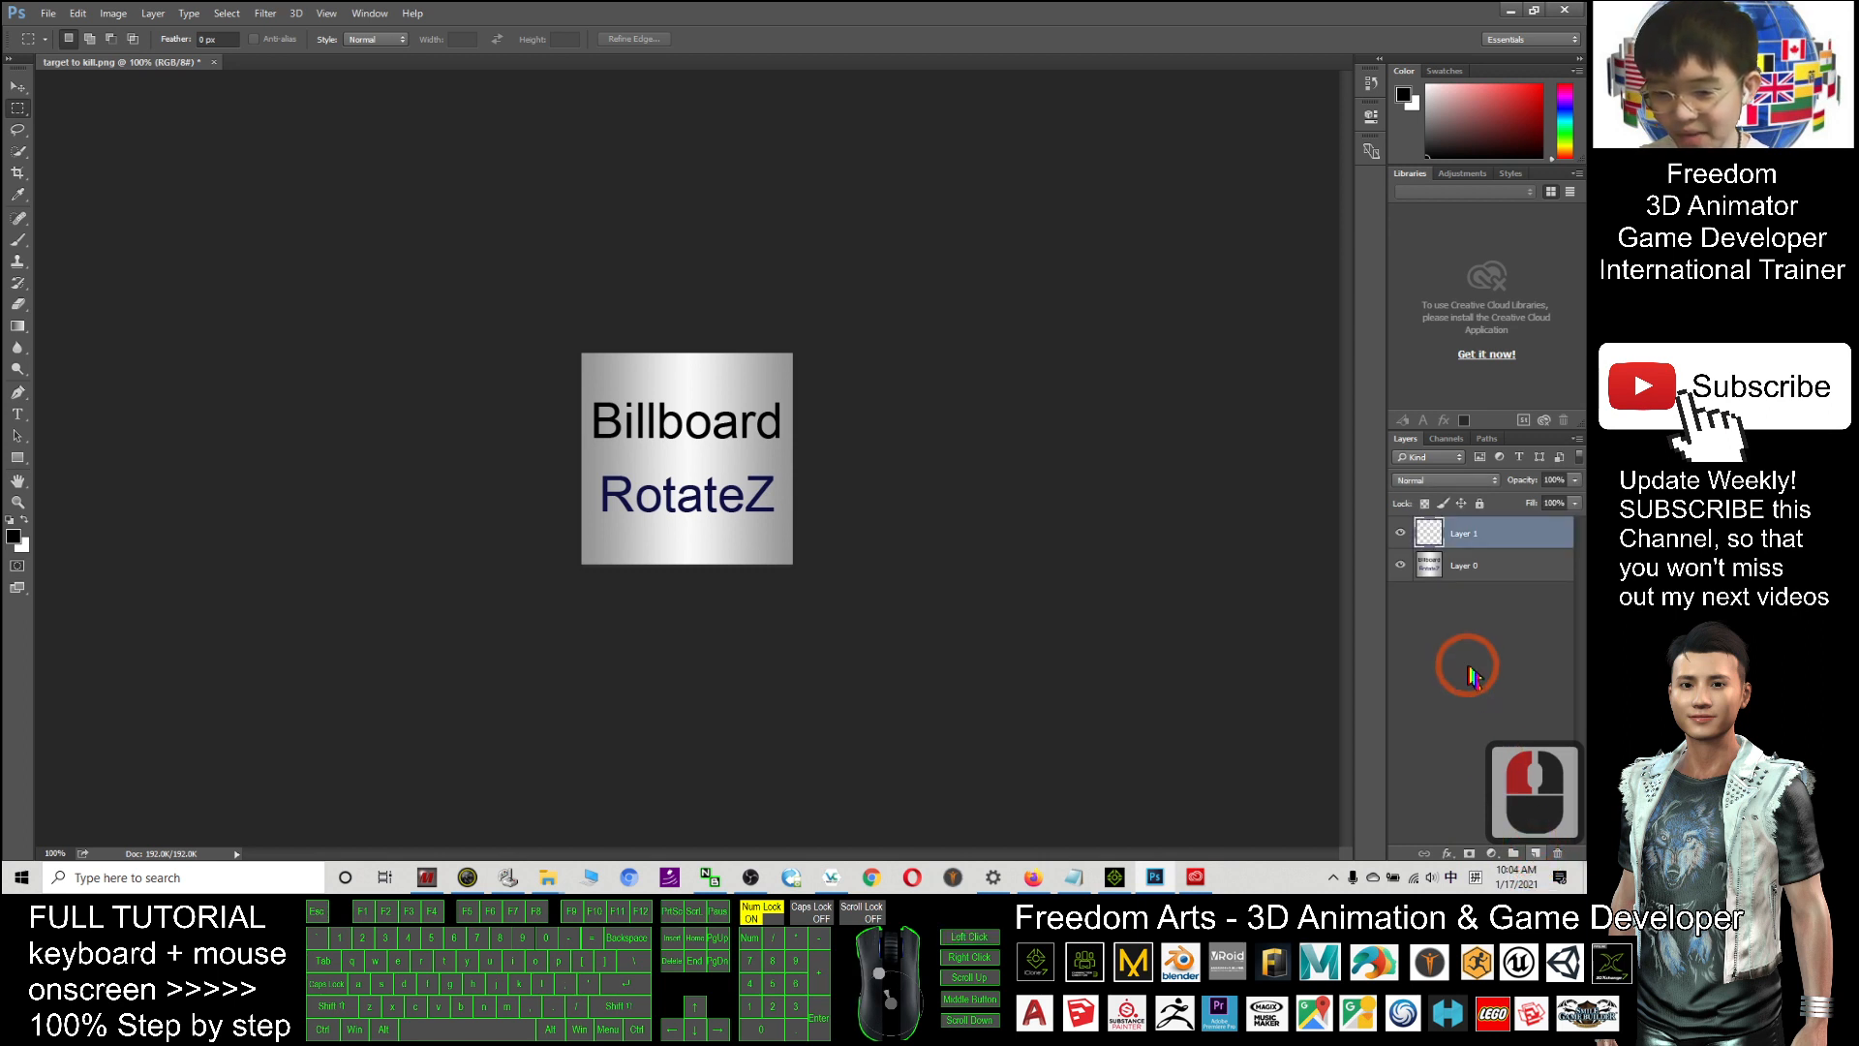
pyautogui.doubleClick(1469, 530)
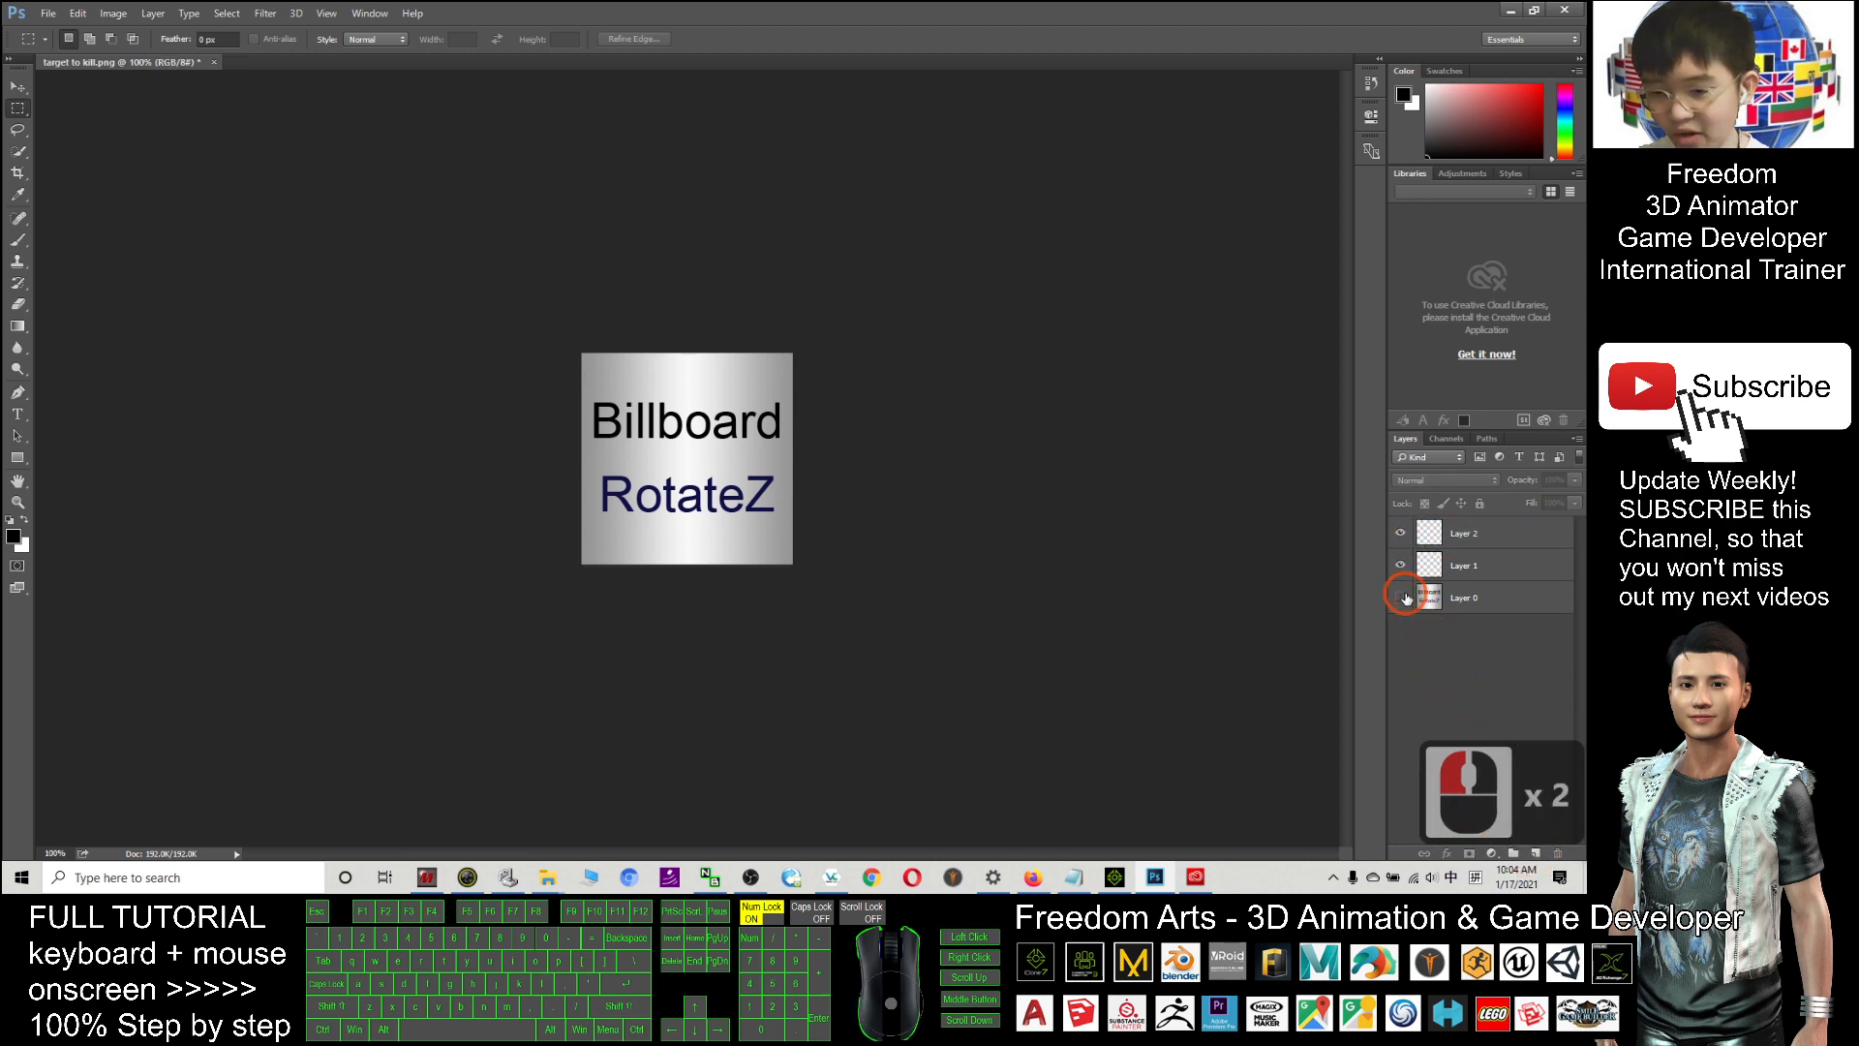
pyautogui.click(1400, 596)
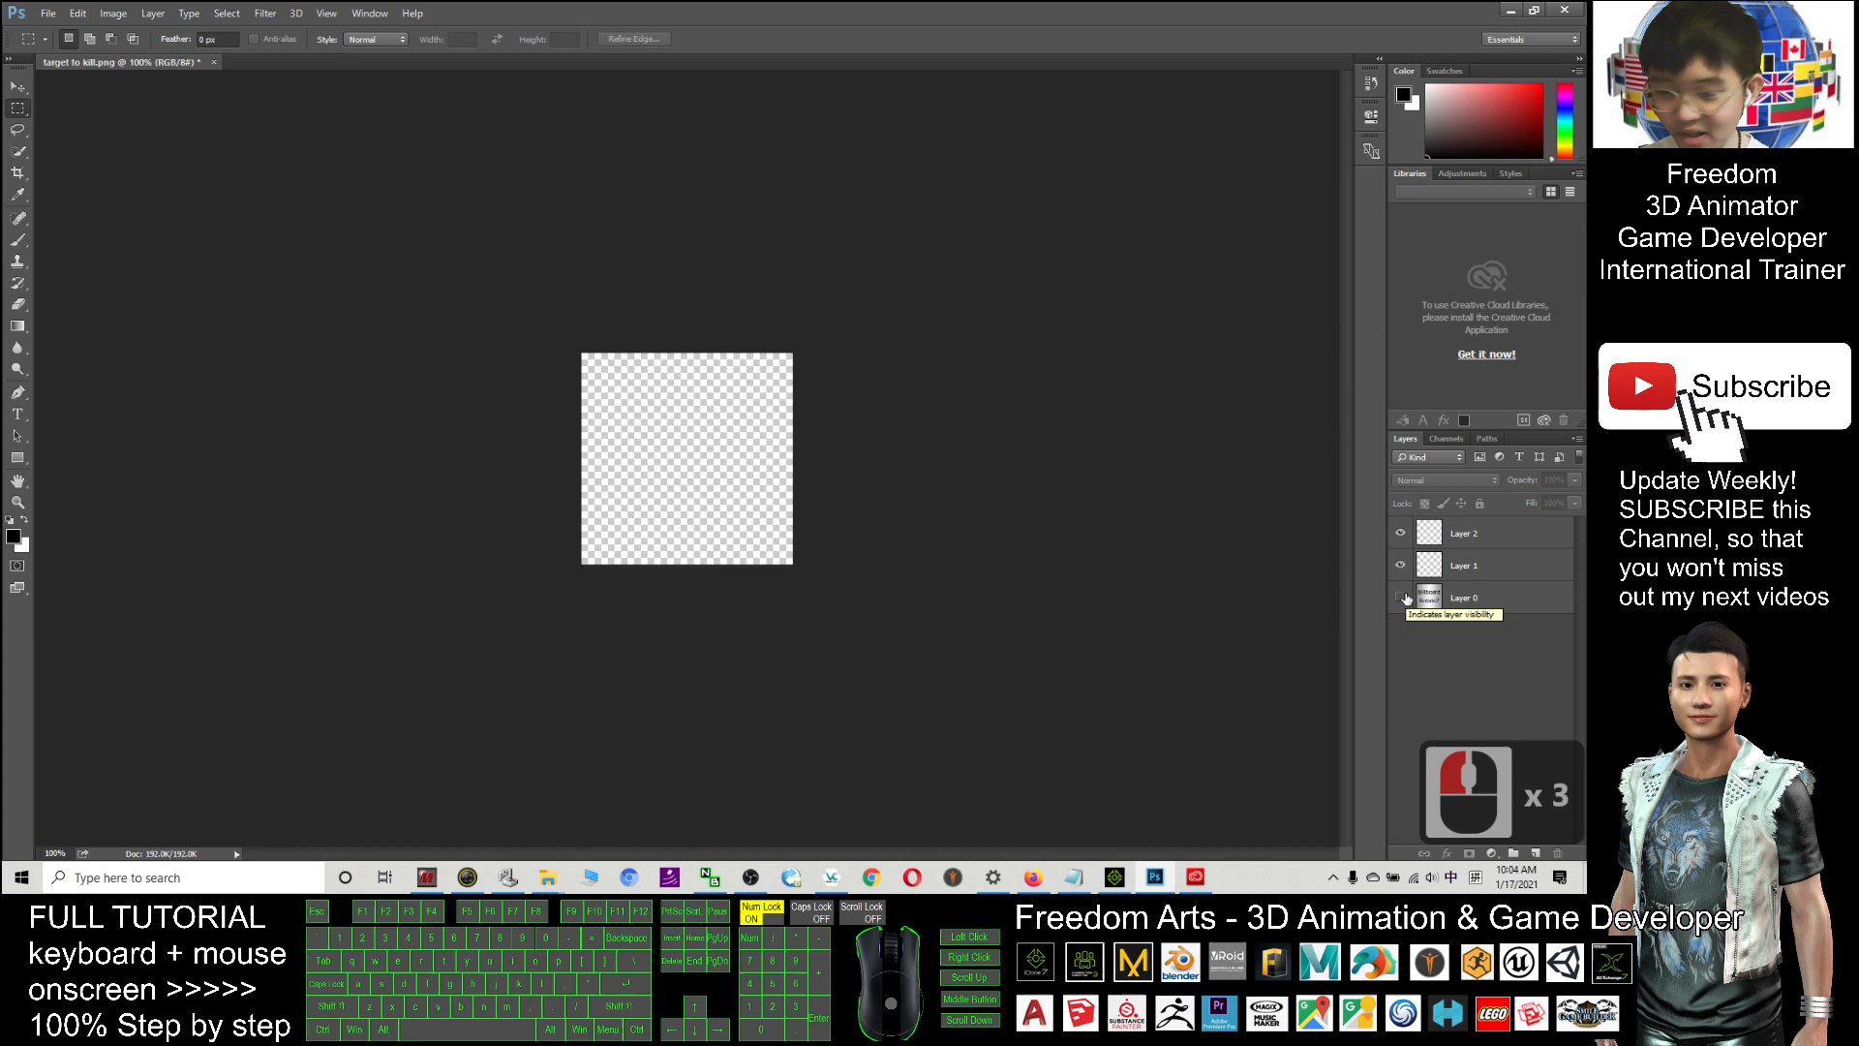
pyautogui.click(1400, 599)
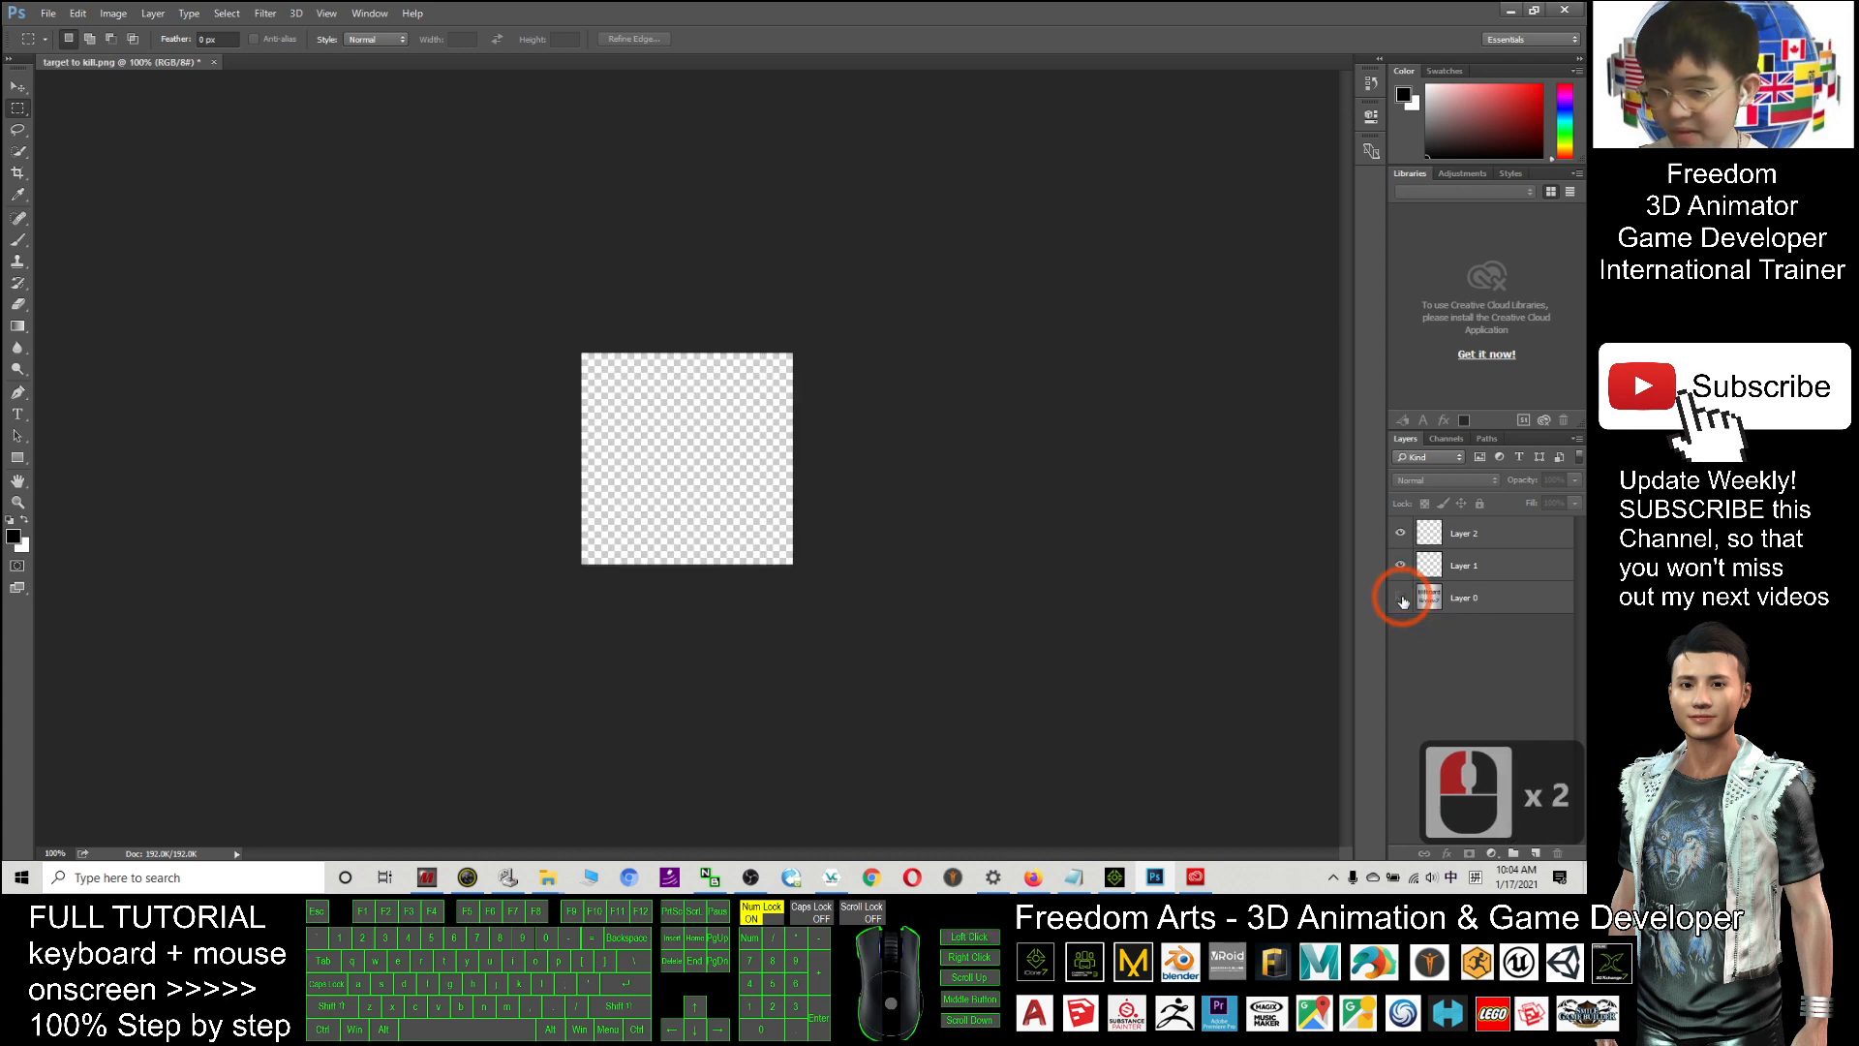
pyautogui.click(1400, 597)
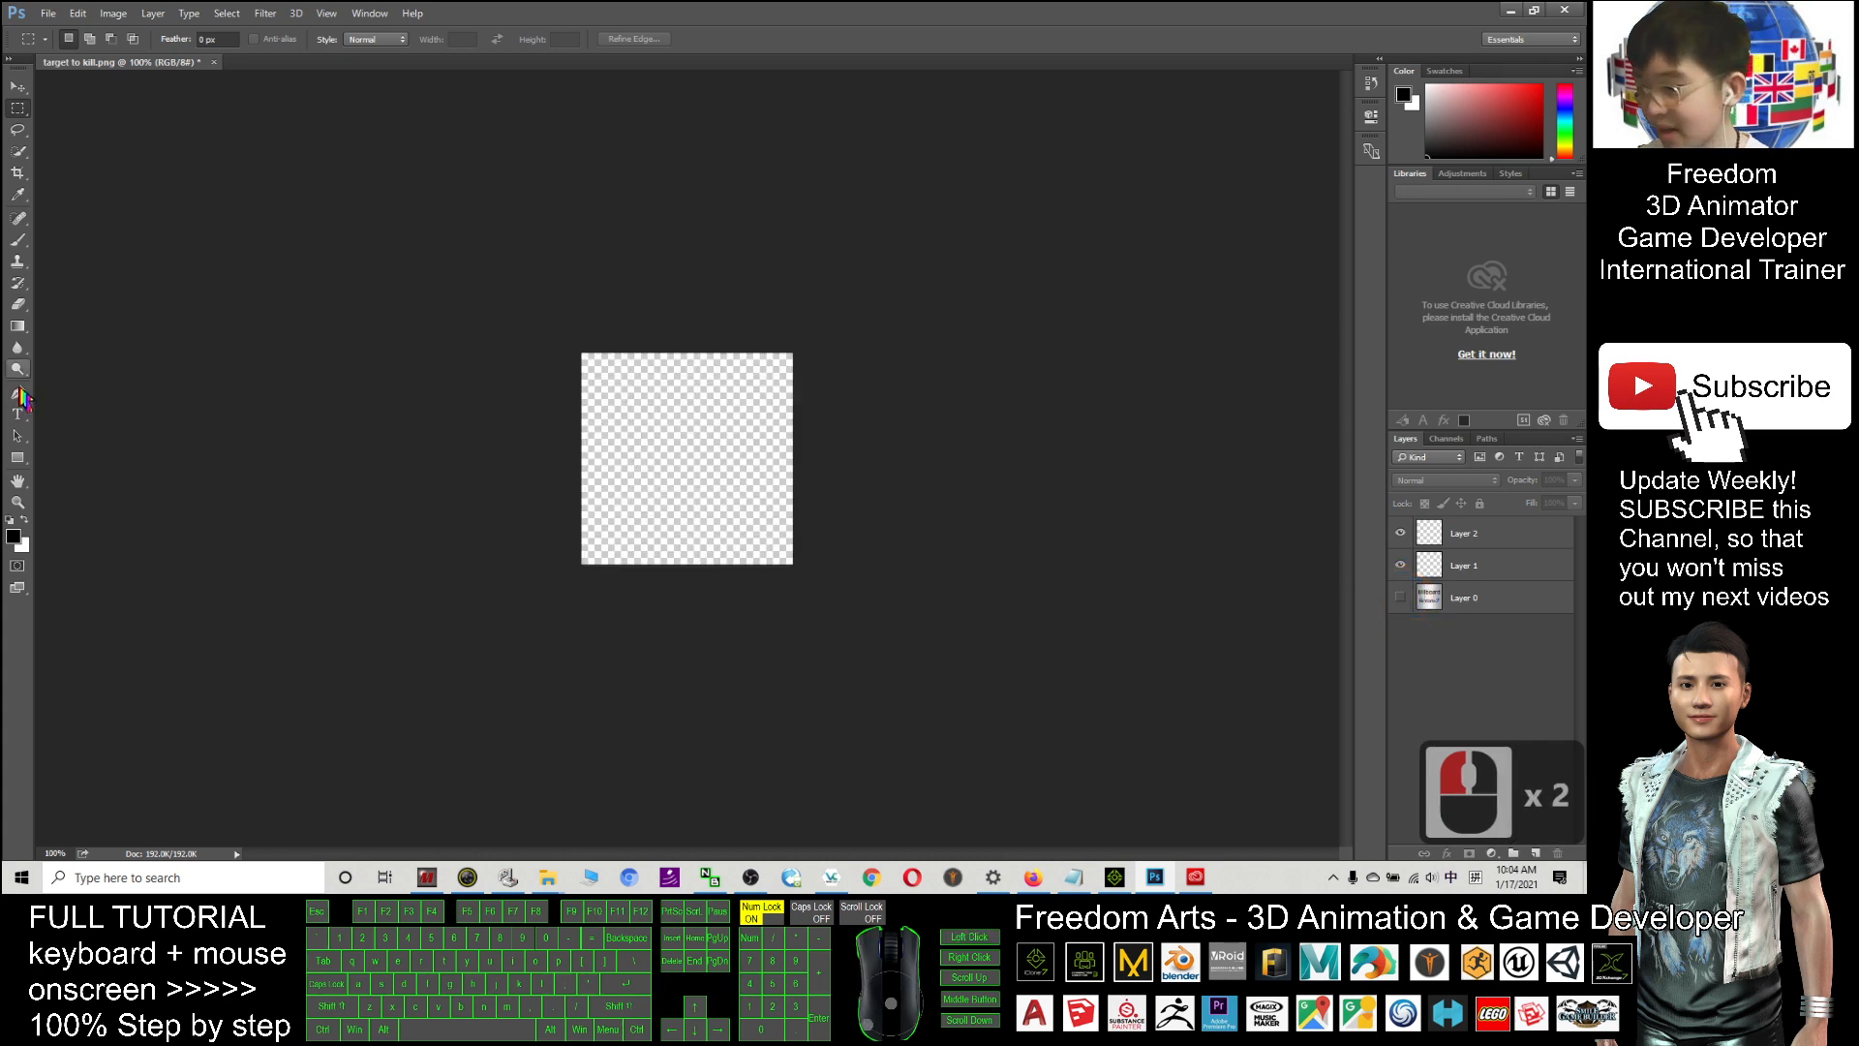
pyautogui.moveTo(20, 413)
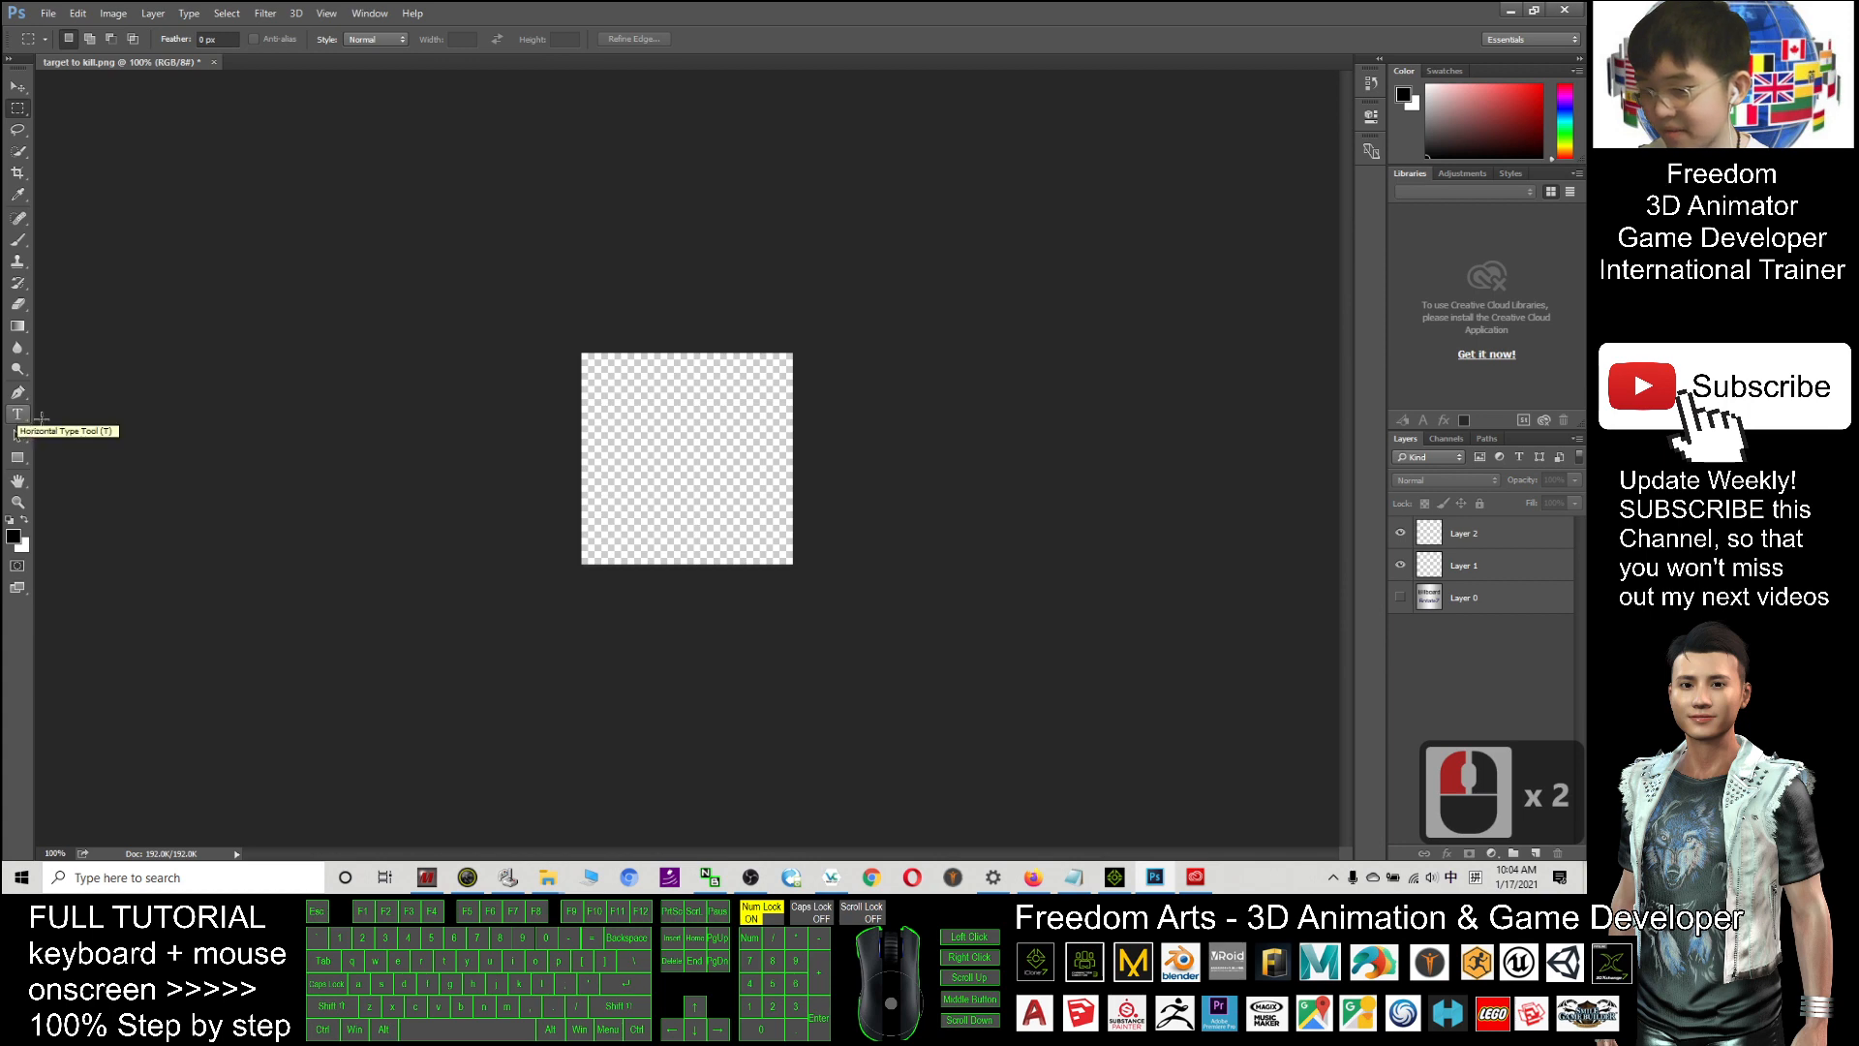
# - Type the two-line message 'This is the target, Kill him!' and enlarge it to 30 pt
pyautogui.click(1466, 563)
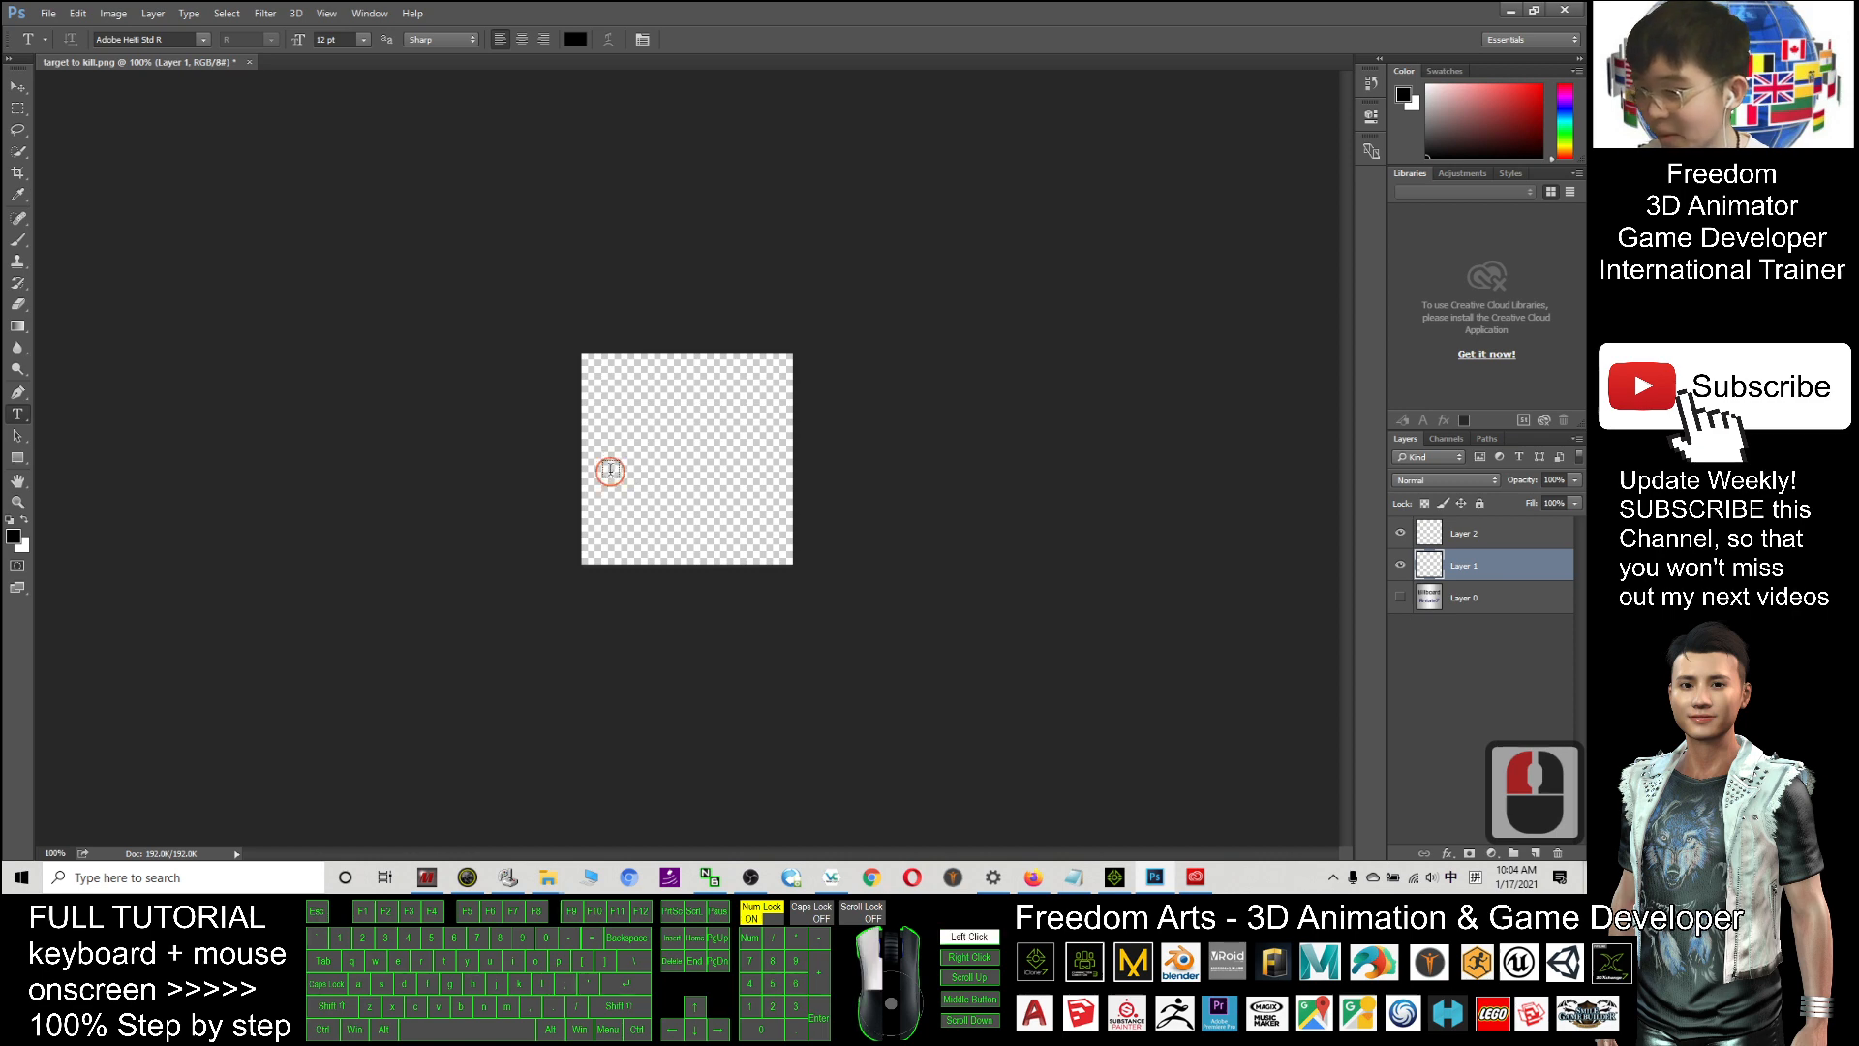
pyautogui.click(610, 468)
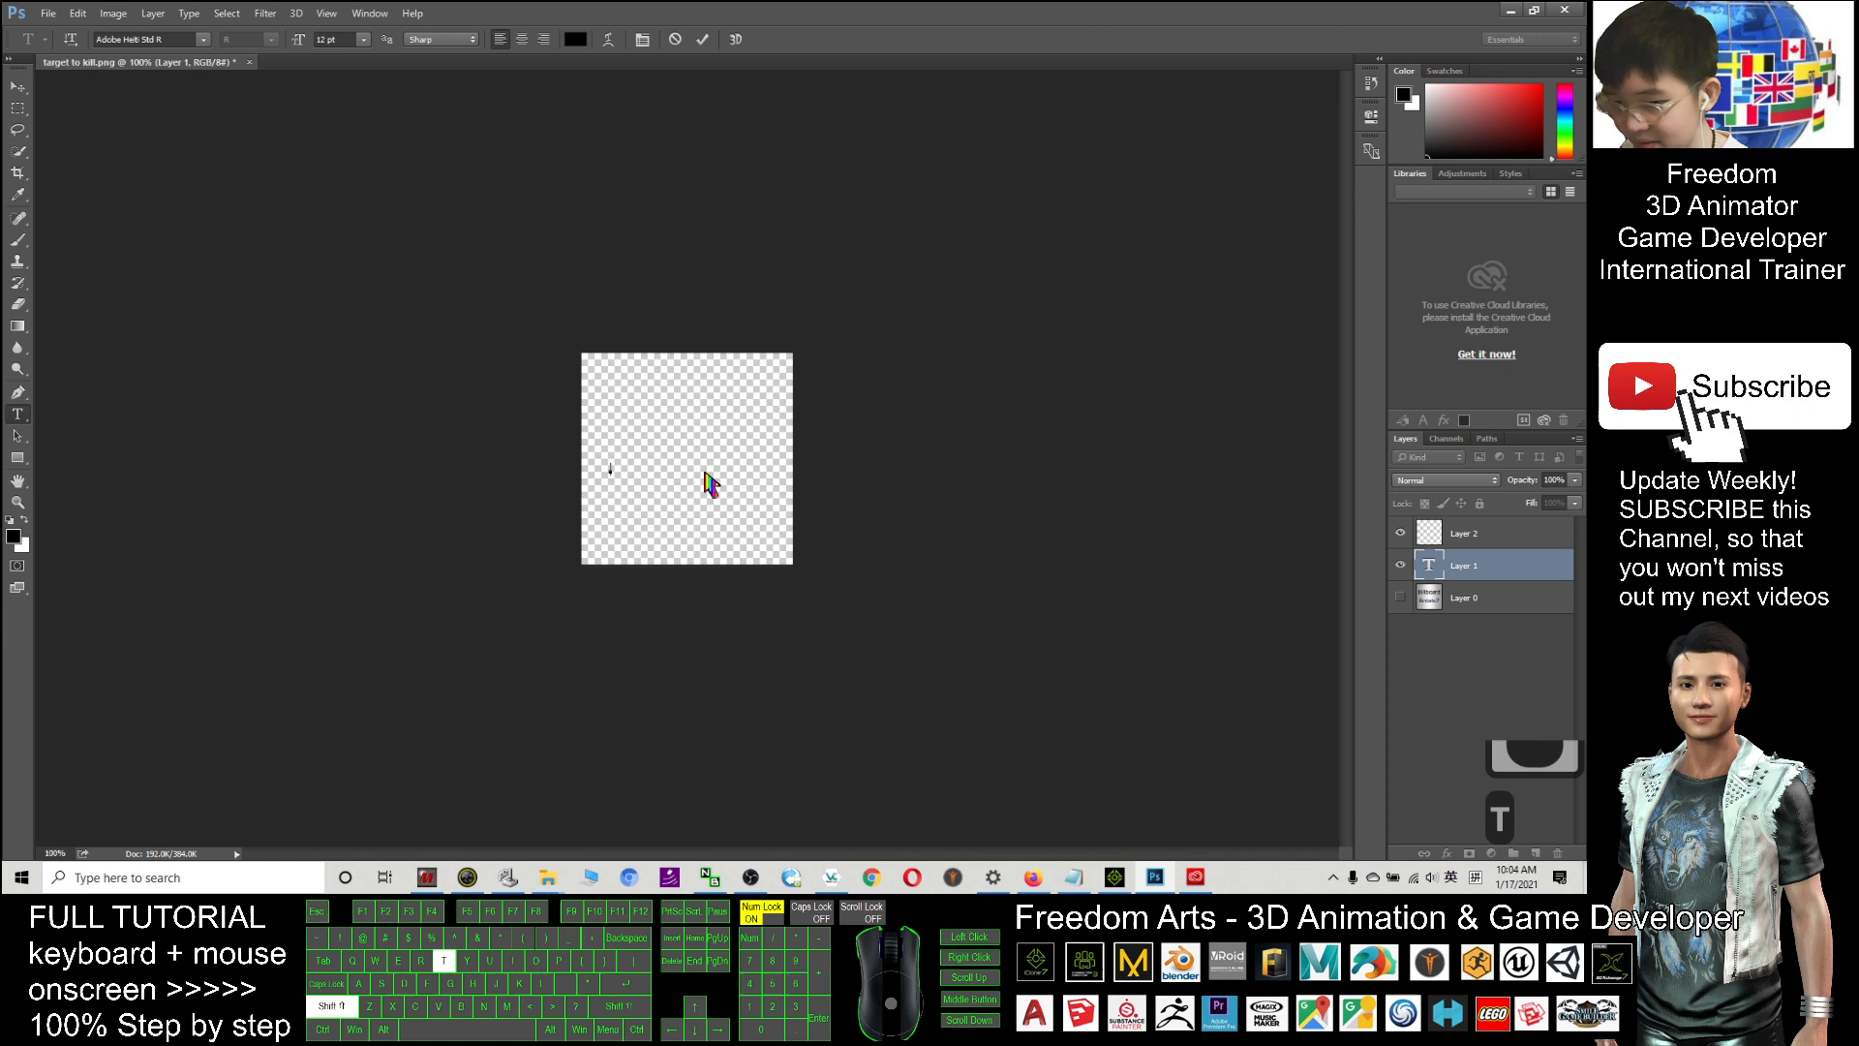
pyautogui.write('This')
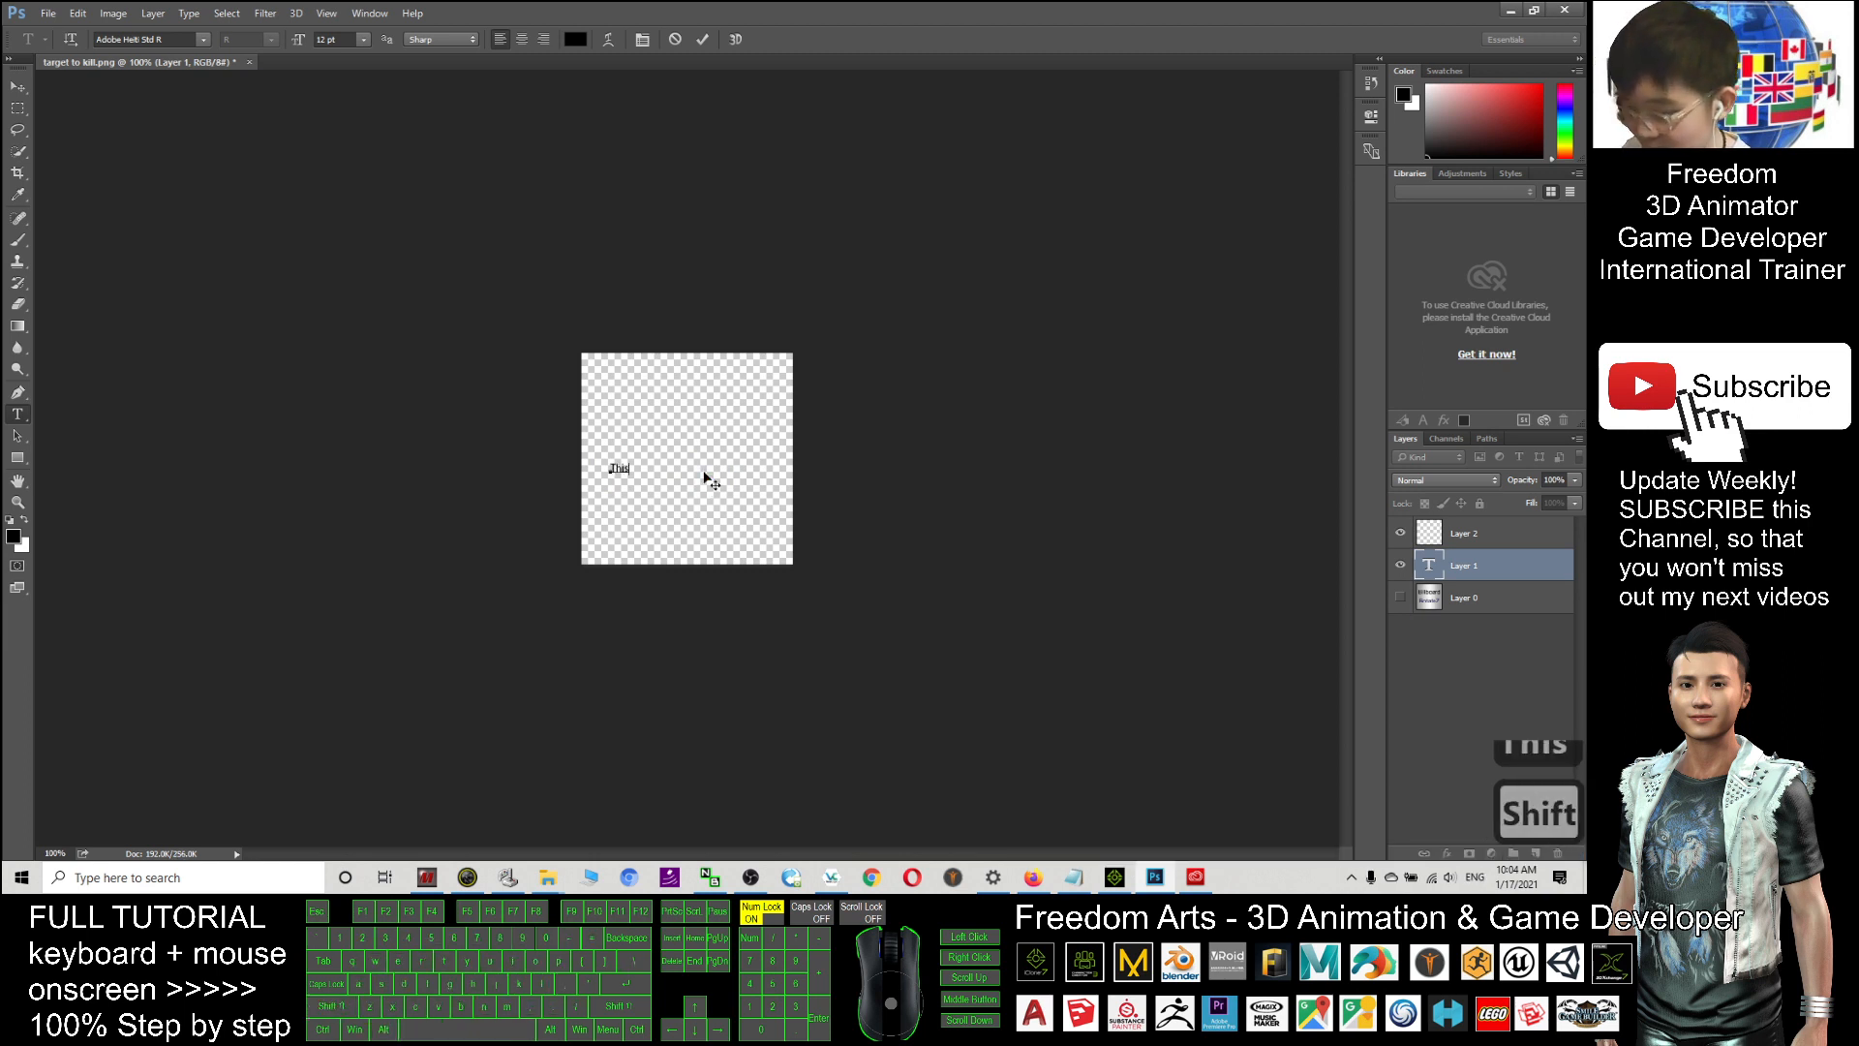
pyautogui.write('is the target, kil')
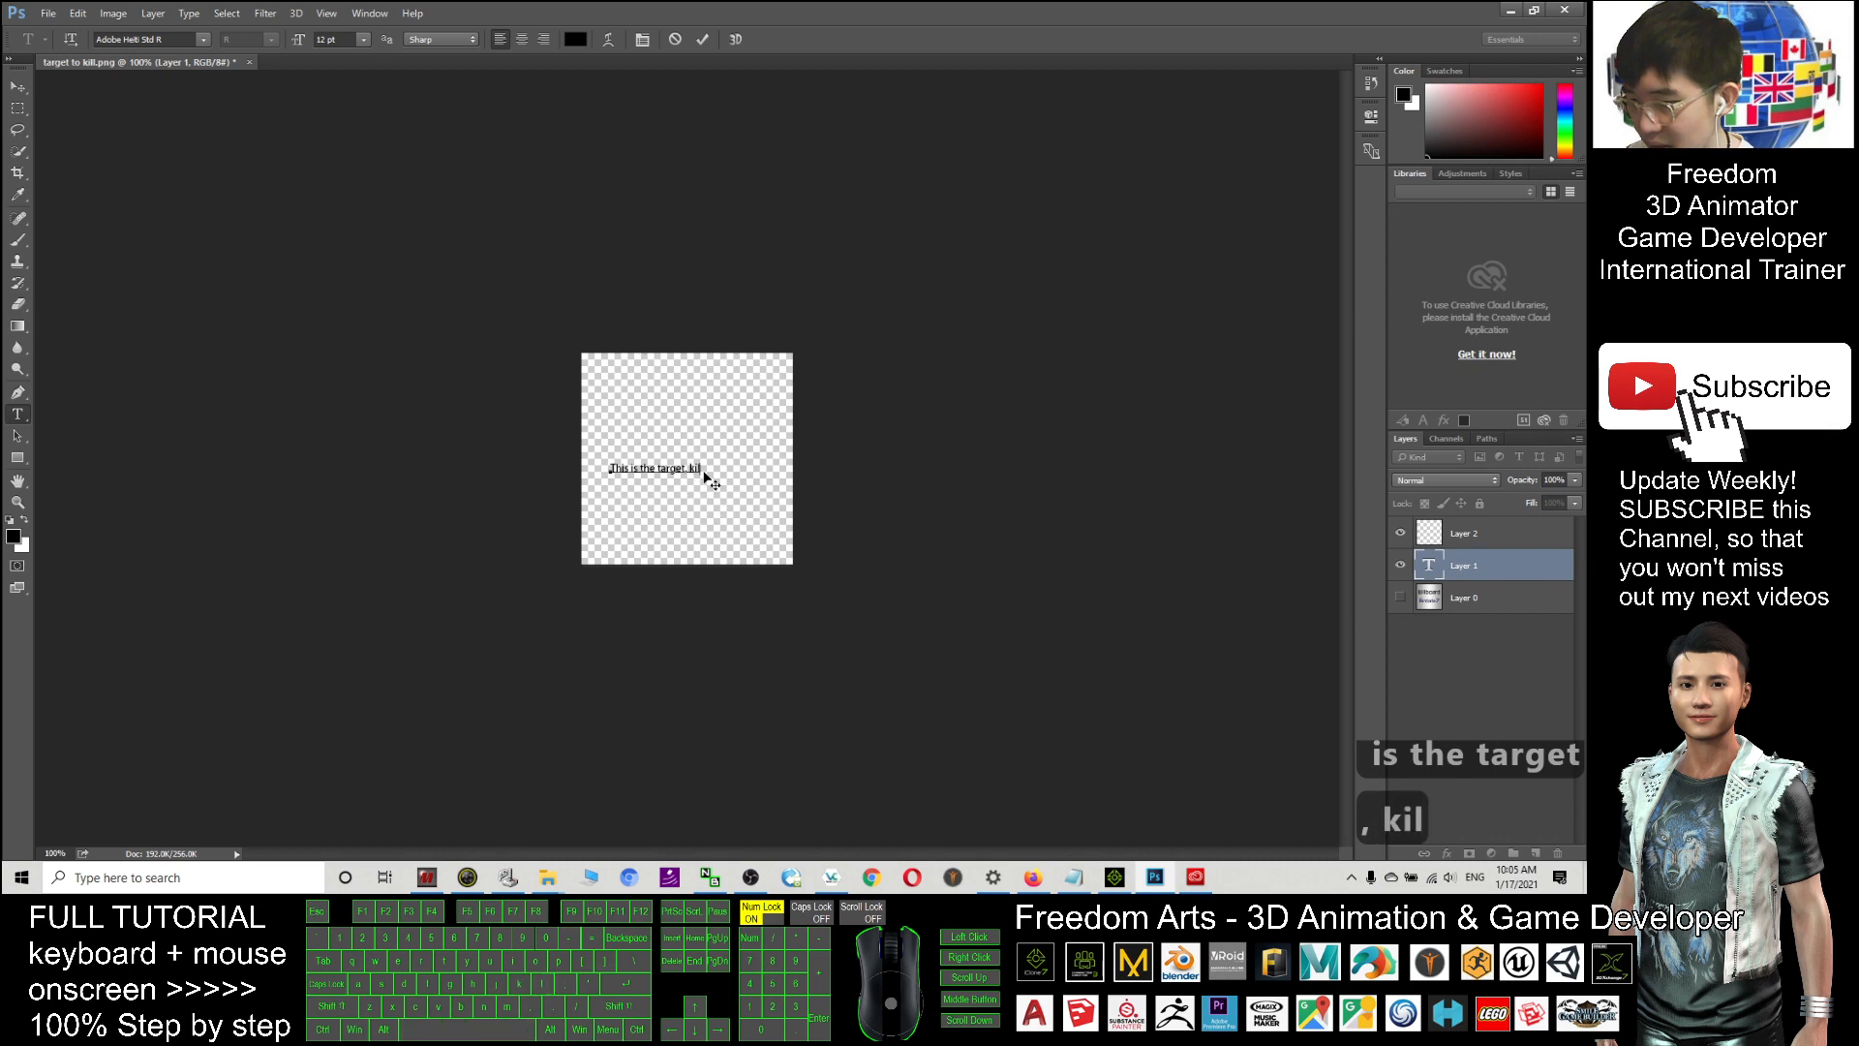
pyautogui.press('Backspace')
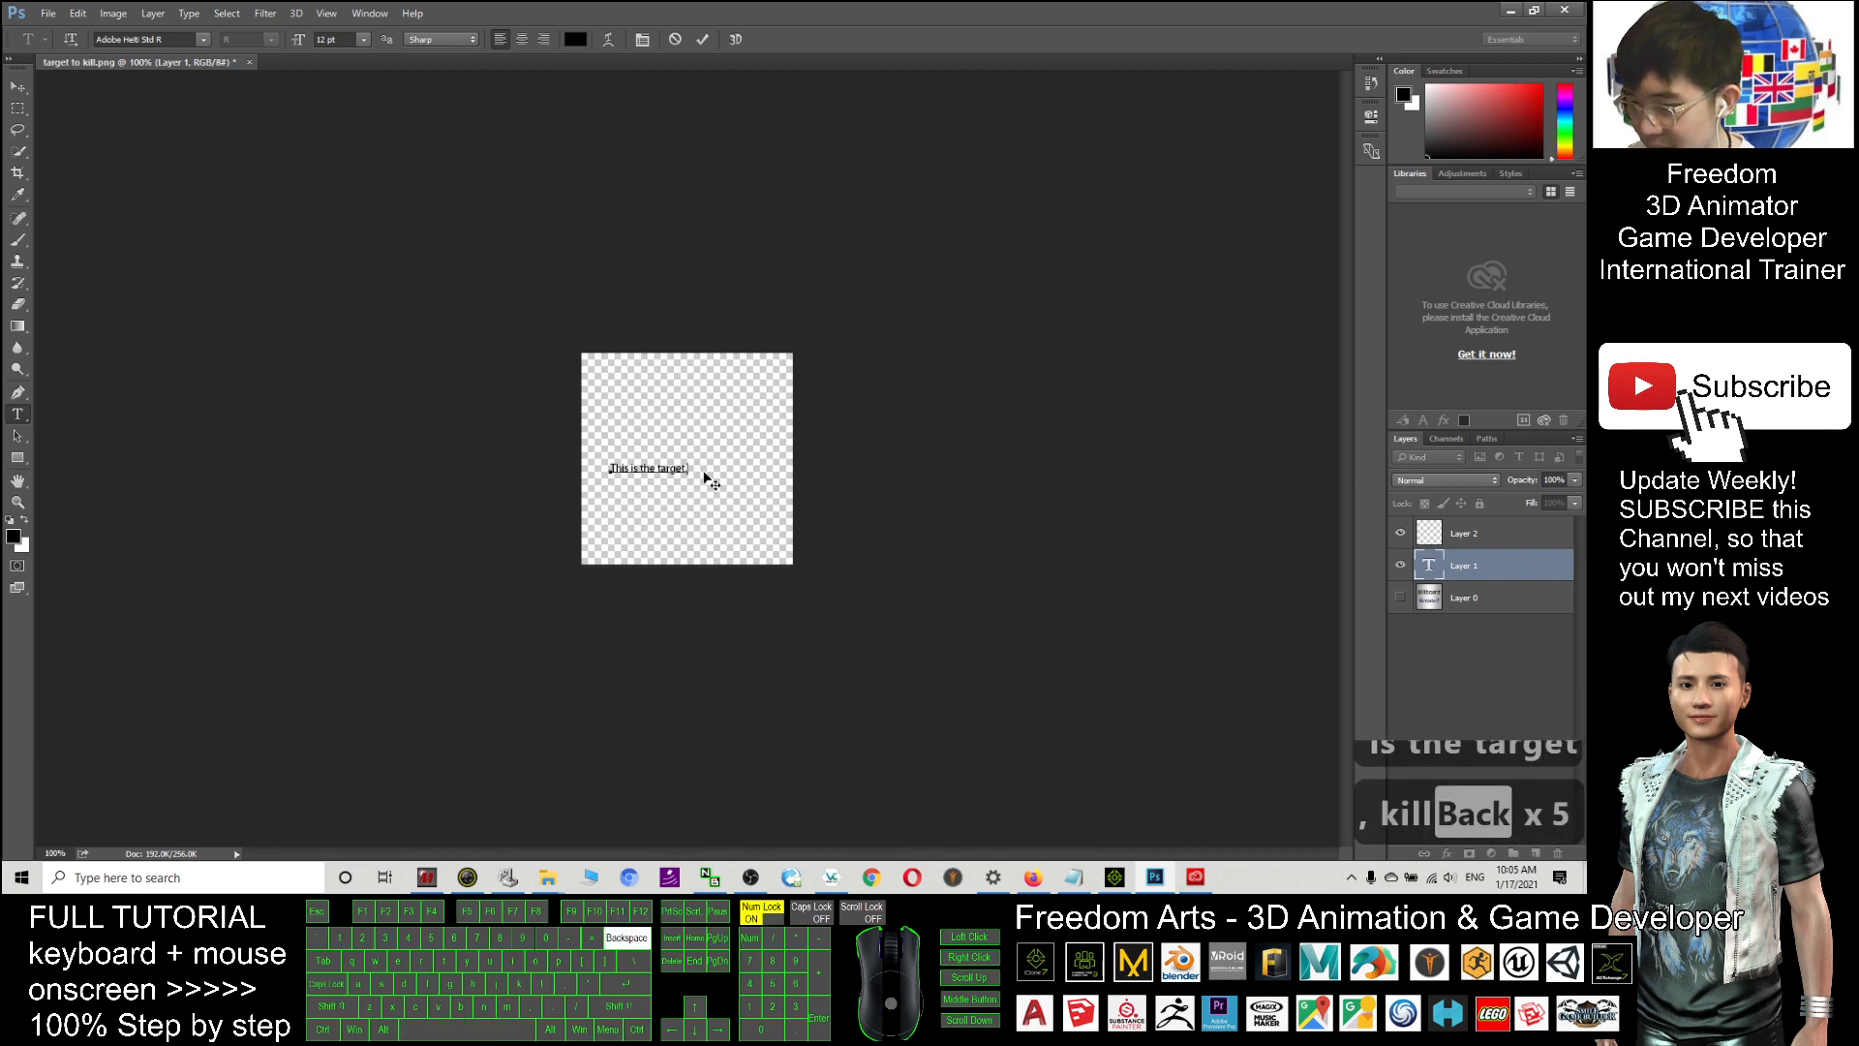
pyautogui.write('Kill him')
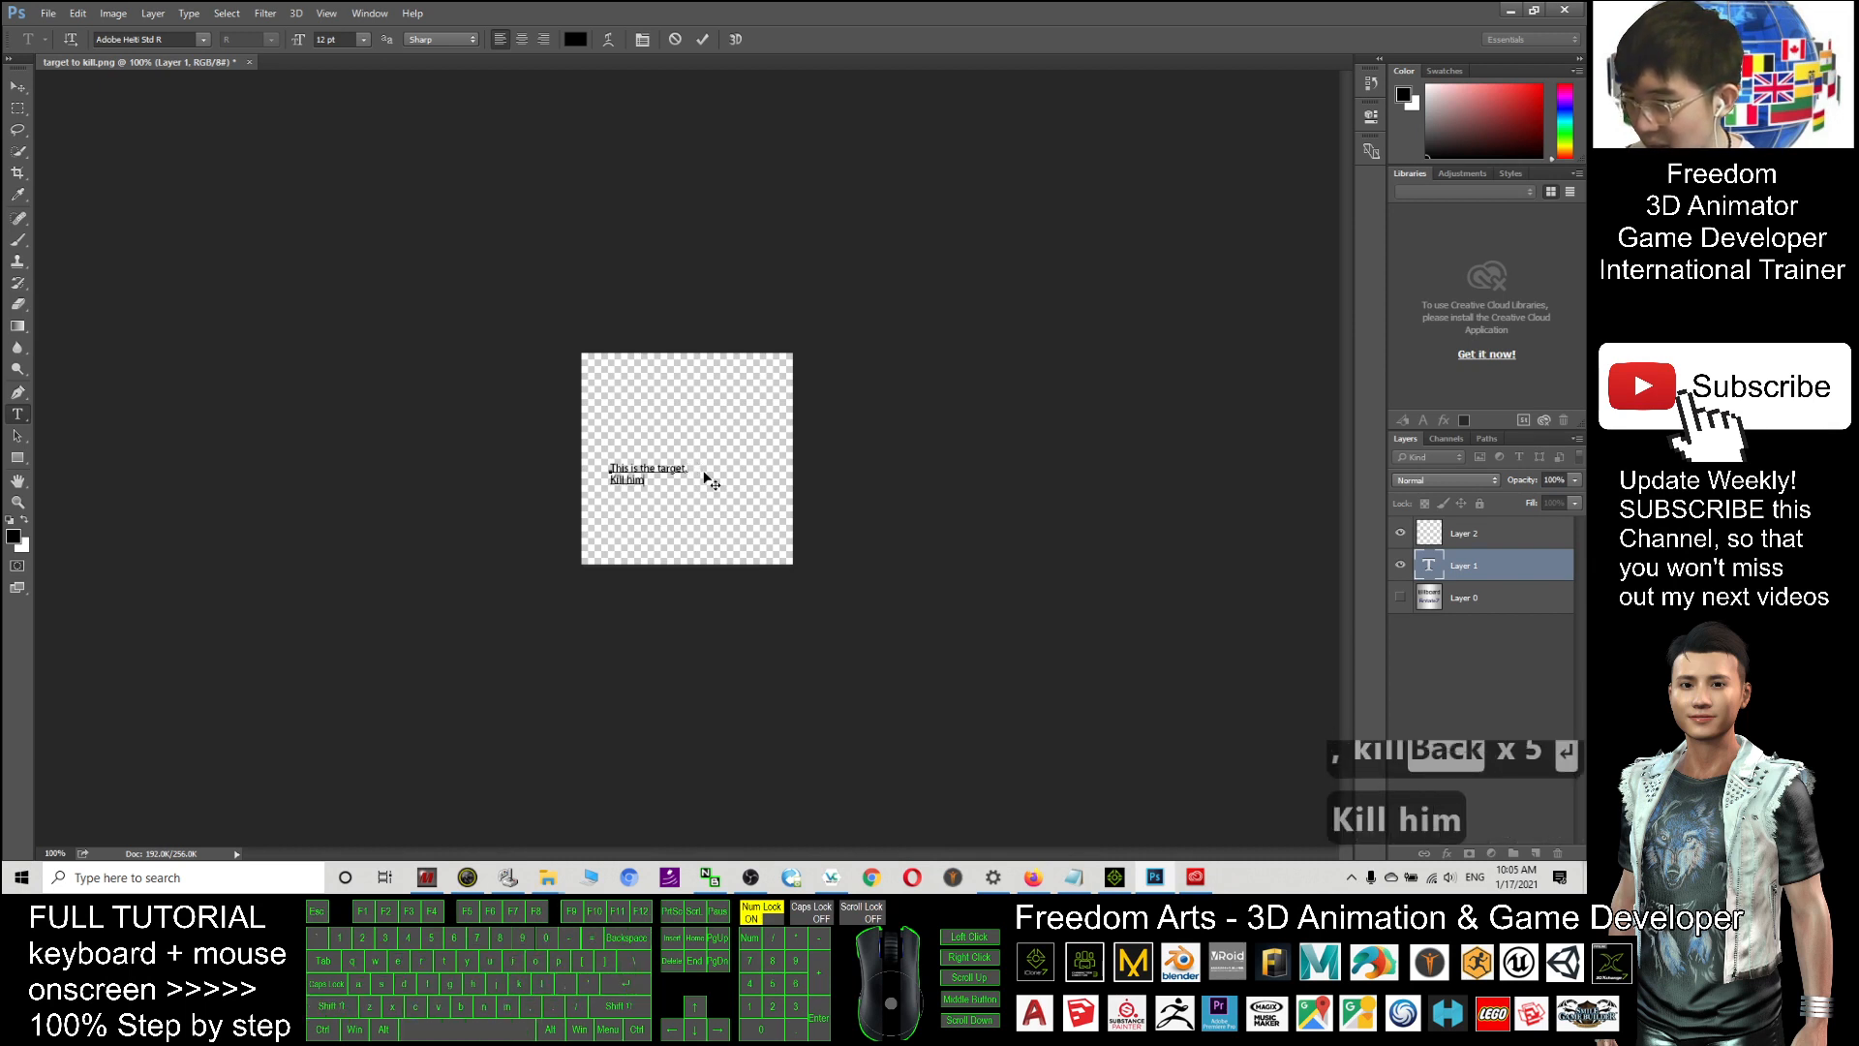
pyautogui.click(647, 481)
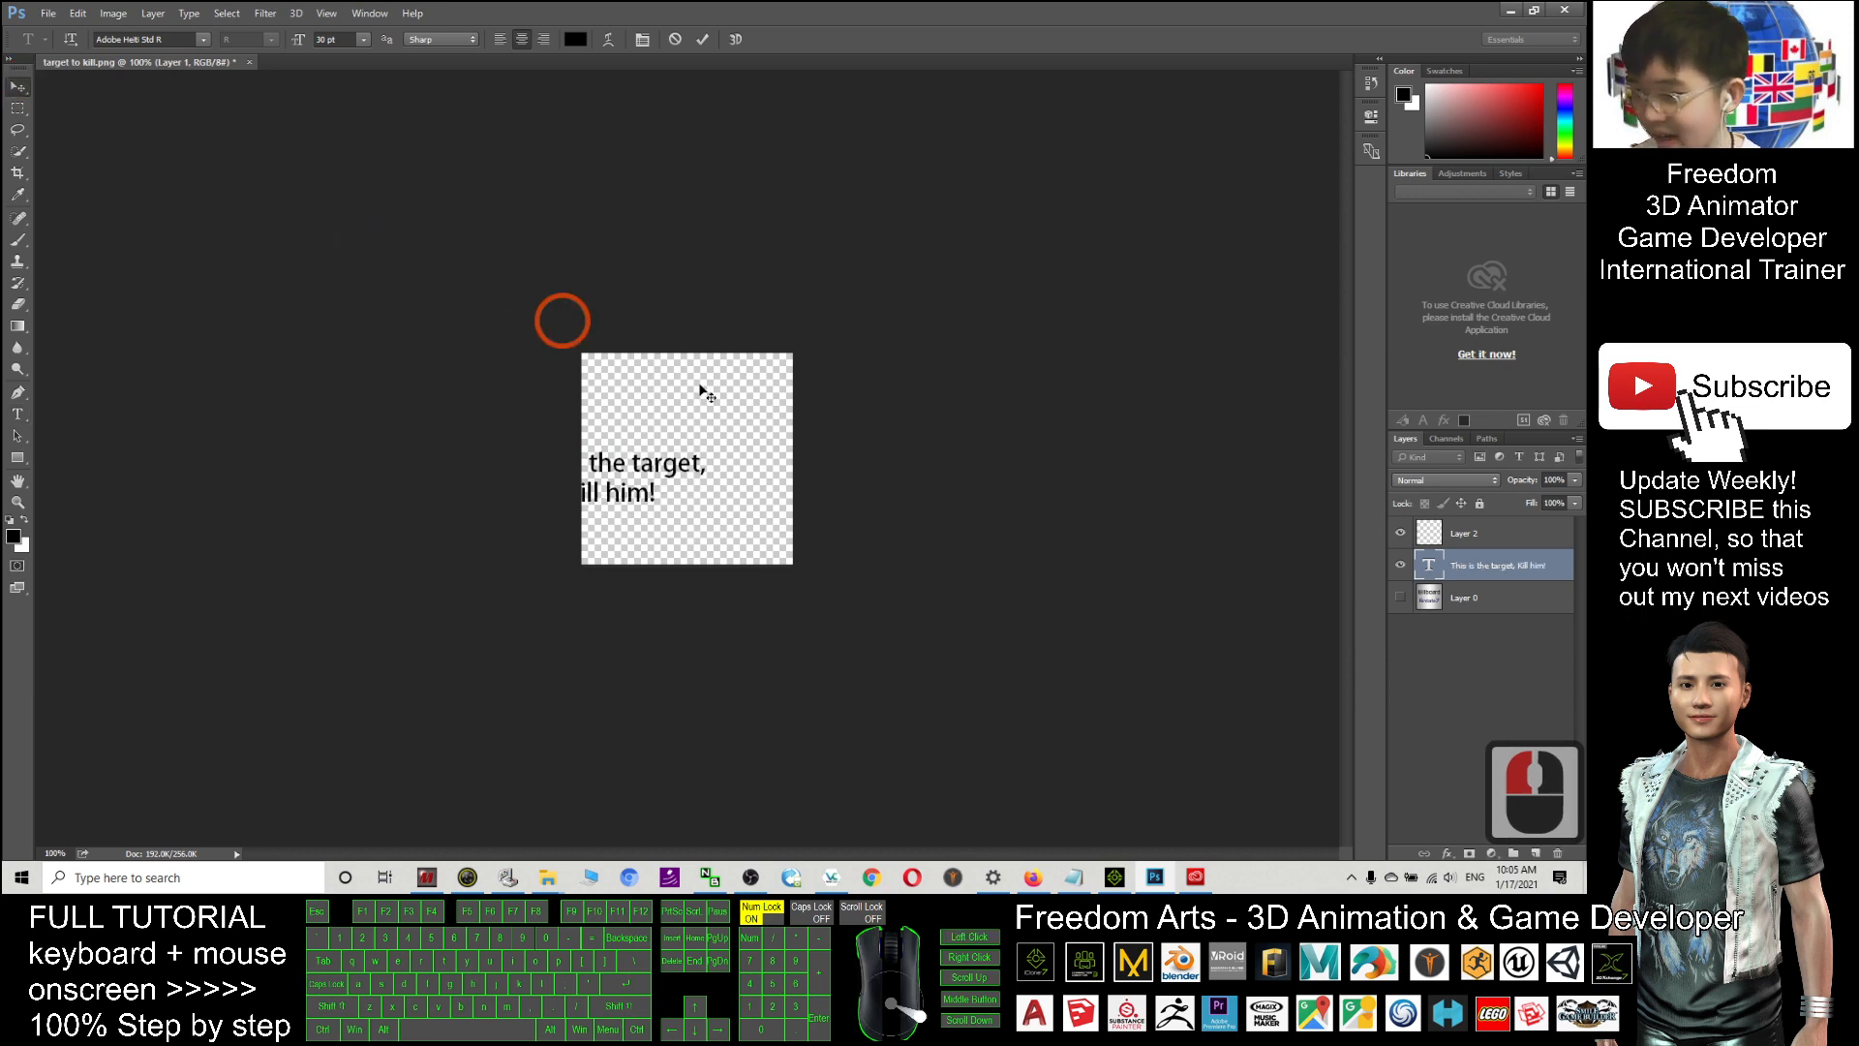
# - Centre the message, colour it bright green, commit, and select empty Layer 2
pyautogui.click(17, 85)
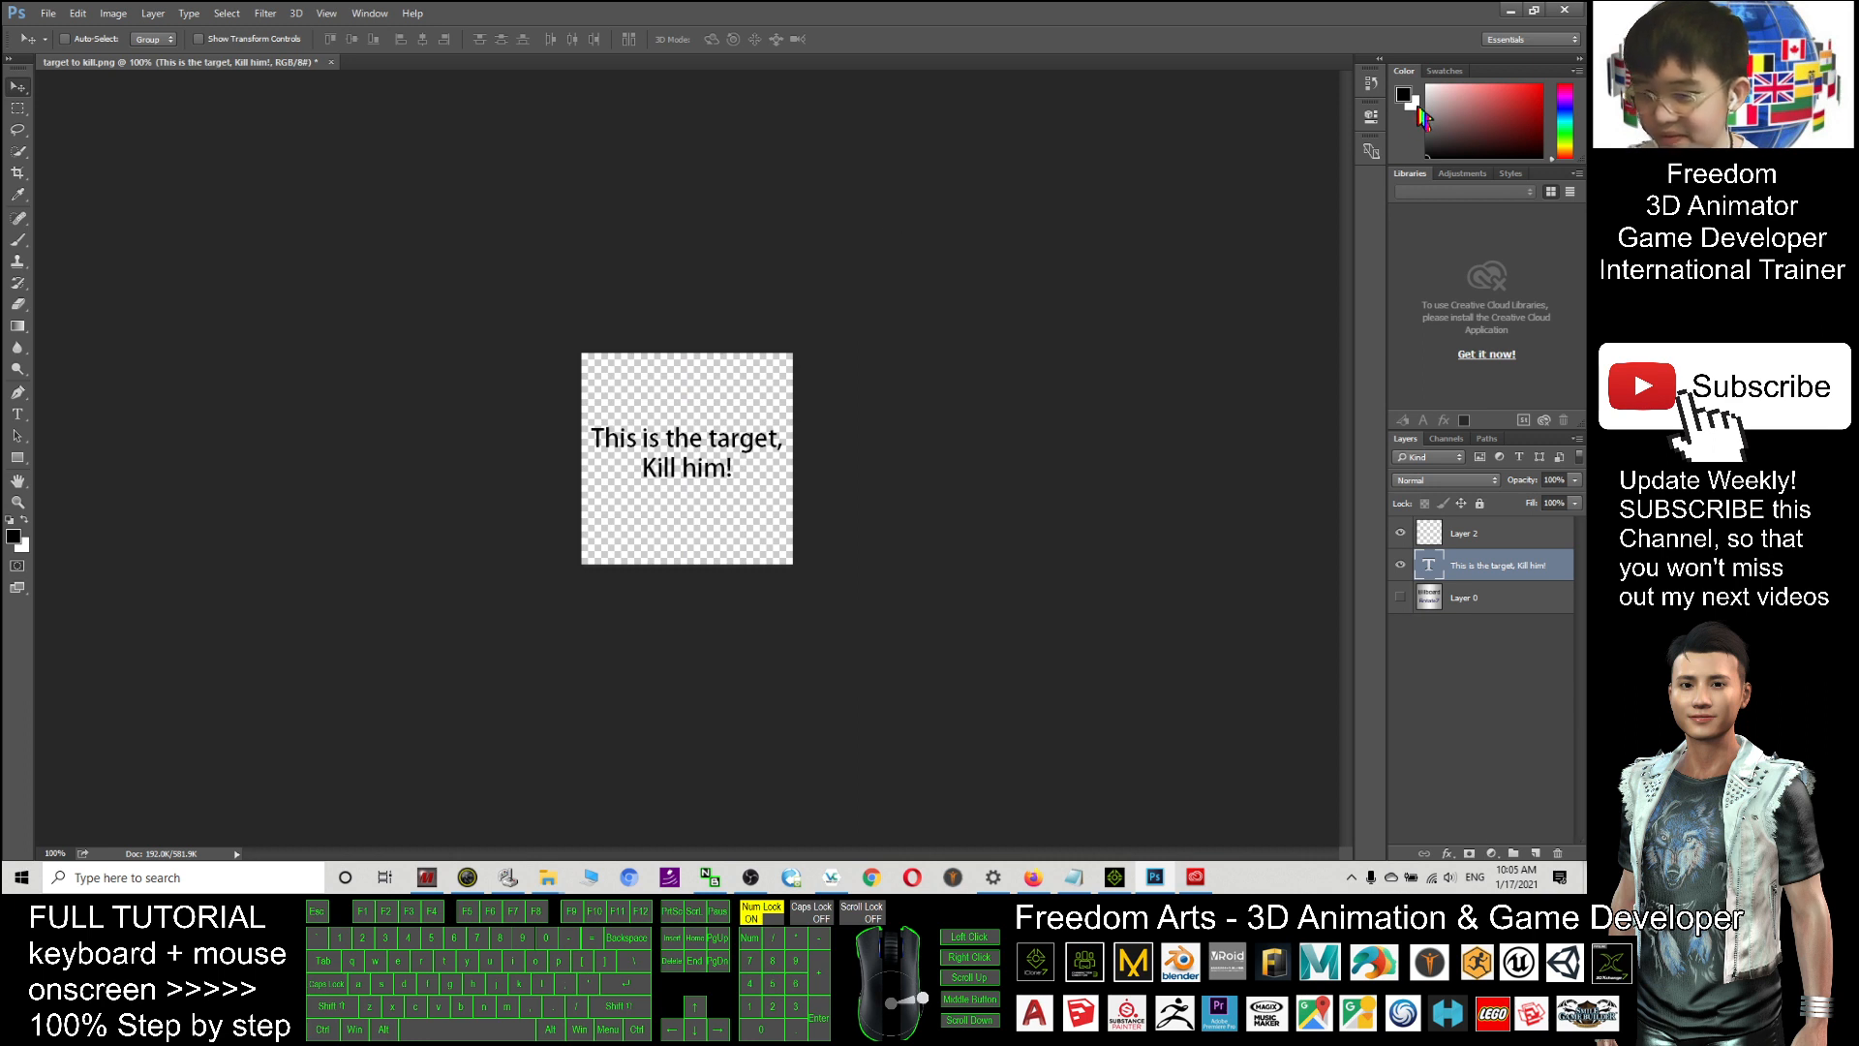
pyautogui.moveTo(35, 459)
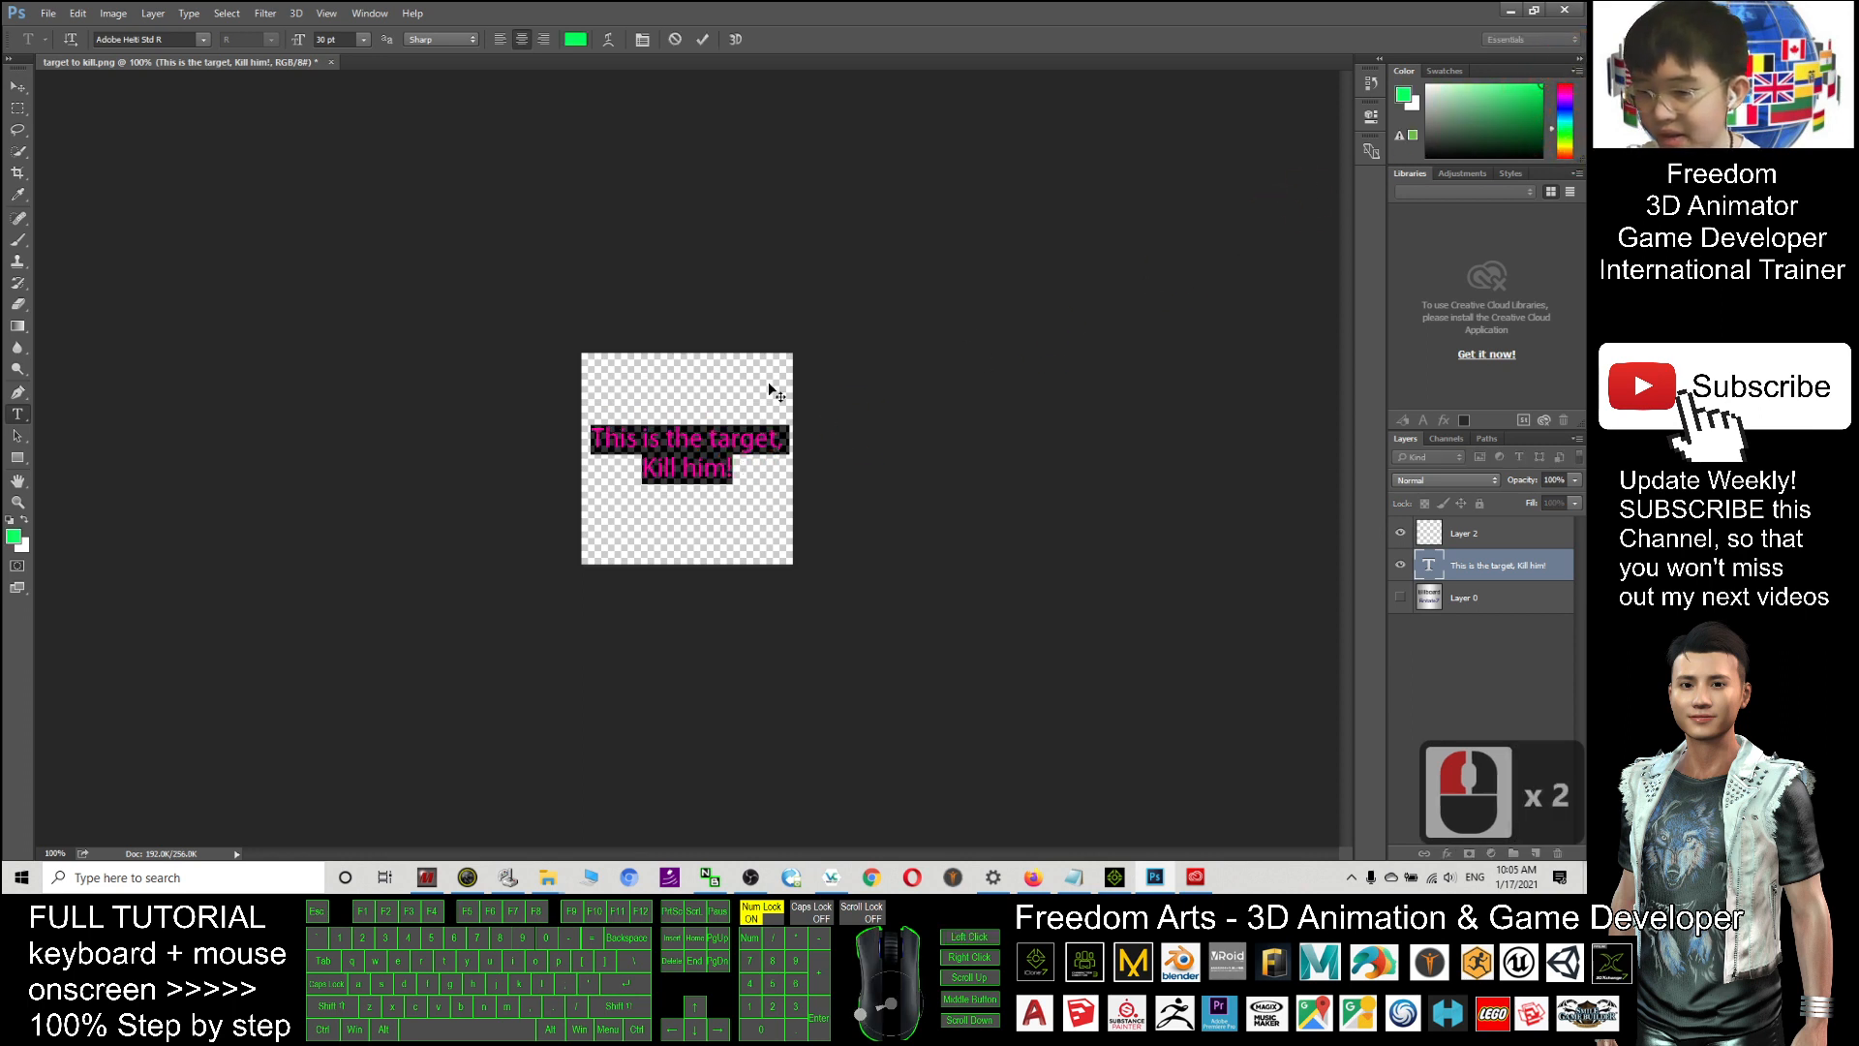
pyautogui.click(738, 511)
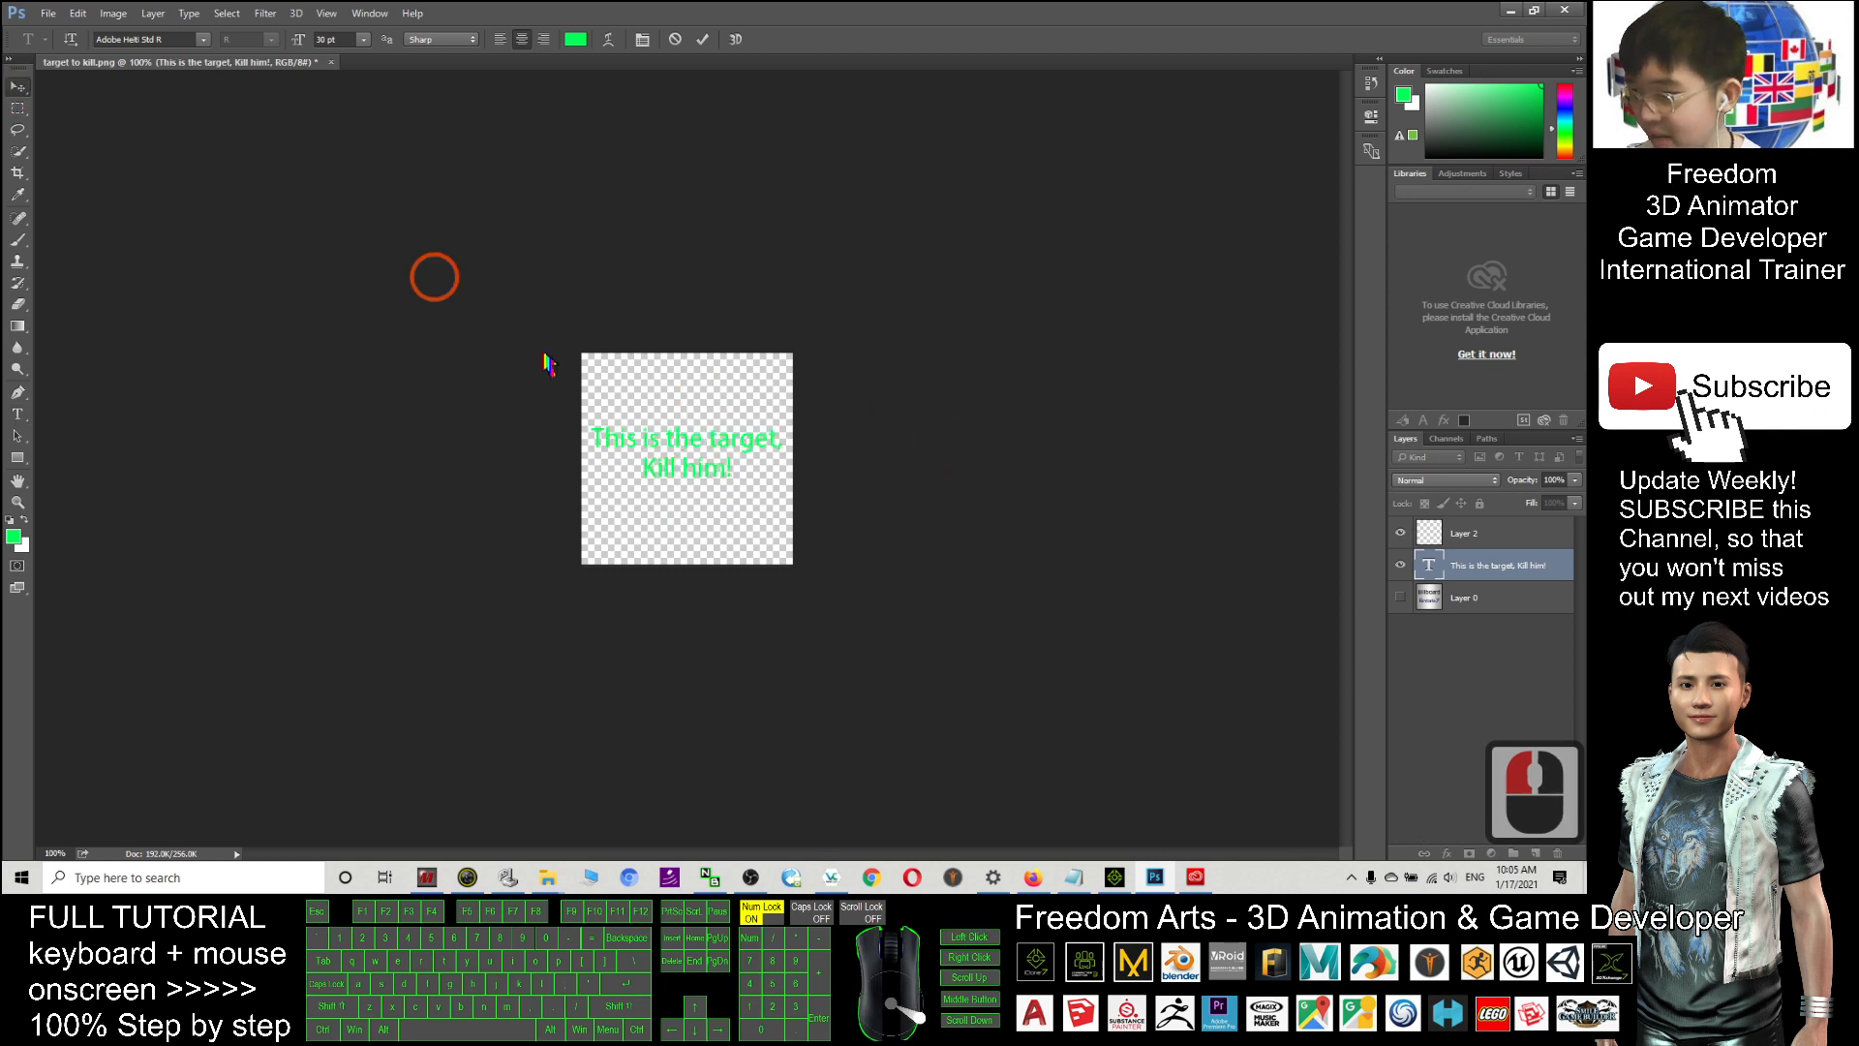
pyautogui.click(17, 85)
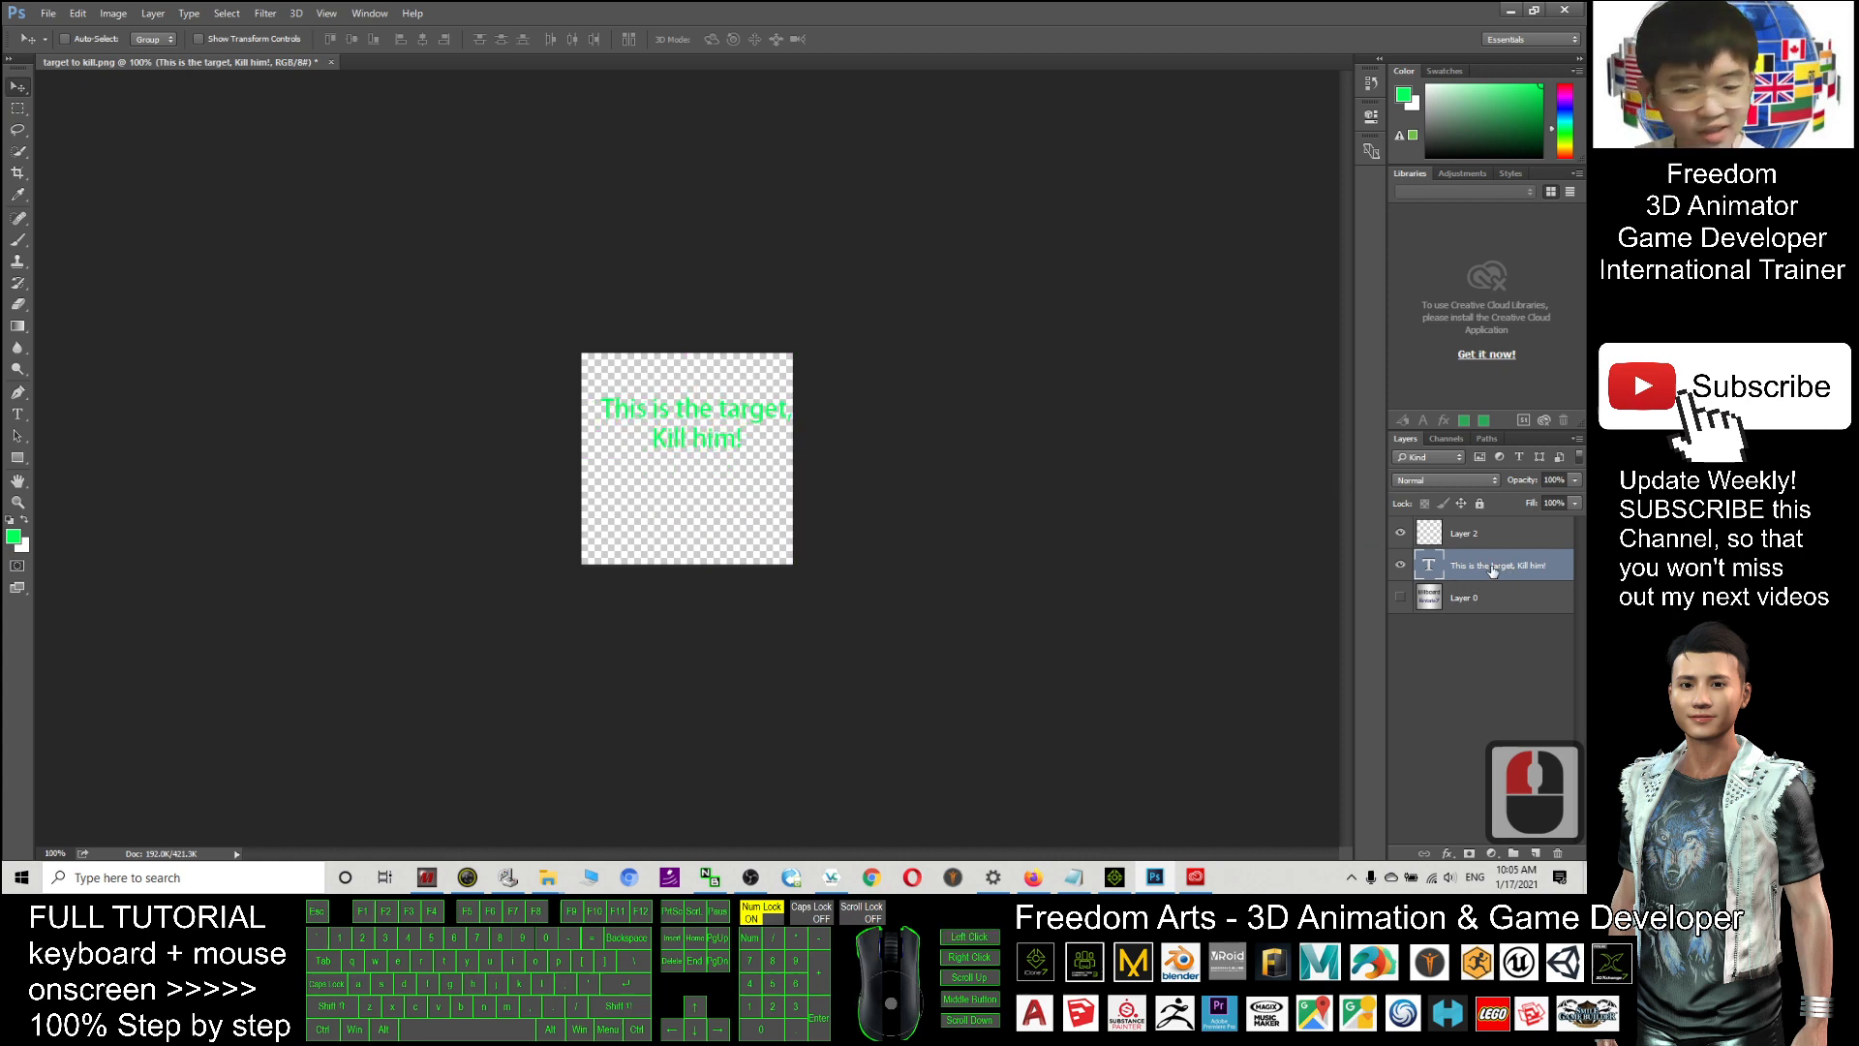
pyautogui.click(1487, 531)
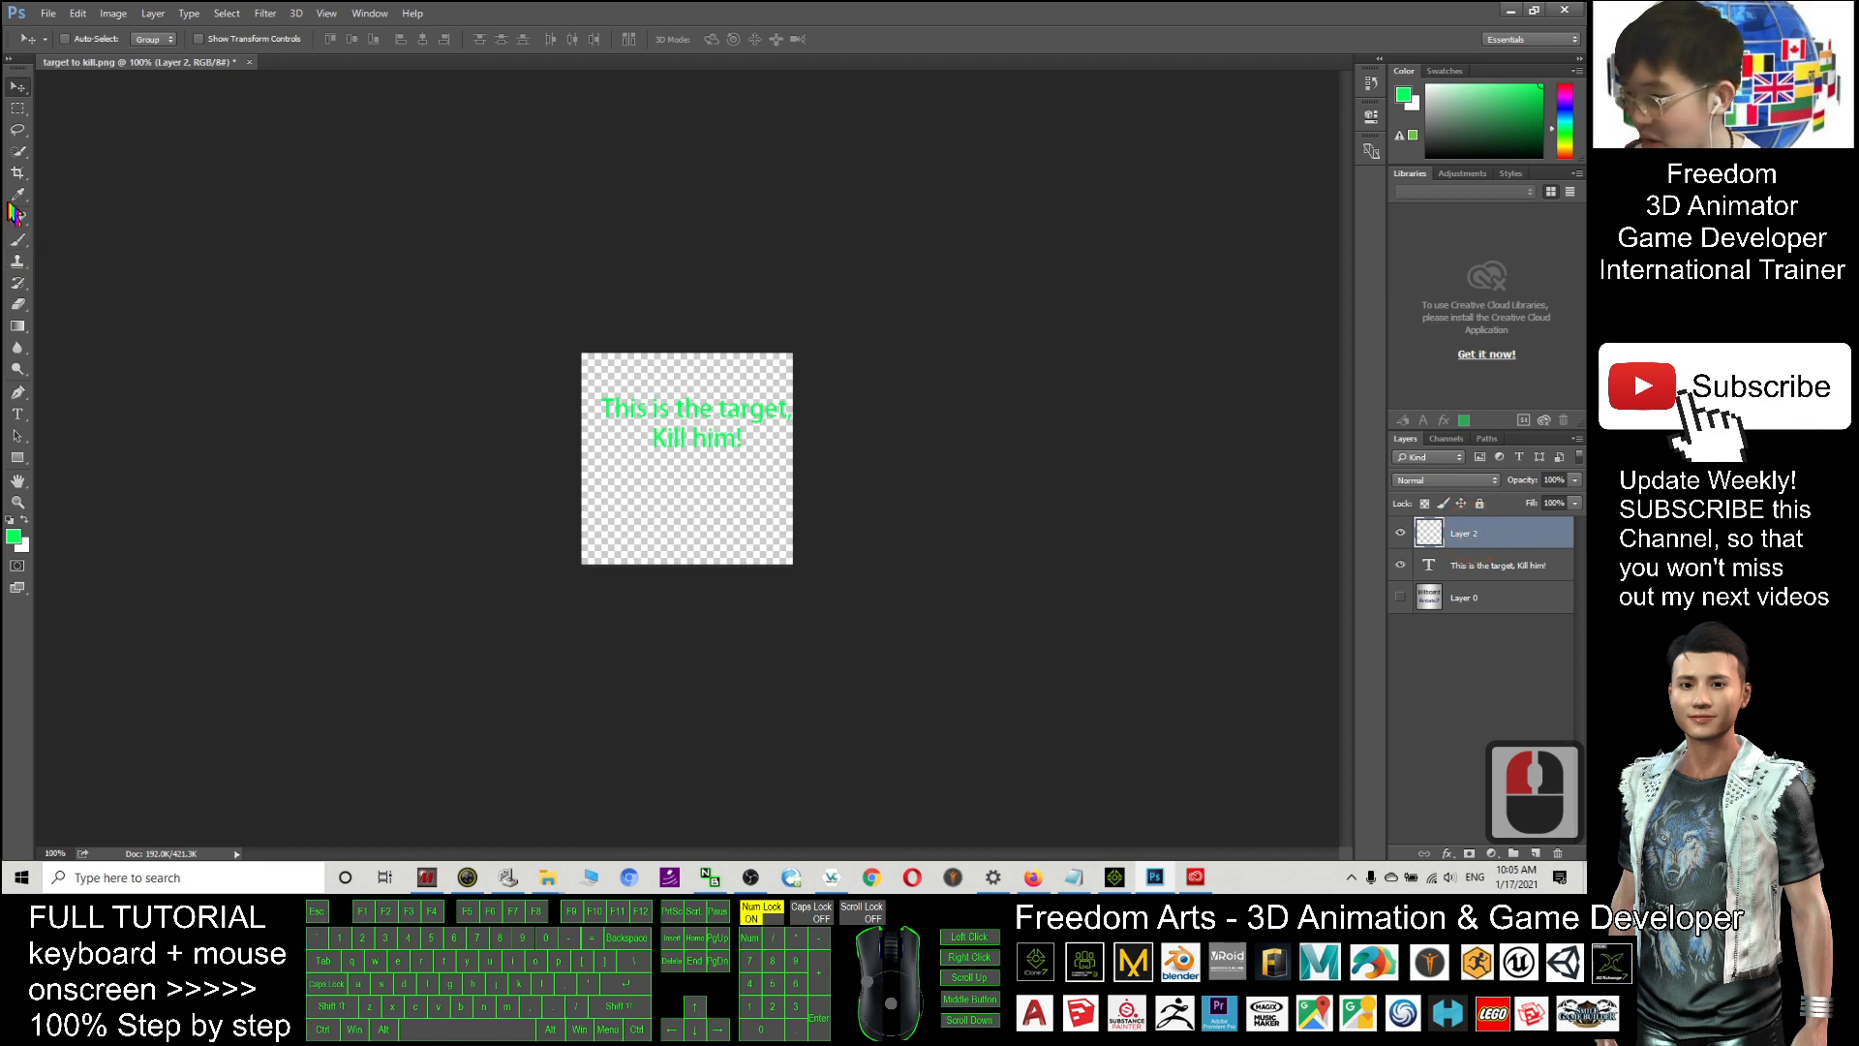
pyautogui.click(18, 238)
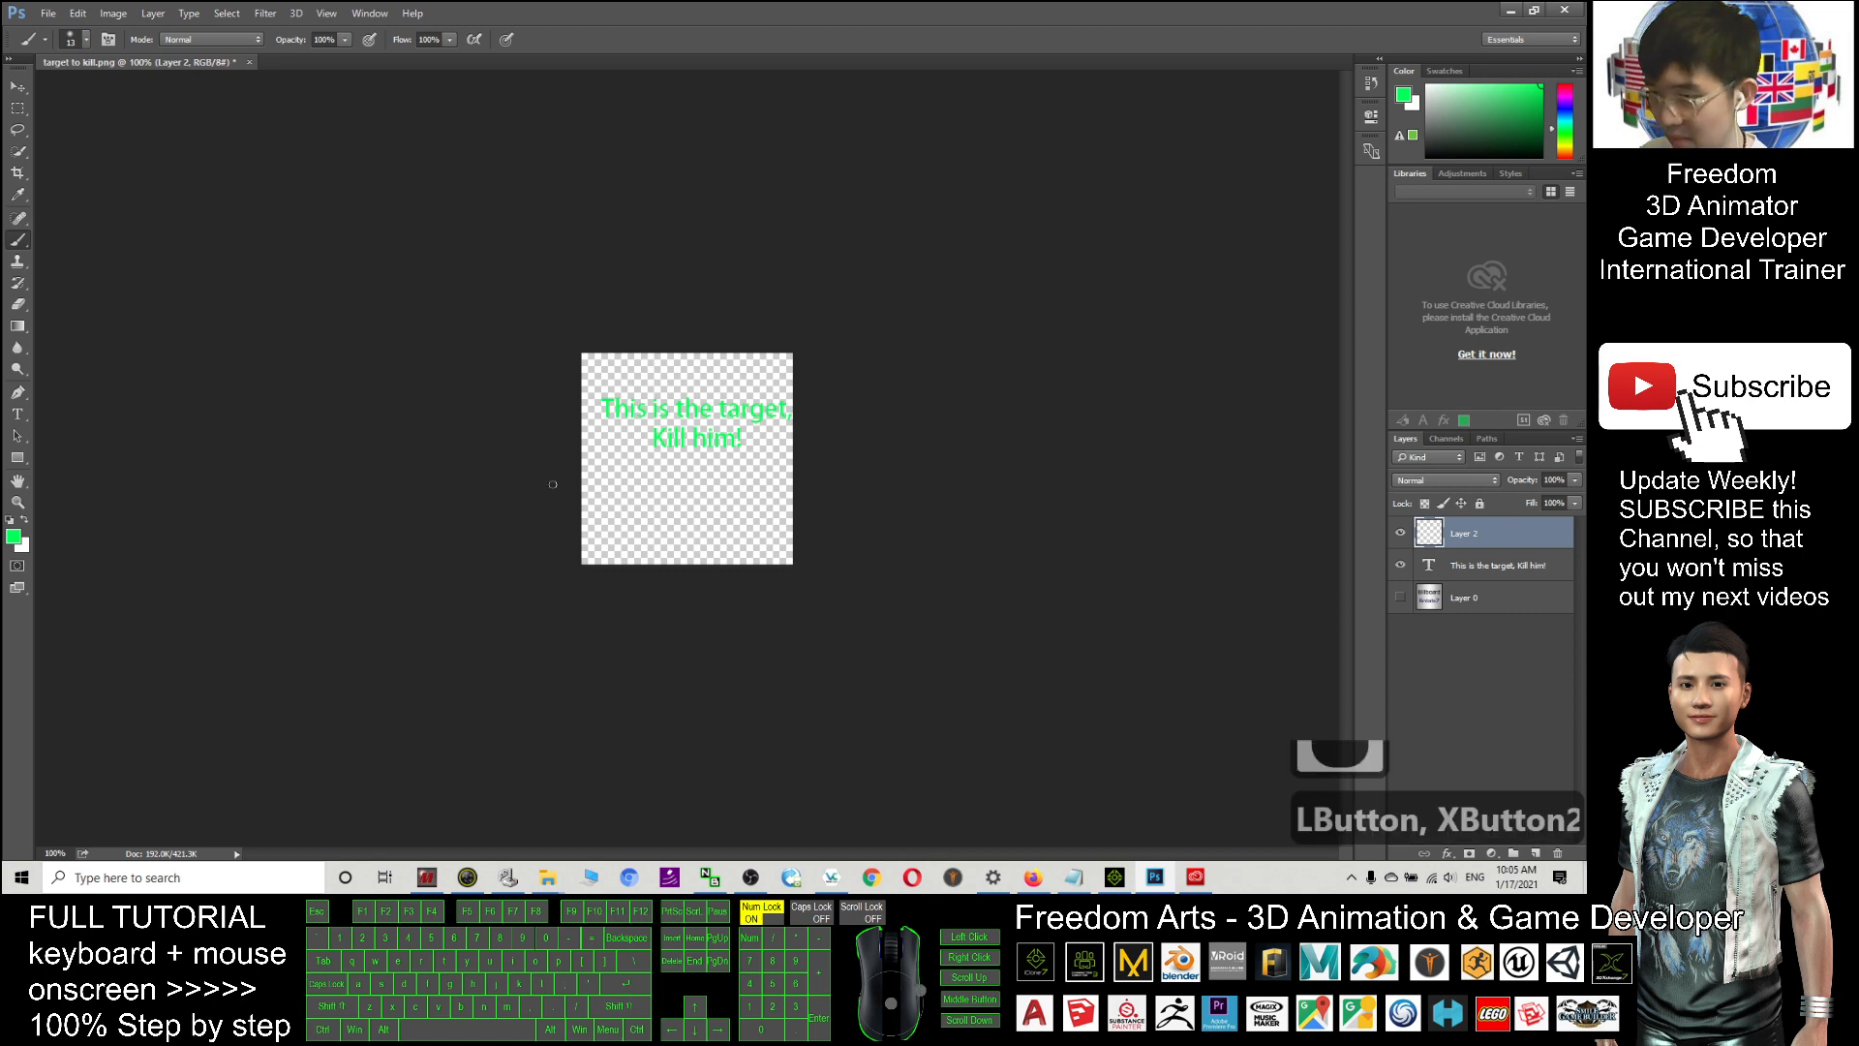
pyautogui.press('Escape')
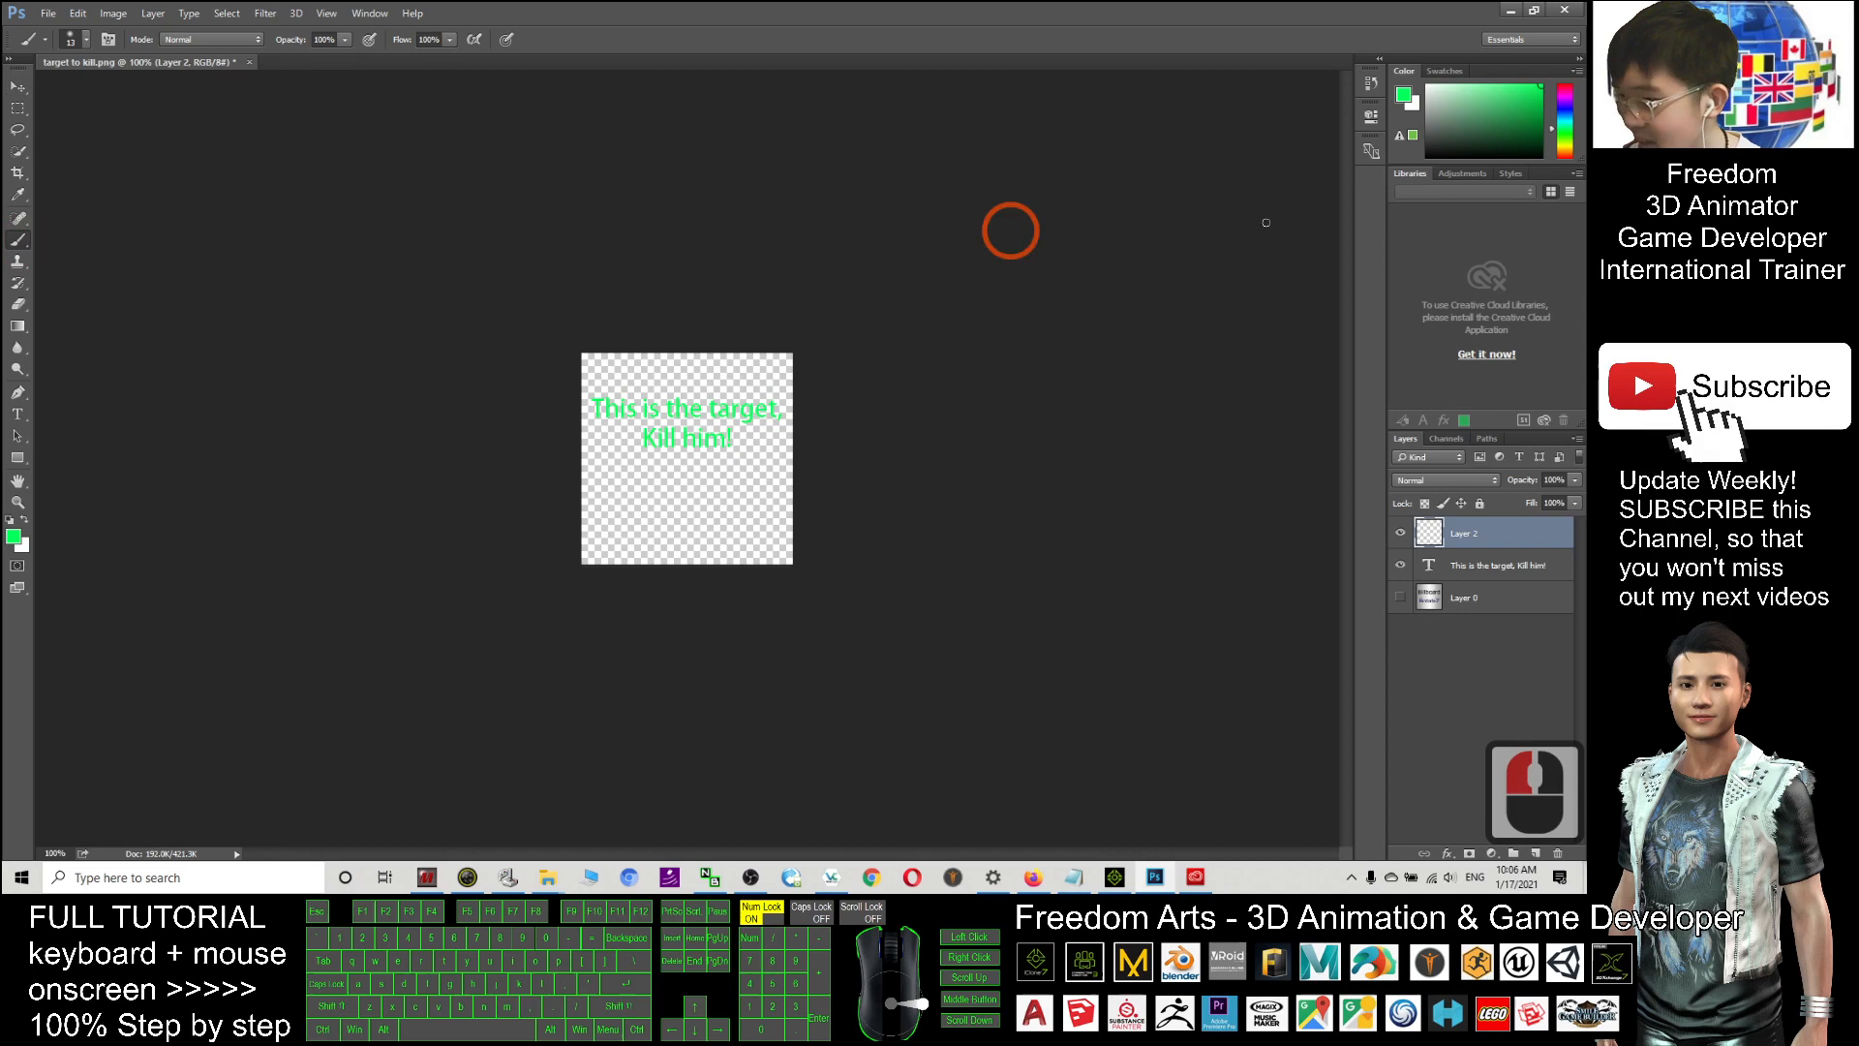
pyautogui.moveTo(668, 463)
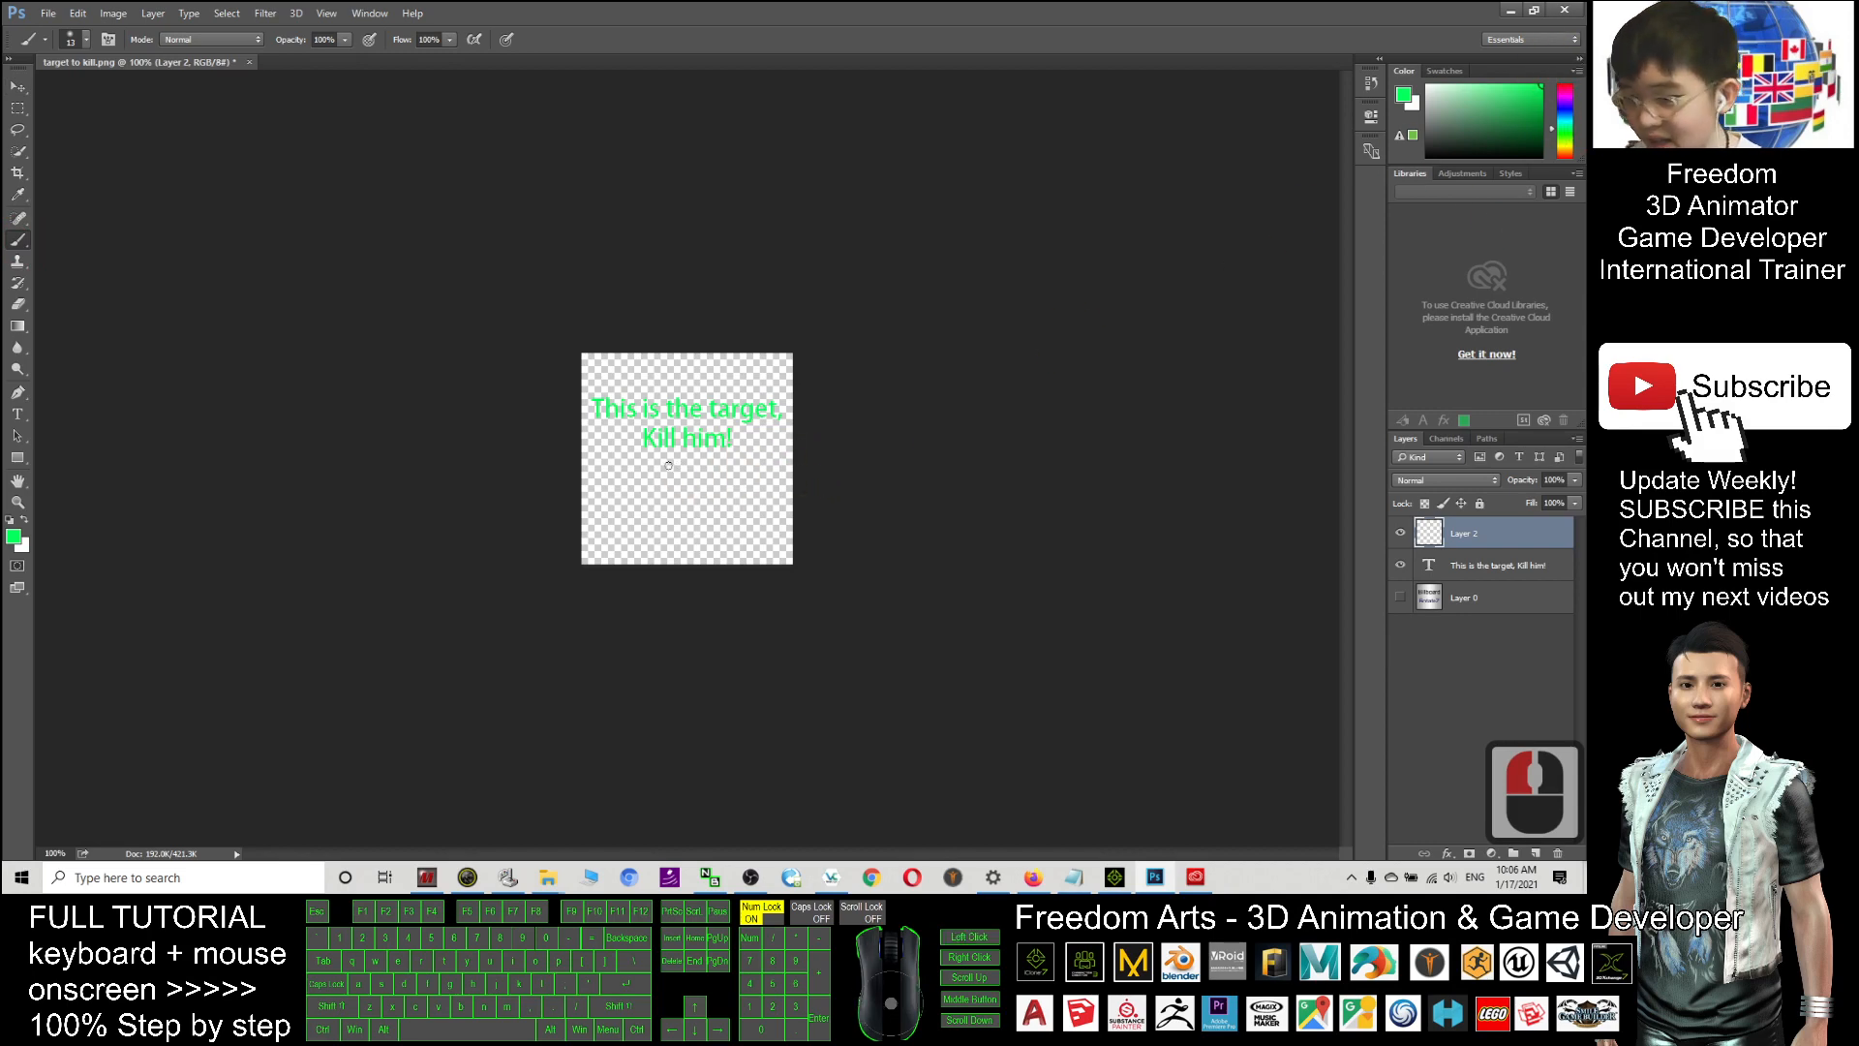
pyautogui.click(662, 468)
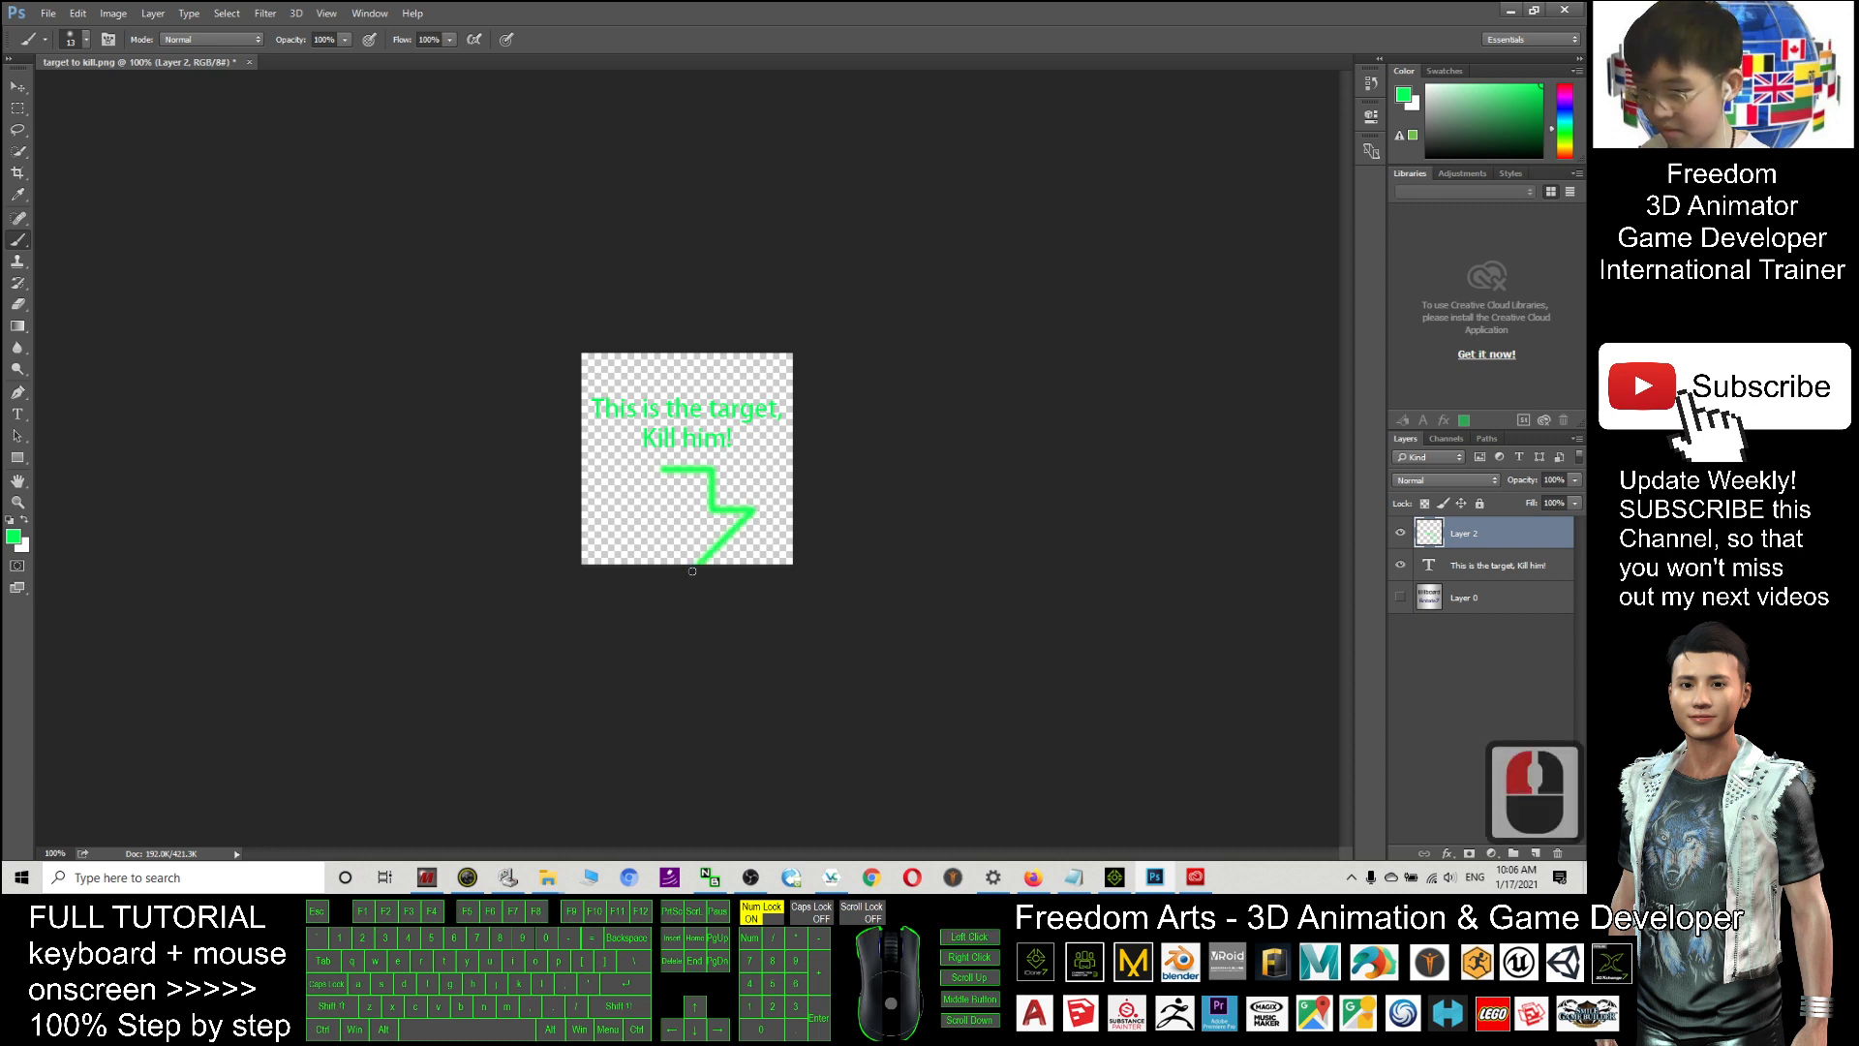
pyautogui.press('ctrl+z')
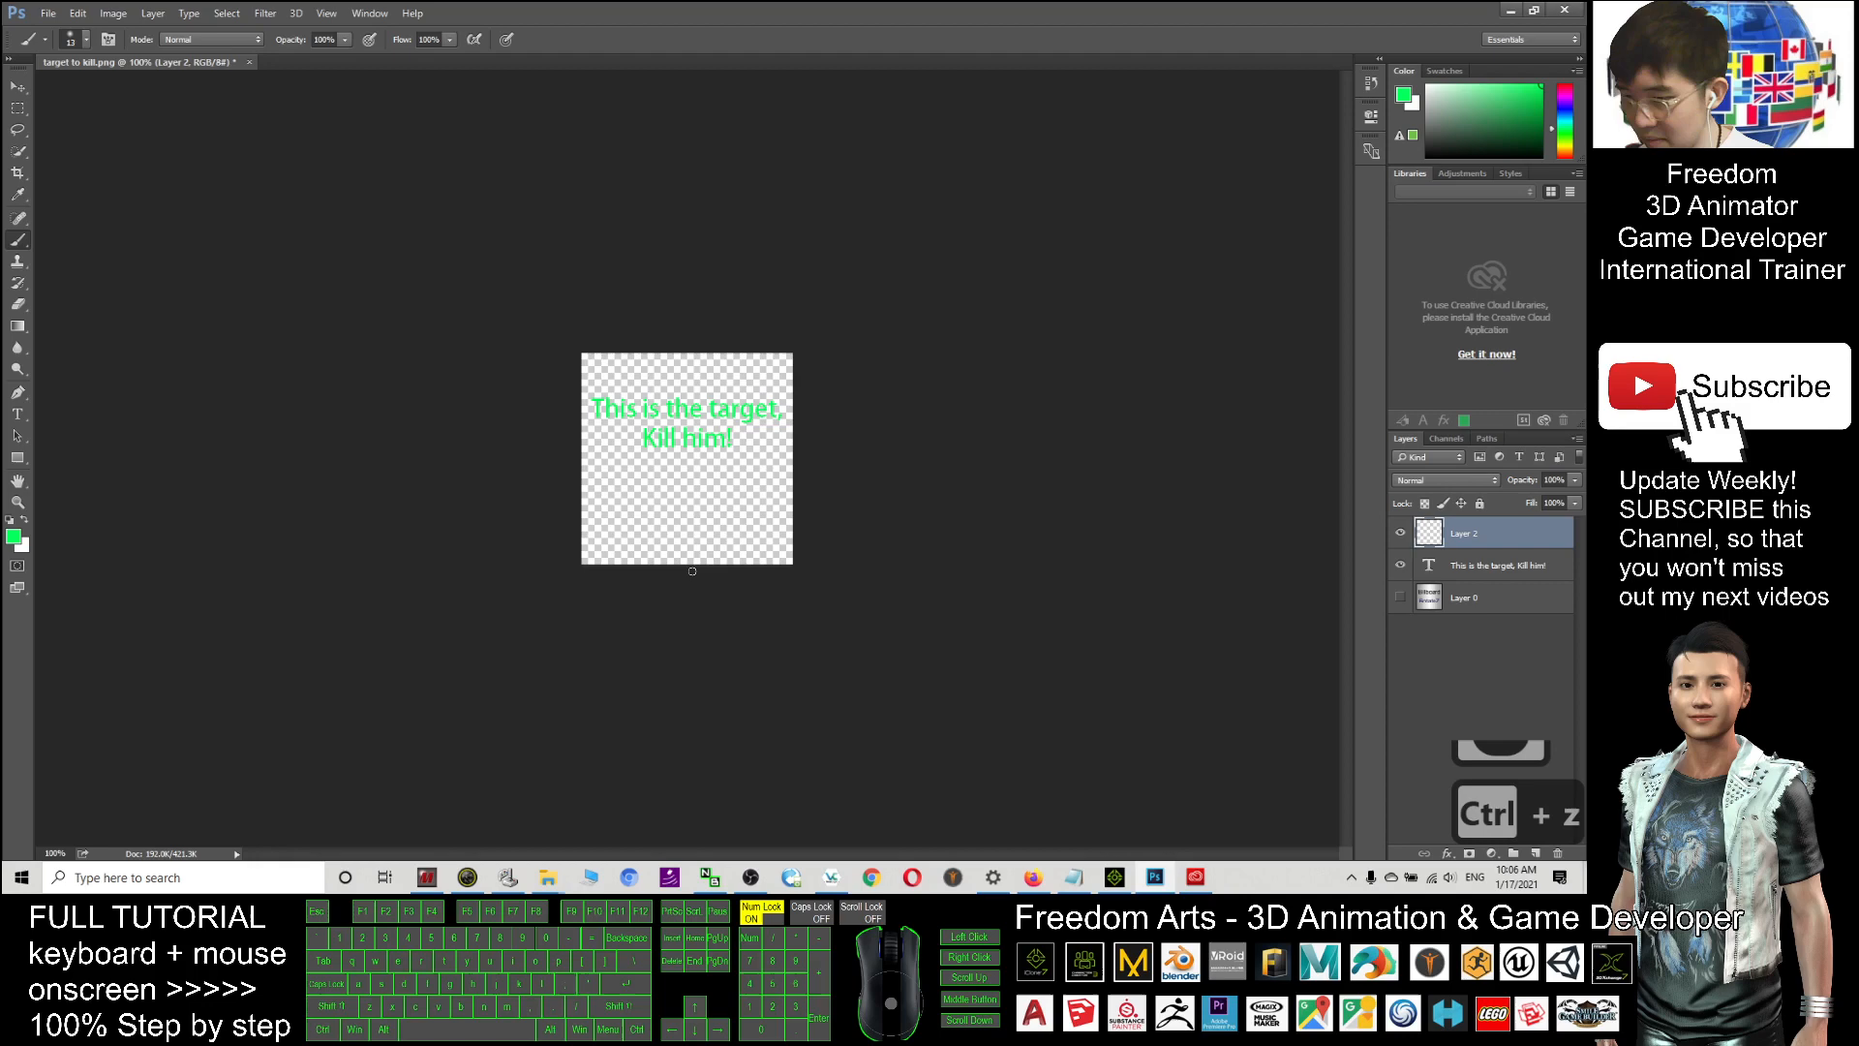
# - Draw a green downward arrow outline under the text, erase stray tip marks, and adjust the brush size
pyautogui.click(668, 466)
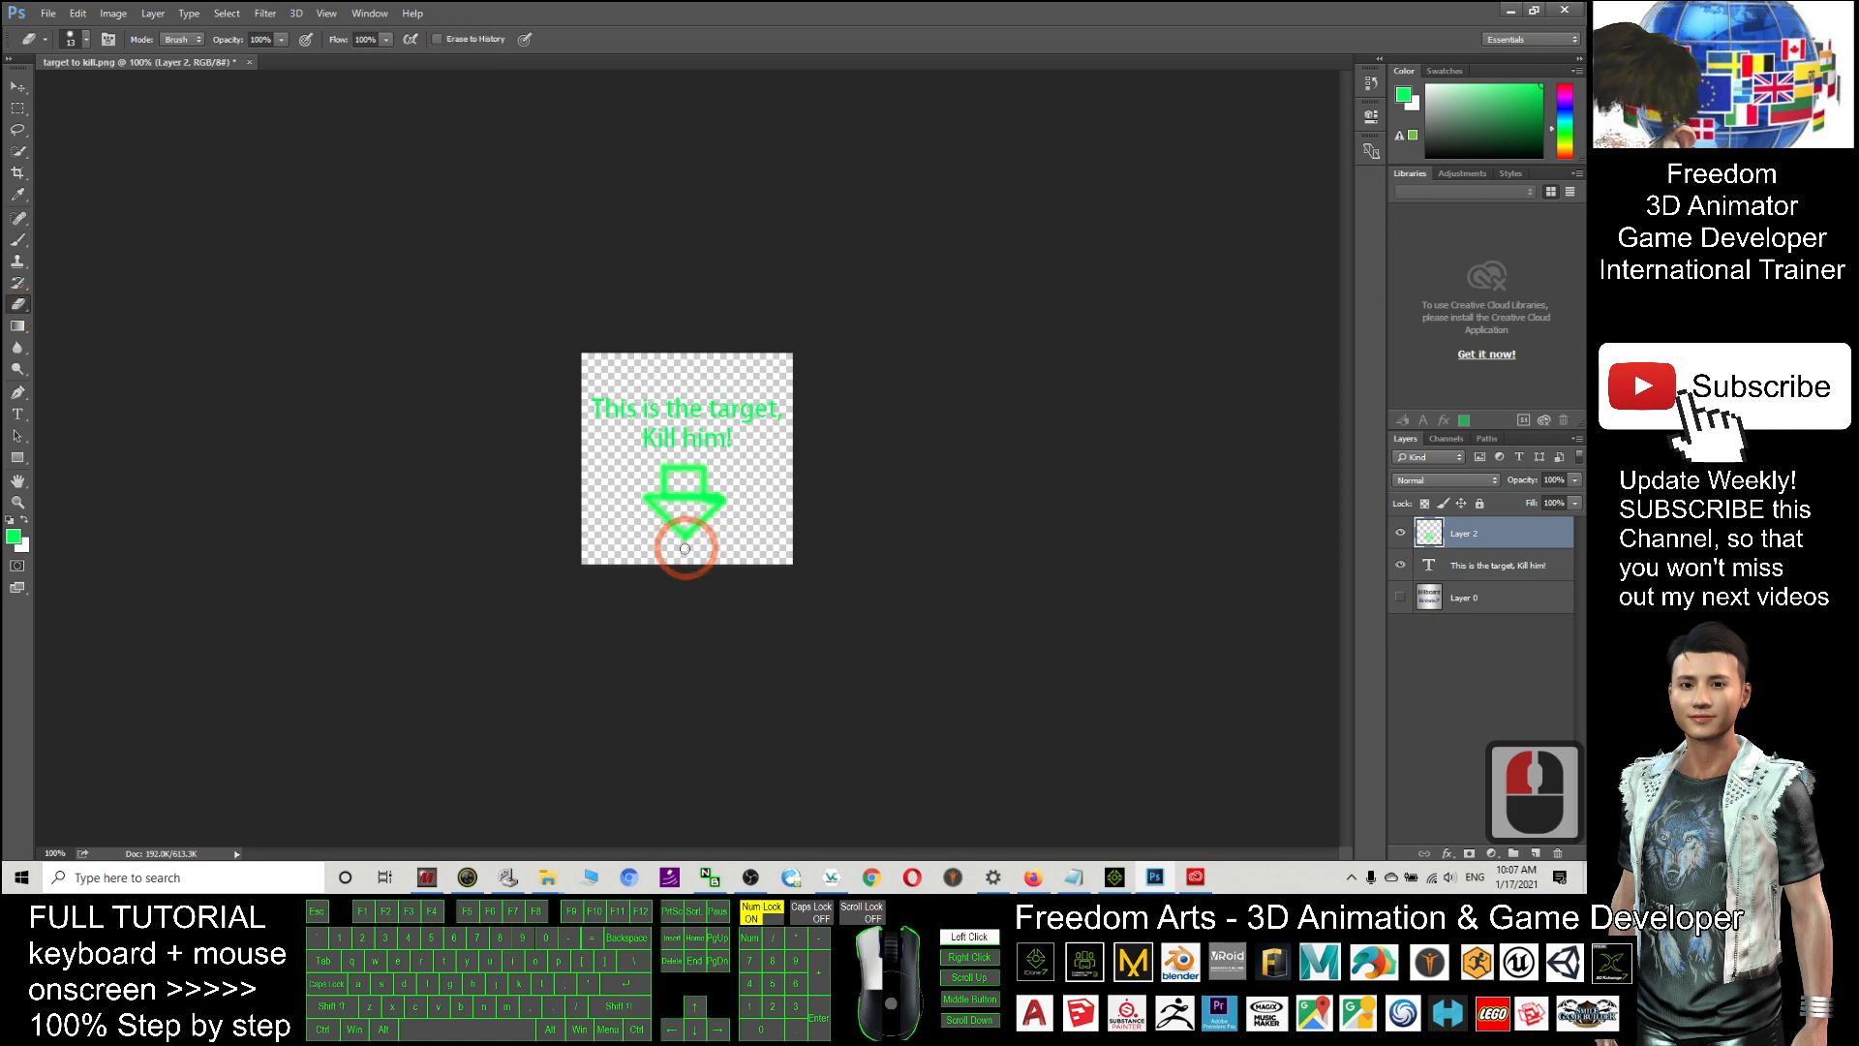
pyautogui.click(685, 548)
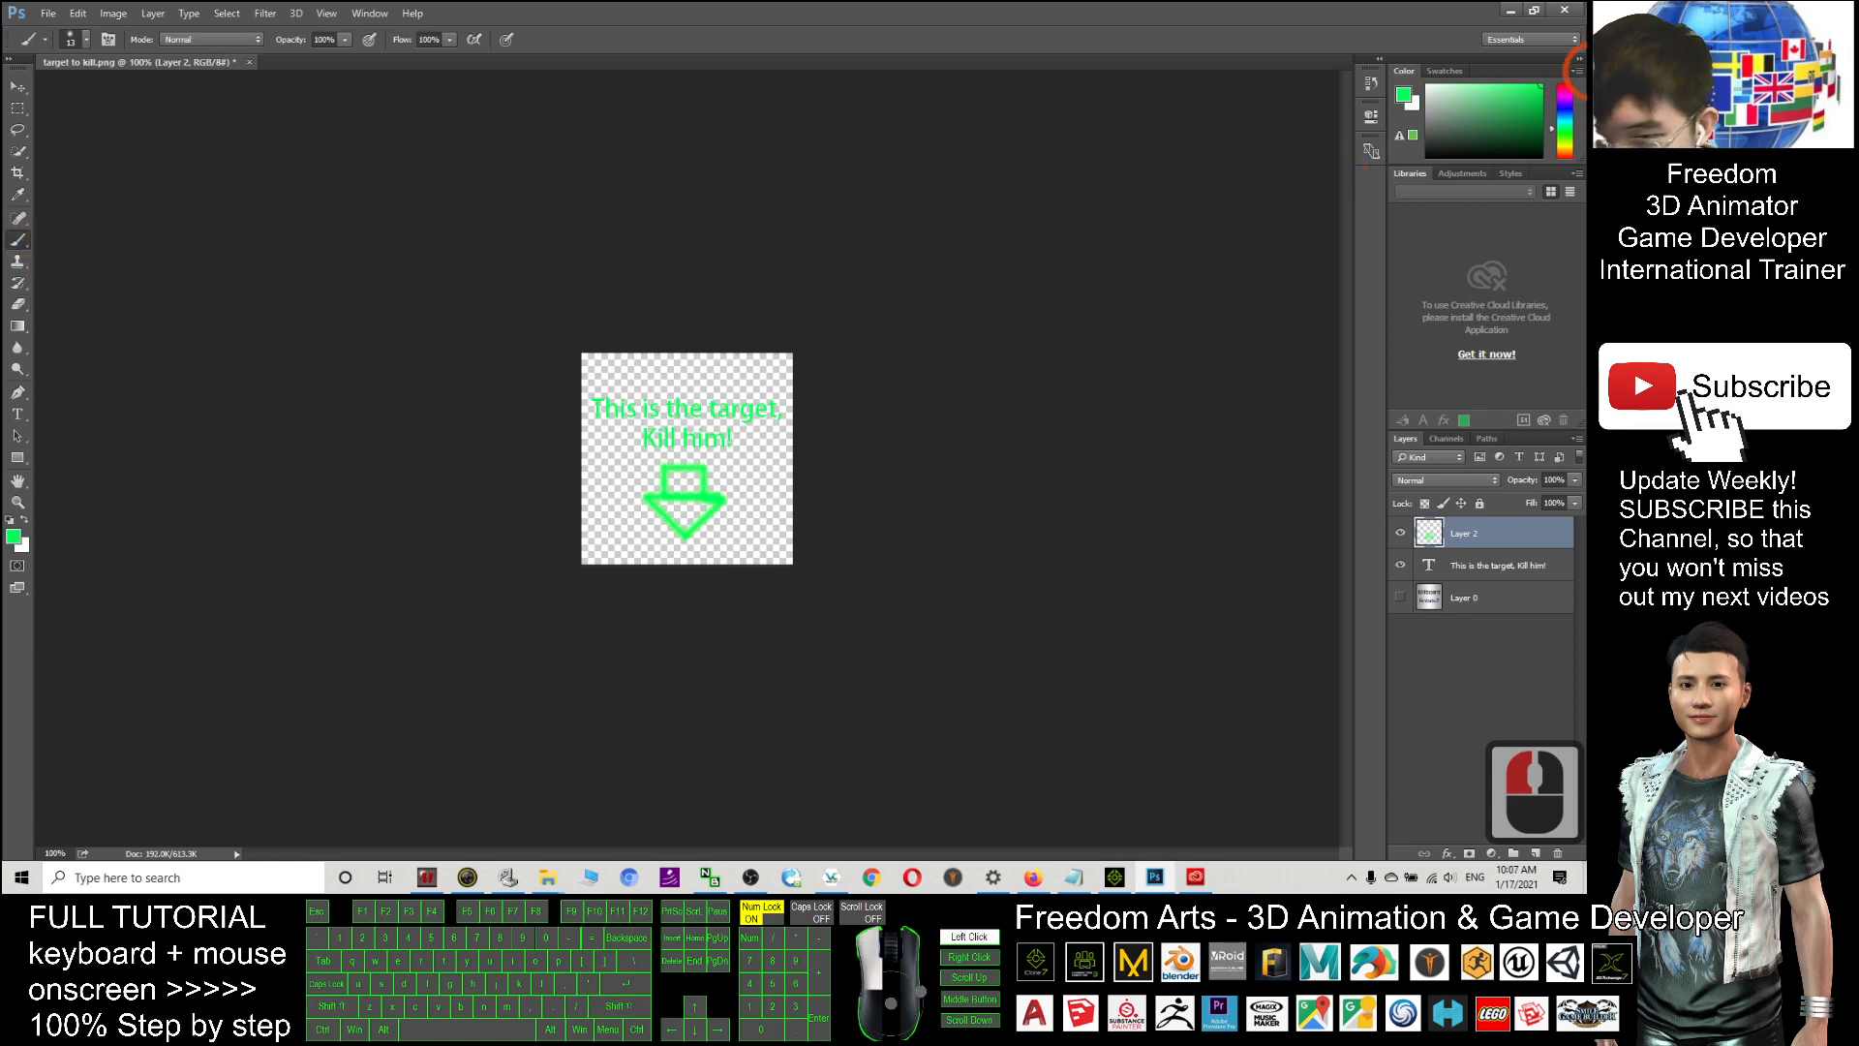
pyautogui.click(89, 38)
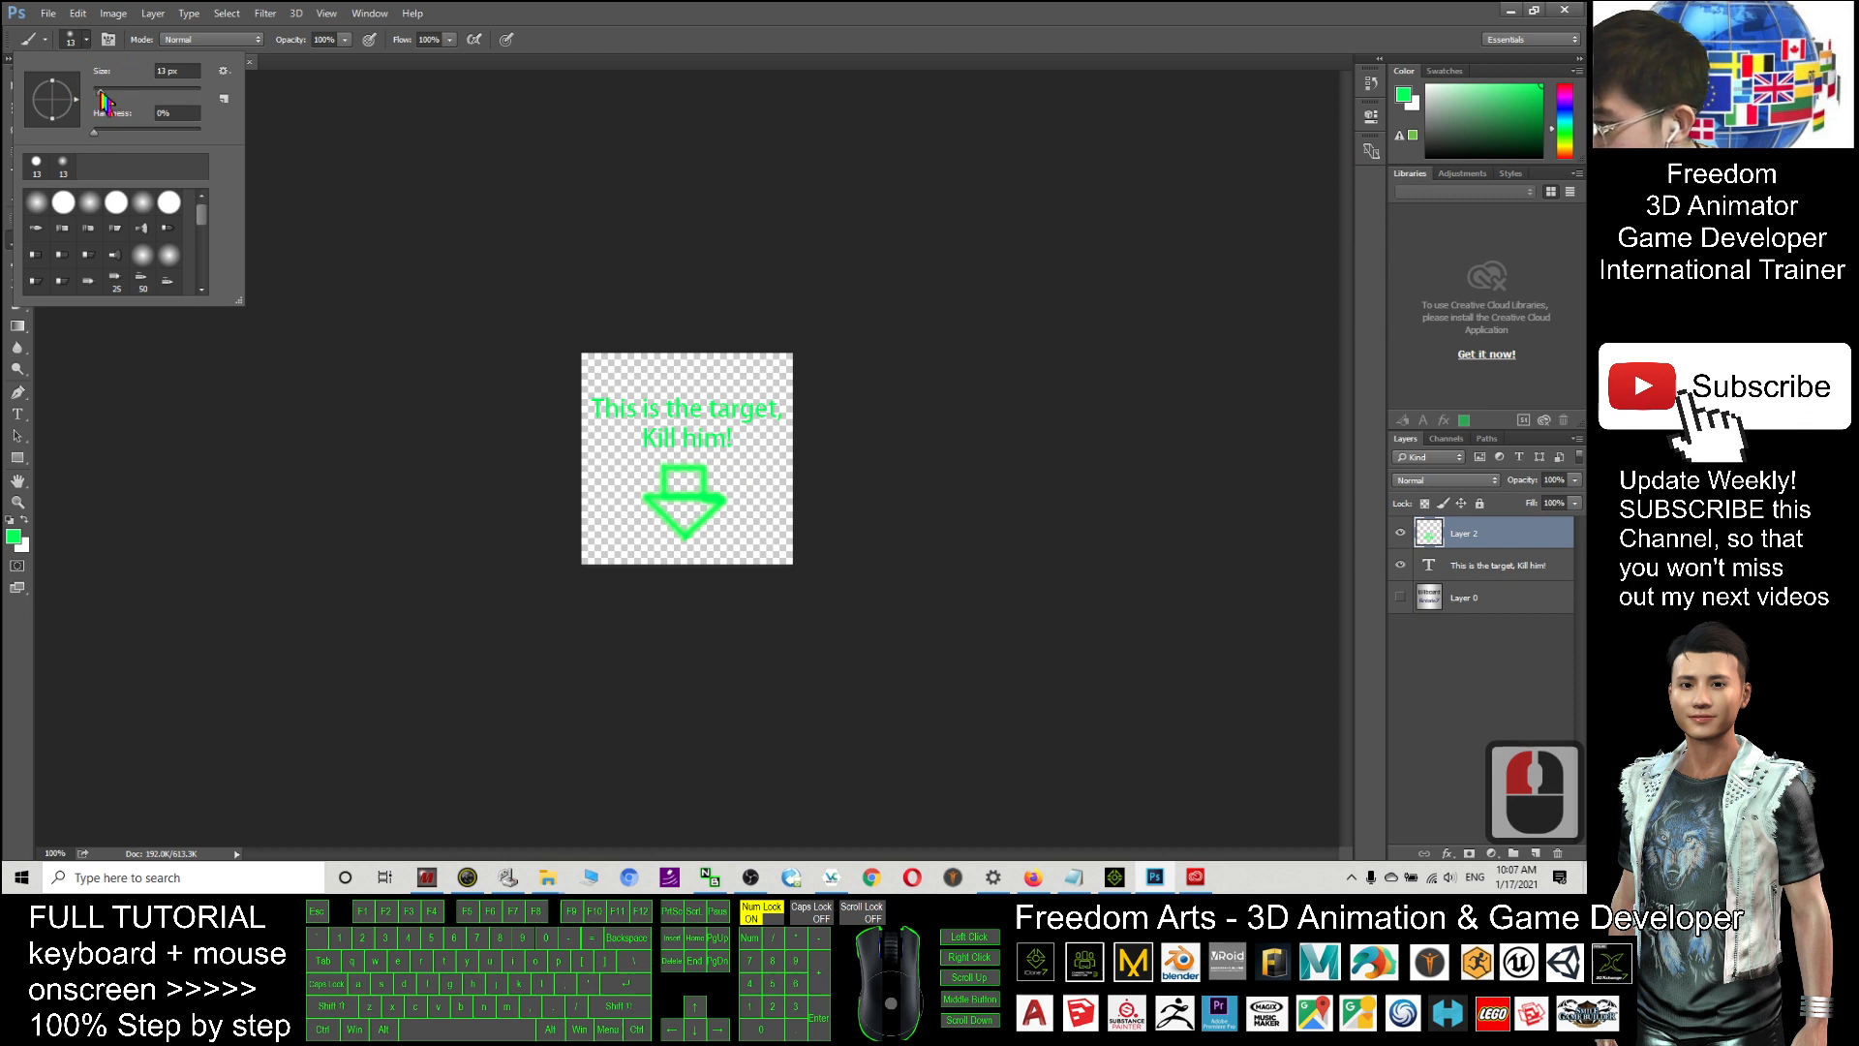
pyautogui.tripleClick(179, 71)
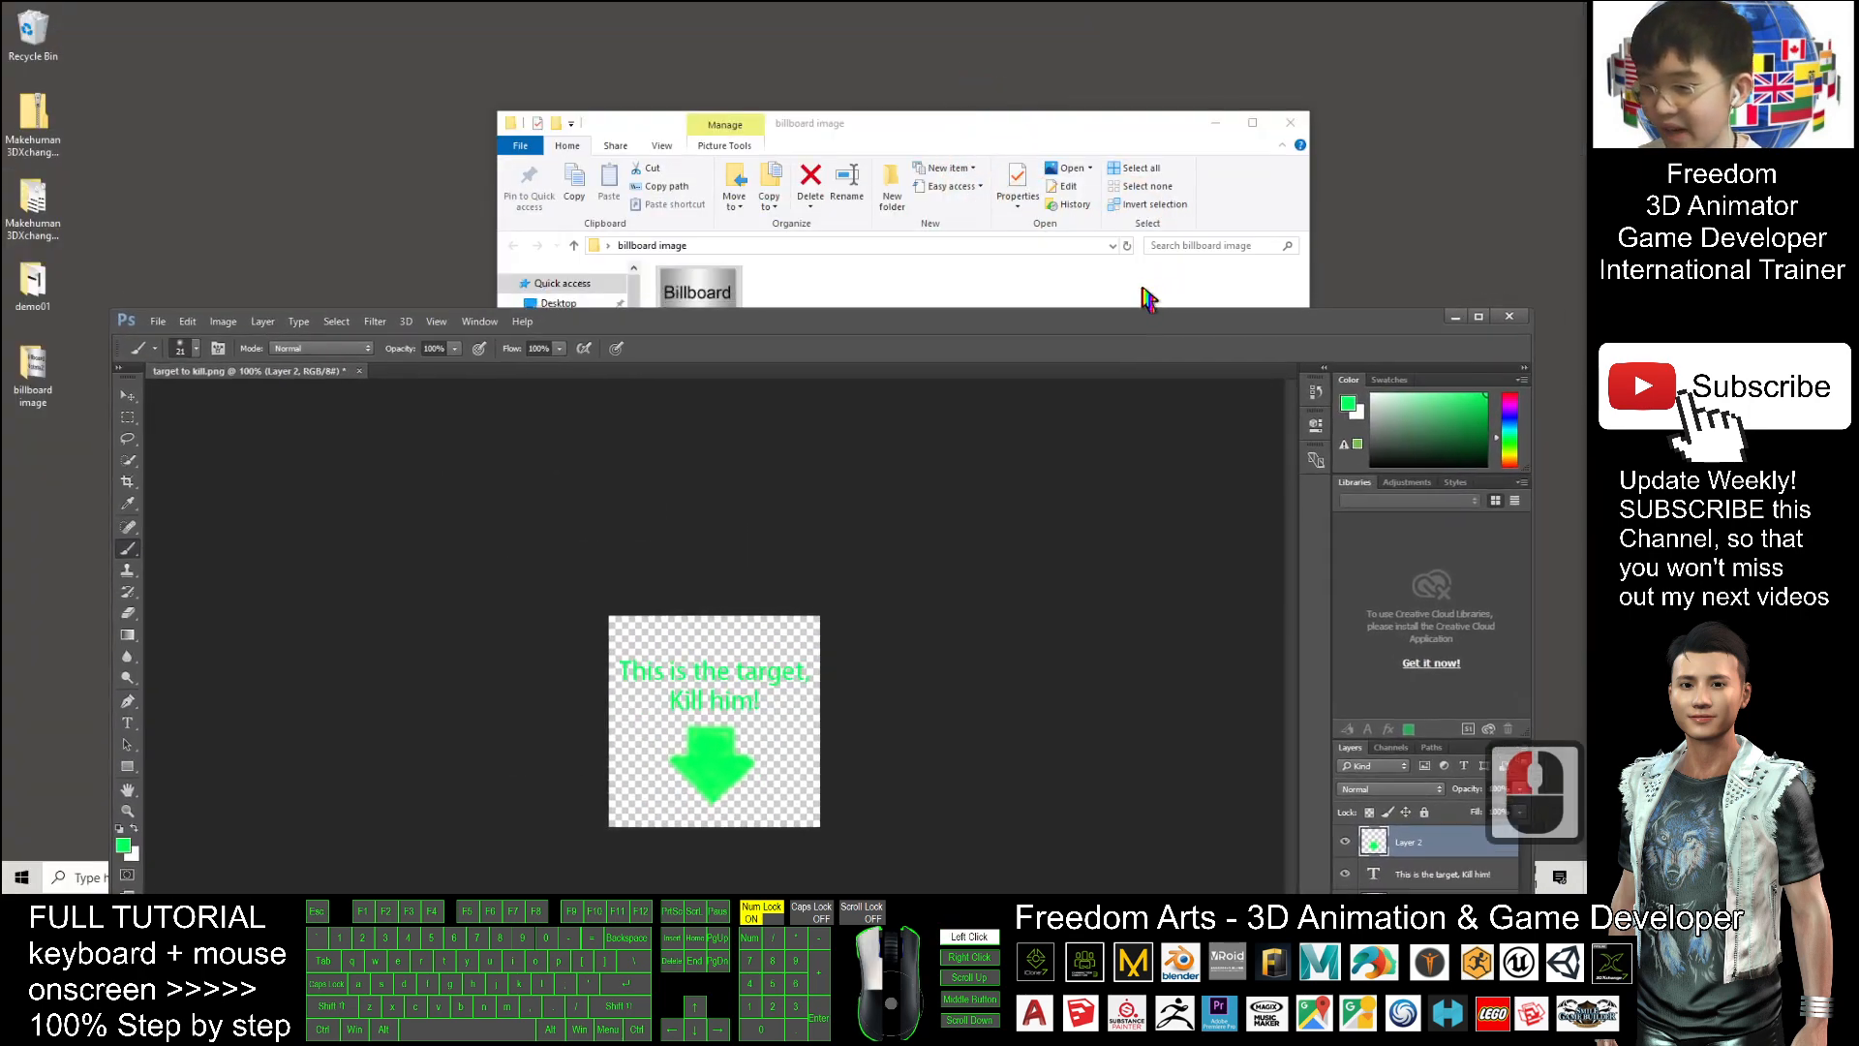
# - Save the document as target to kill.psd in the billboard image folder
pyautogui.click(160, 387)
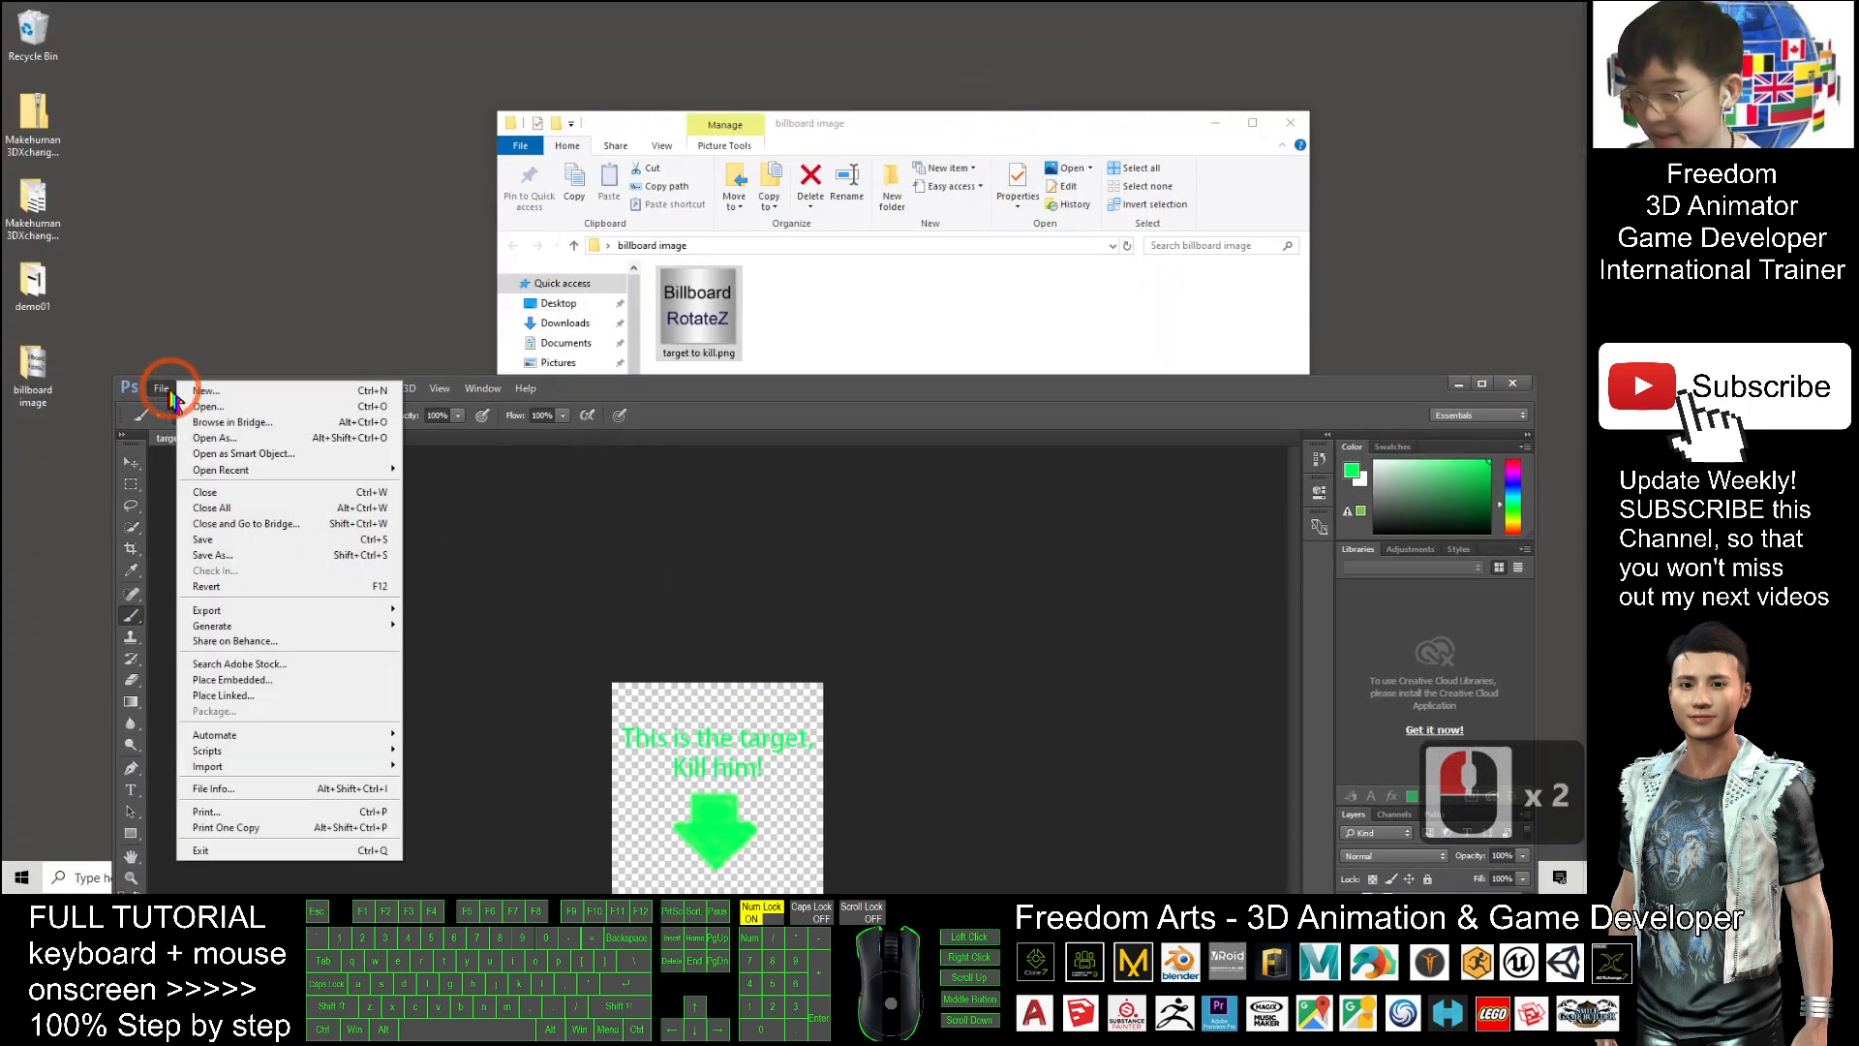
pyautogui.moveTo(236, 423)
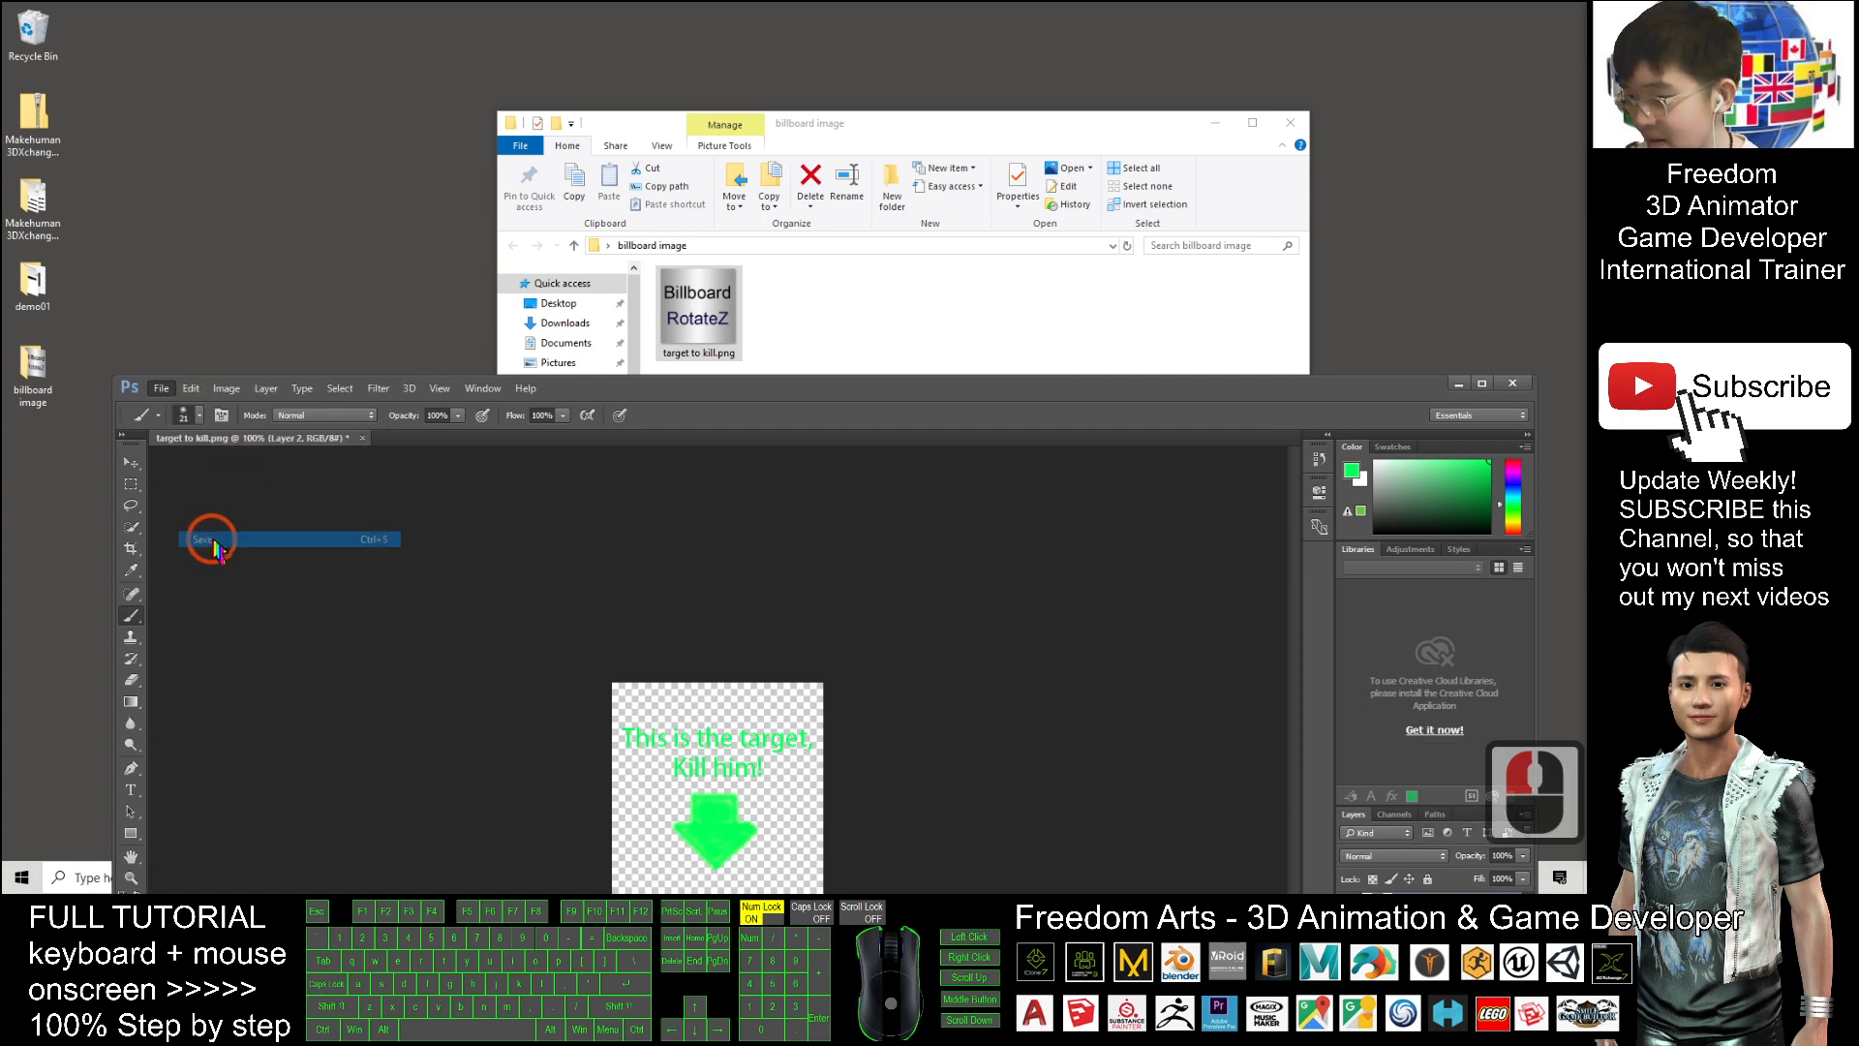
pyautogui.click(199, 540)
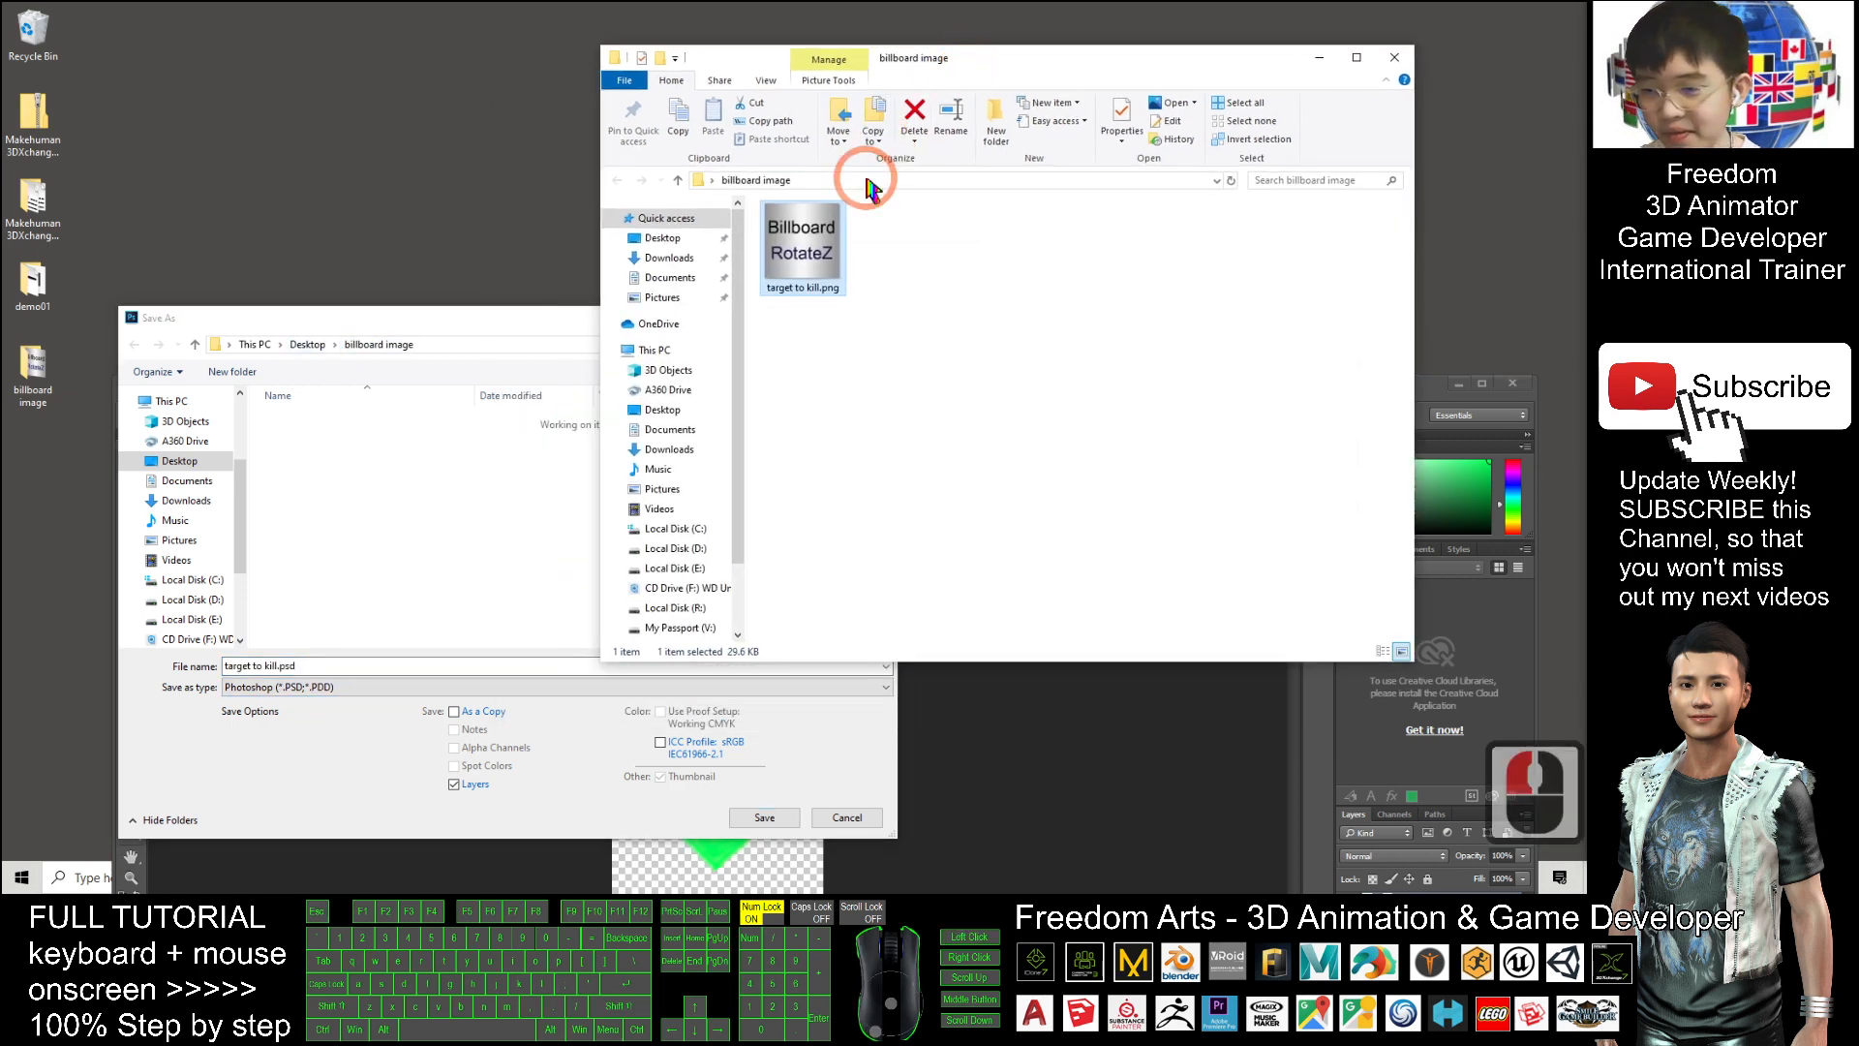
pyautogui.click(357, 345)
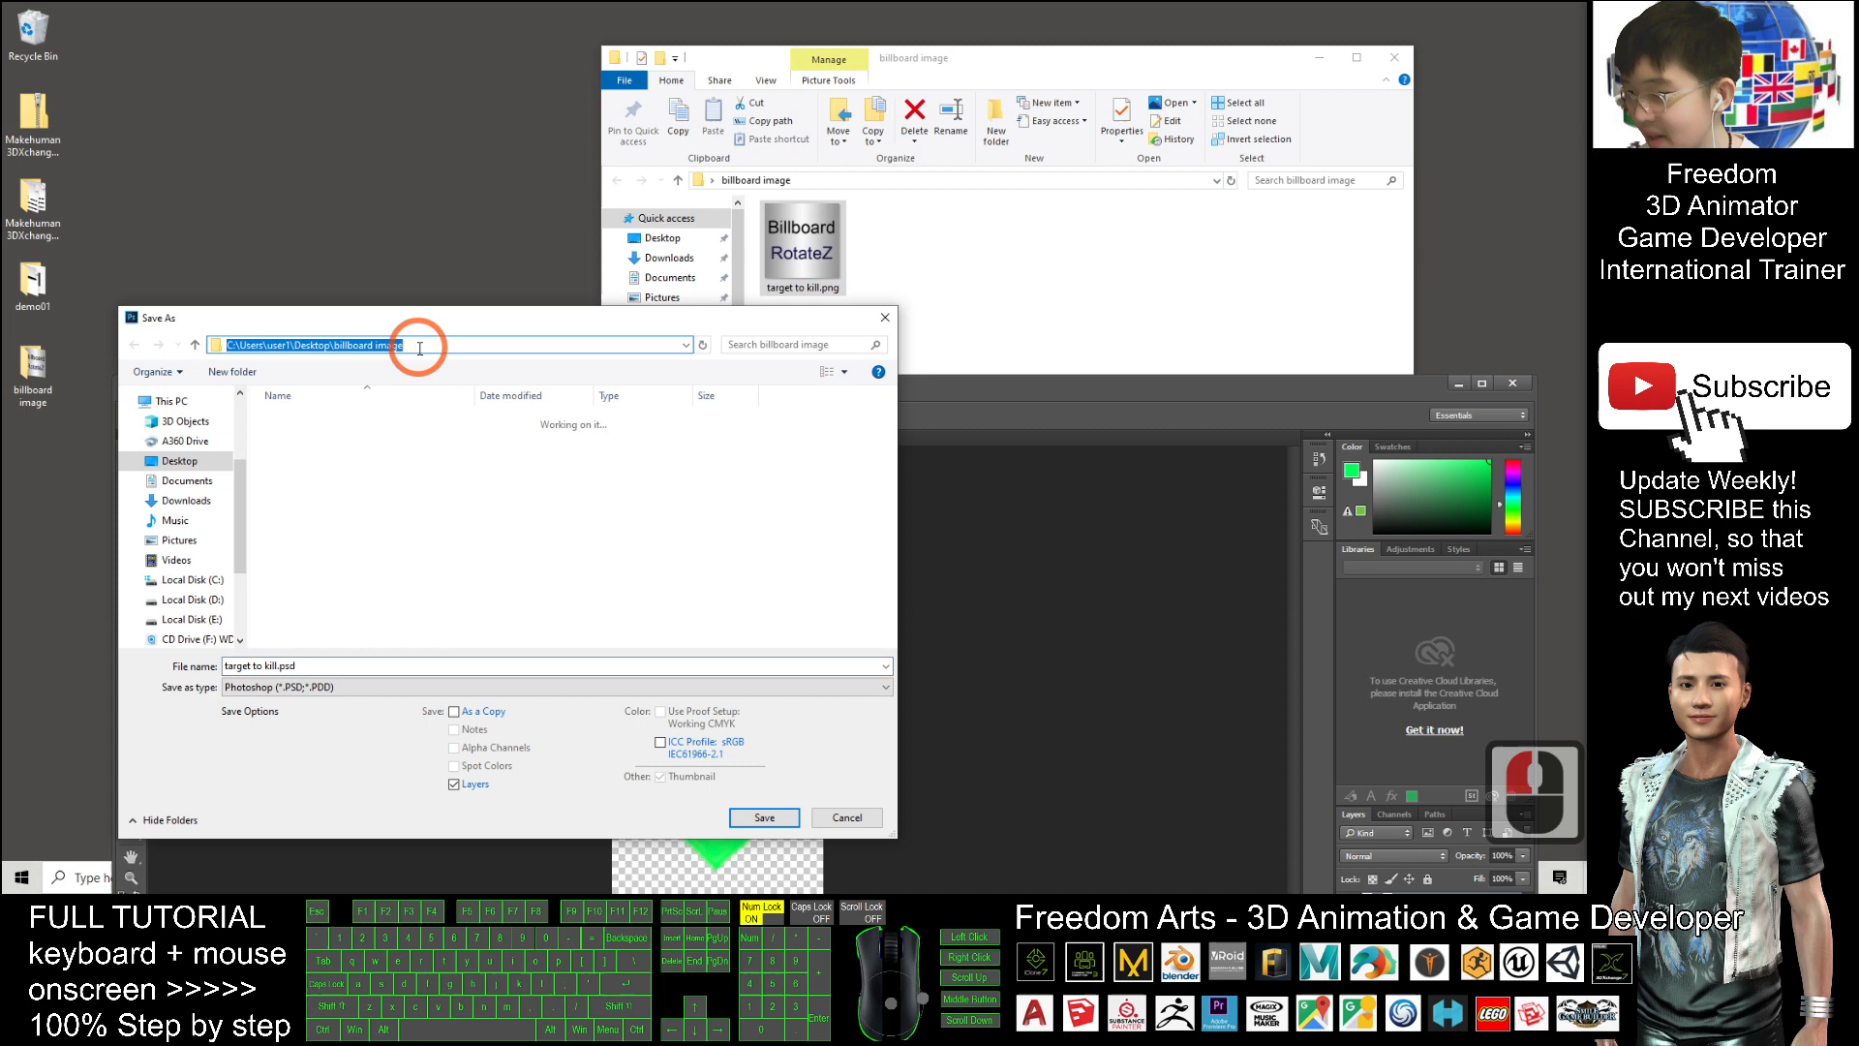
pyautogui.click(763, 817)
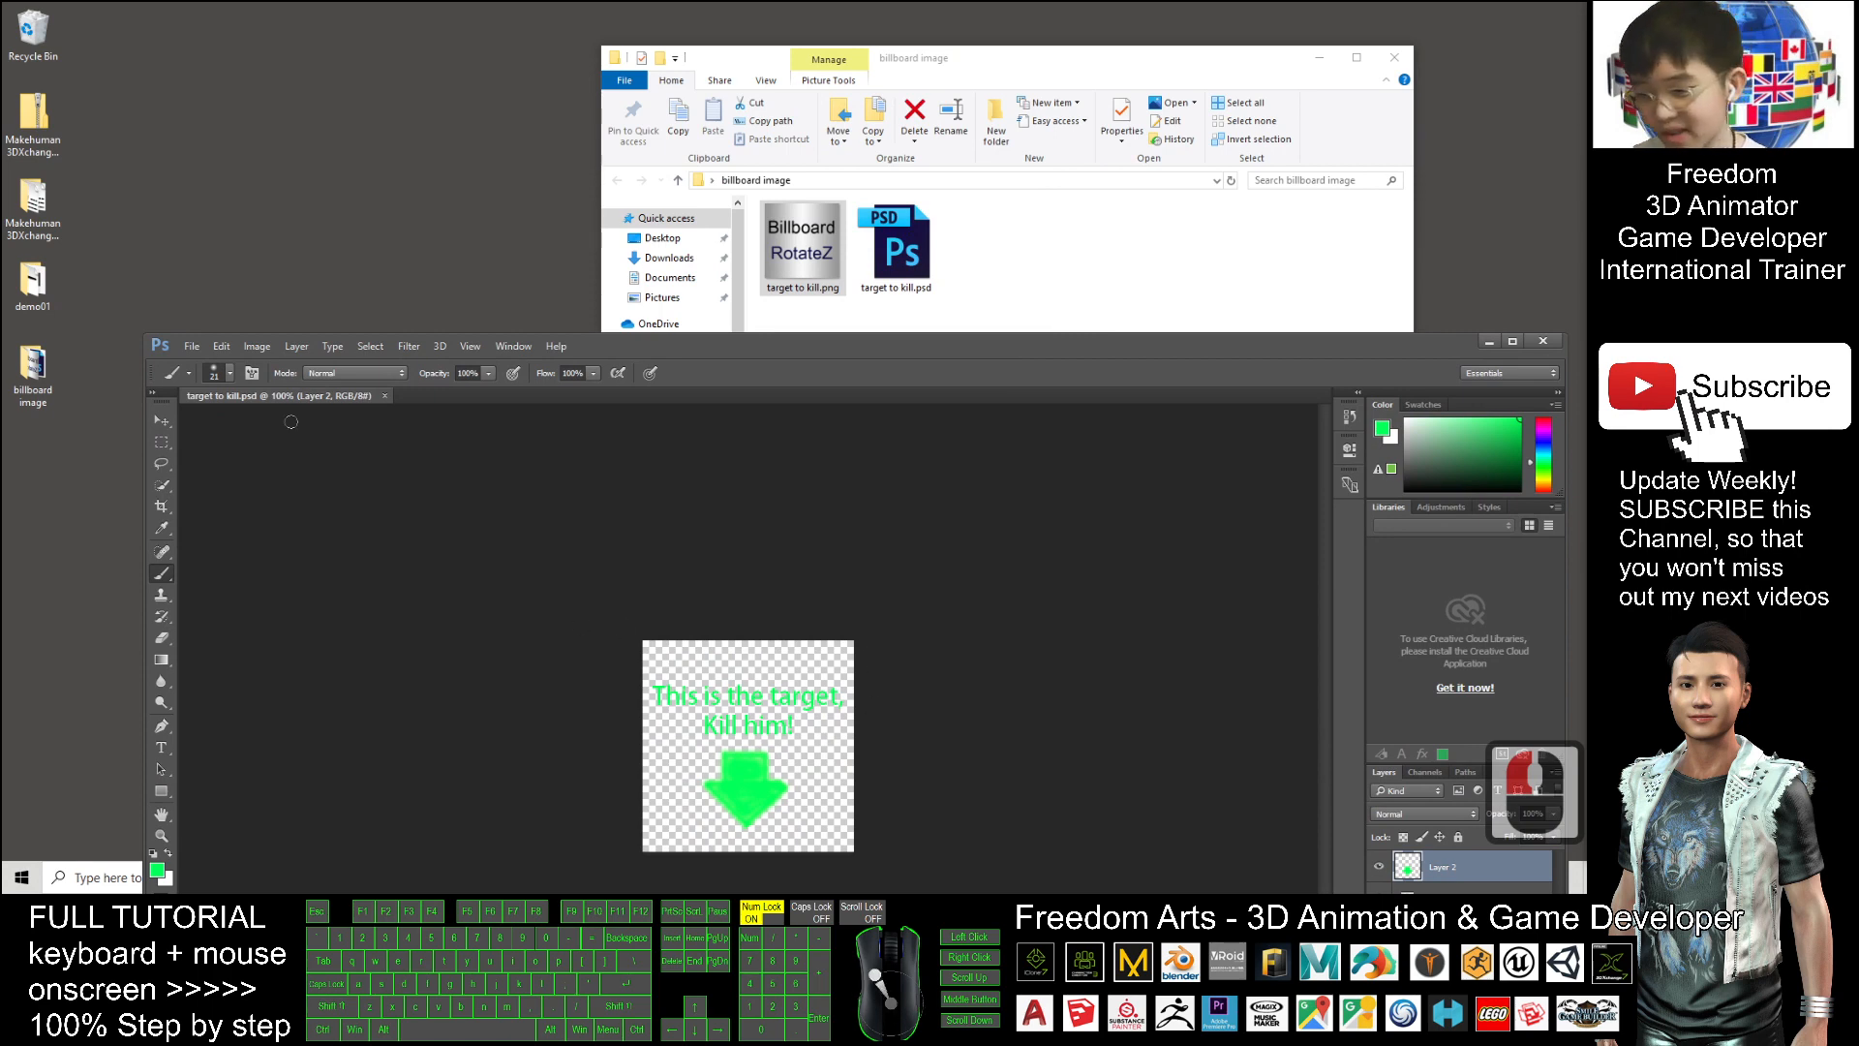
# - Save a PNG copy named target to kill (final).png in the billboard image folder and locate it in Explorer
pyautogui.click(190, 344)
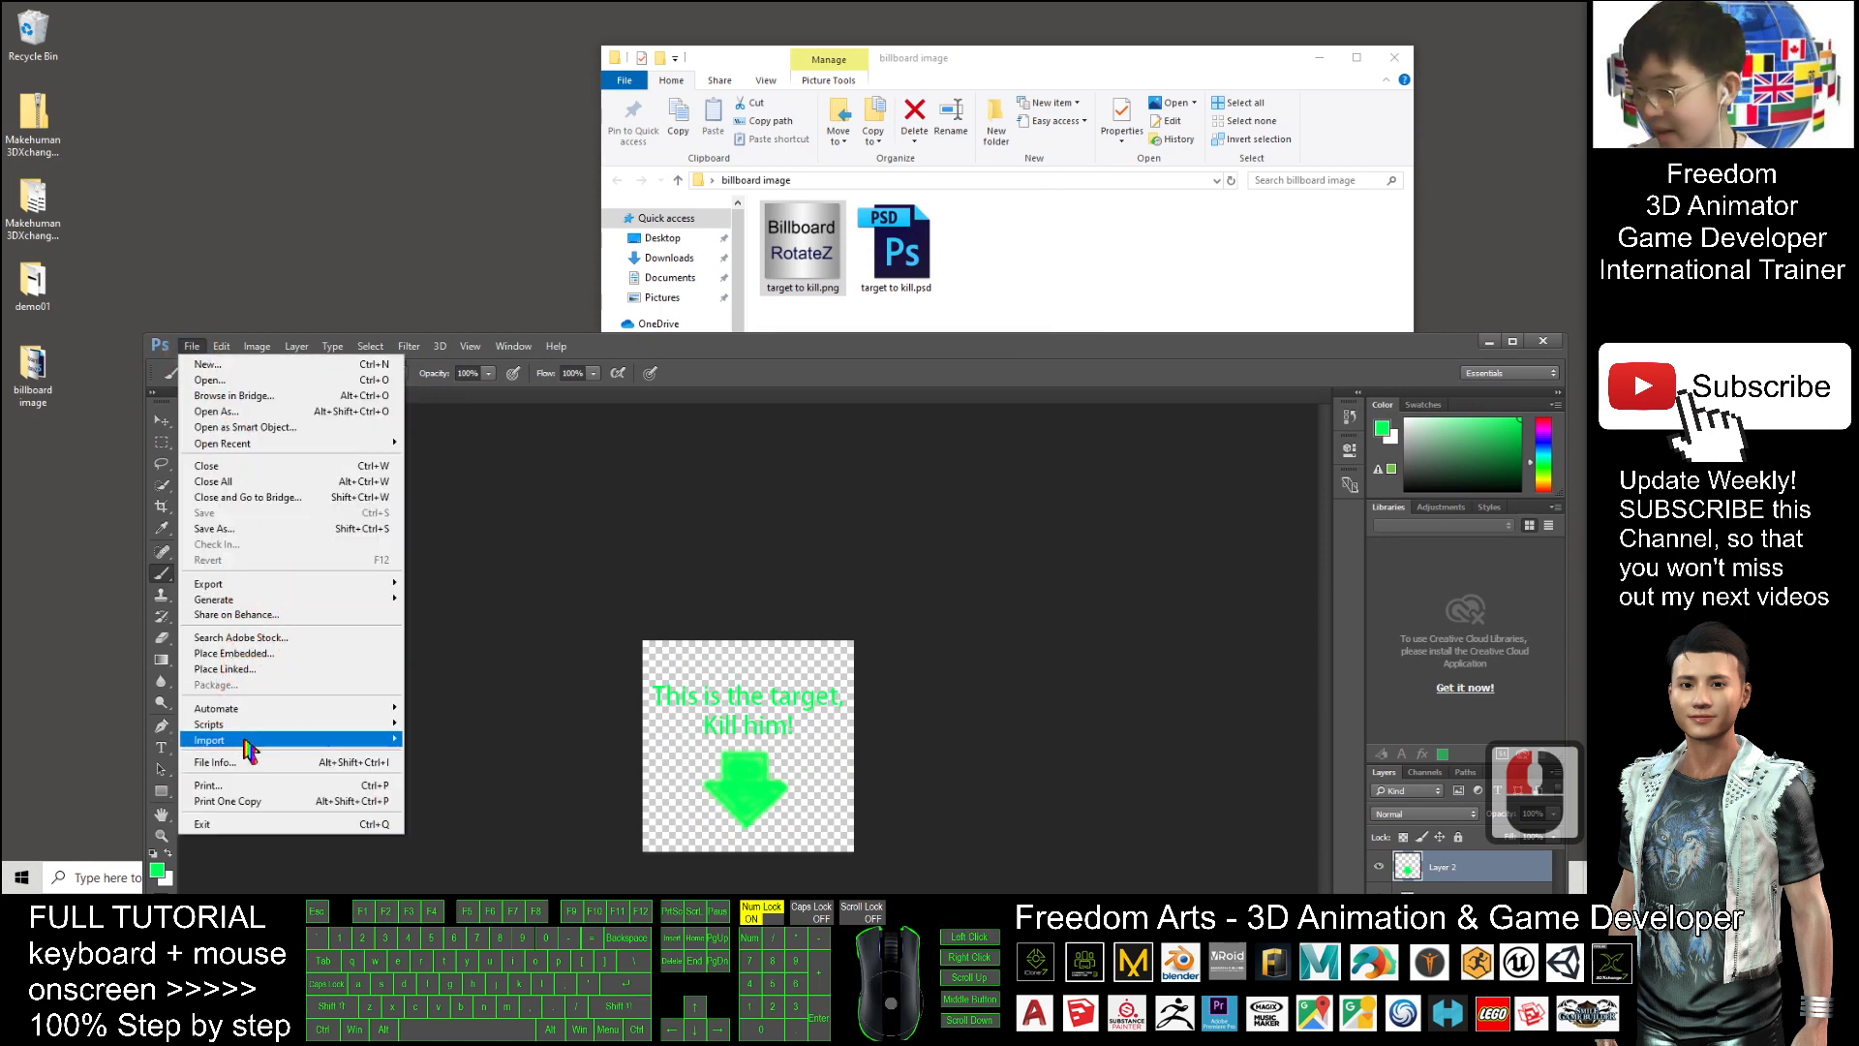
pyautogui.moveTo(211, 395)
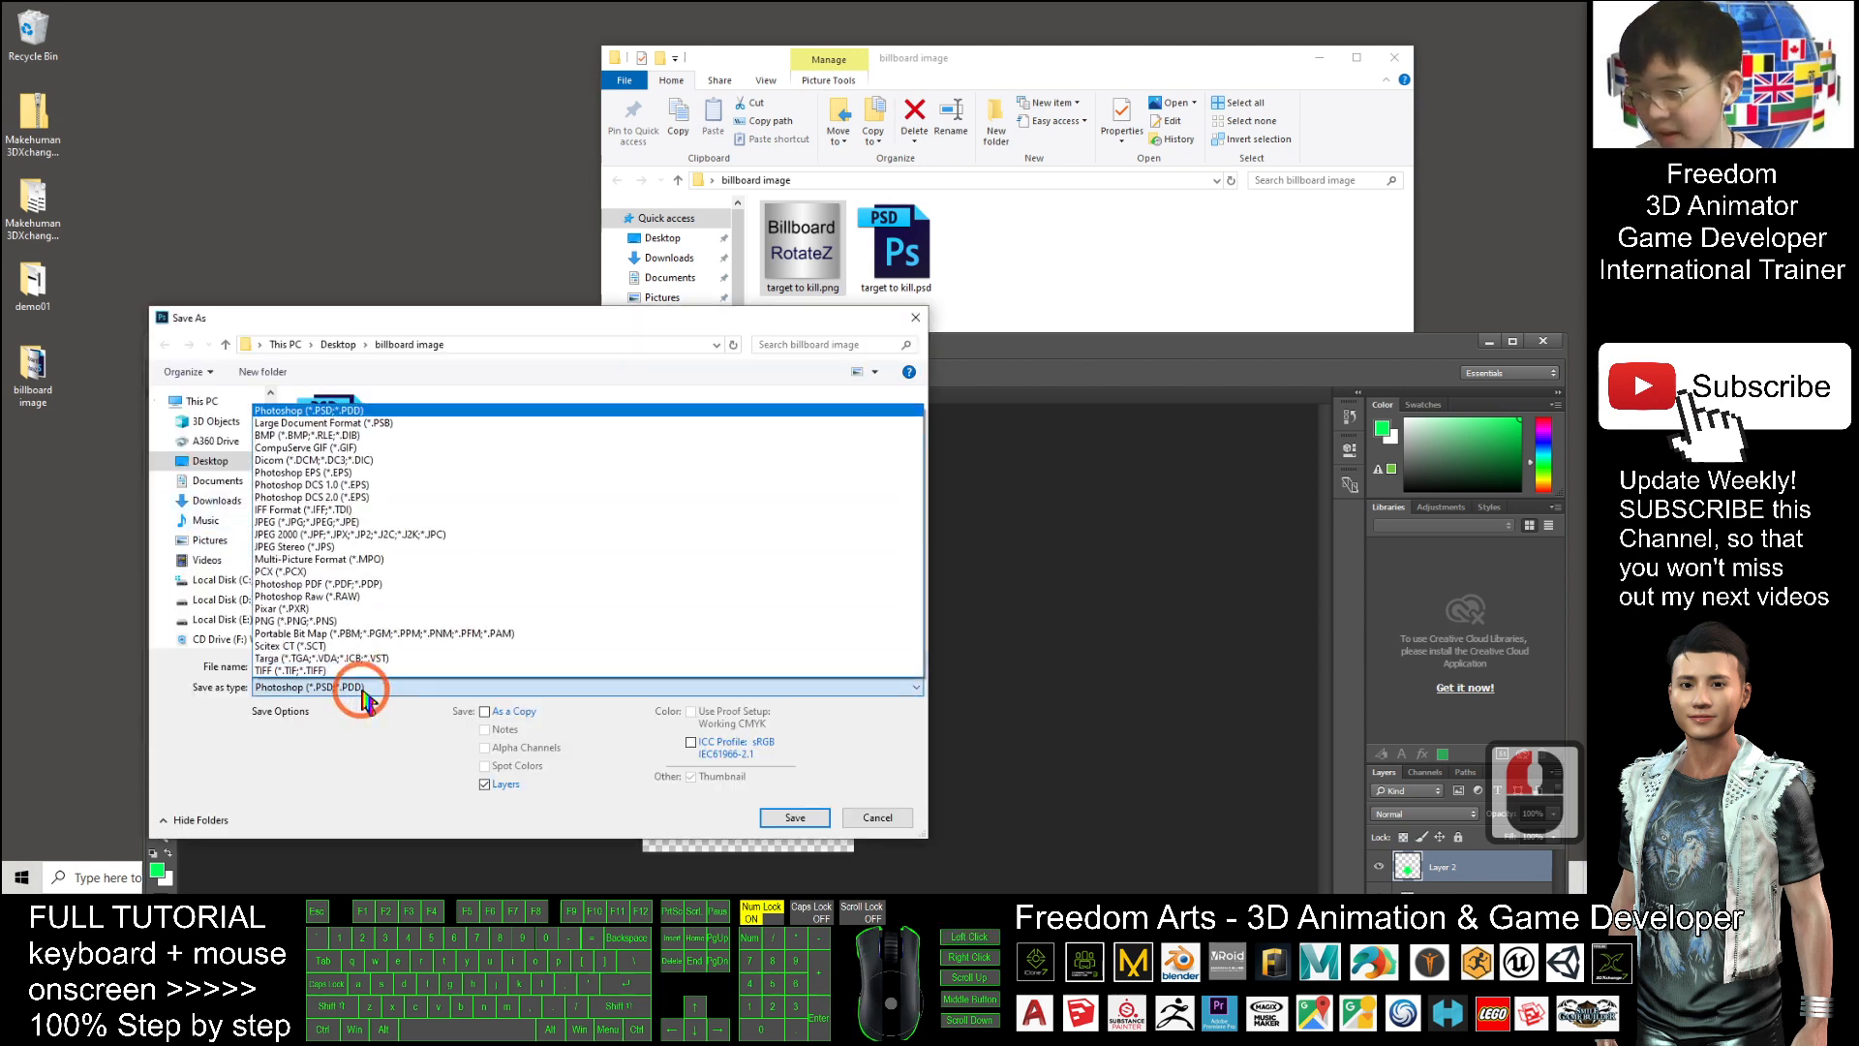
pyautogui.click(291, 620)
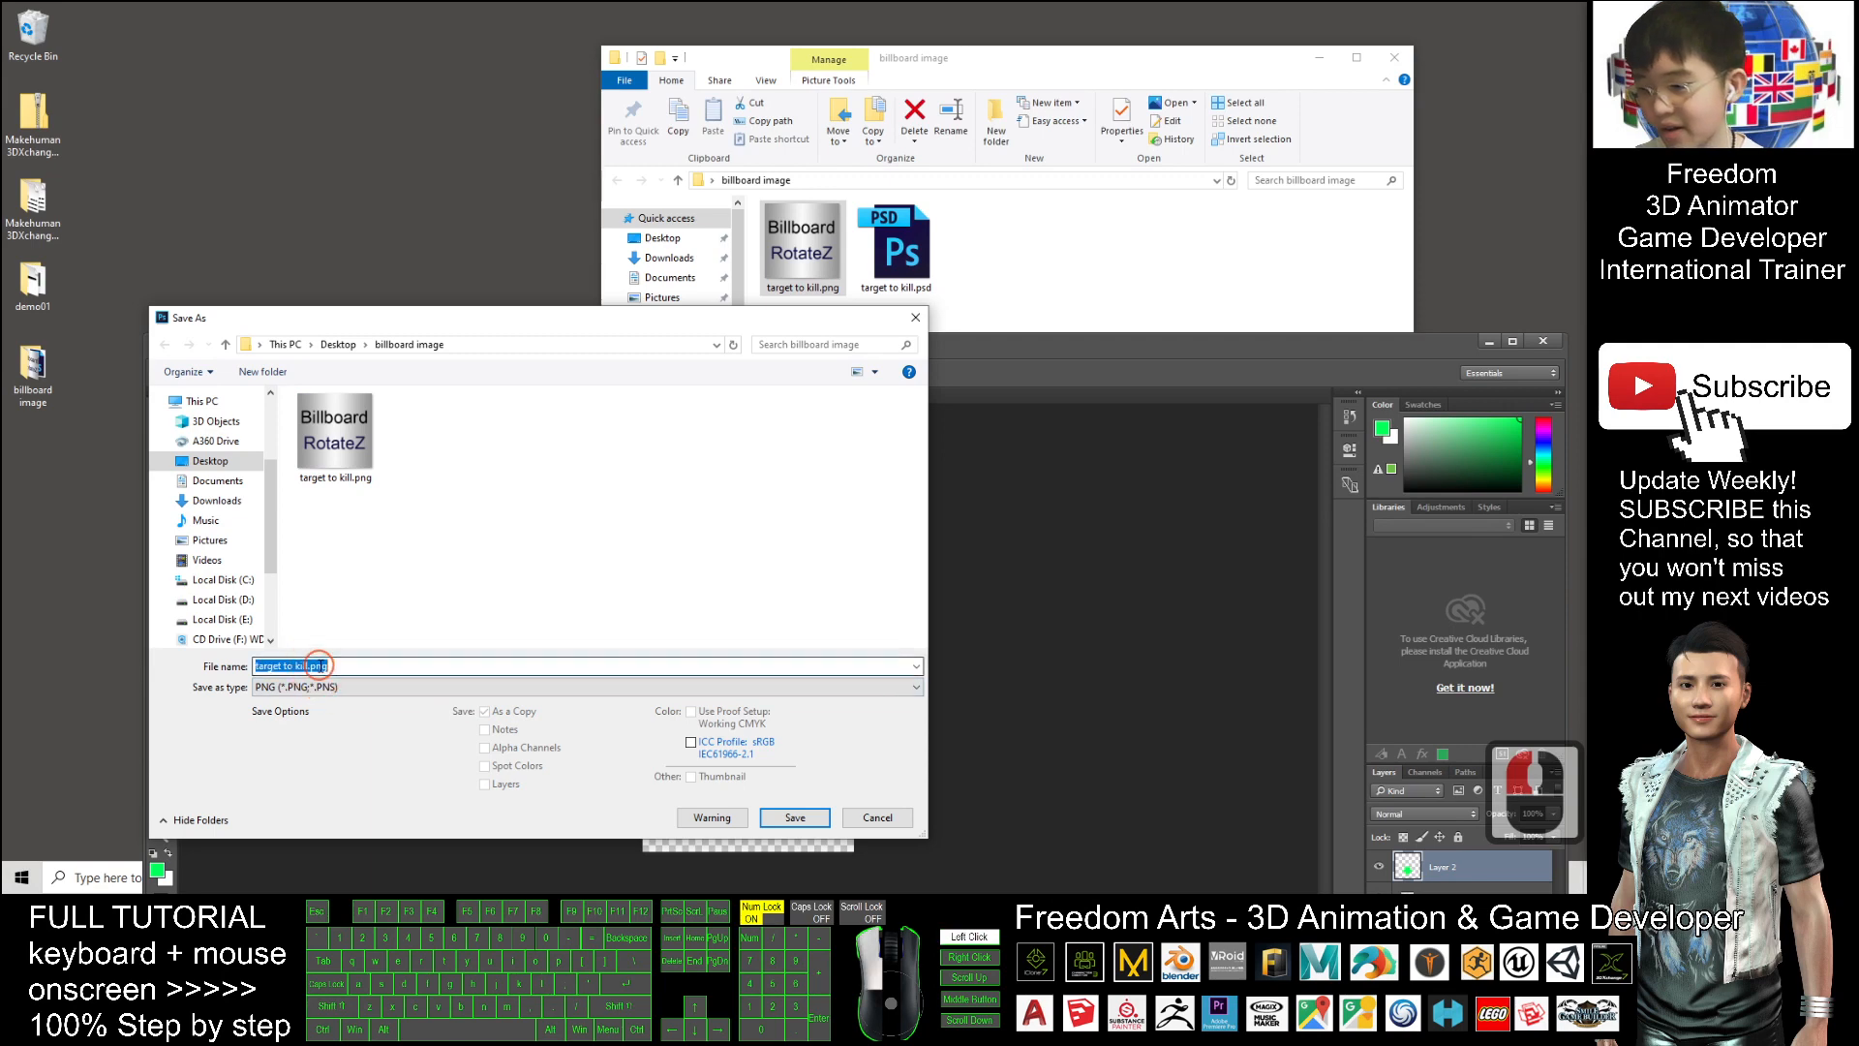
pyautogui.click(319, 664)
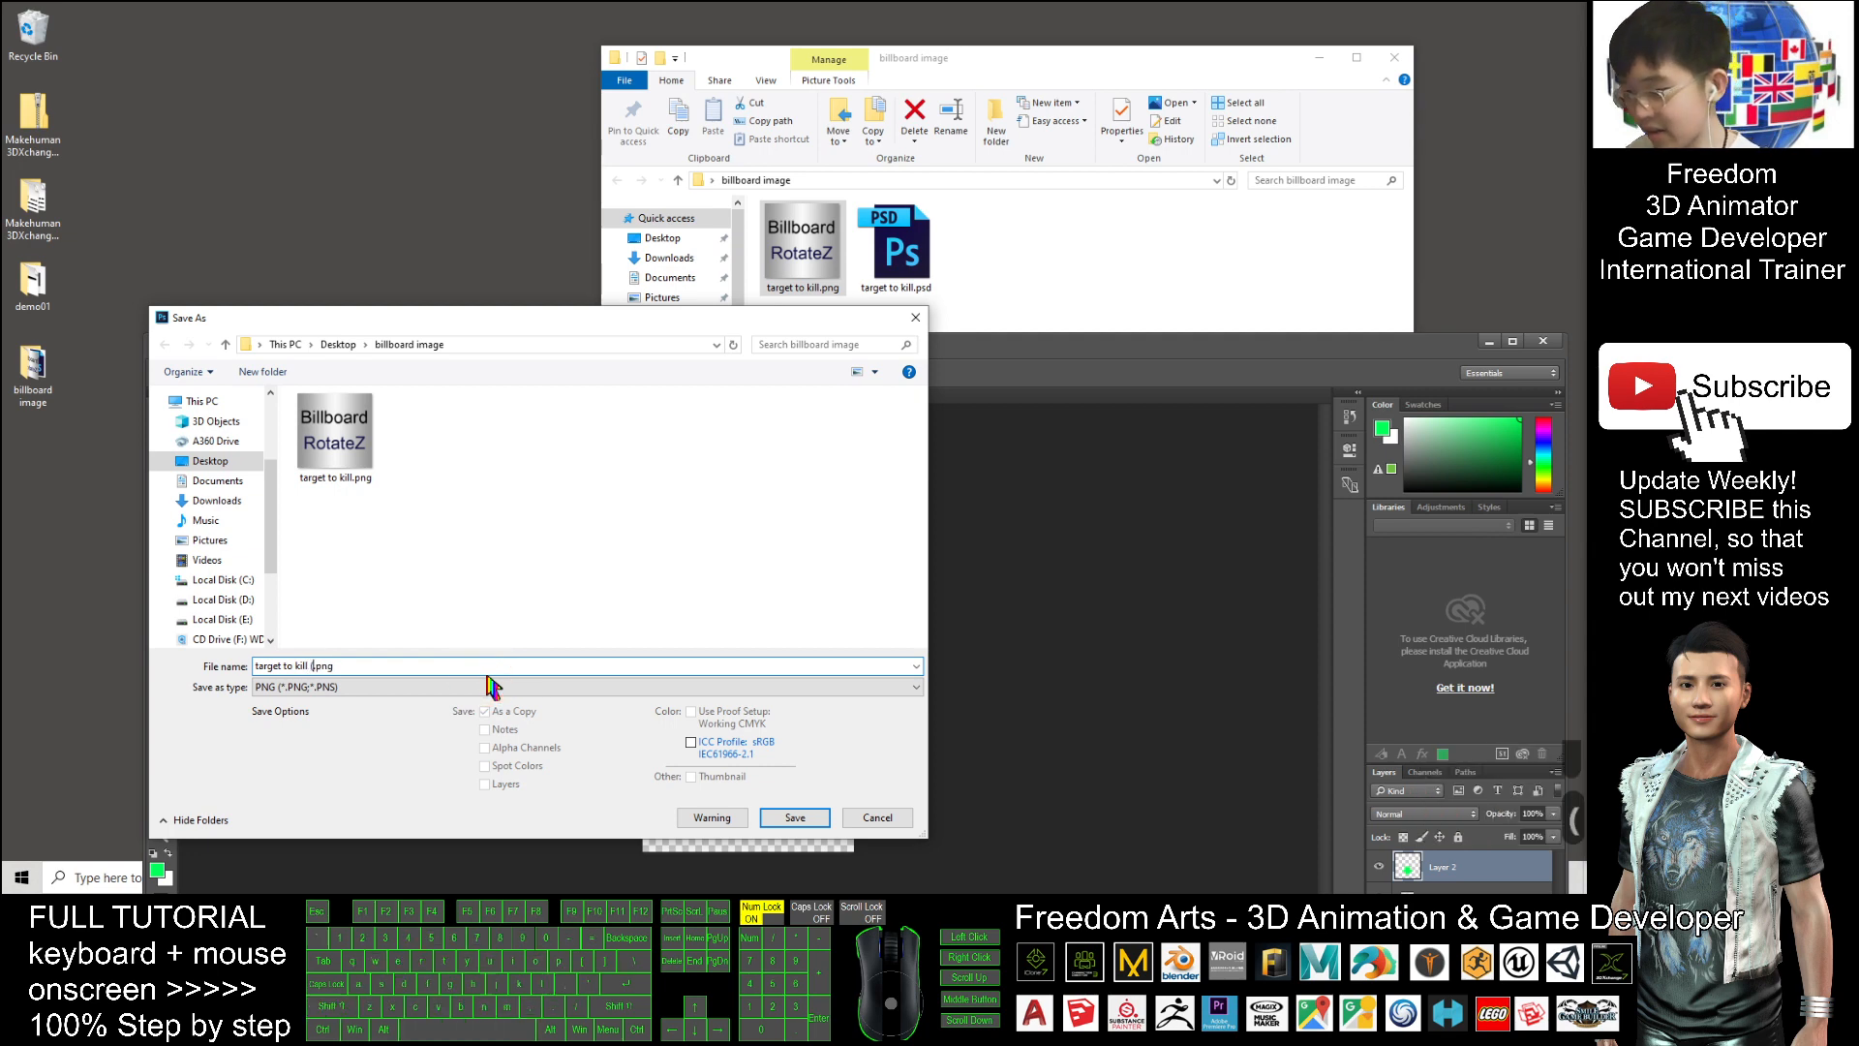
pyautogui.write('(final)')
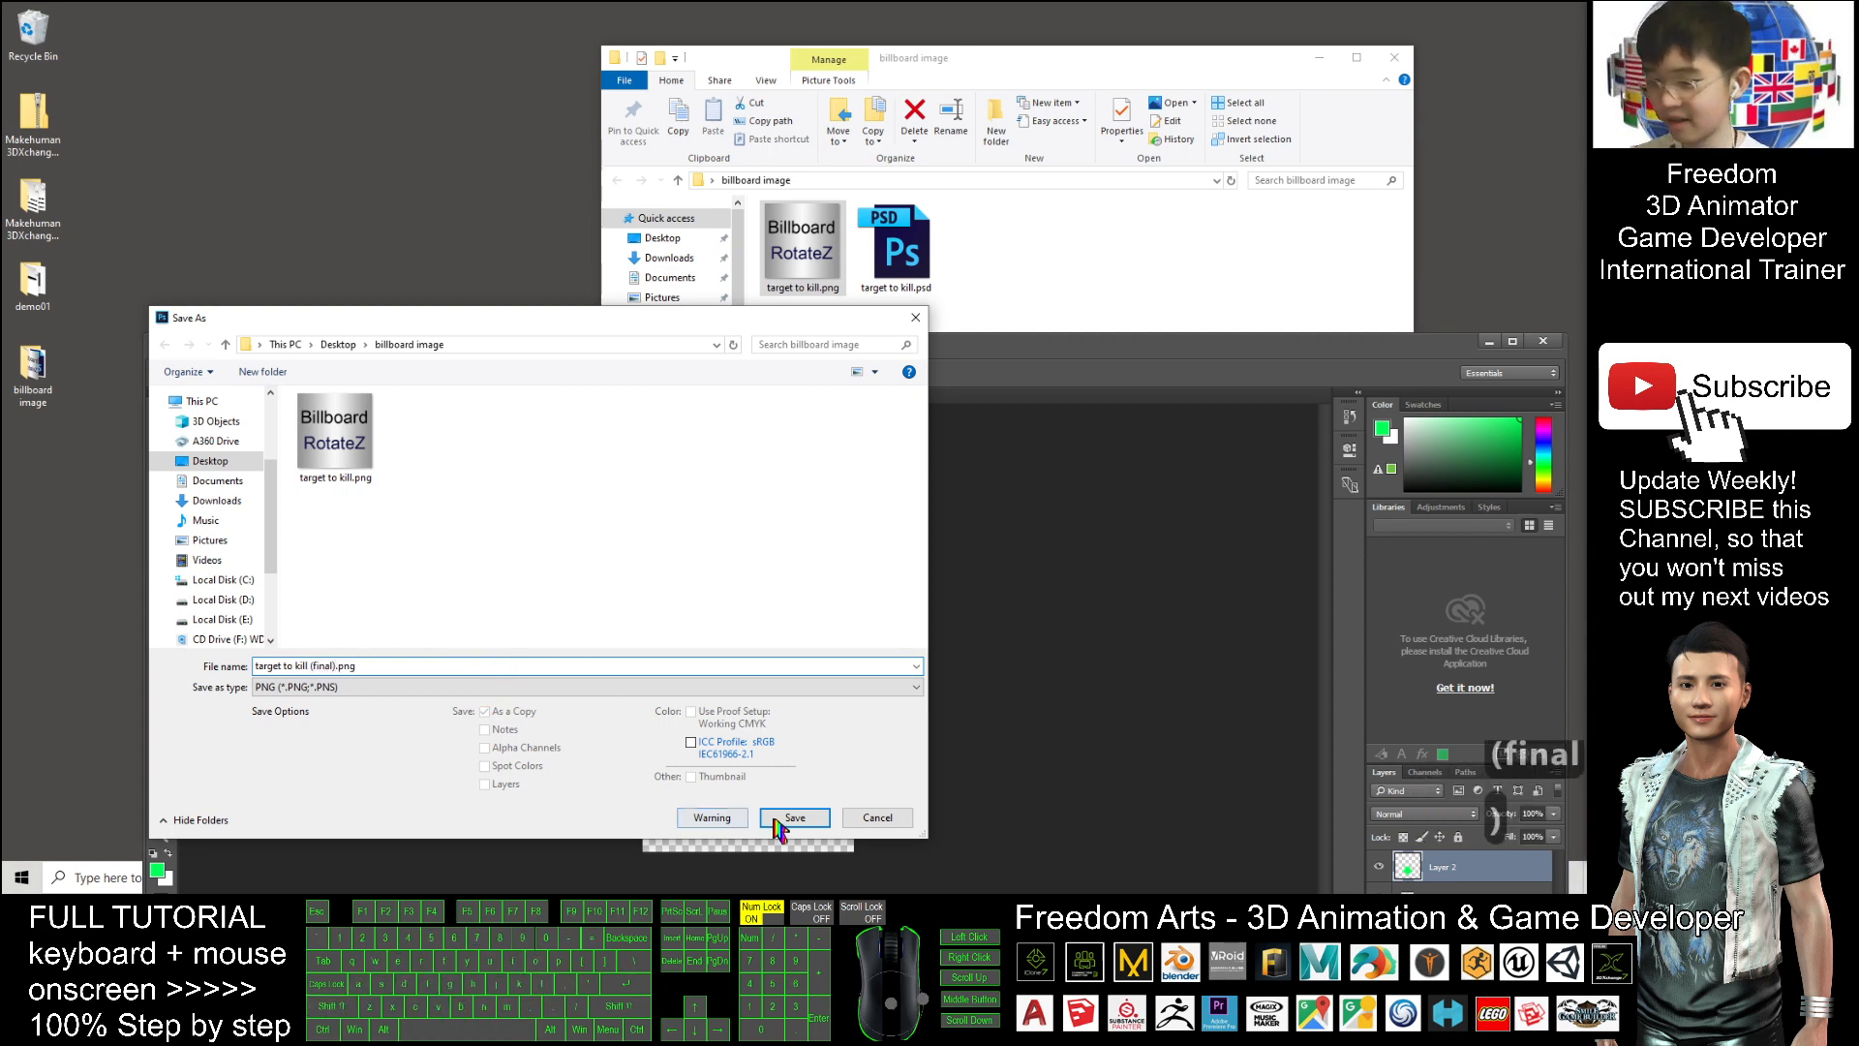
pyautogui.click(794, 817)
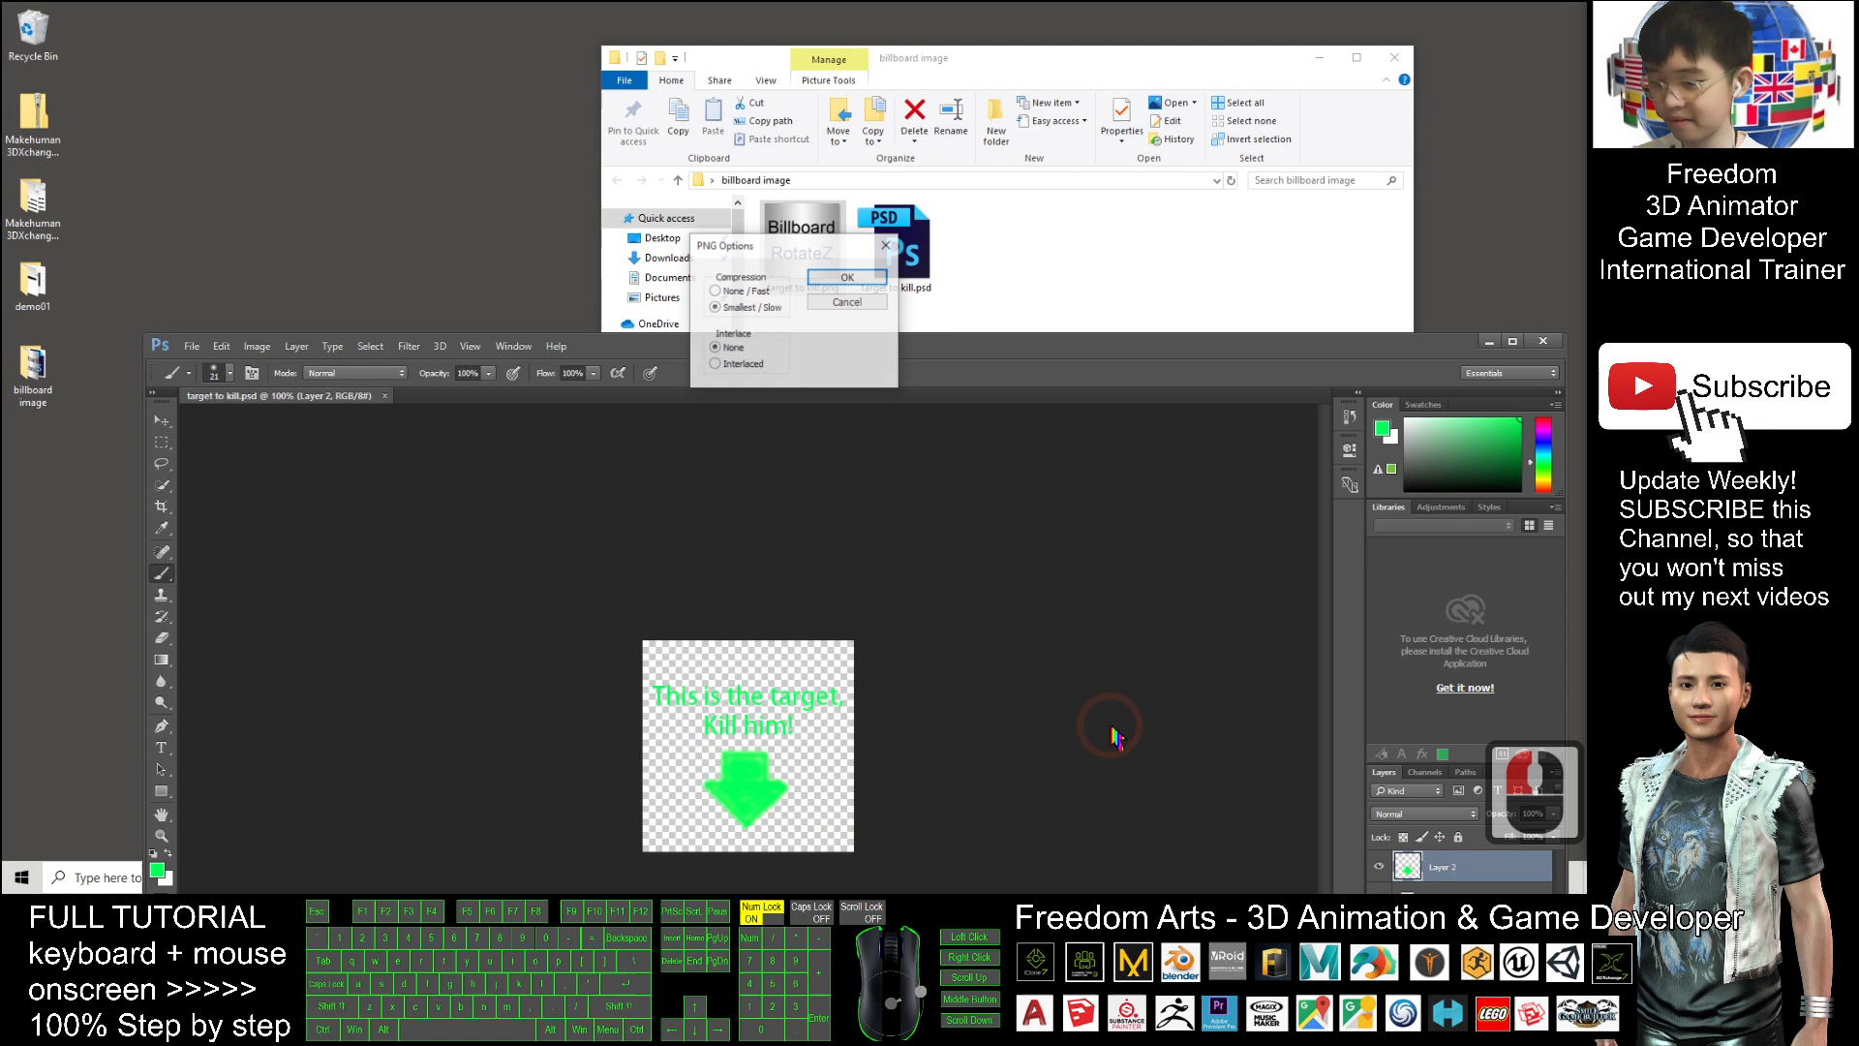
pyautogui.click(847, 277)
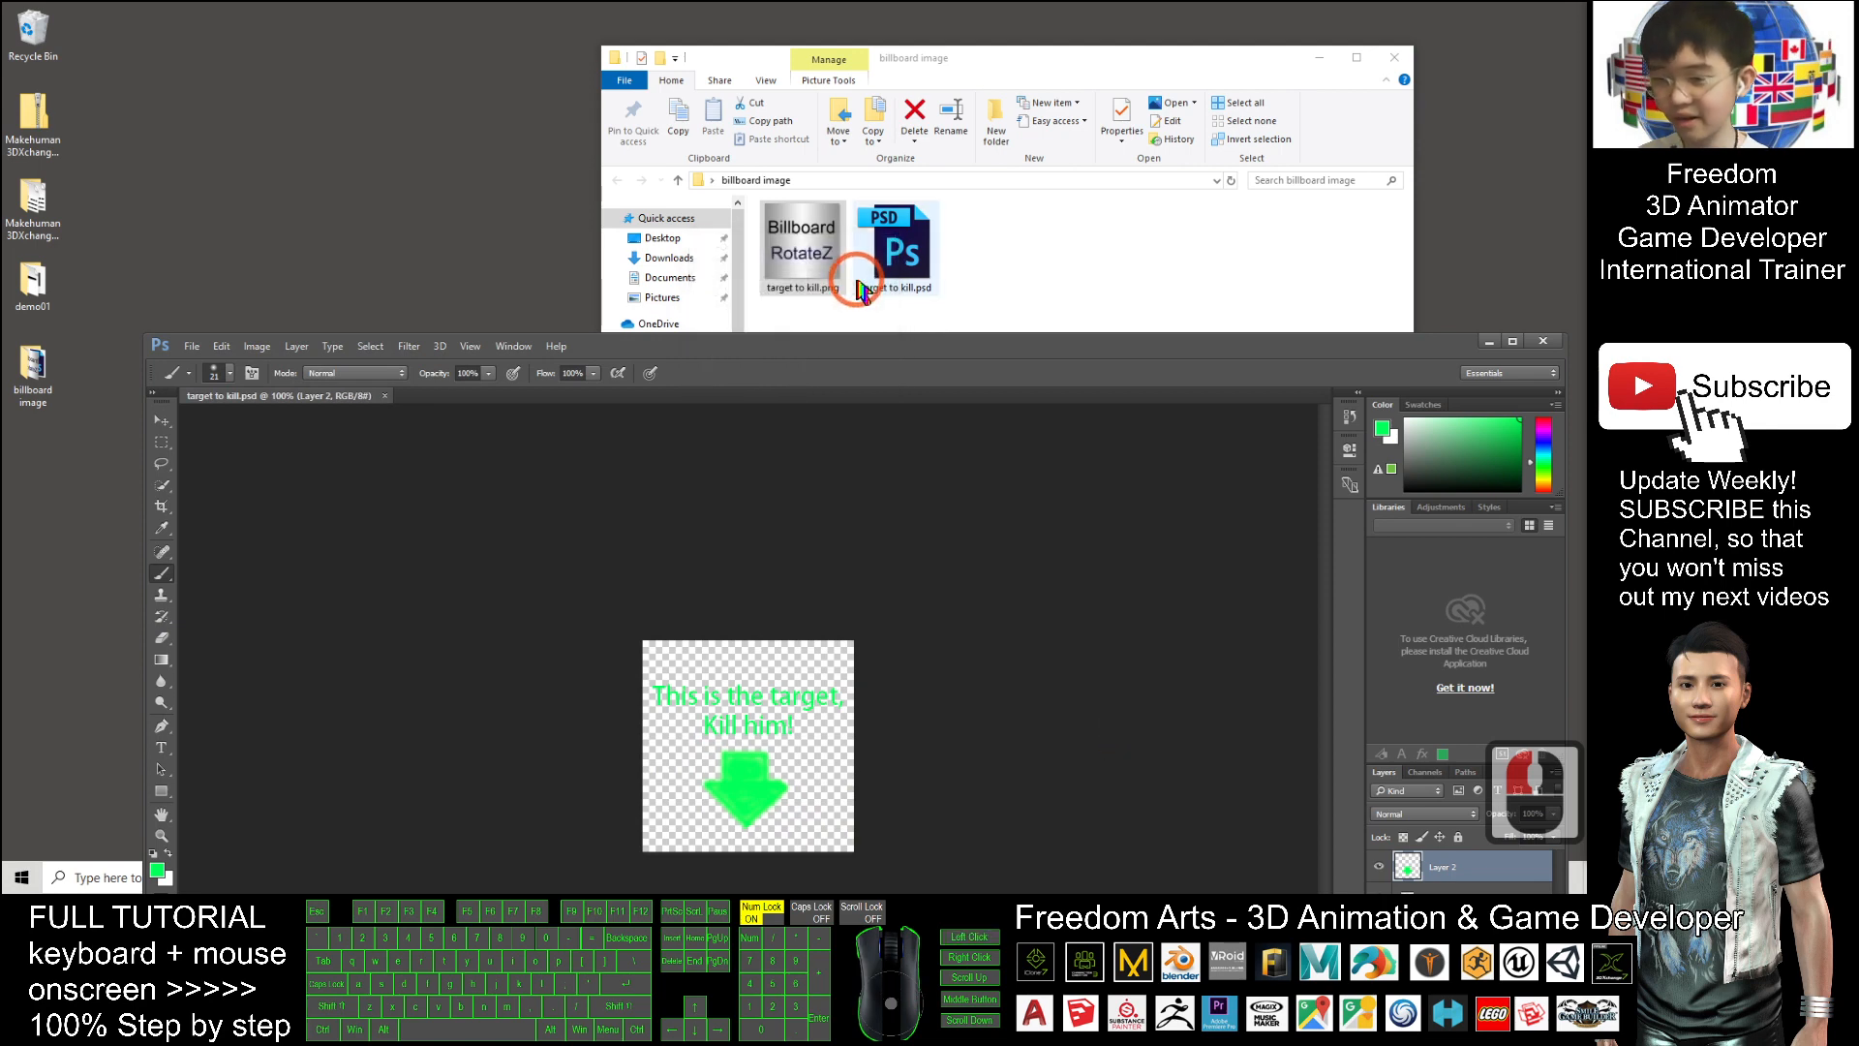
pyautogui.click(801, 244)
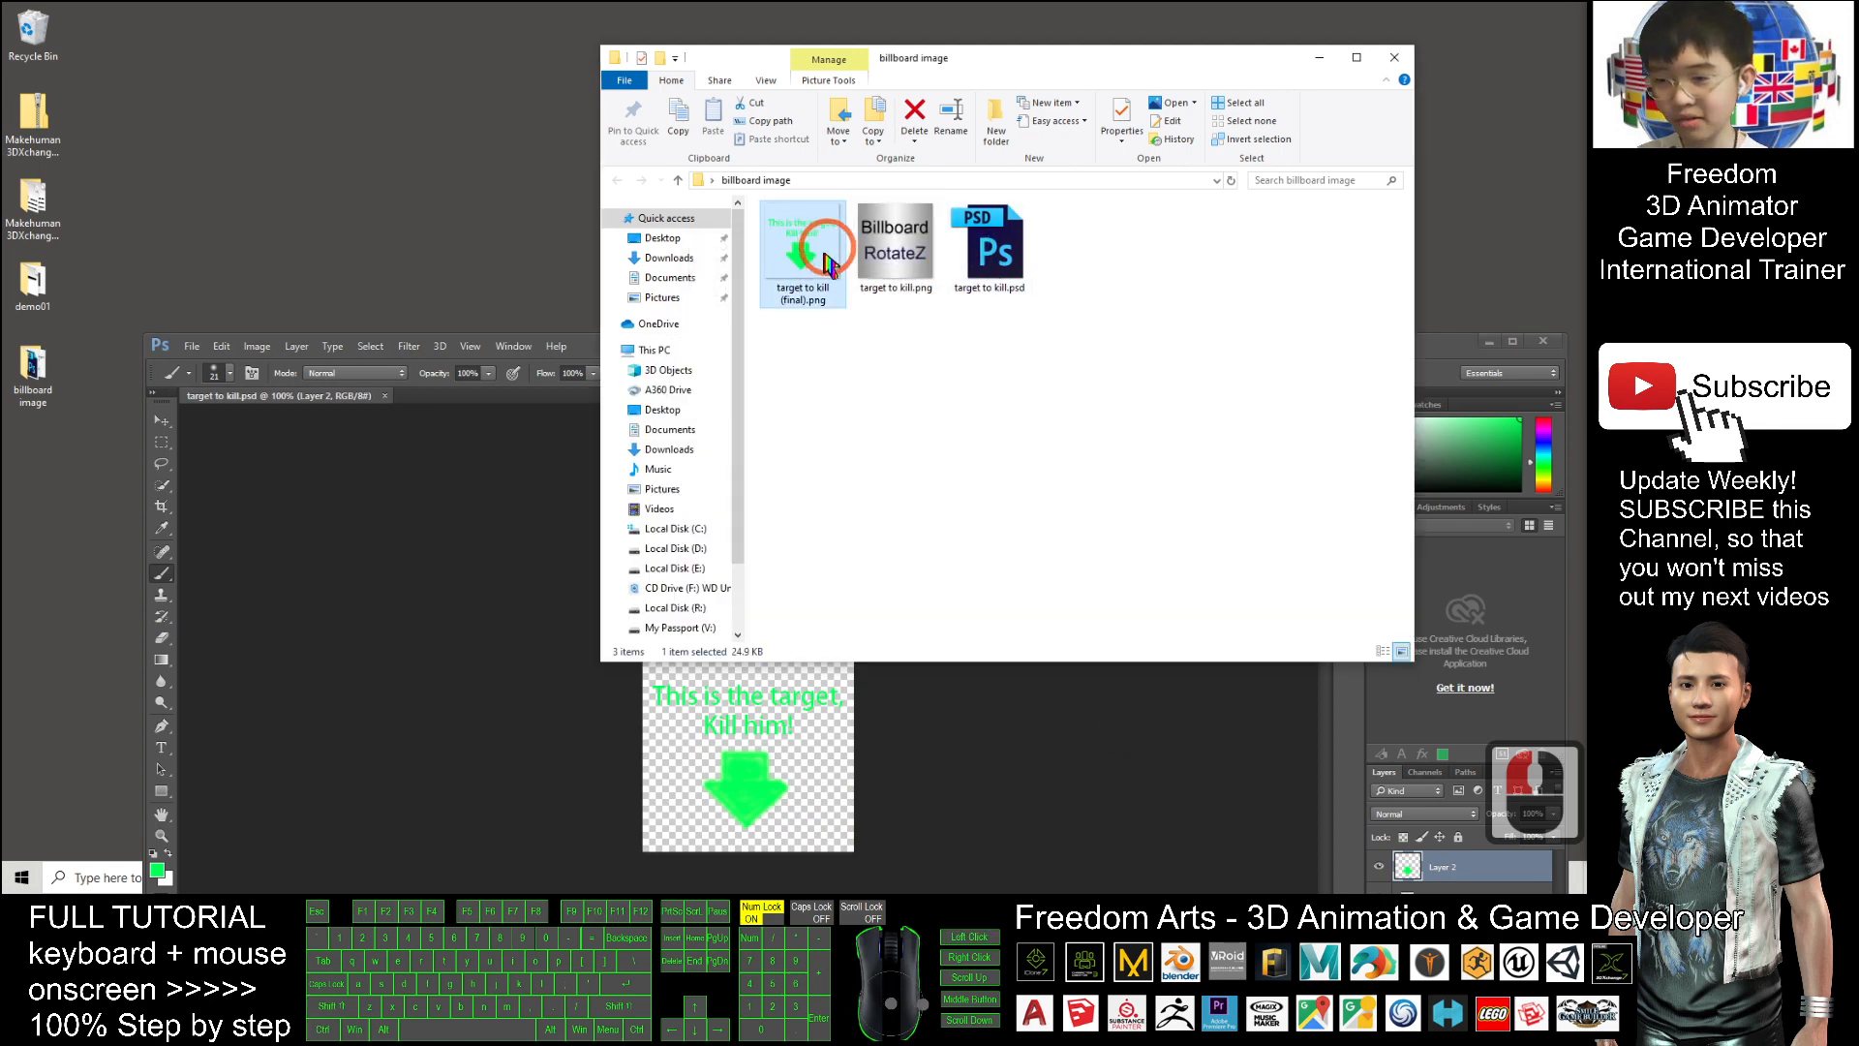
# - Preview target to kill (final).png in Photos, then close the preview
pyautogui.doubleClick(802, 244)
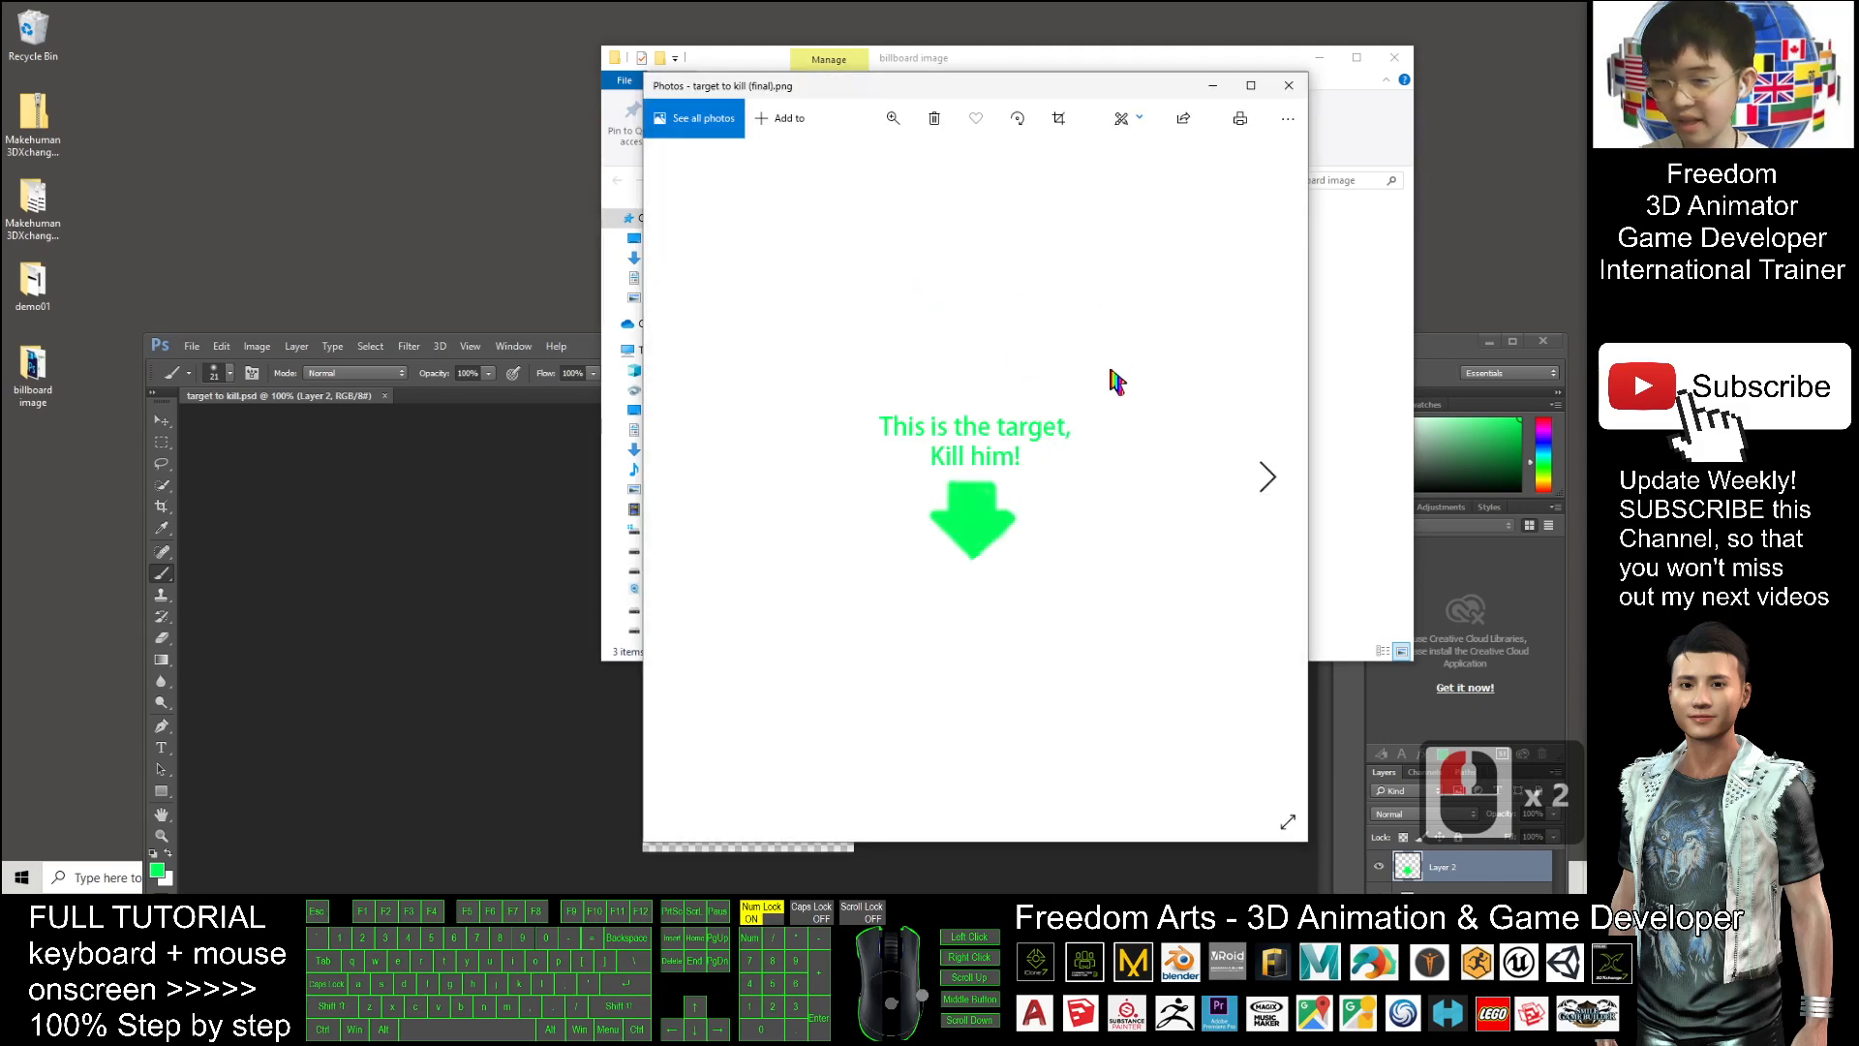
pyautogui.click(1288, 83)
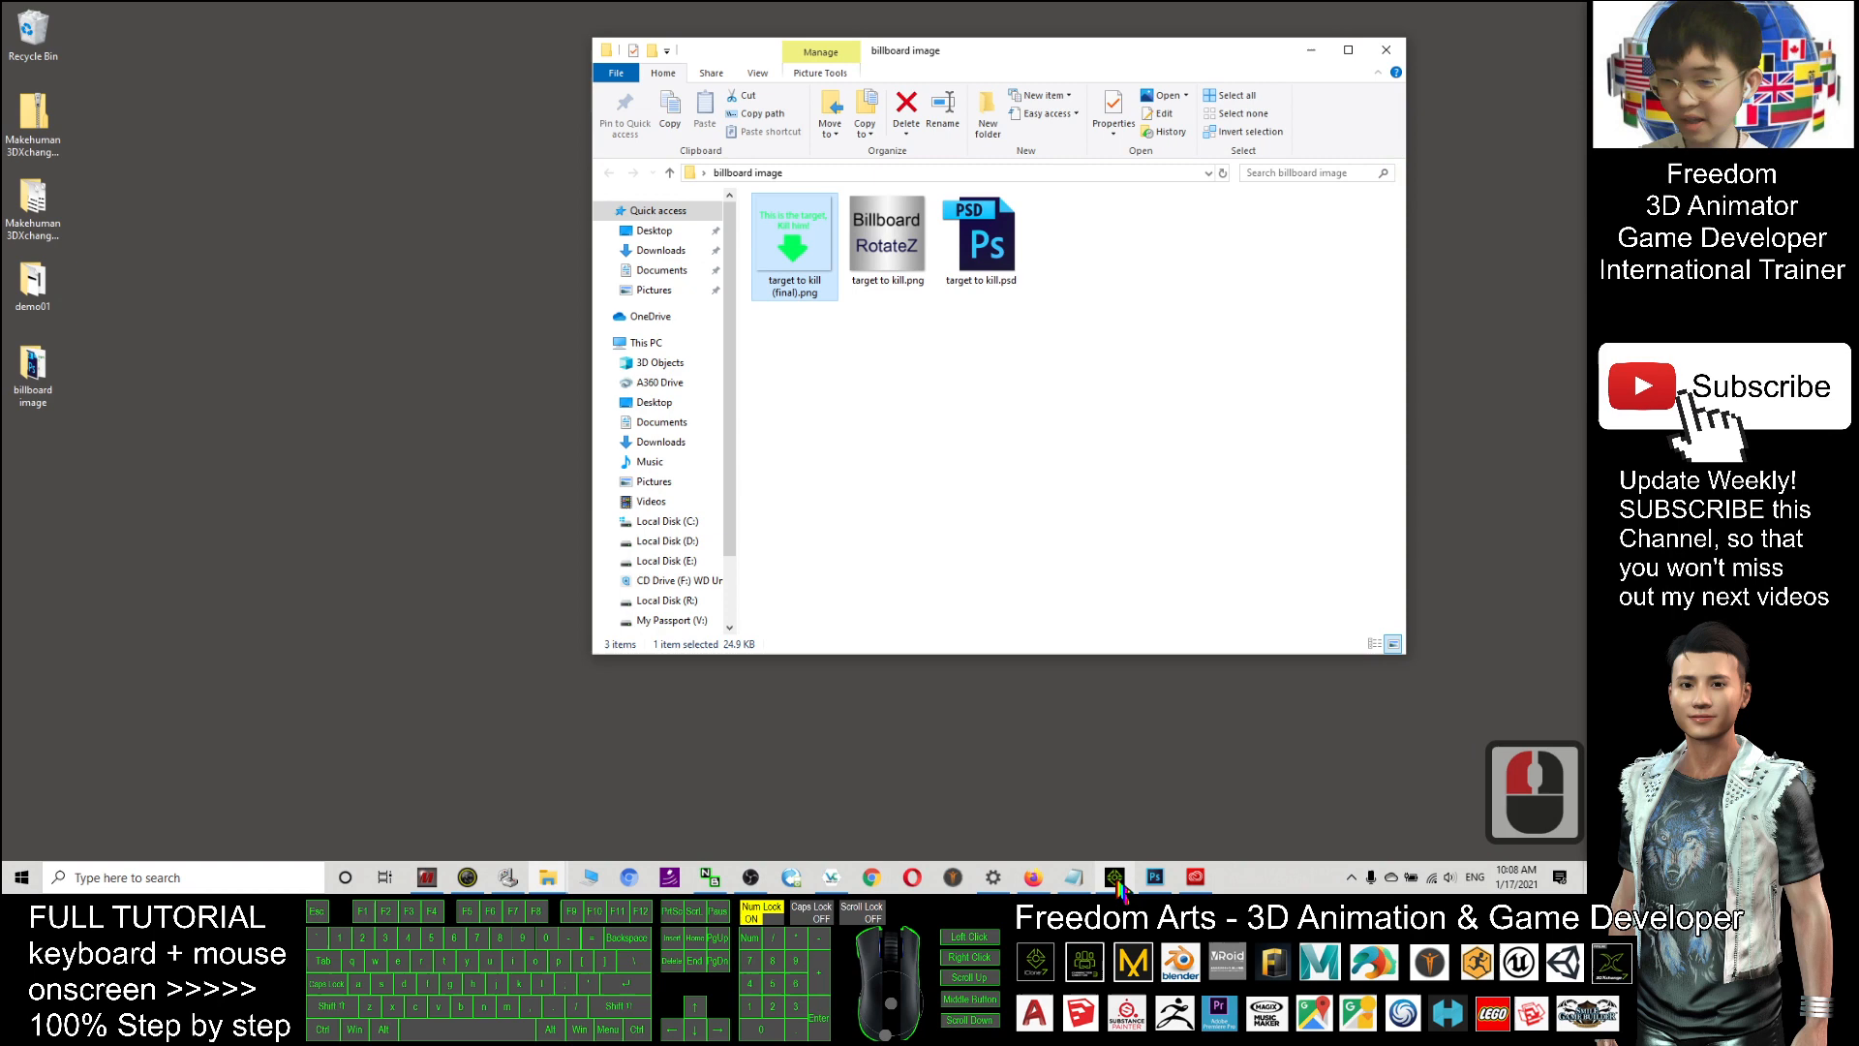
# - Apply target to kill (final).png to the billboard's Diffuse and Opacity slots in iClone
pyautogui.click(630, 877)
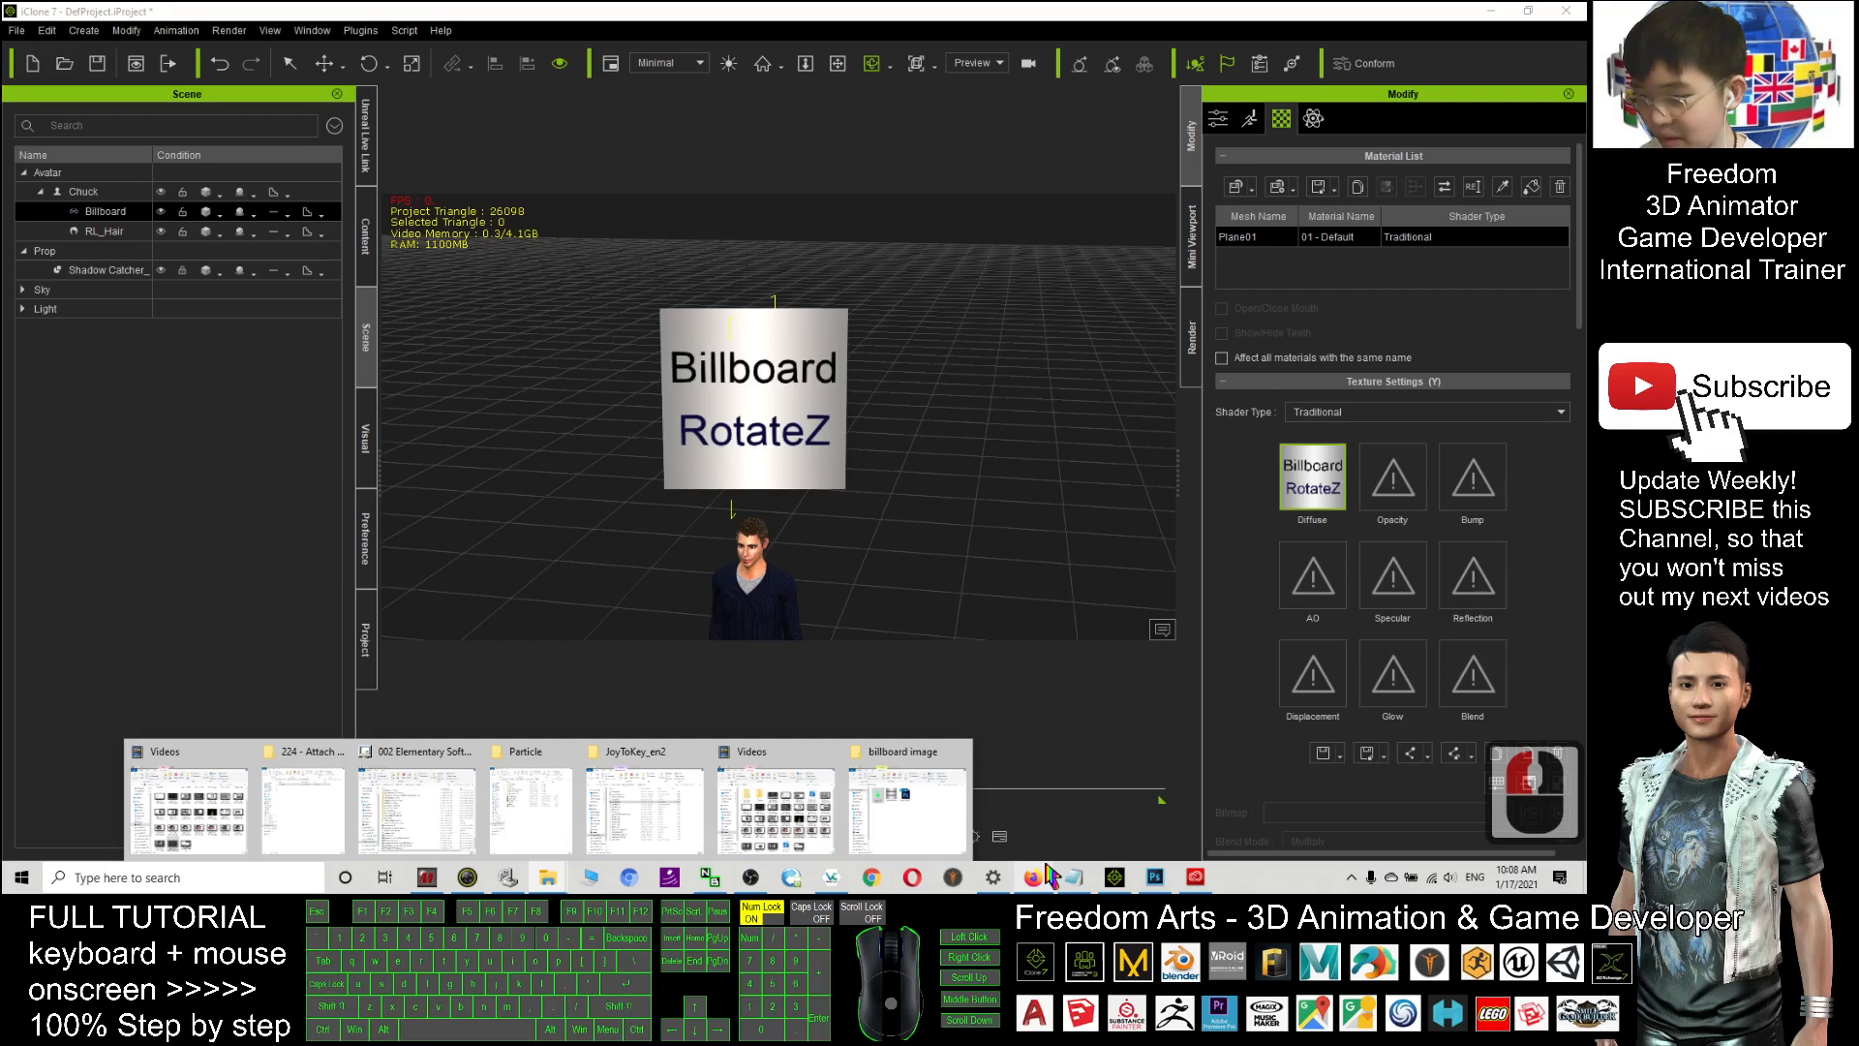
pyautogui.click(901, 794)
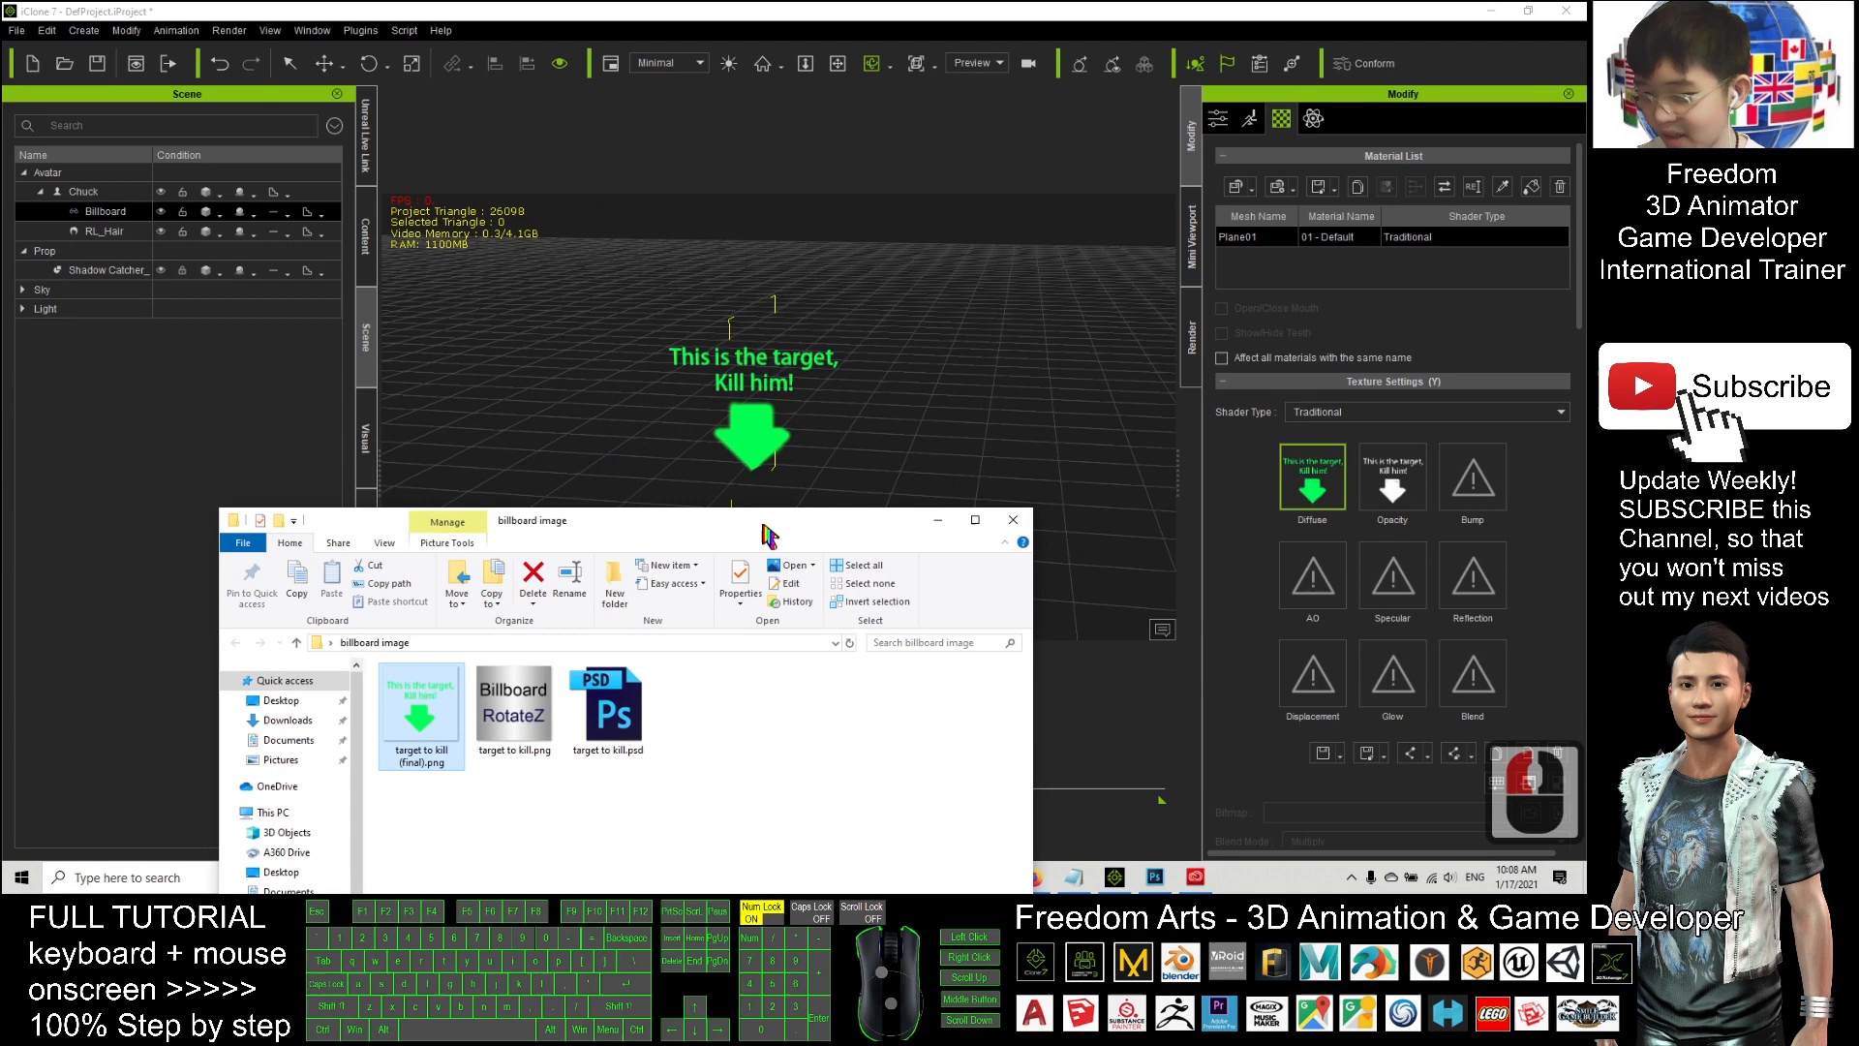
pyautogui.click(1011, 518)
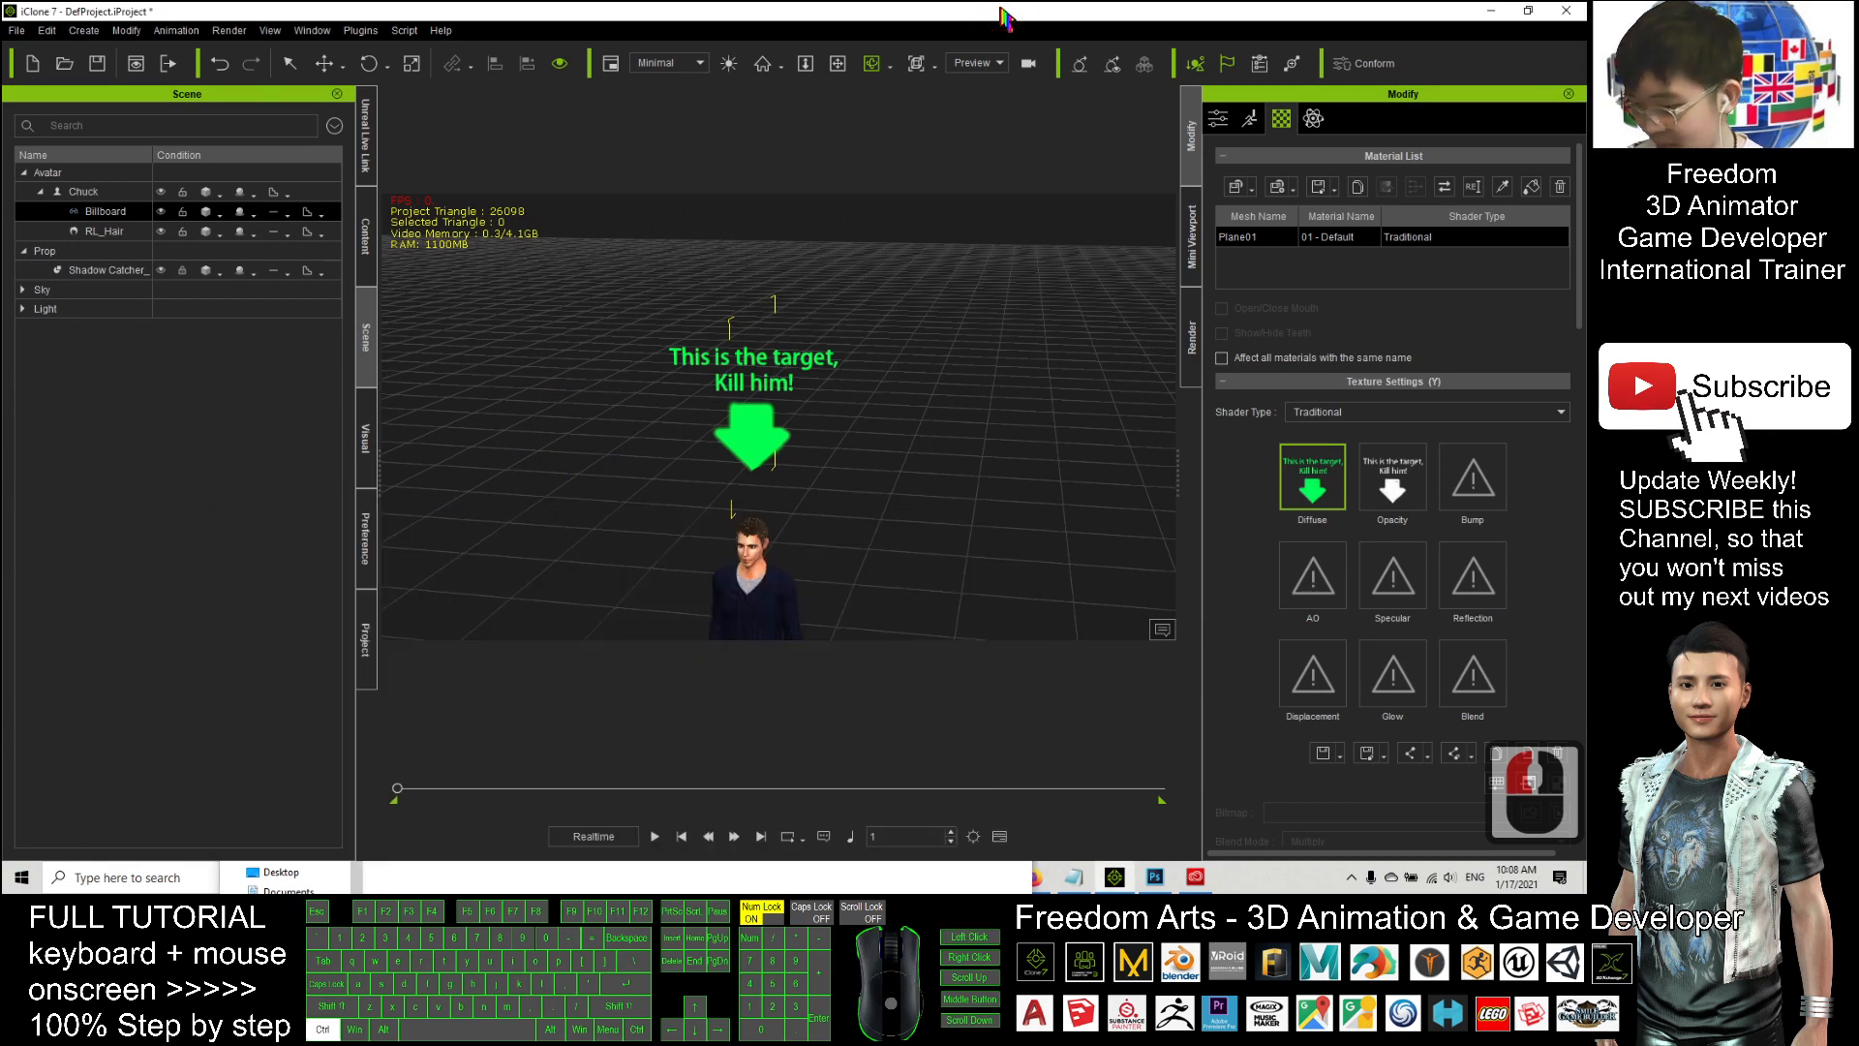
pyautogui.press('ctrl+z')
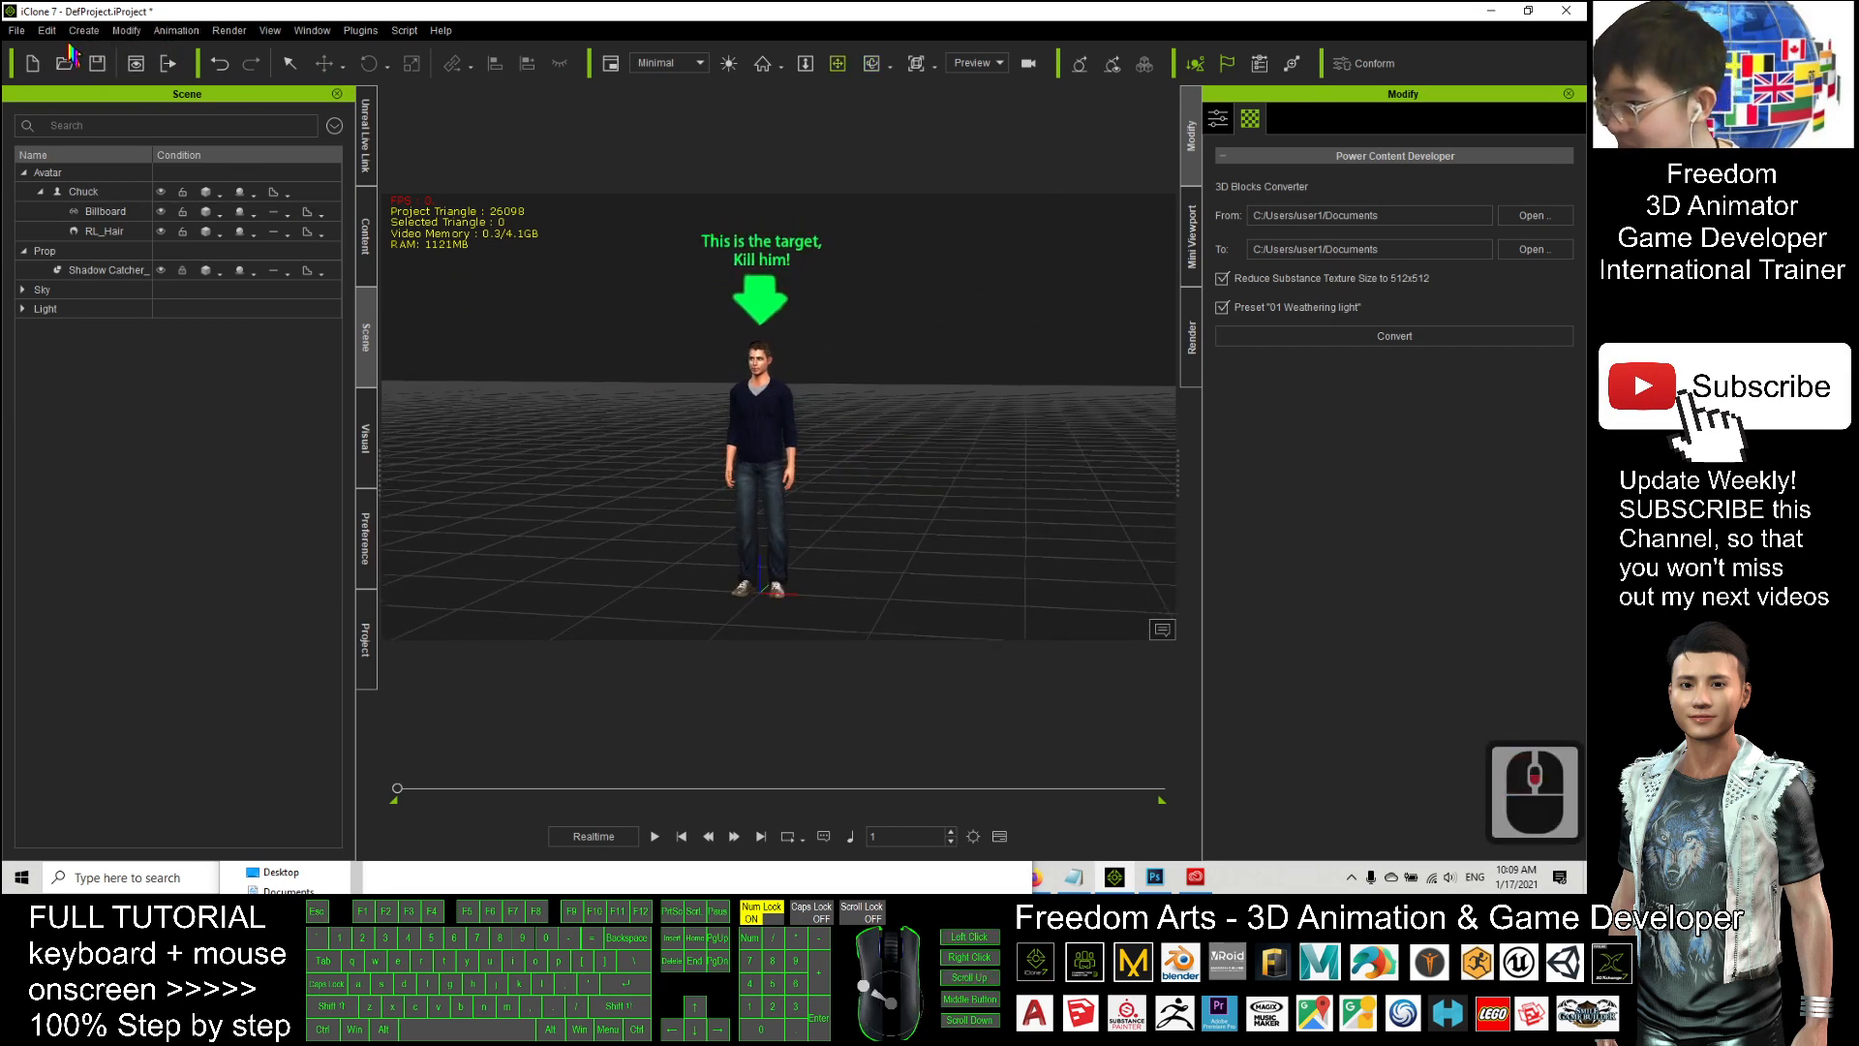
# - Play the timeline to watch the billboard follow Chuck, then rewind and replay
pyautogui.click(655, 837)
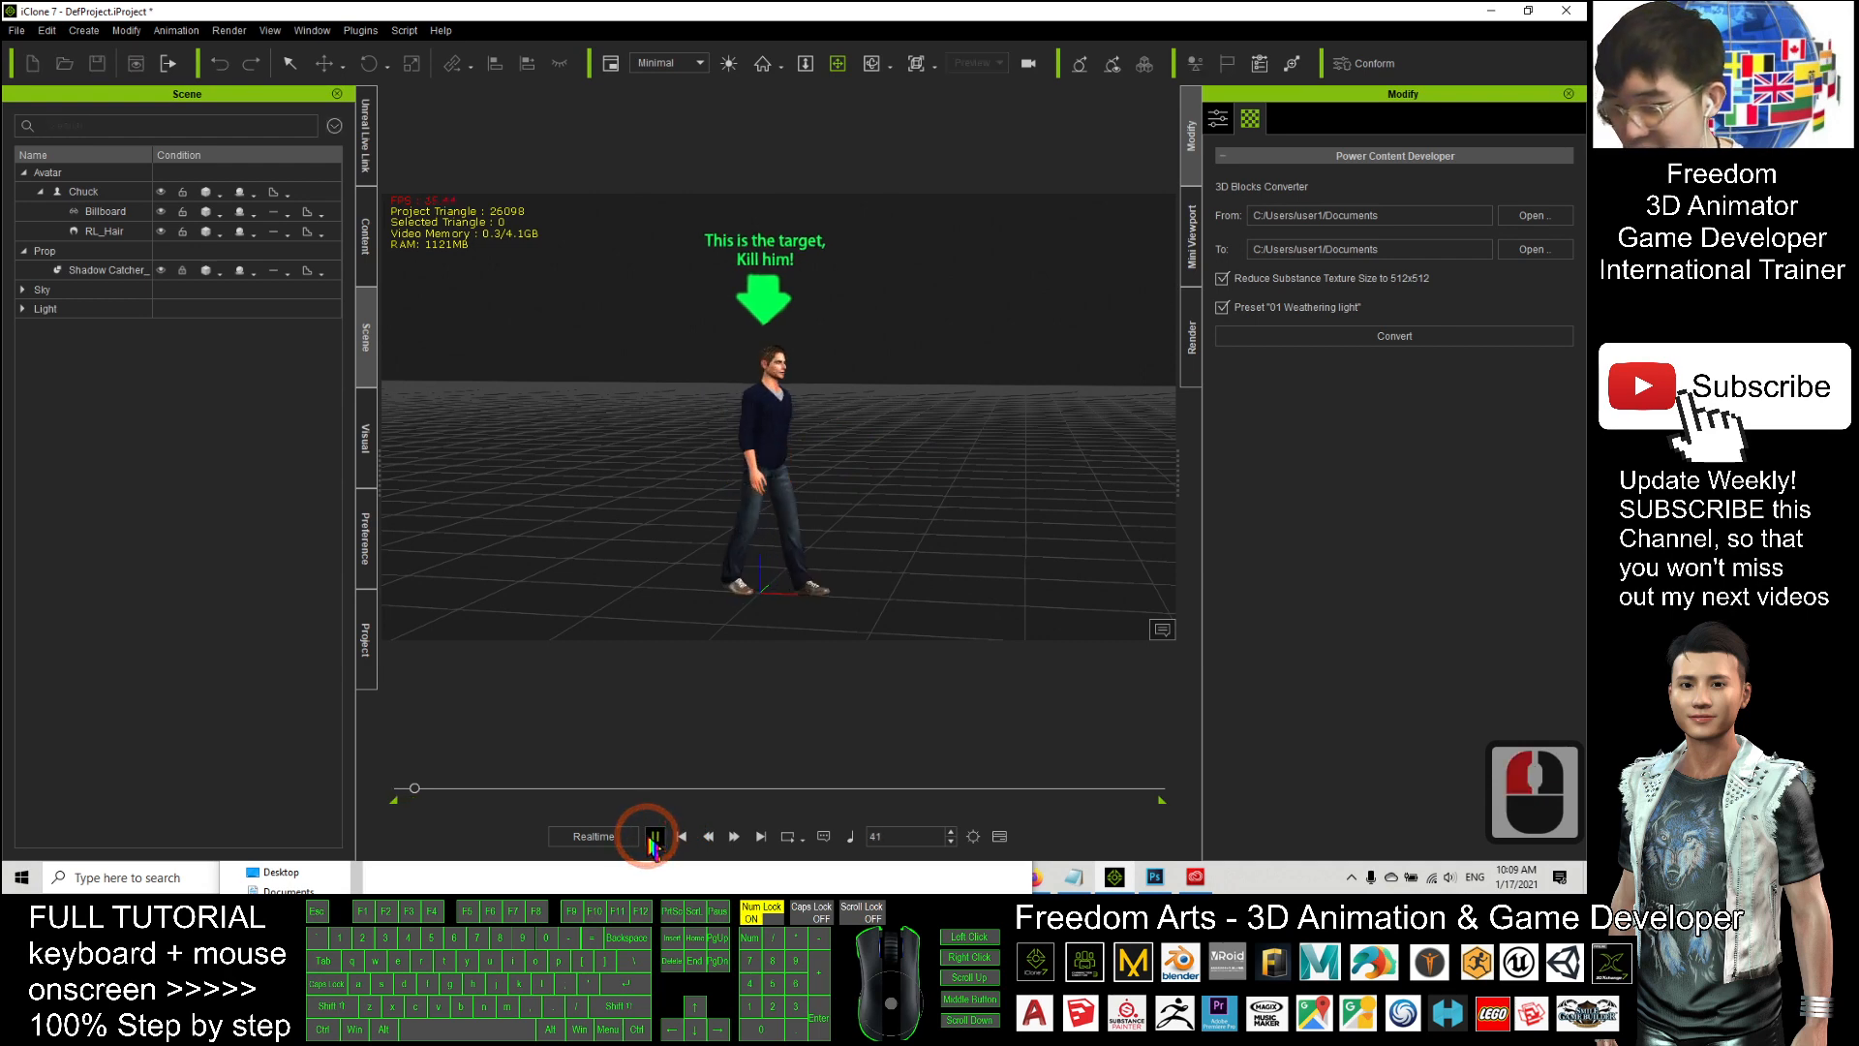
pyautogui.click(652, 837)
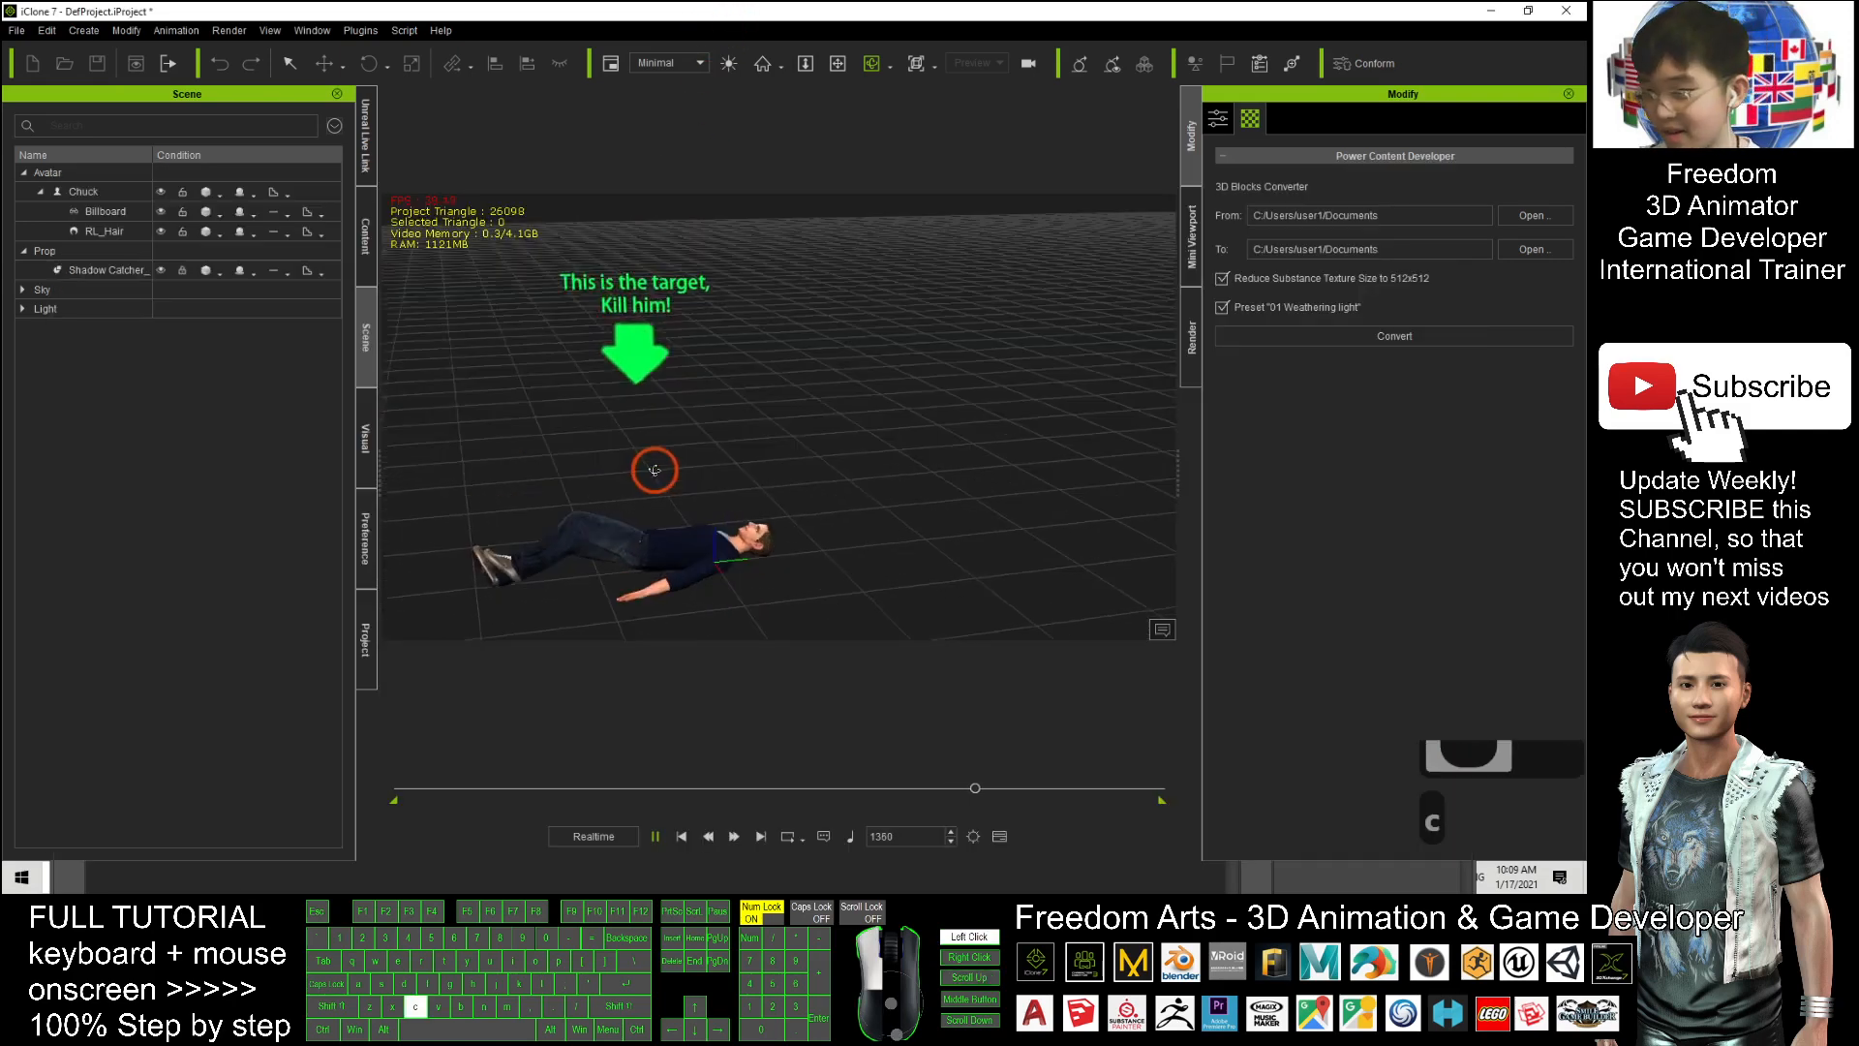
pyautogui.click(682, 837)
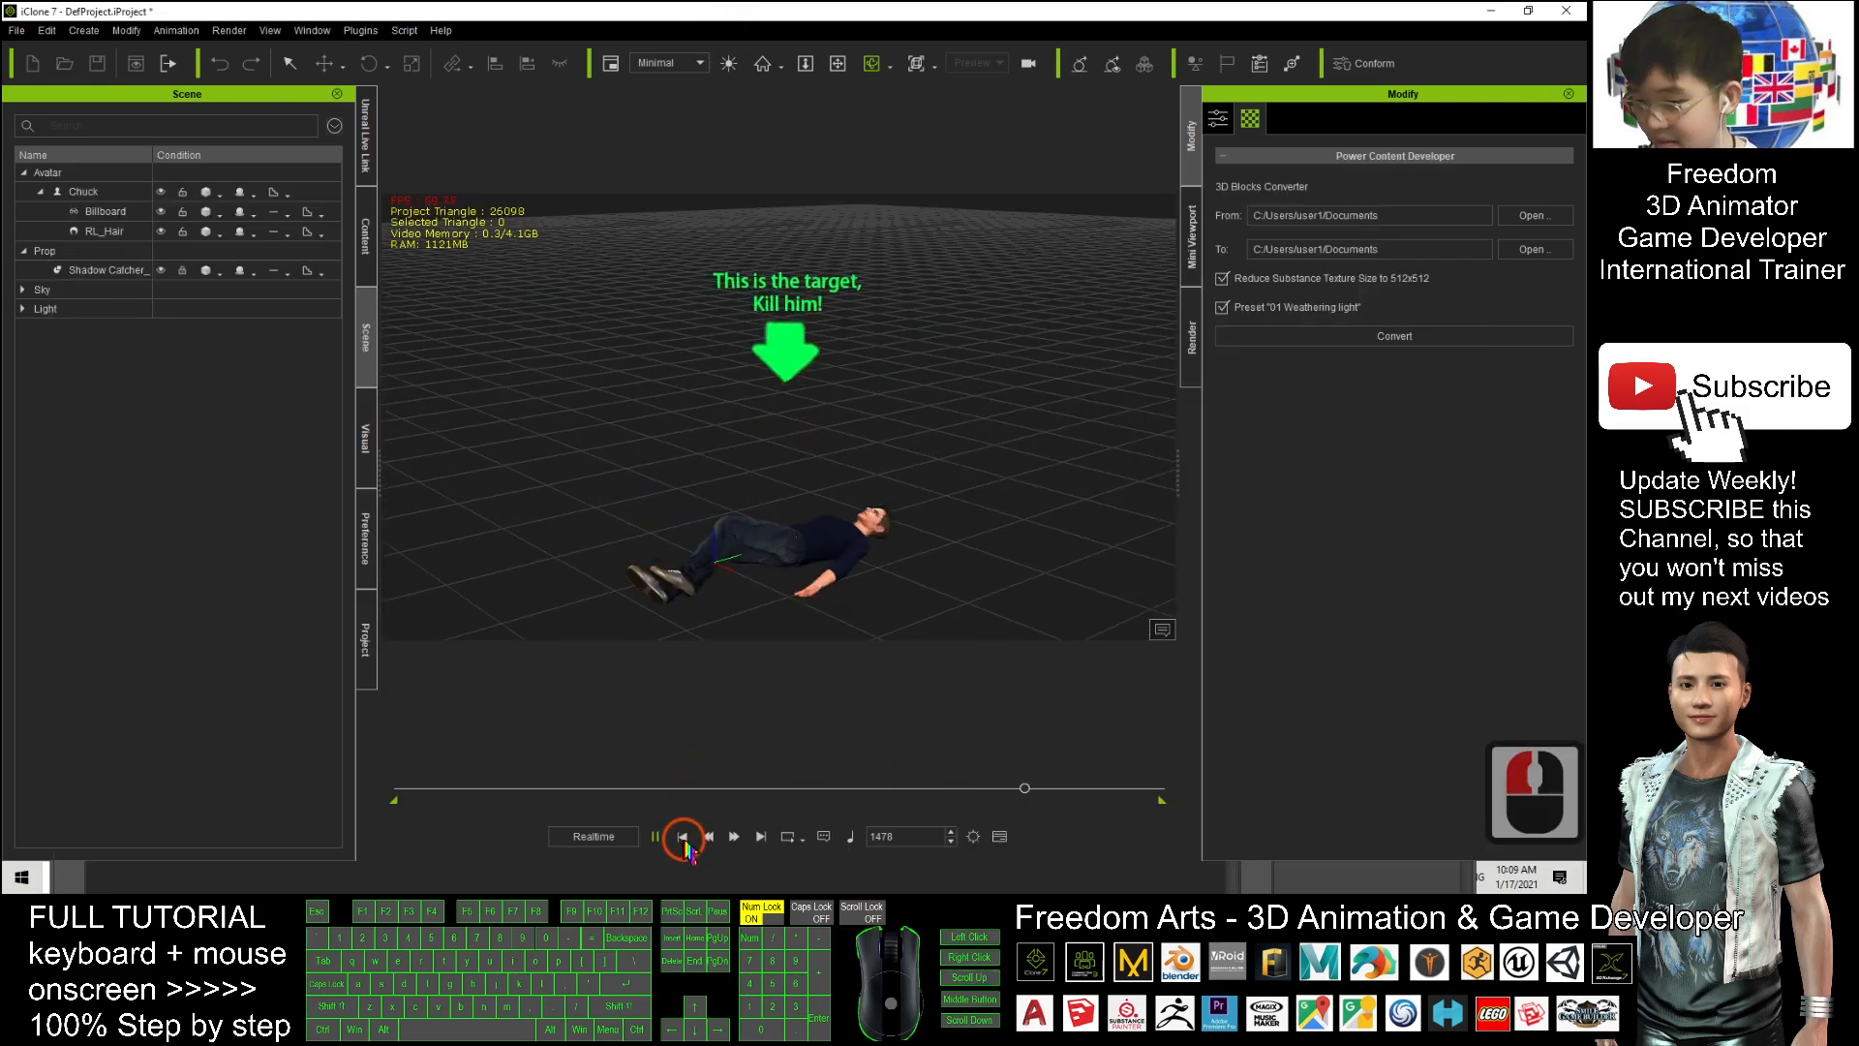
pyautogui.click(681, 836)
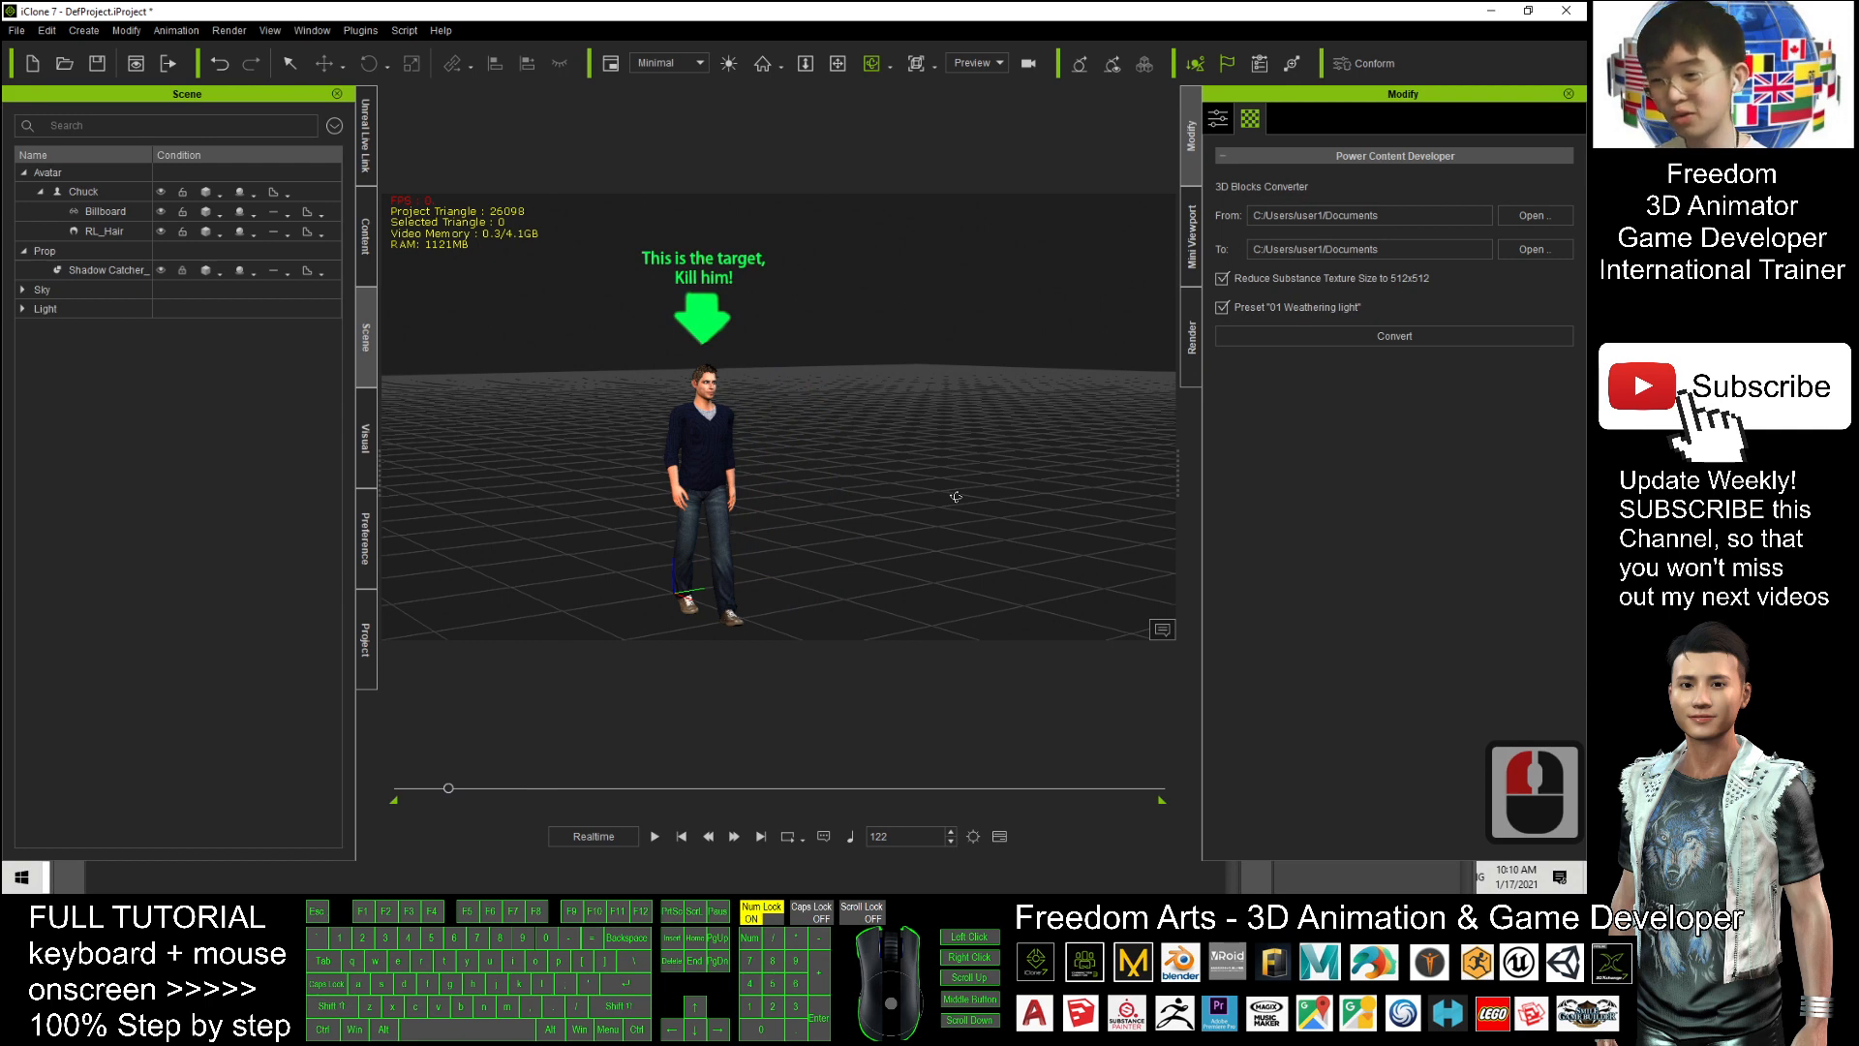
pyautogui.moveTo(904, 494)
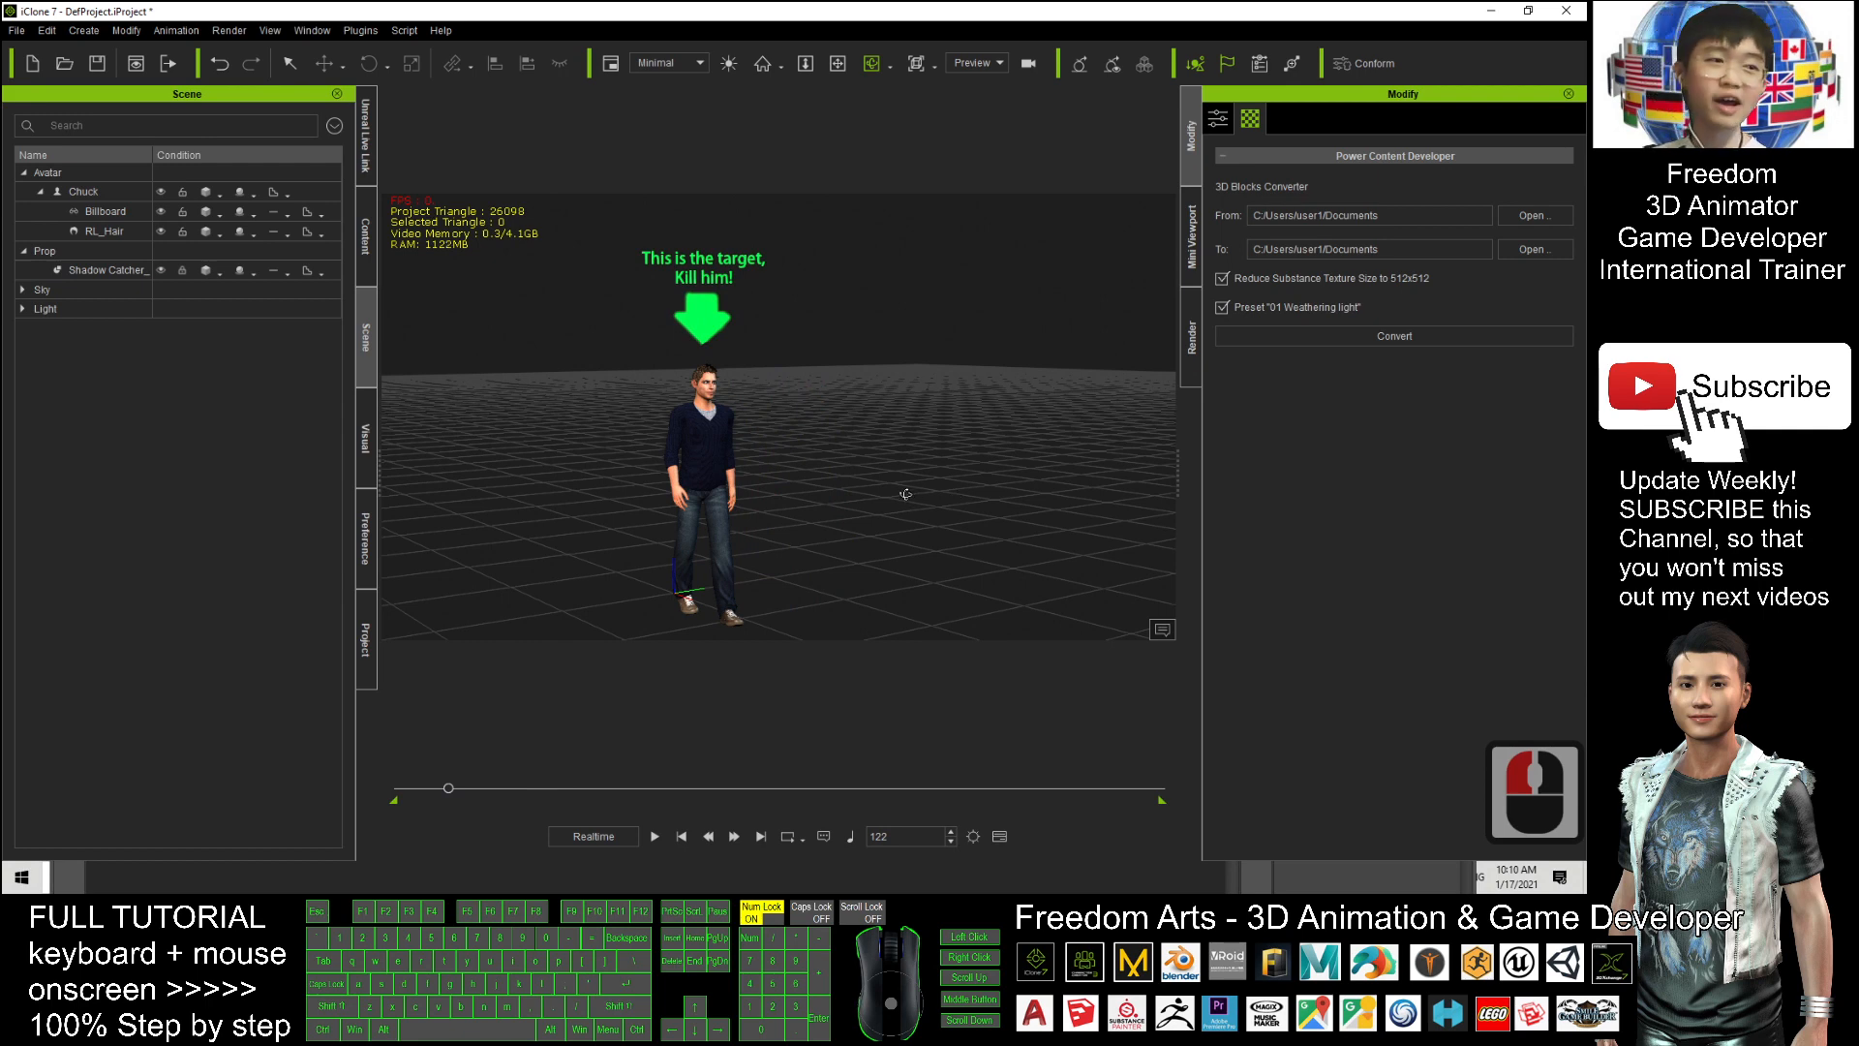